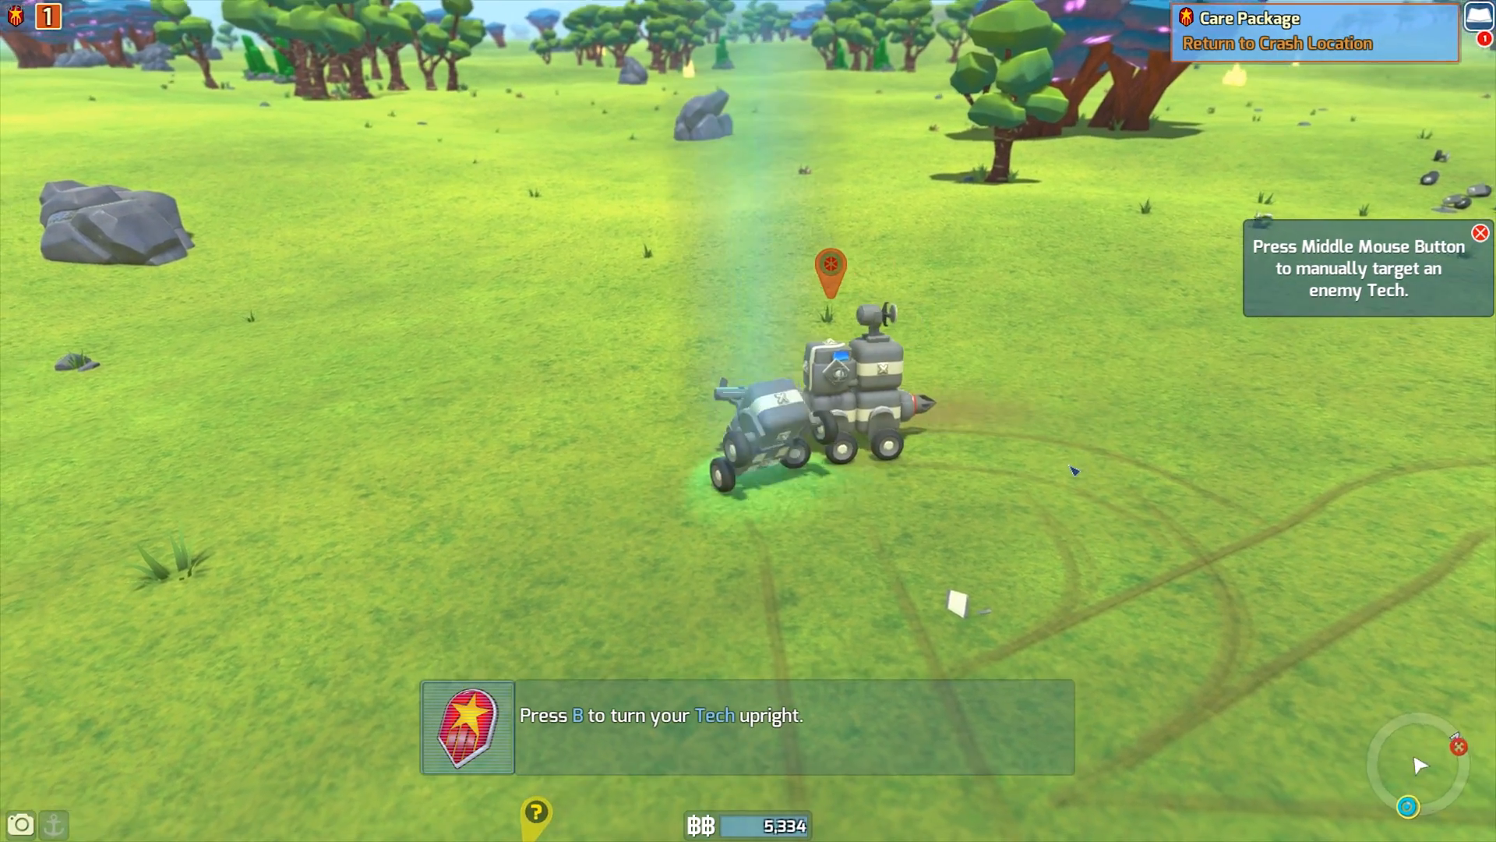
Quit the TerraTech game session and return to the Windows desktop
{"action": "key", "text": "b"}
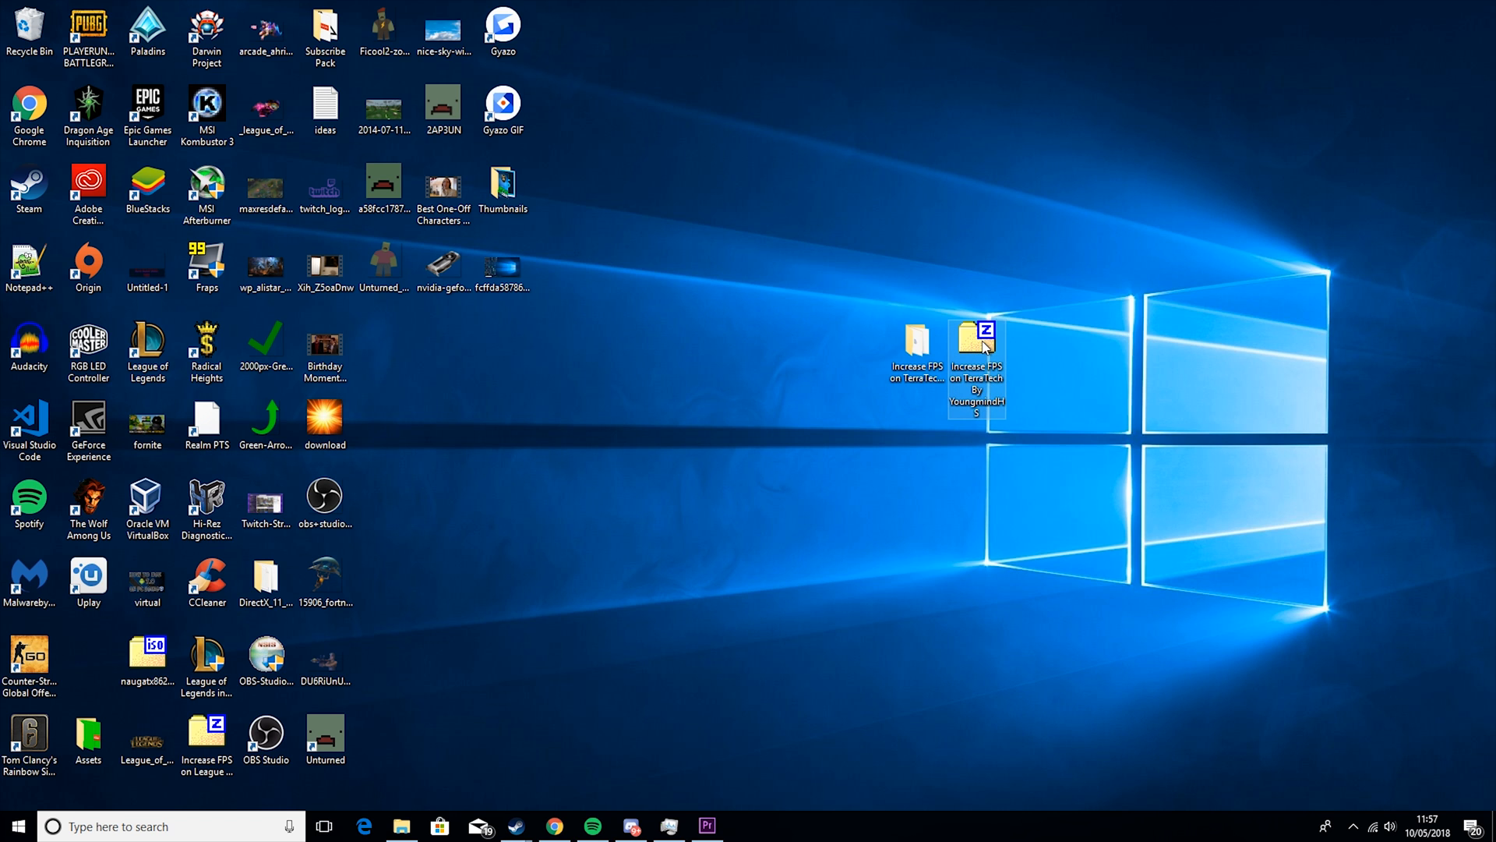
Open and close the Increase FPS zip in 7-Zip, then open TerraTech in Steam's library
{"action": "double_click", "coordinate": [975, 339]}
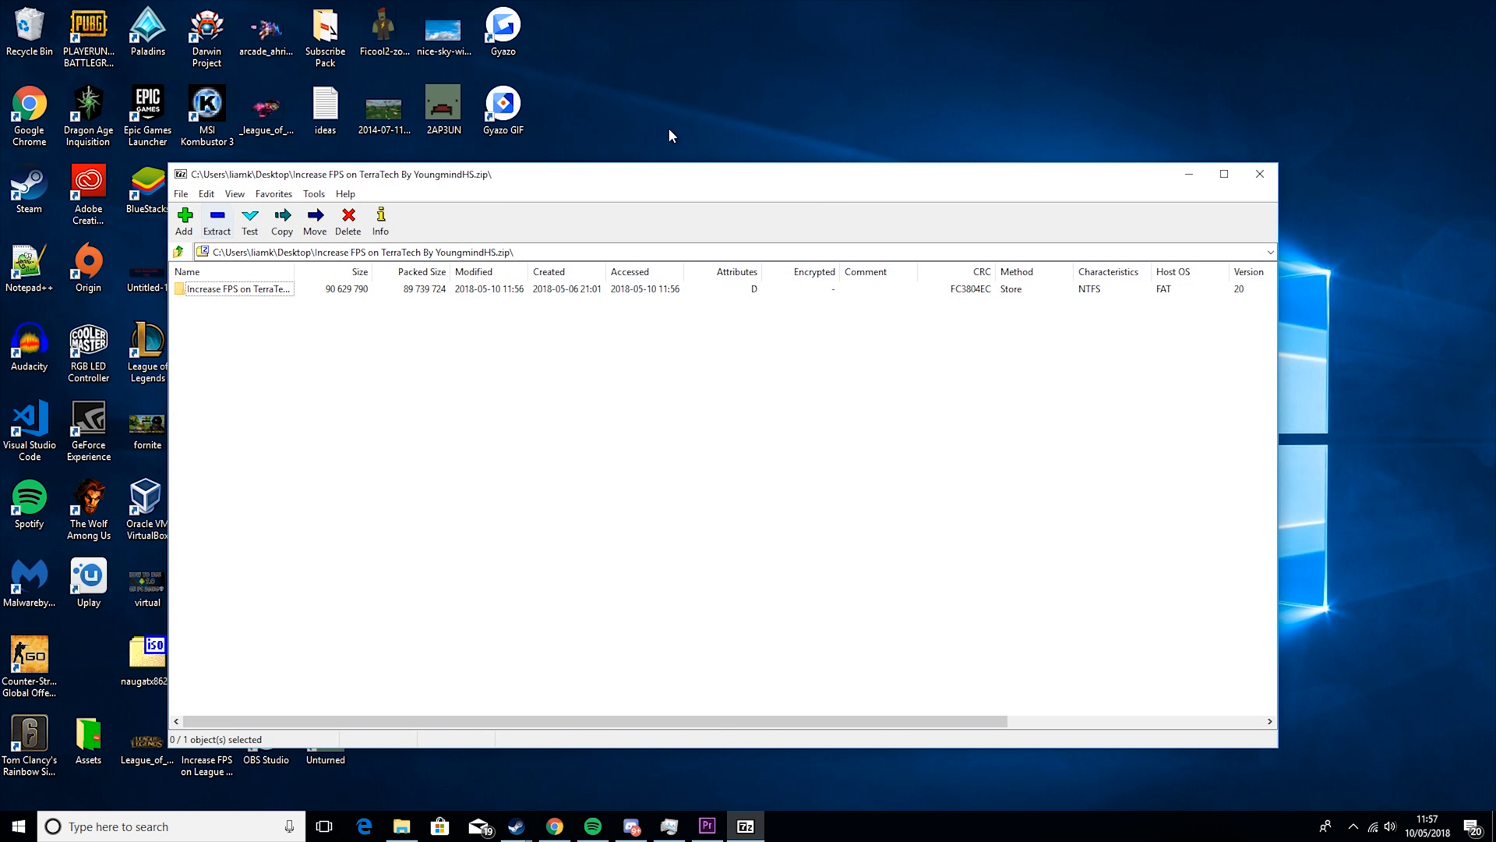
{"action": "left_click", "coordinate": [1259, 173]}
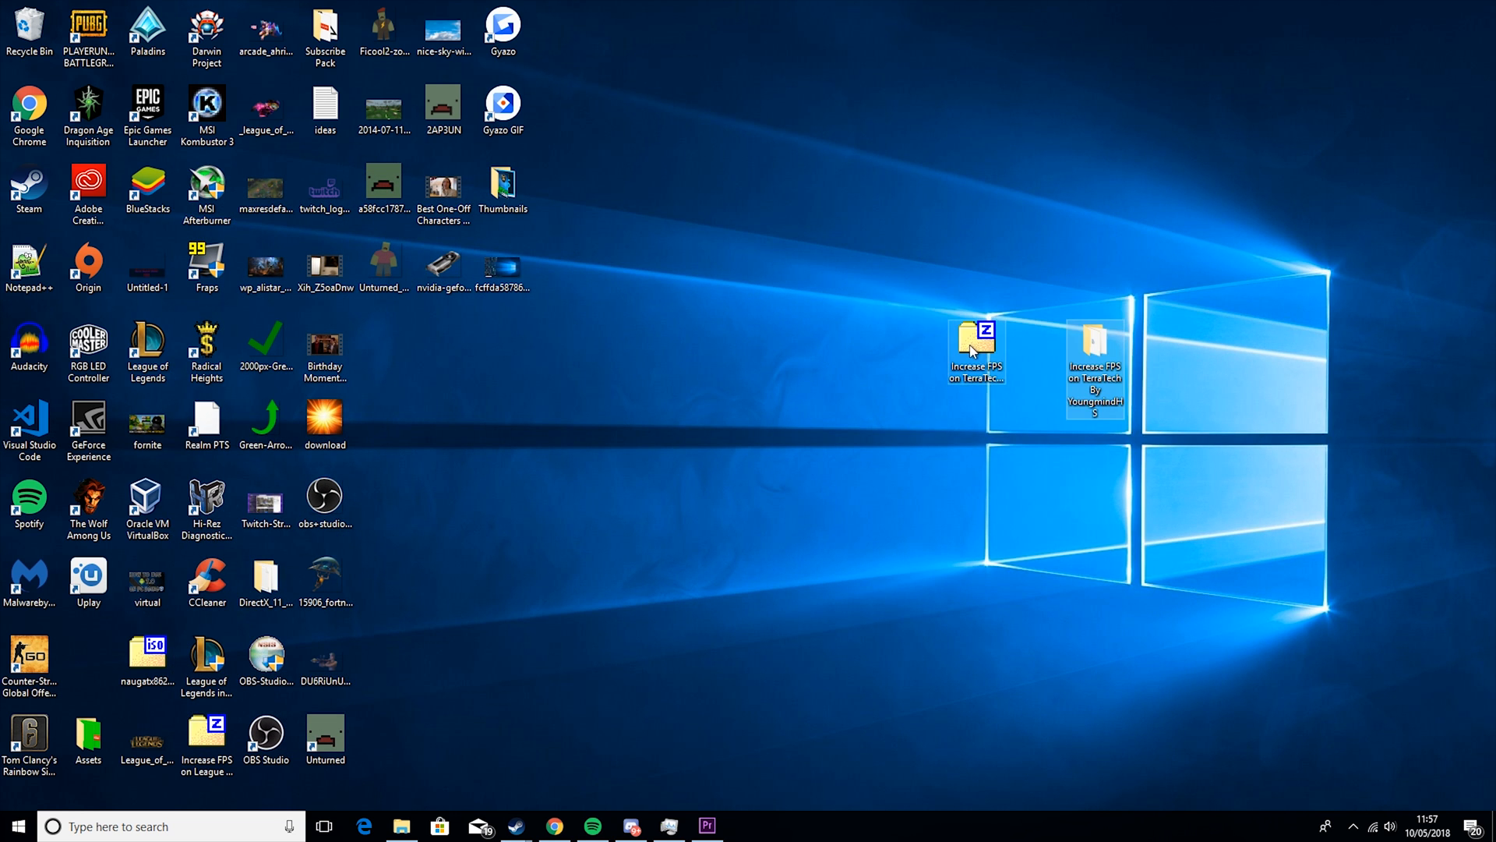
{"action": "double_click", "coordinate": [1093, 344]}
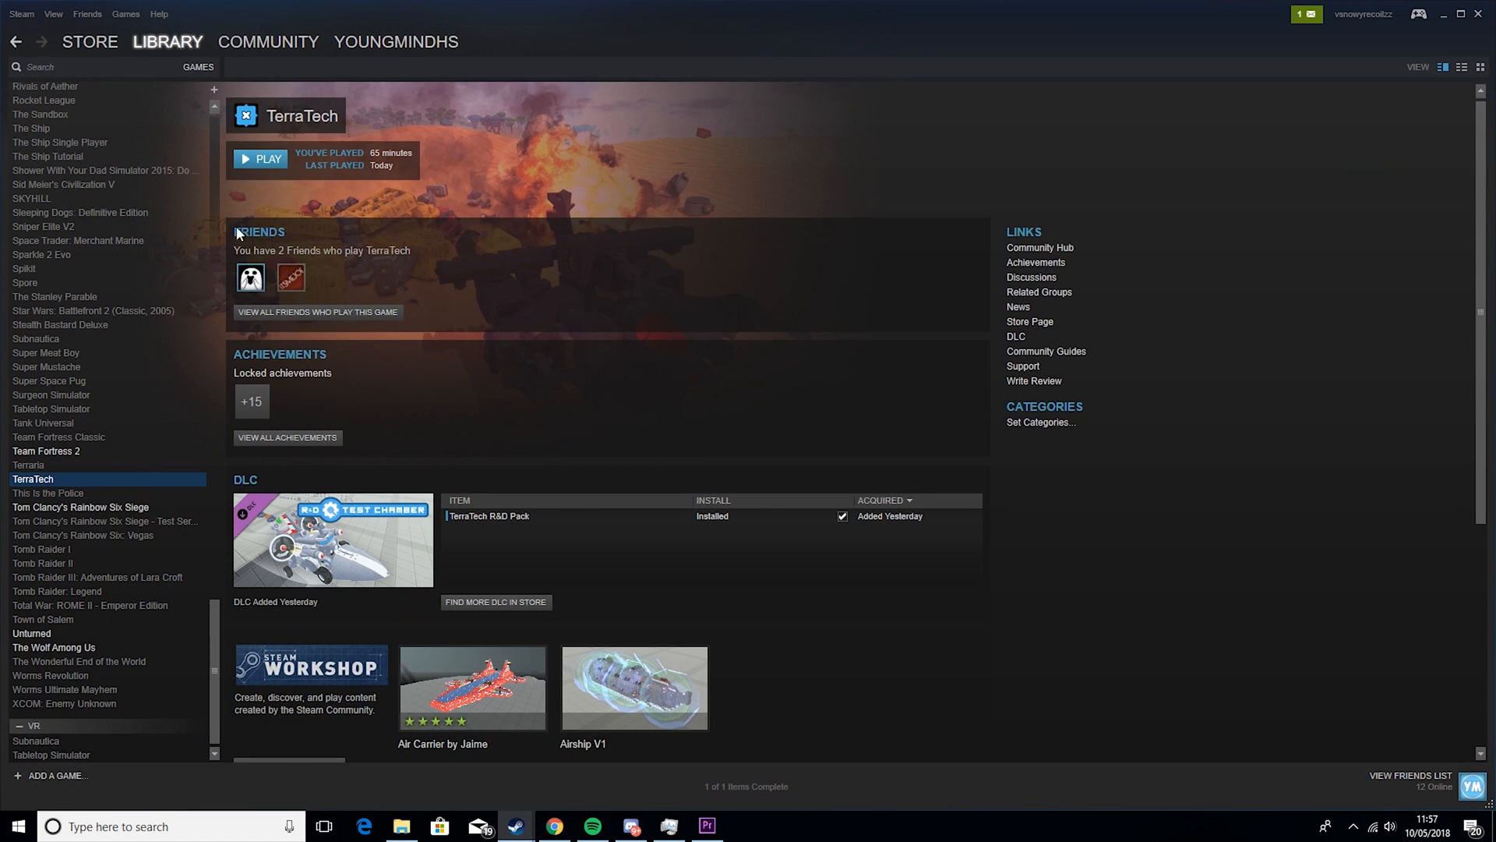
Disable the Steam Overlay in TerraTech's Steam properties
{"action": "right_click", "coordinate": [34, 477]}
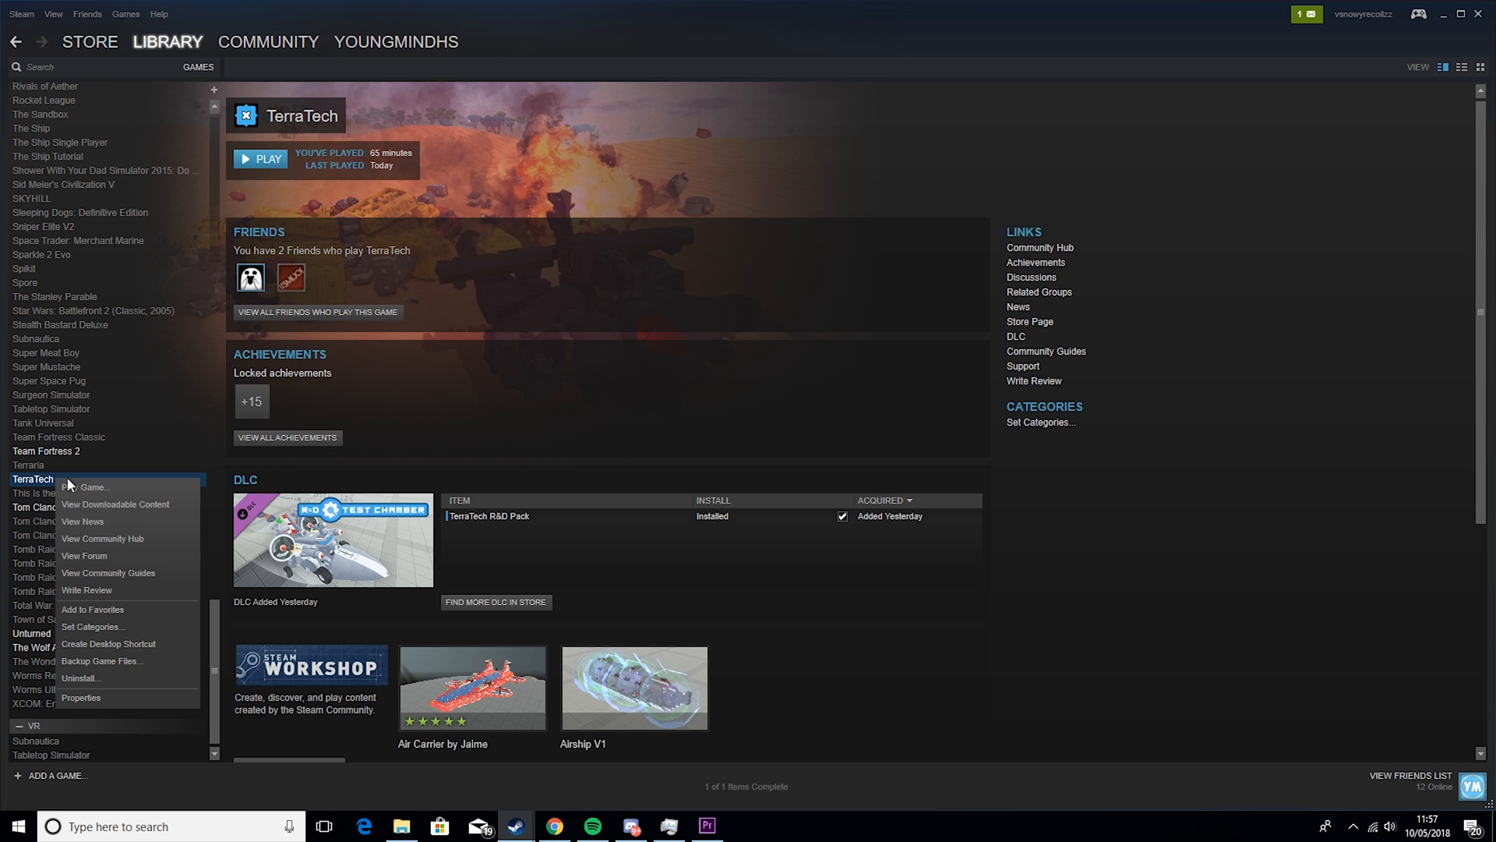
{"action": "left_click", "coordinate": [81, 697]}
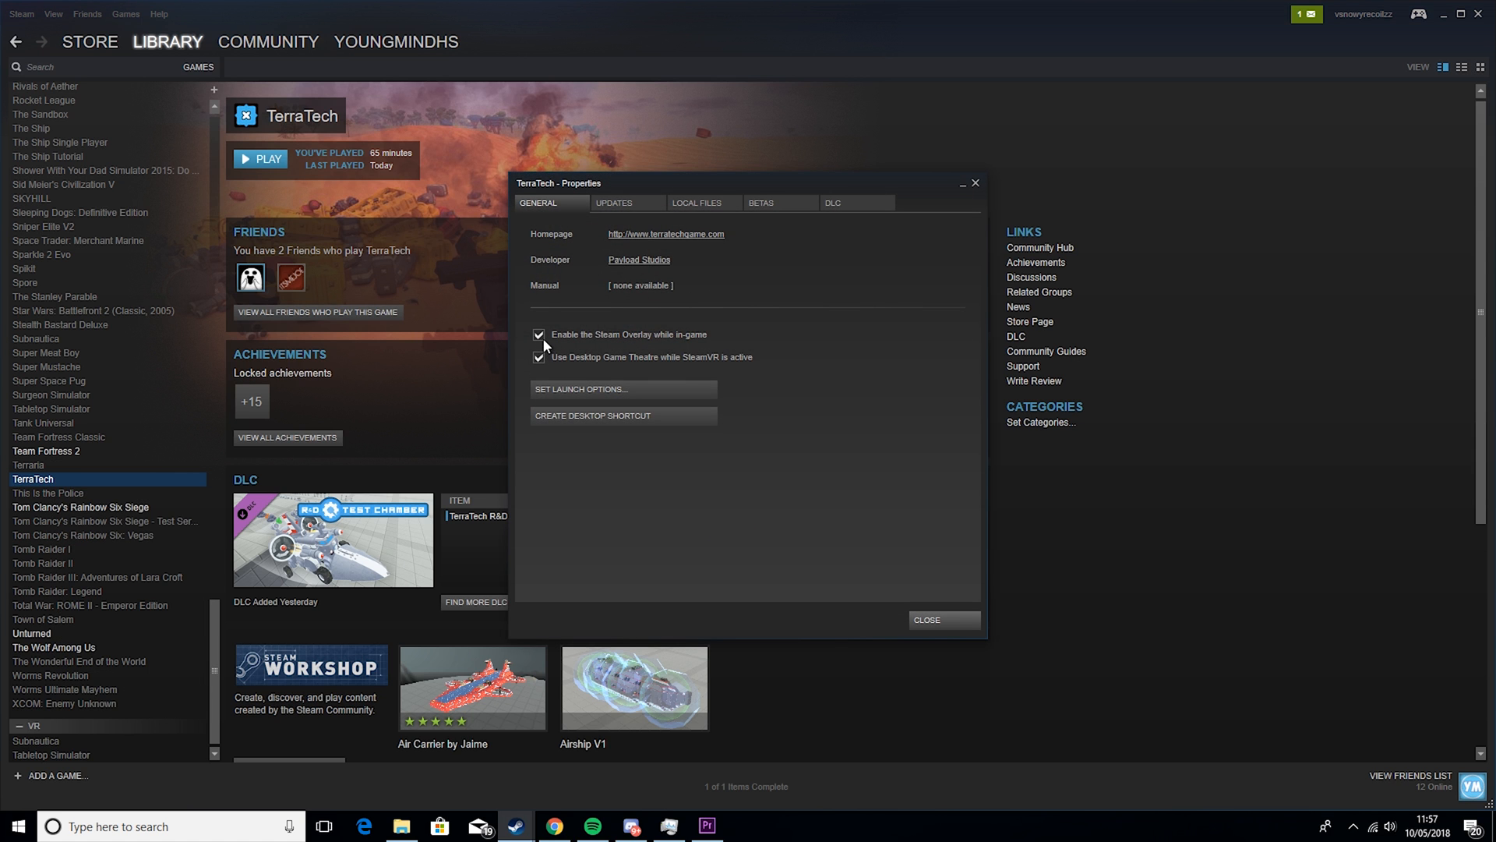
{"action": "left_click", "coordinate": [539, 334]}
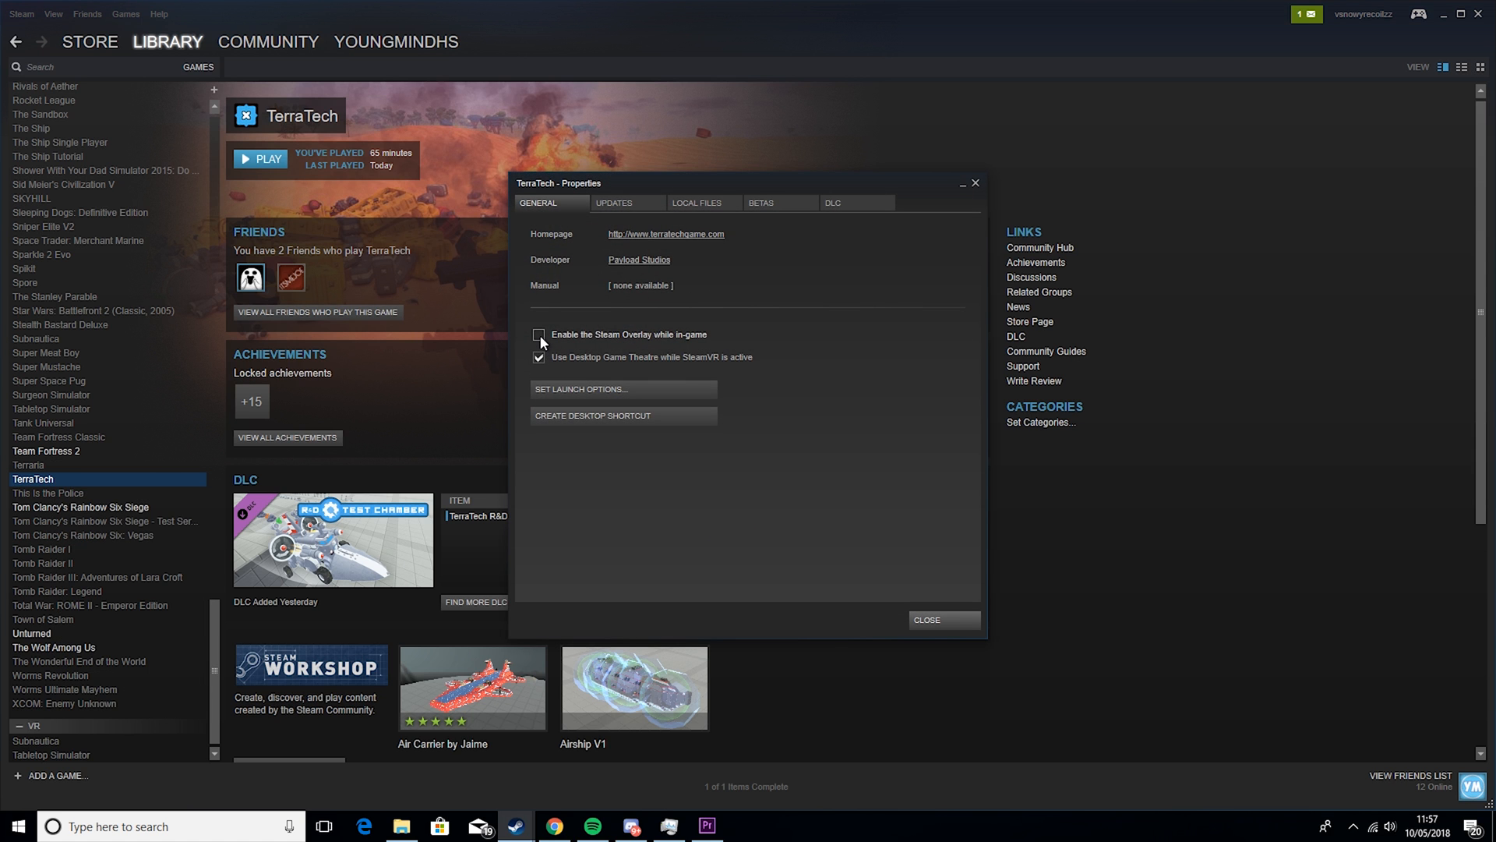
{"action": "left_click", "coordinate": [539, 357]}
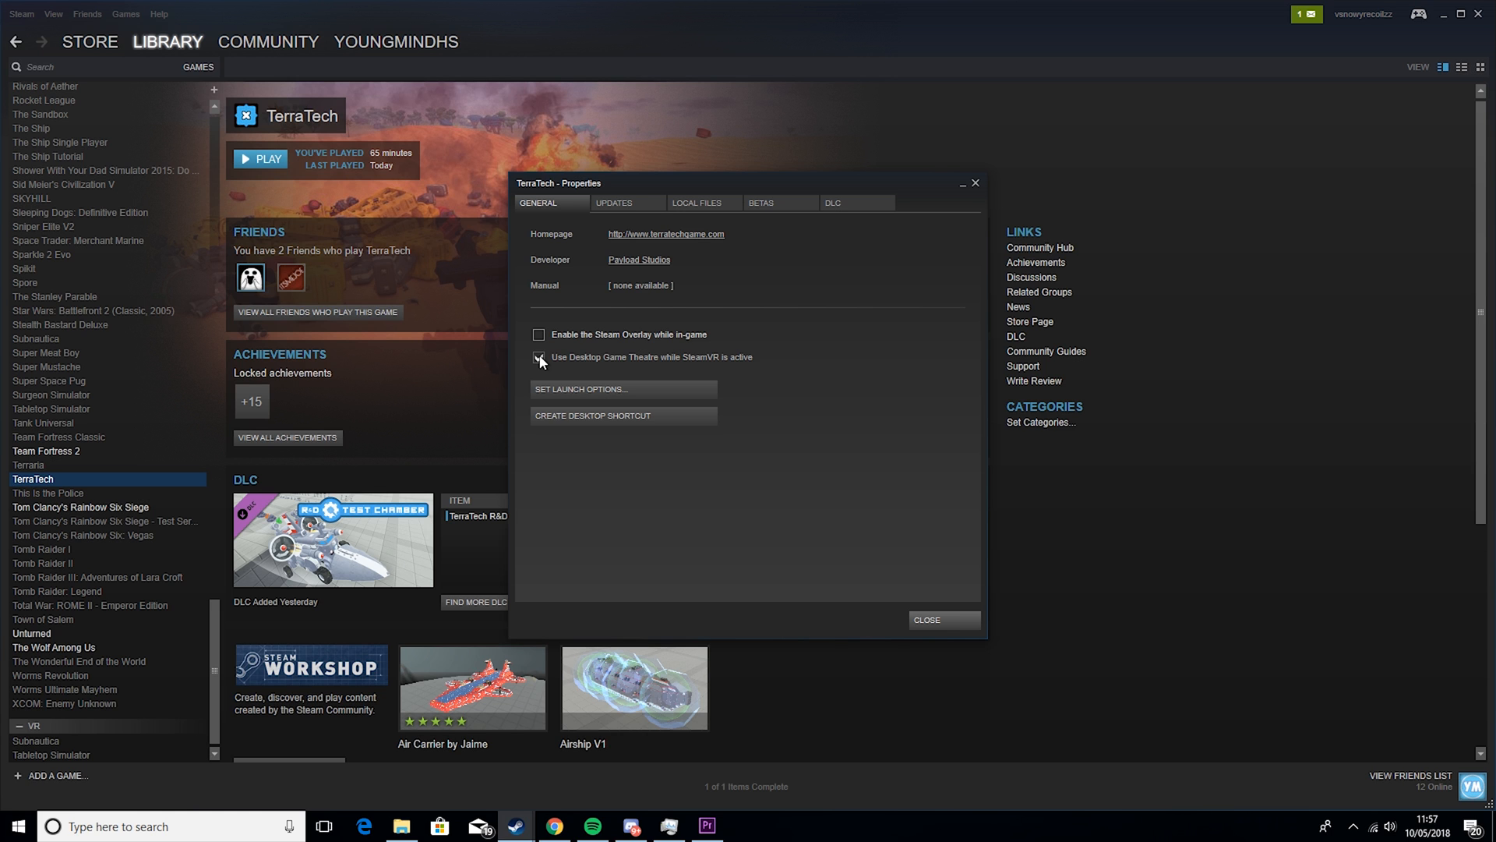
{"action": "left_click", "coordinate": [539, 357]}
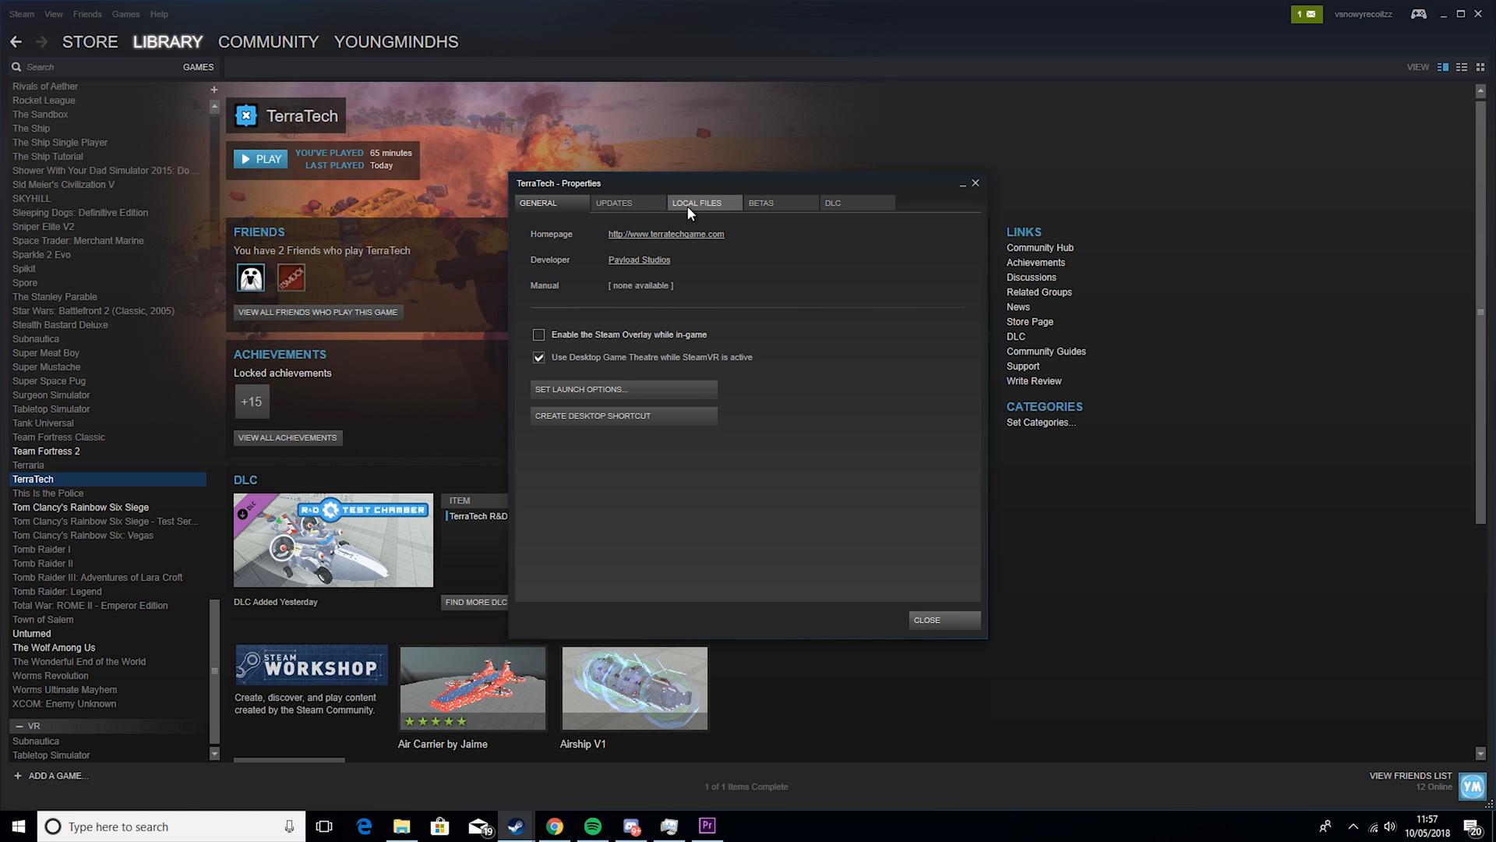
Set TerraTech's background downloads to Never allow and close the properties
{"action": "left_click", "coordinate": [613, 202]}
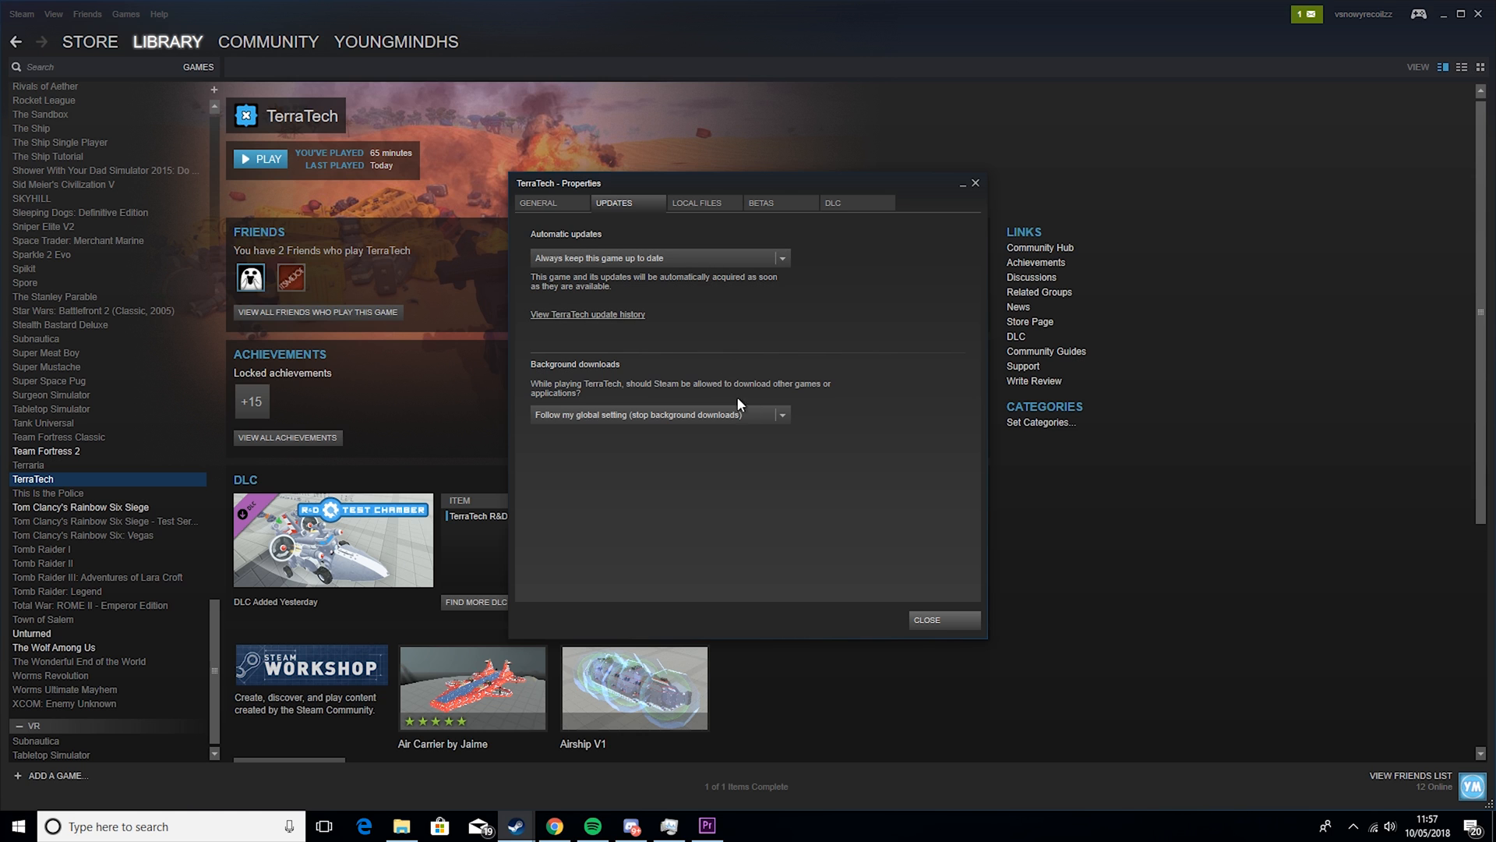
{"action": "left_click", "coordinate": [781, 414]}
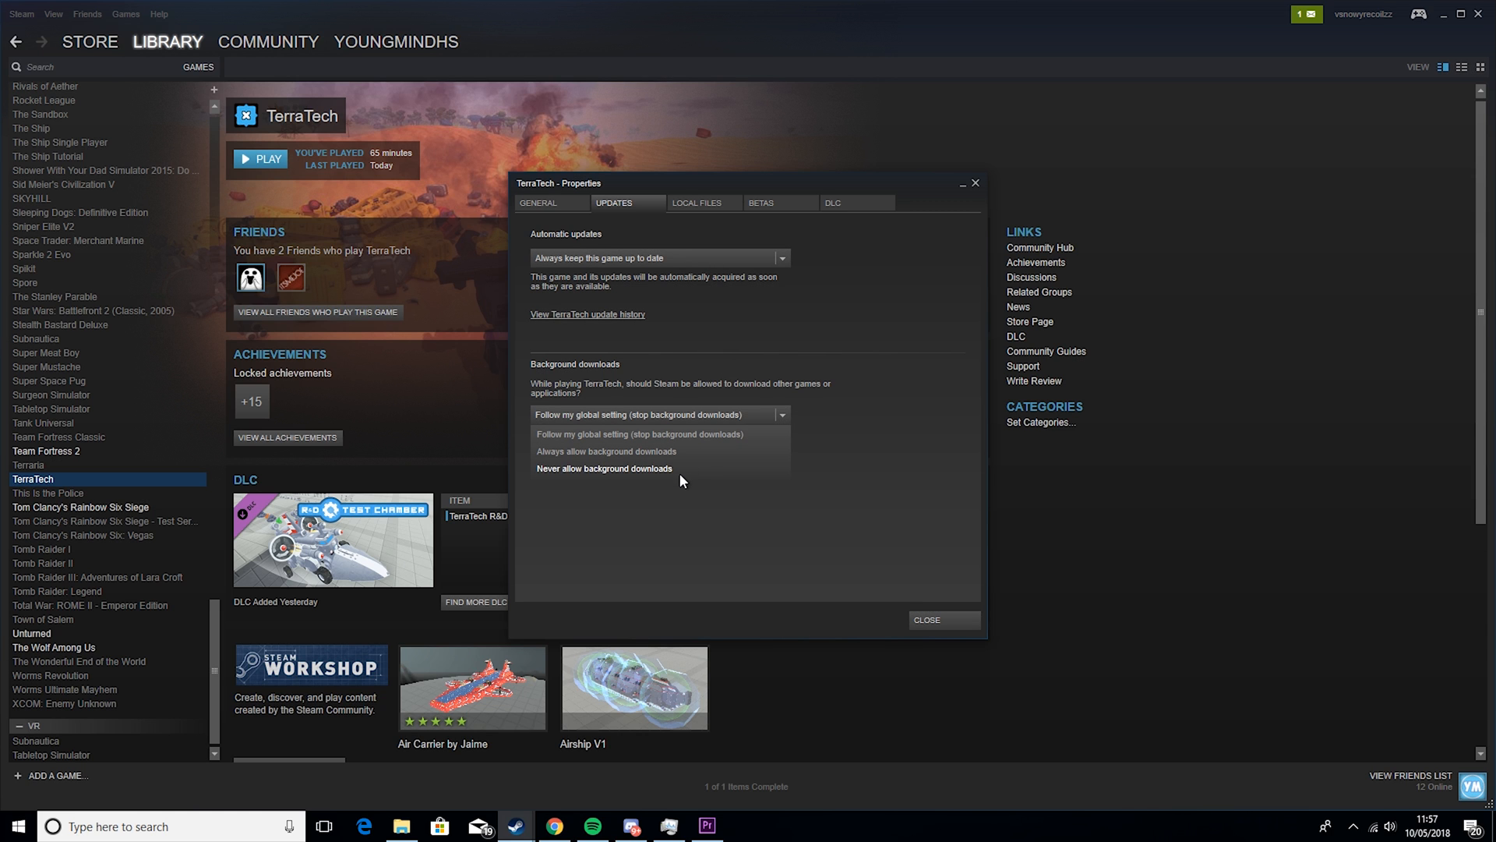
{"action": "left_click", "coordinate": [604, 468]}
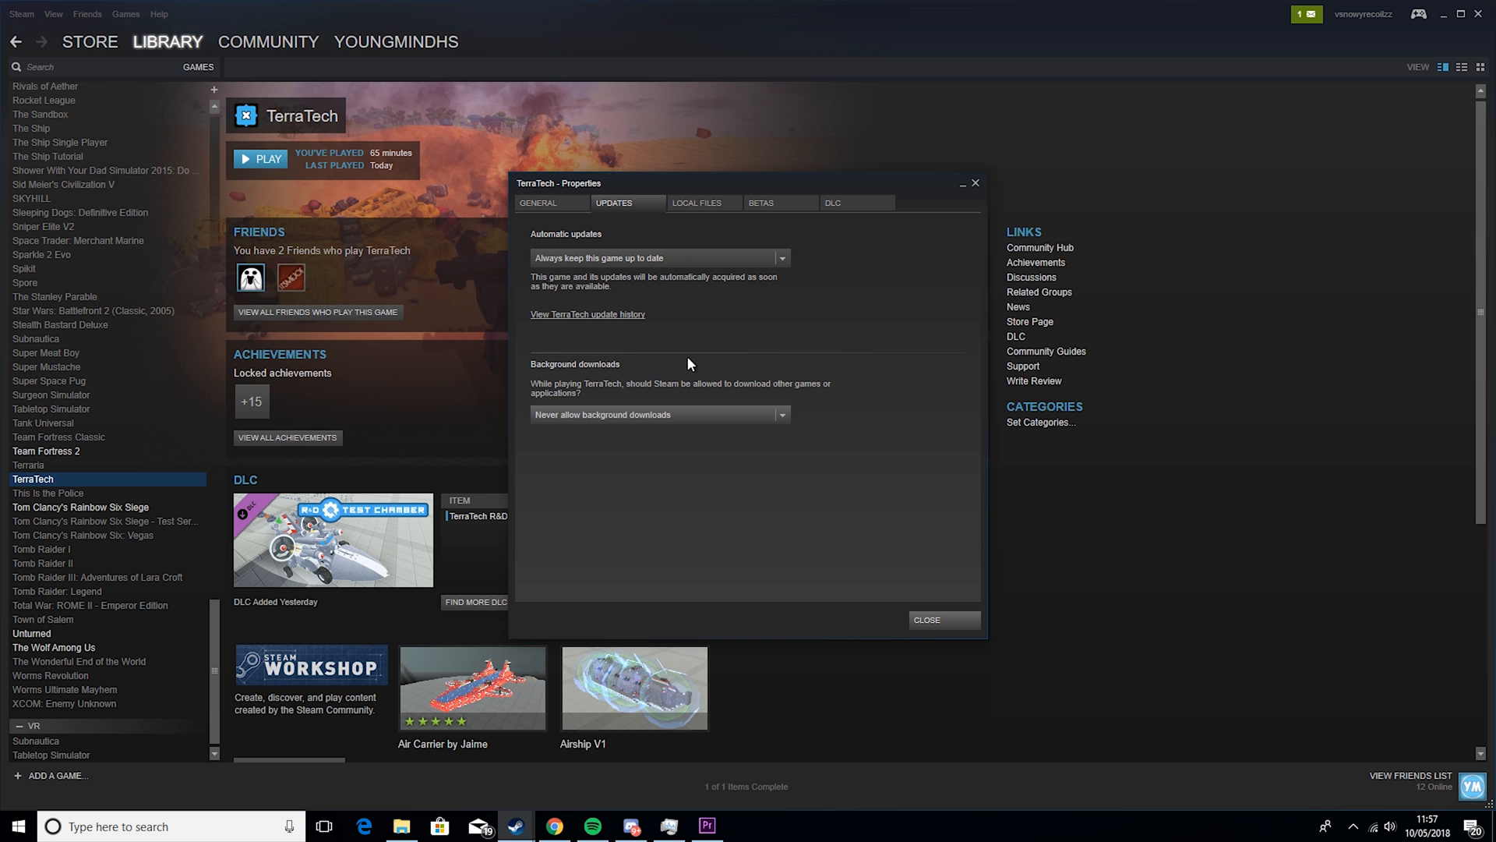
{"action": "mouse_move", "coordinate": [943, 619]}
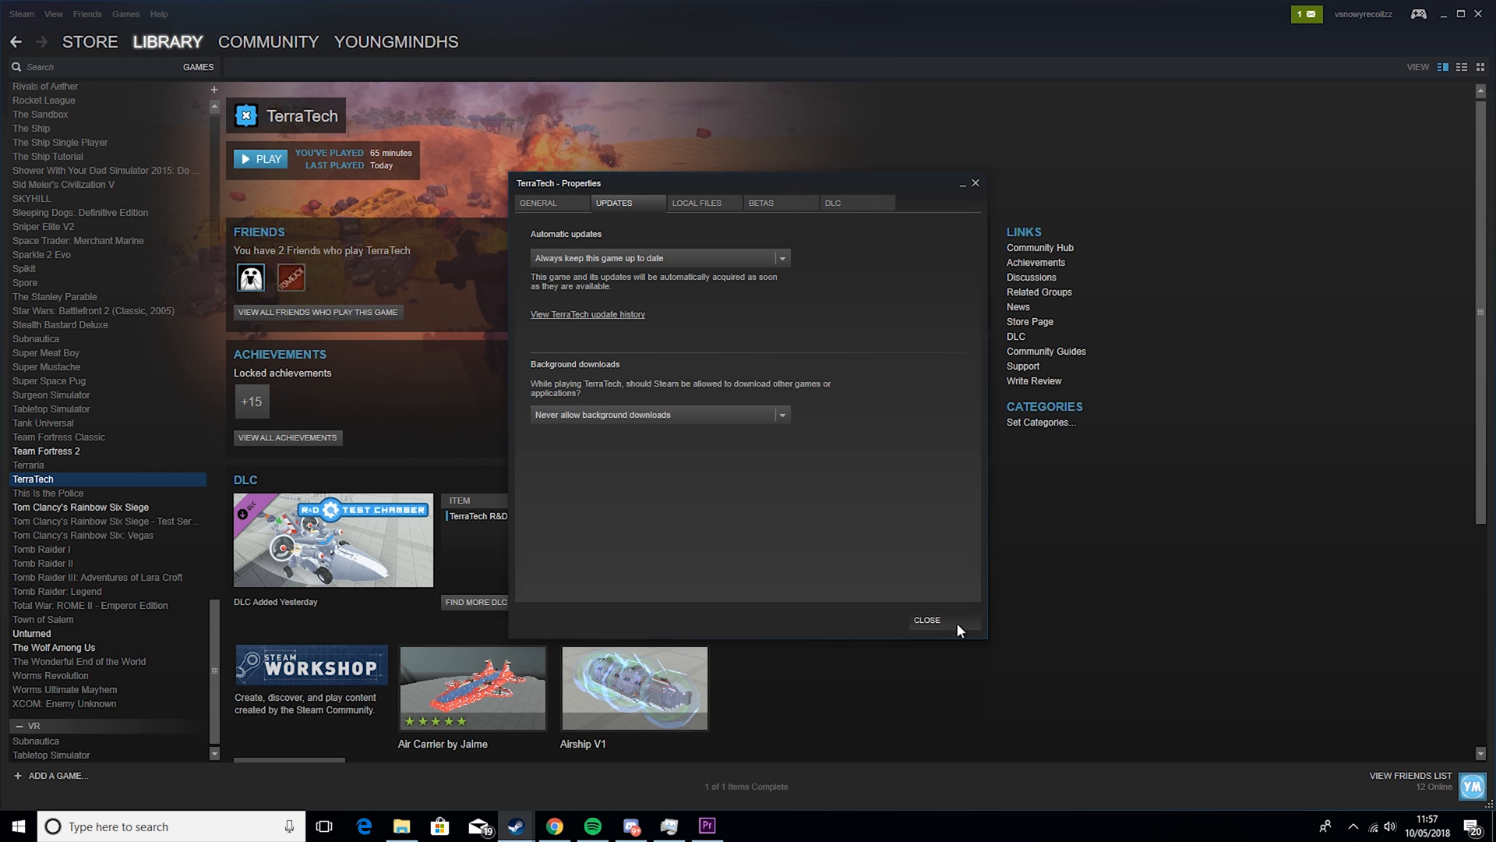
{"action": "left_click", "coordinate": [925, 620]}
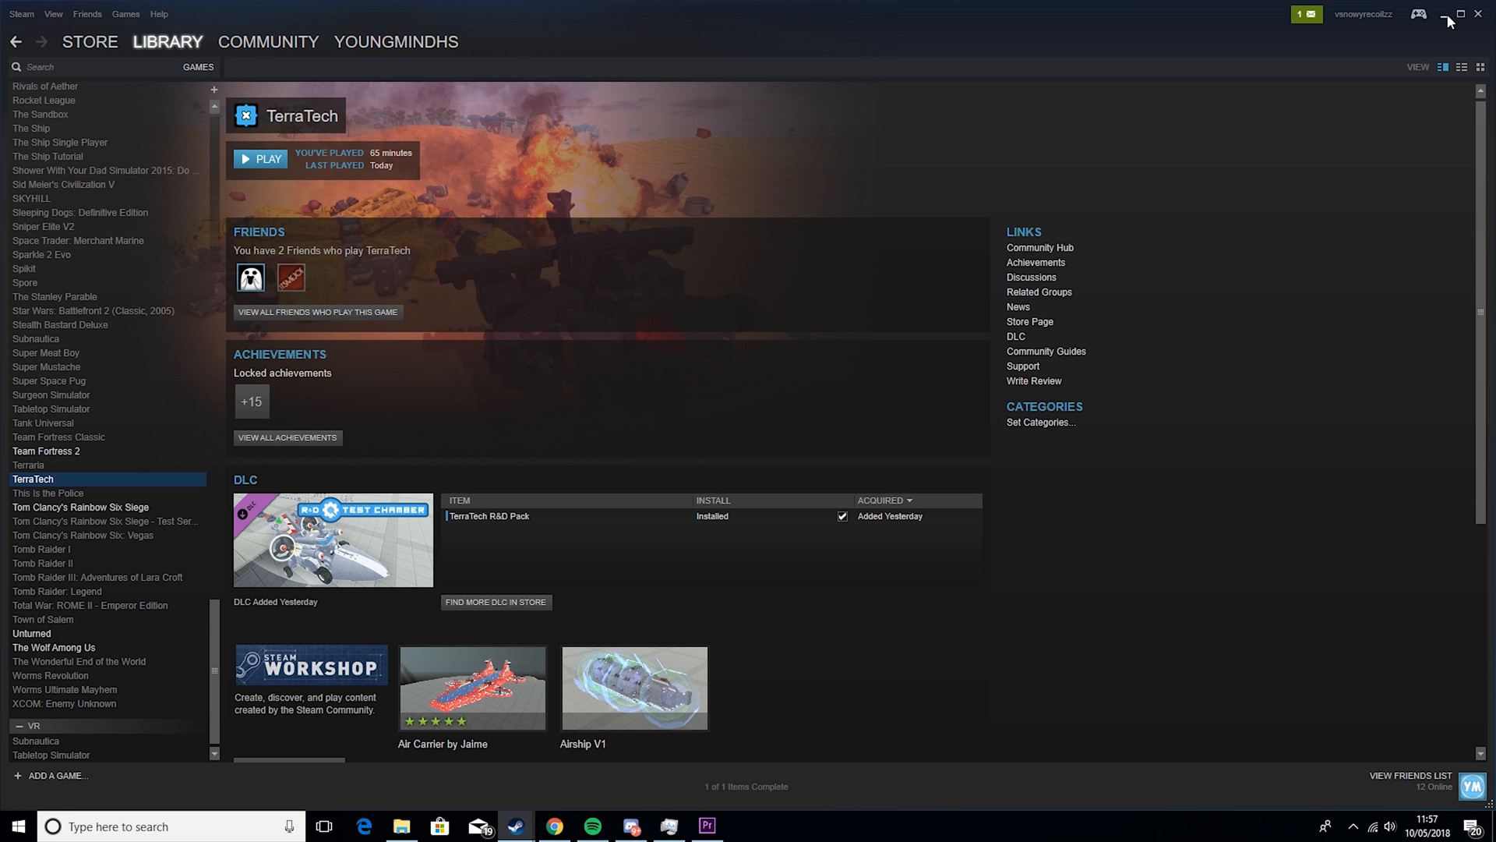
Delete everything in the %temp% folder, skipping in-use items, then close the folder
{"action": "left_click", "coordinate": [1459, 14]}
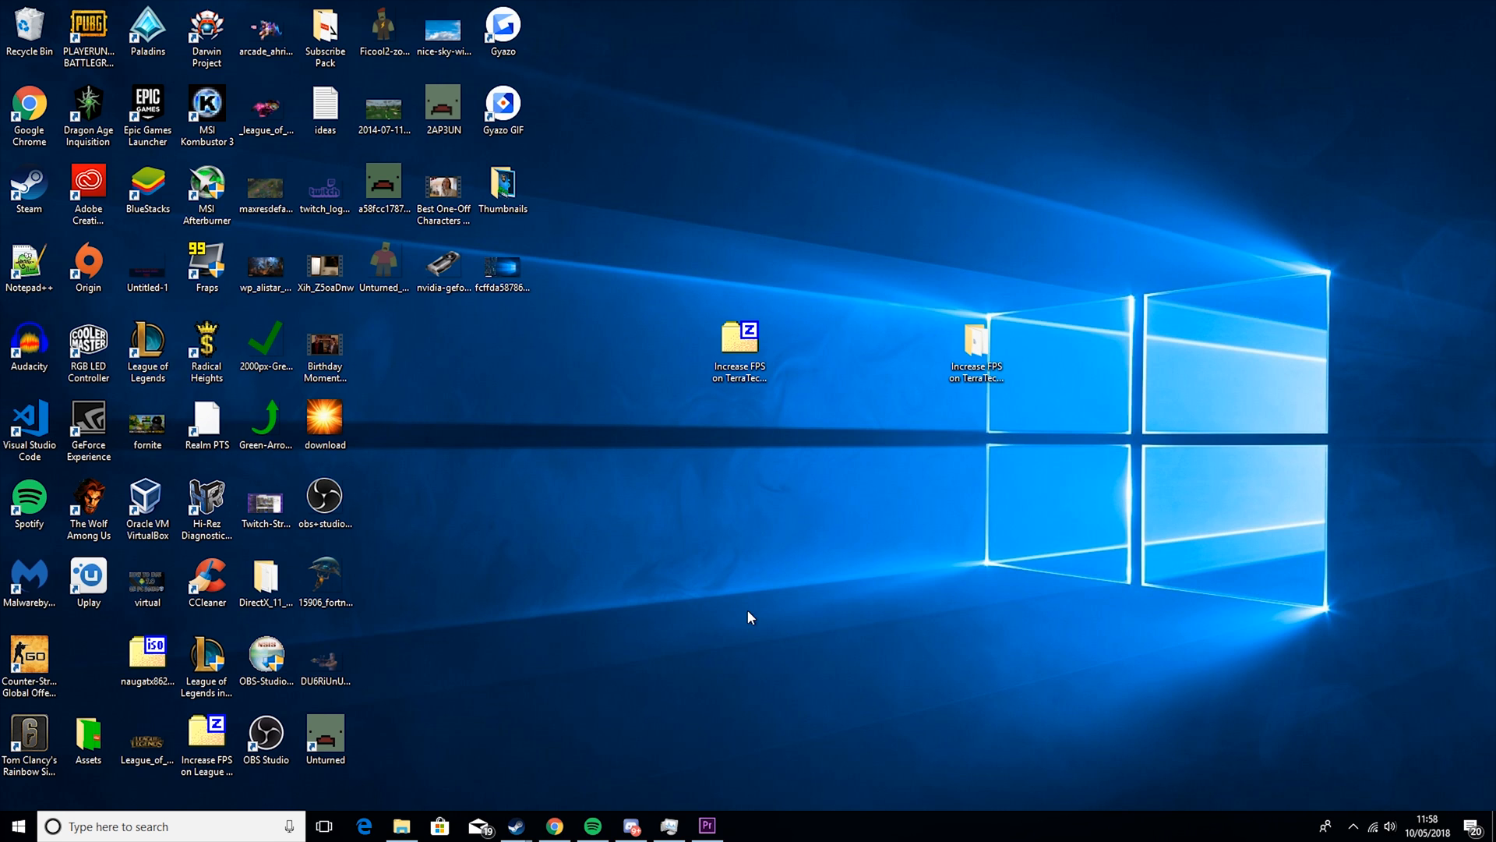
{"action": "type", "text": "run"}
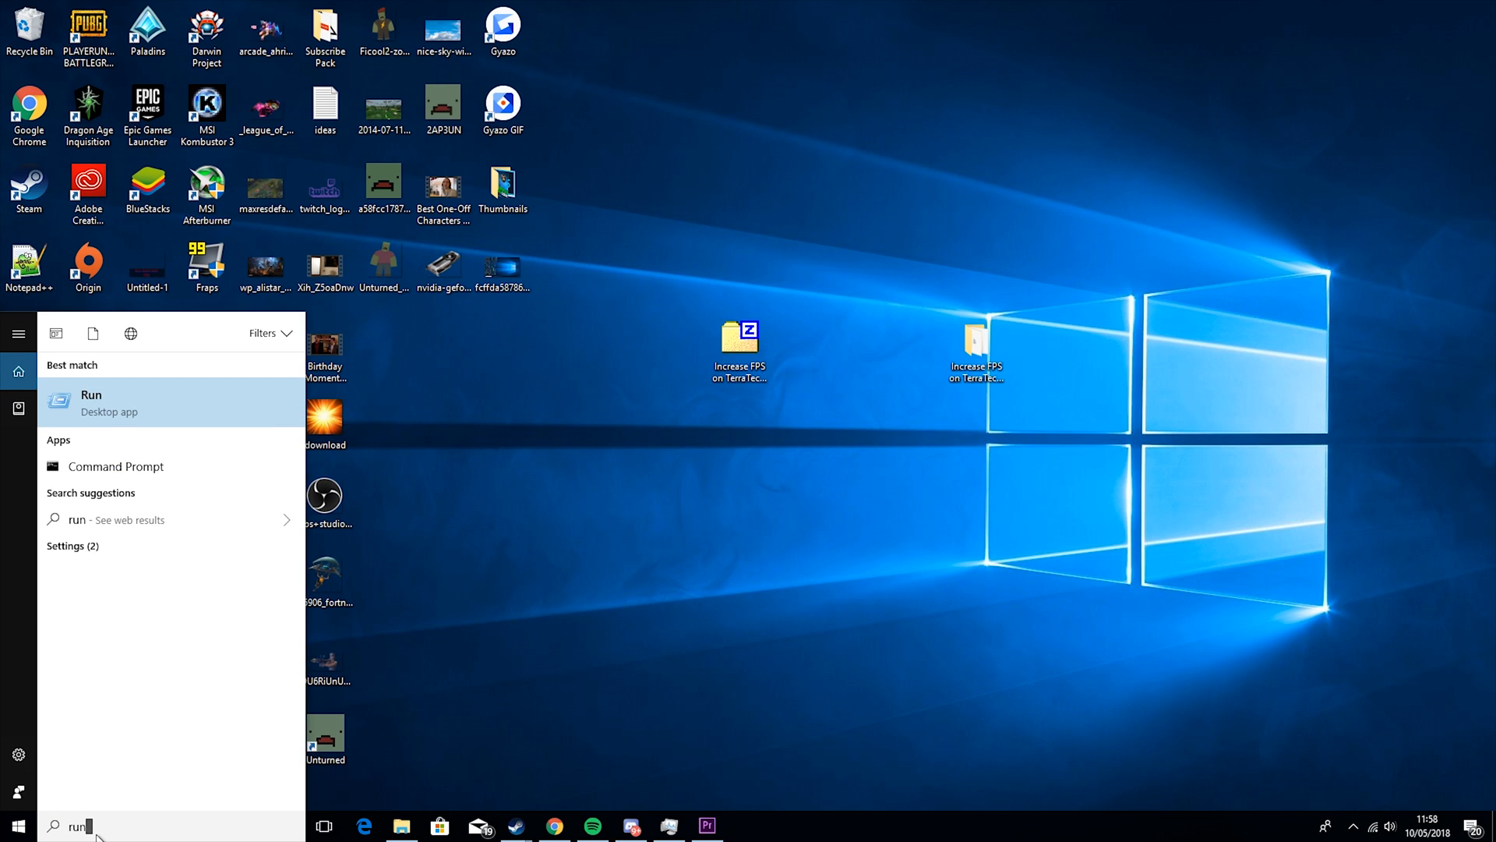
{"action": "left_click", "coordinate": [91, 402]}
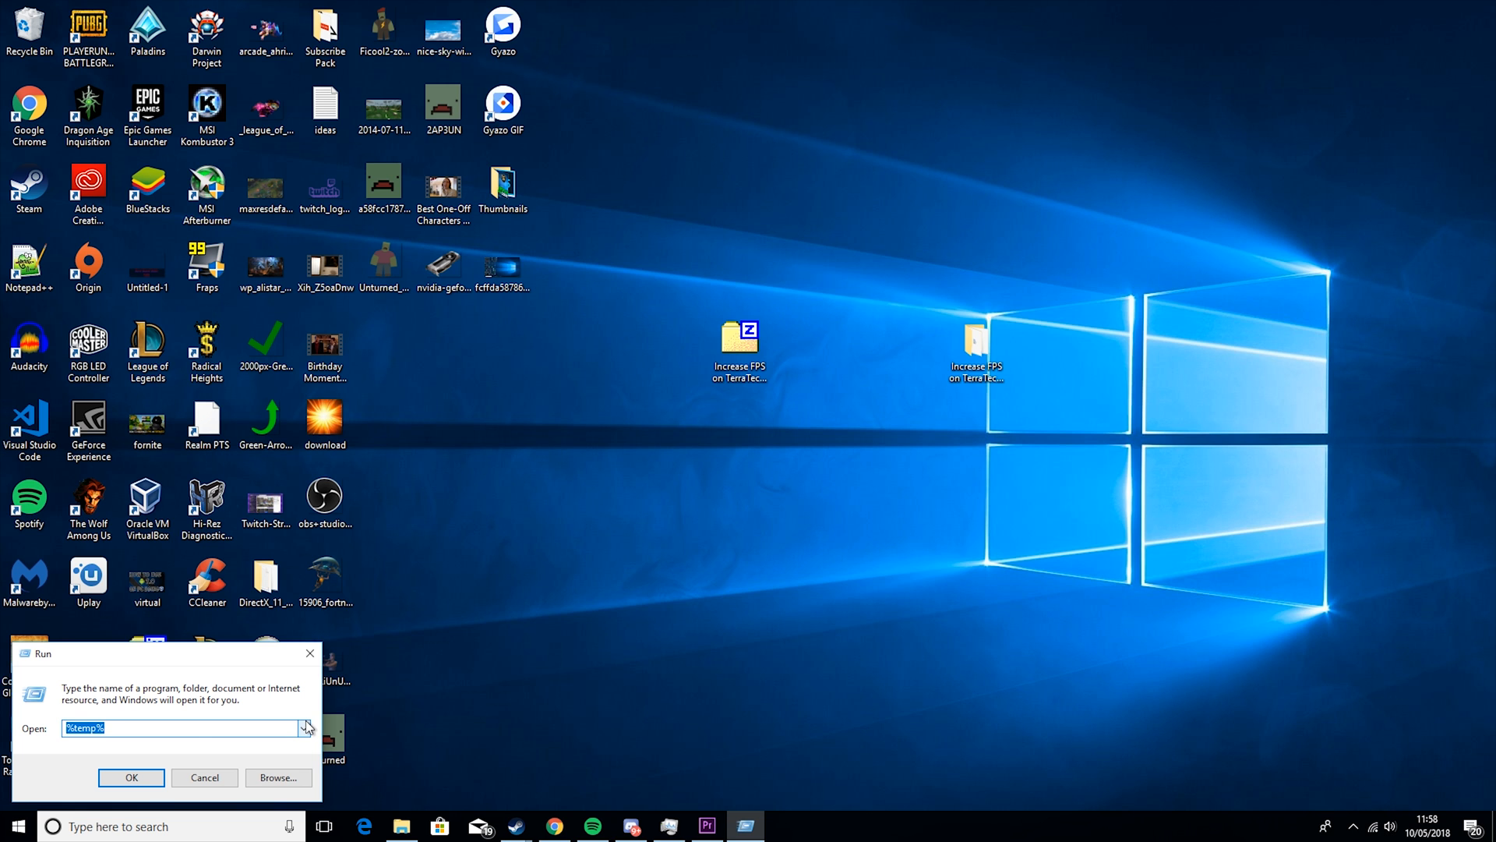
{"action": "left_click", "coordinate": [131, 777]}
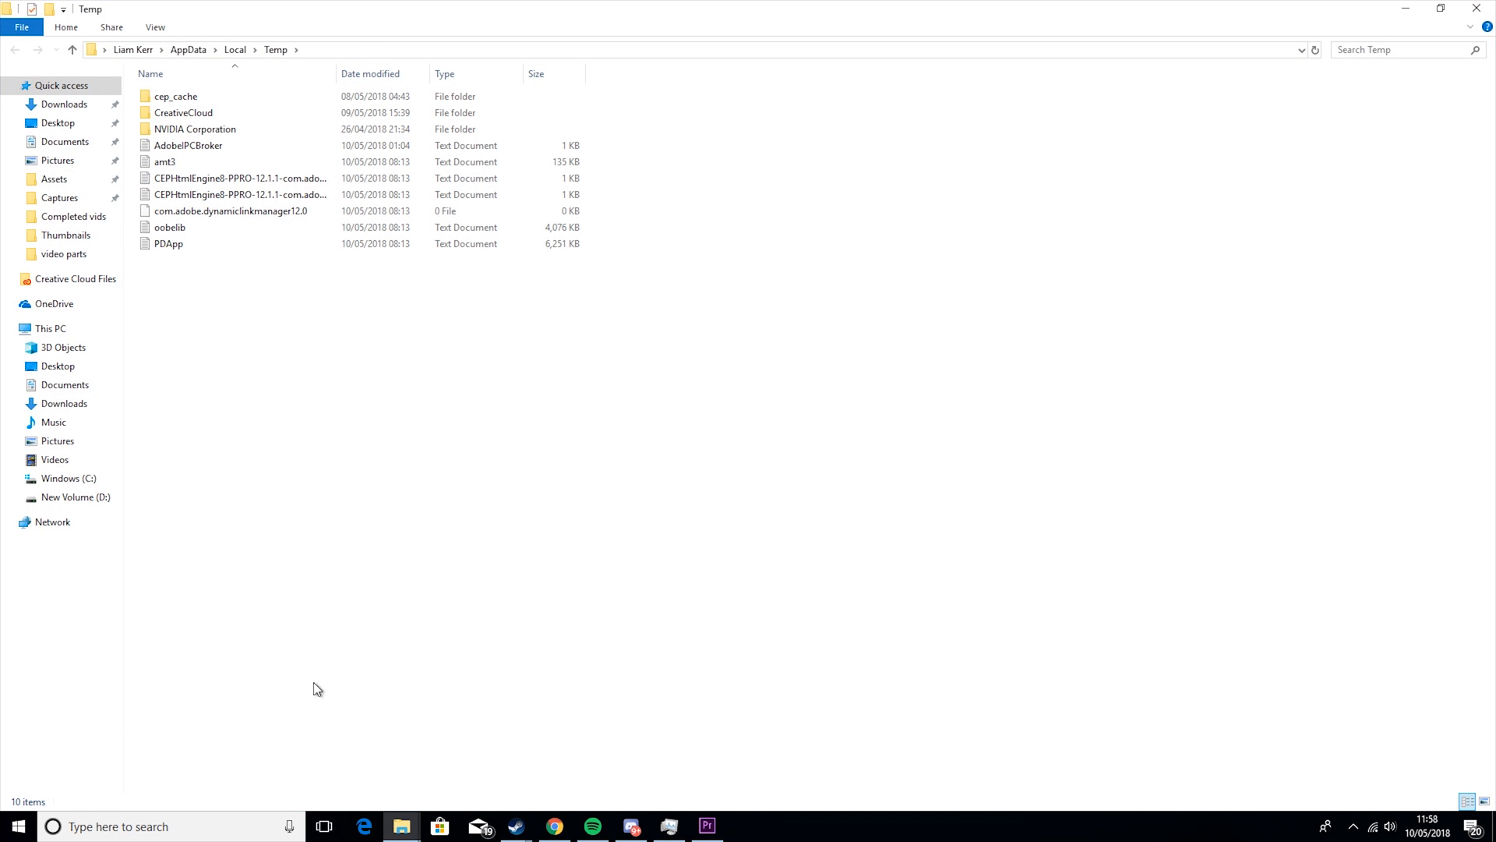
{"action": "key", "text": "ctrl+a"}
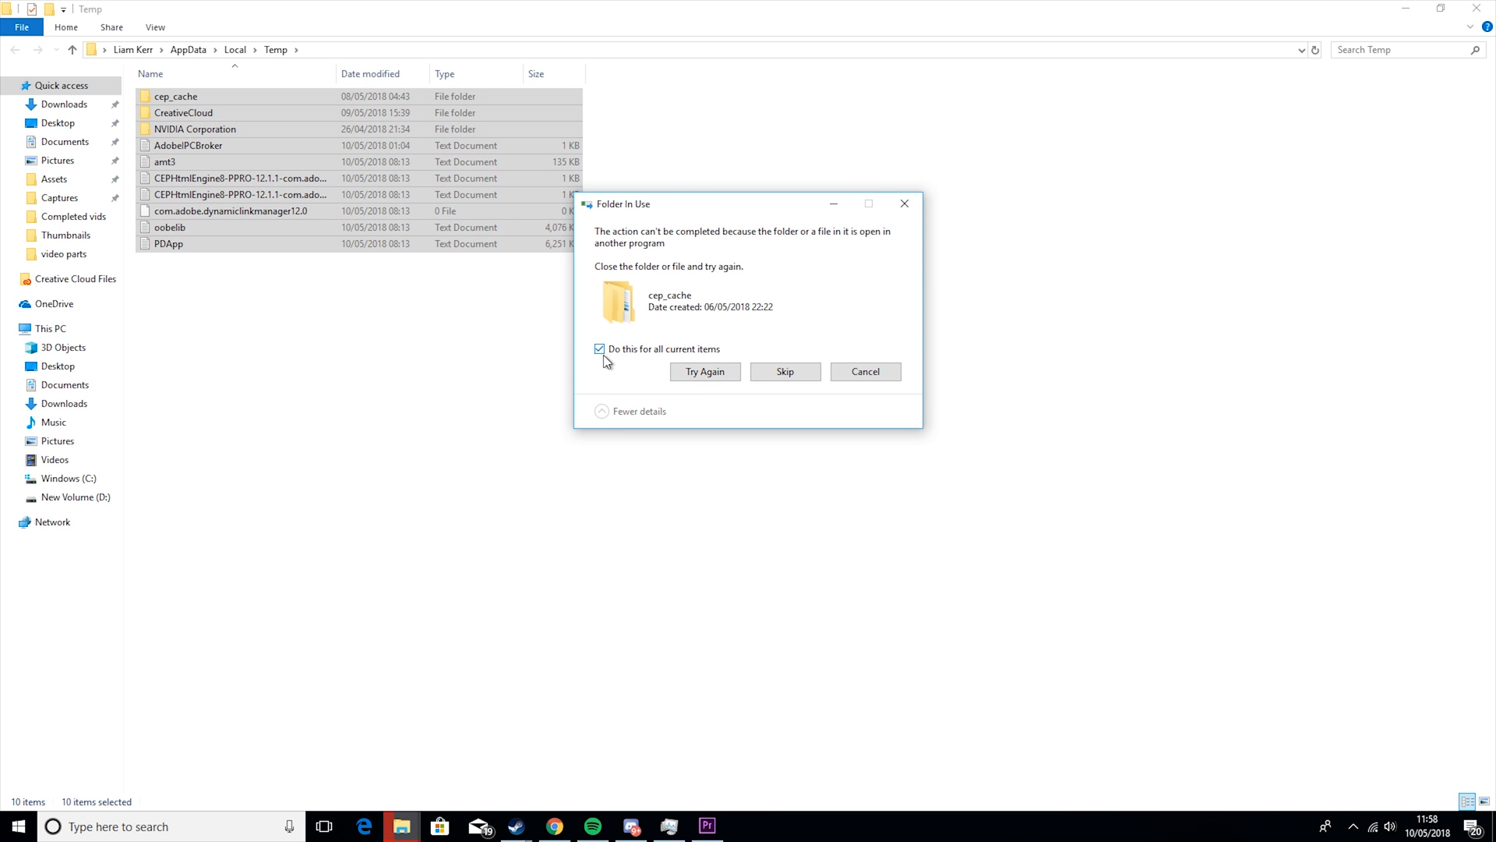
{"action": "left_click", "coordinate": [785, 371]}
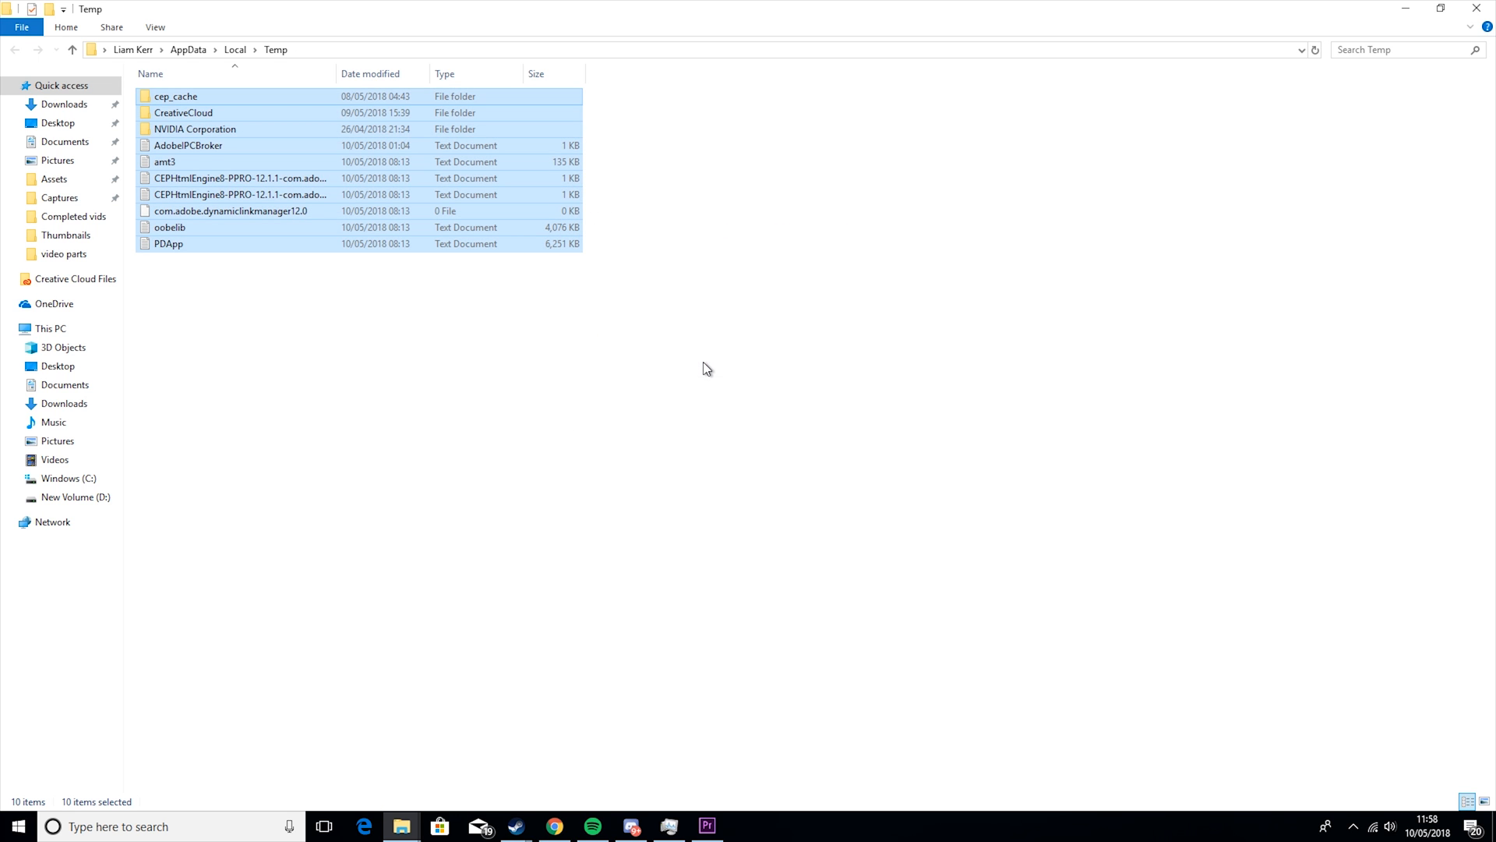
{"action": "mouse_move", "coordinate": [444, 128]}
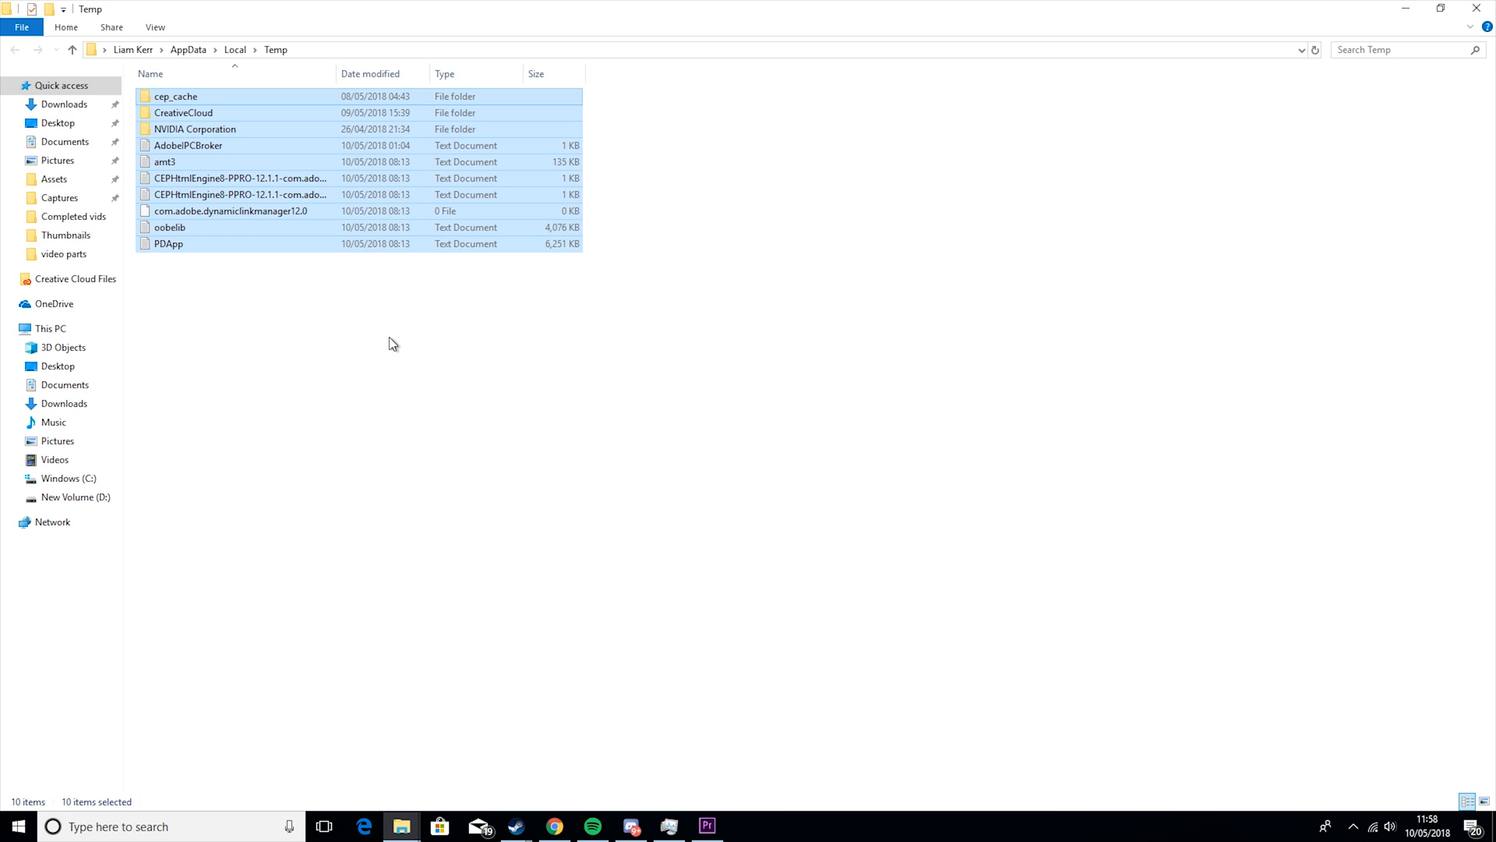
{"action": "mouse_move", "coordinate": [497, 195]}
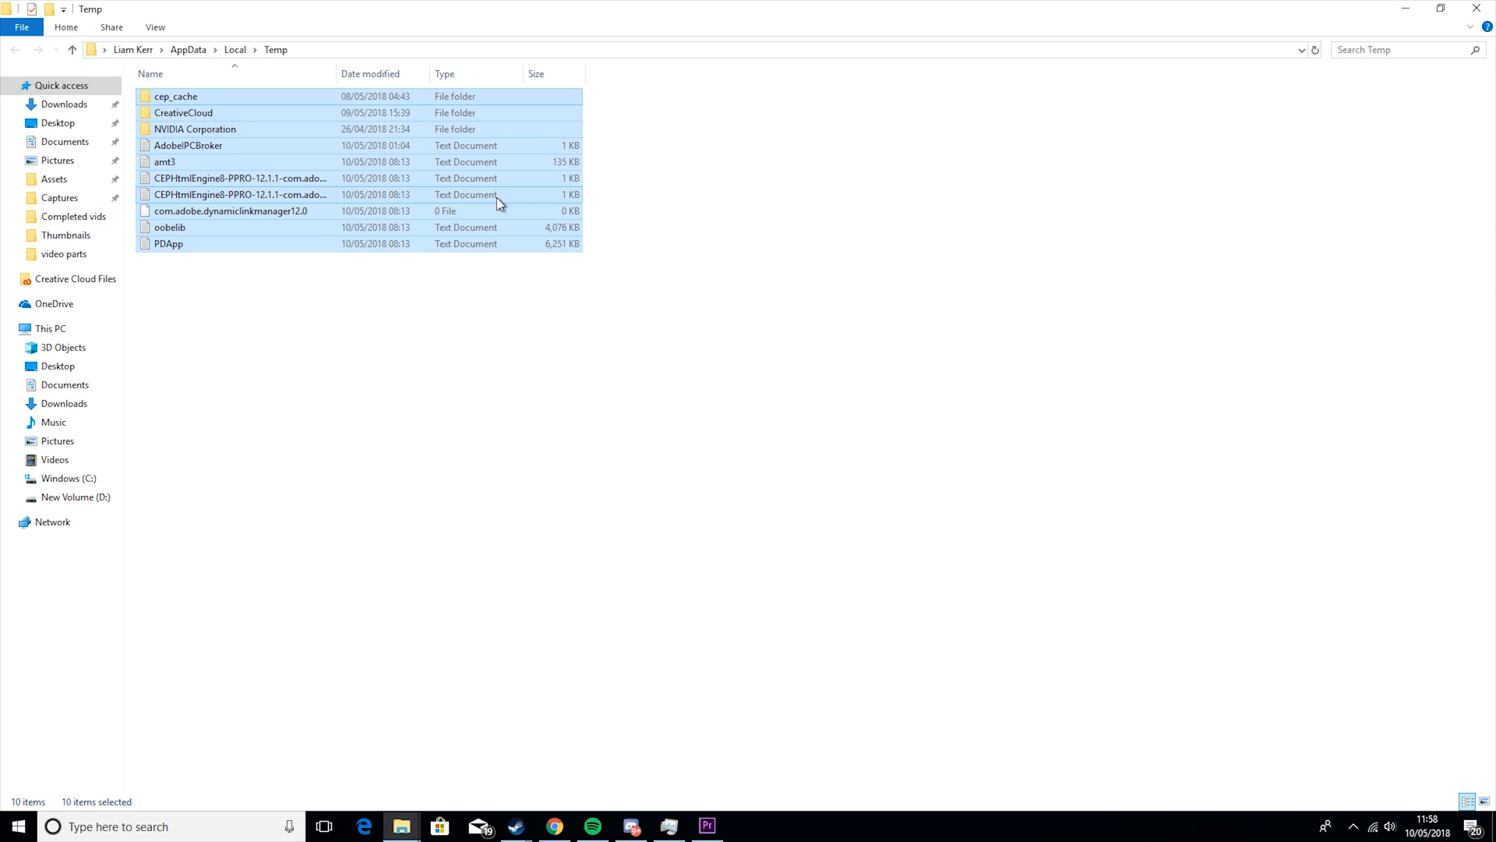
{"action": "mouse_move", "coordinate": [399, 216]}
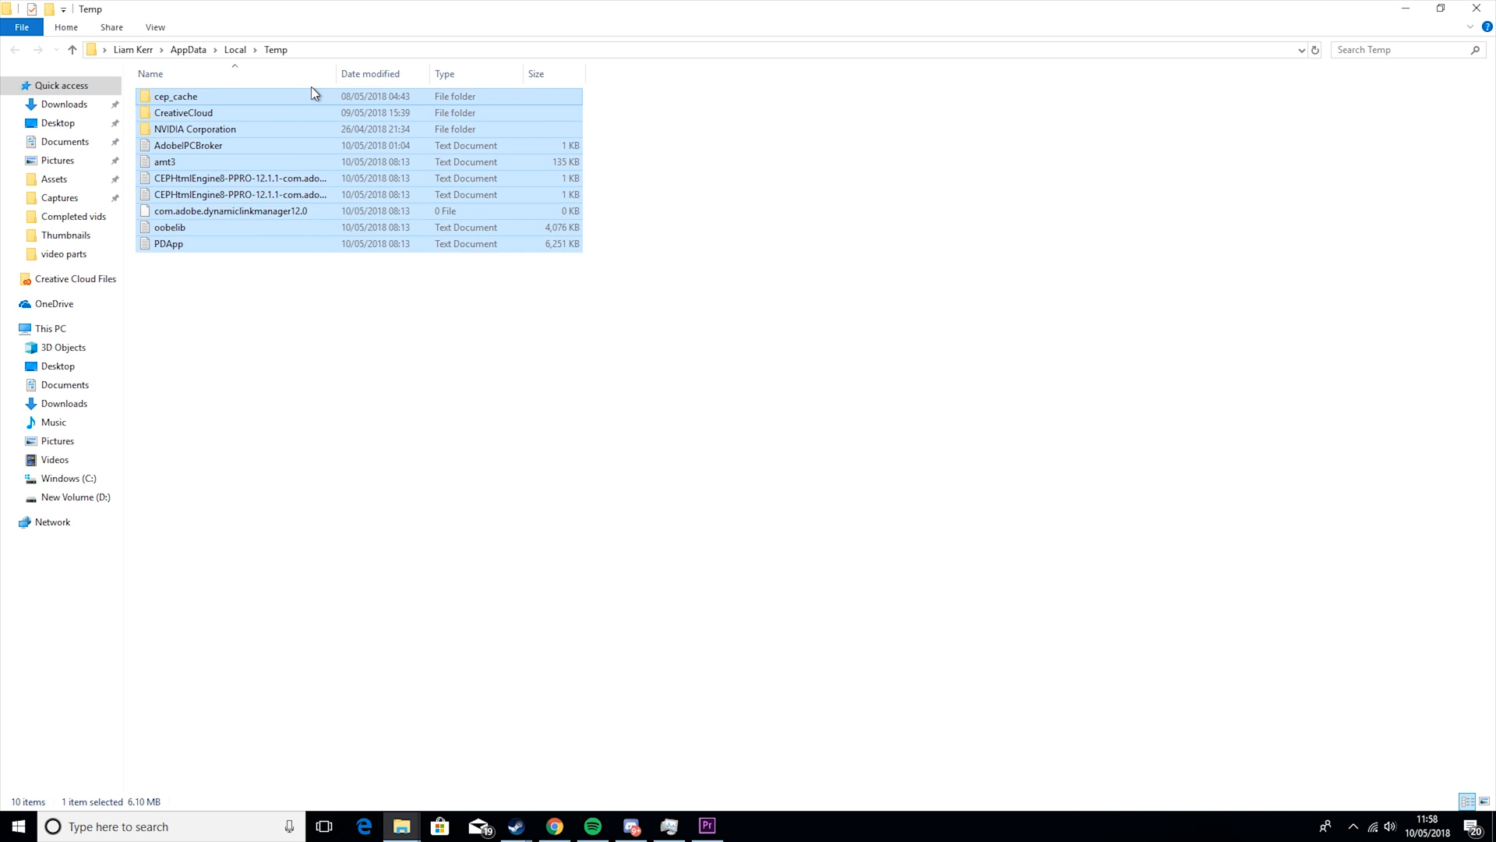
{"action": "key", "text": "ctrl+a"}
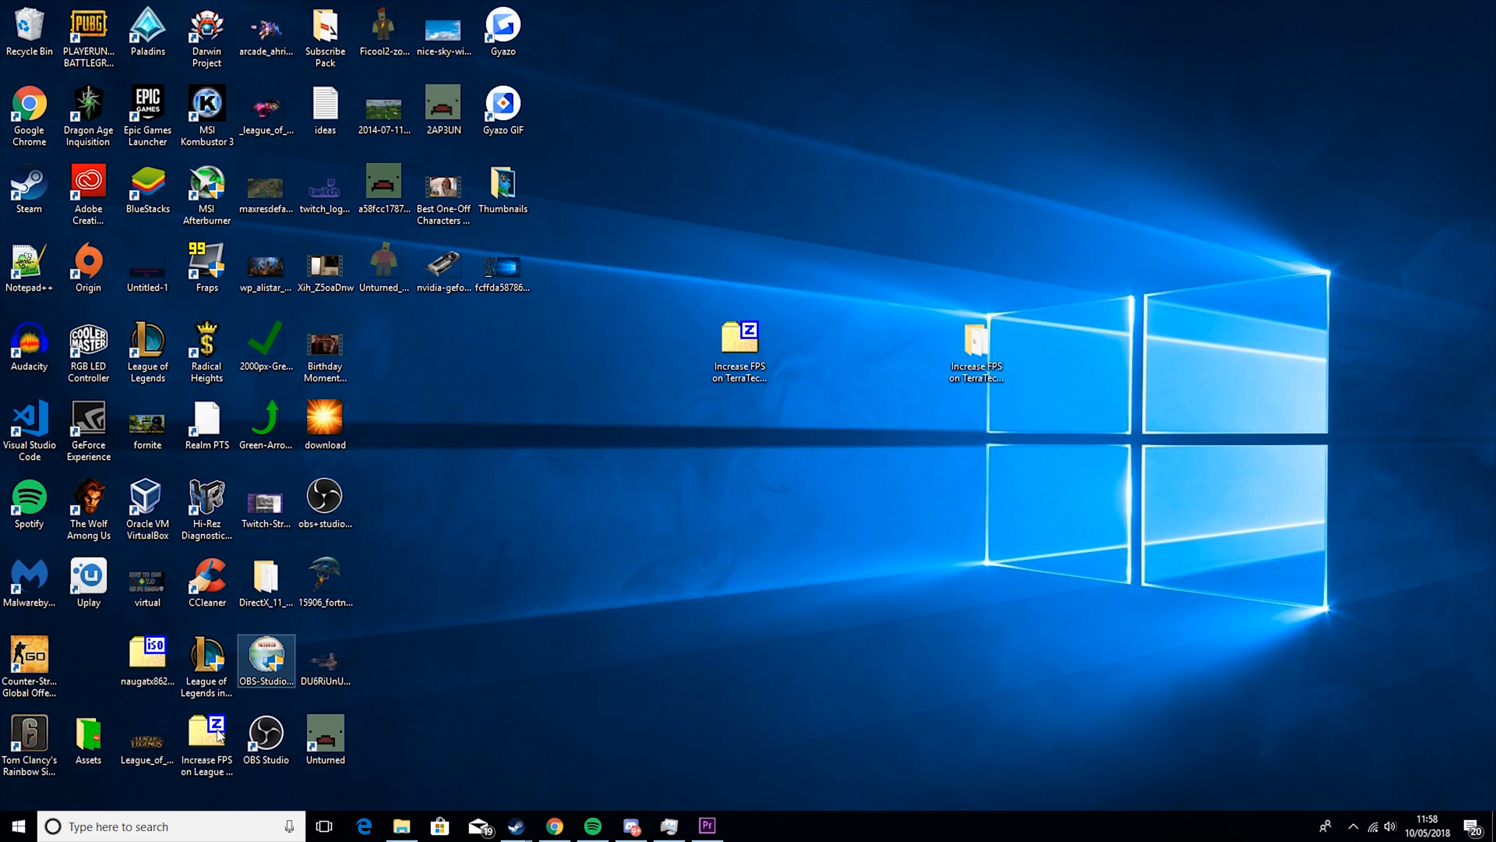
Set Performance Options to 'Adjust for best performance' and processor scheduling to Programs
{"action": "type", "text": "con"}
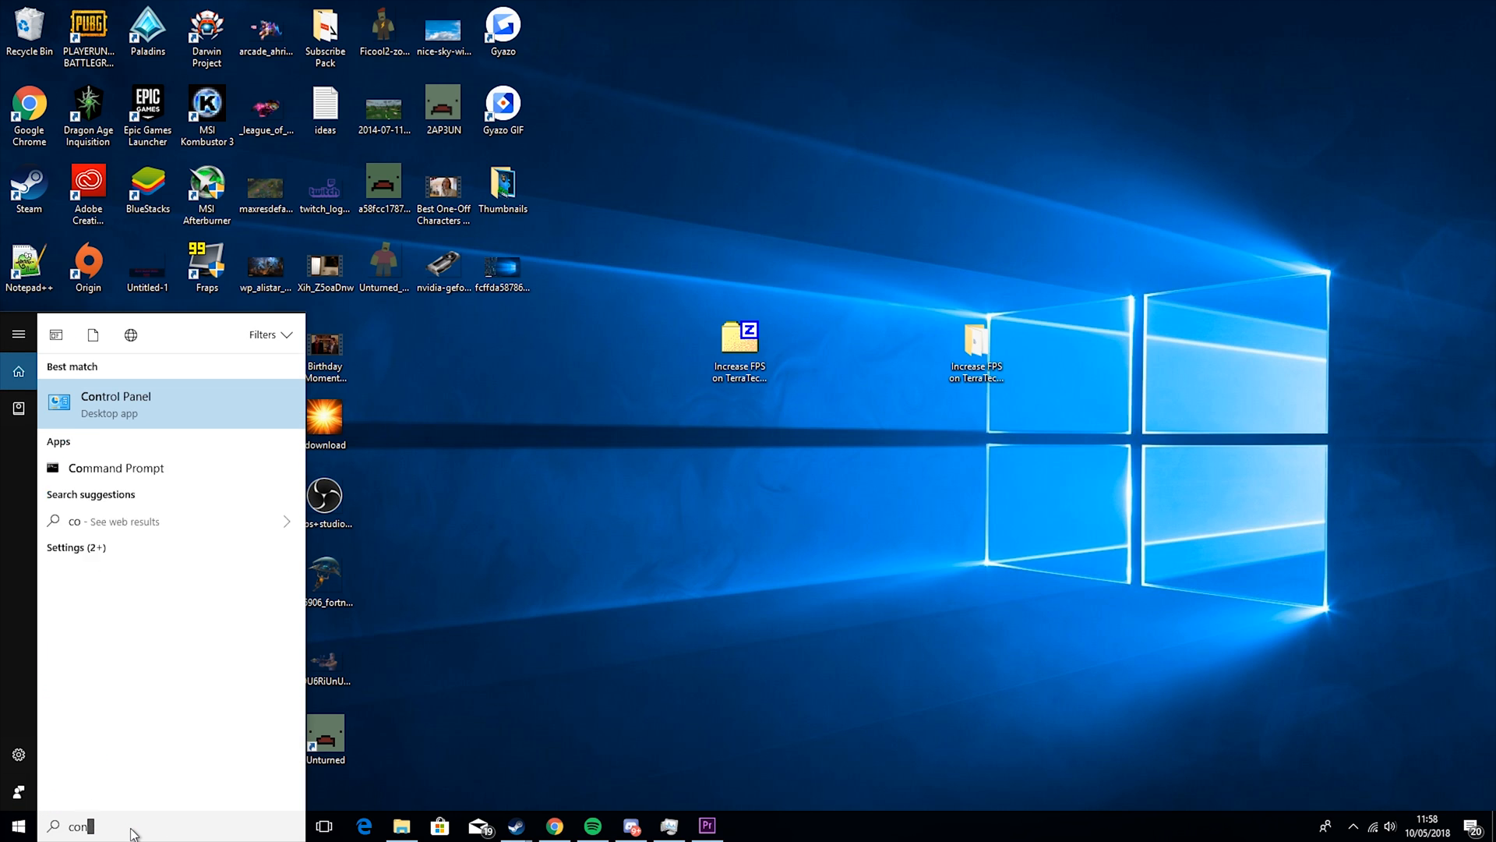
{"action": "left_click", "coordinate": [115, 403]}
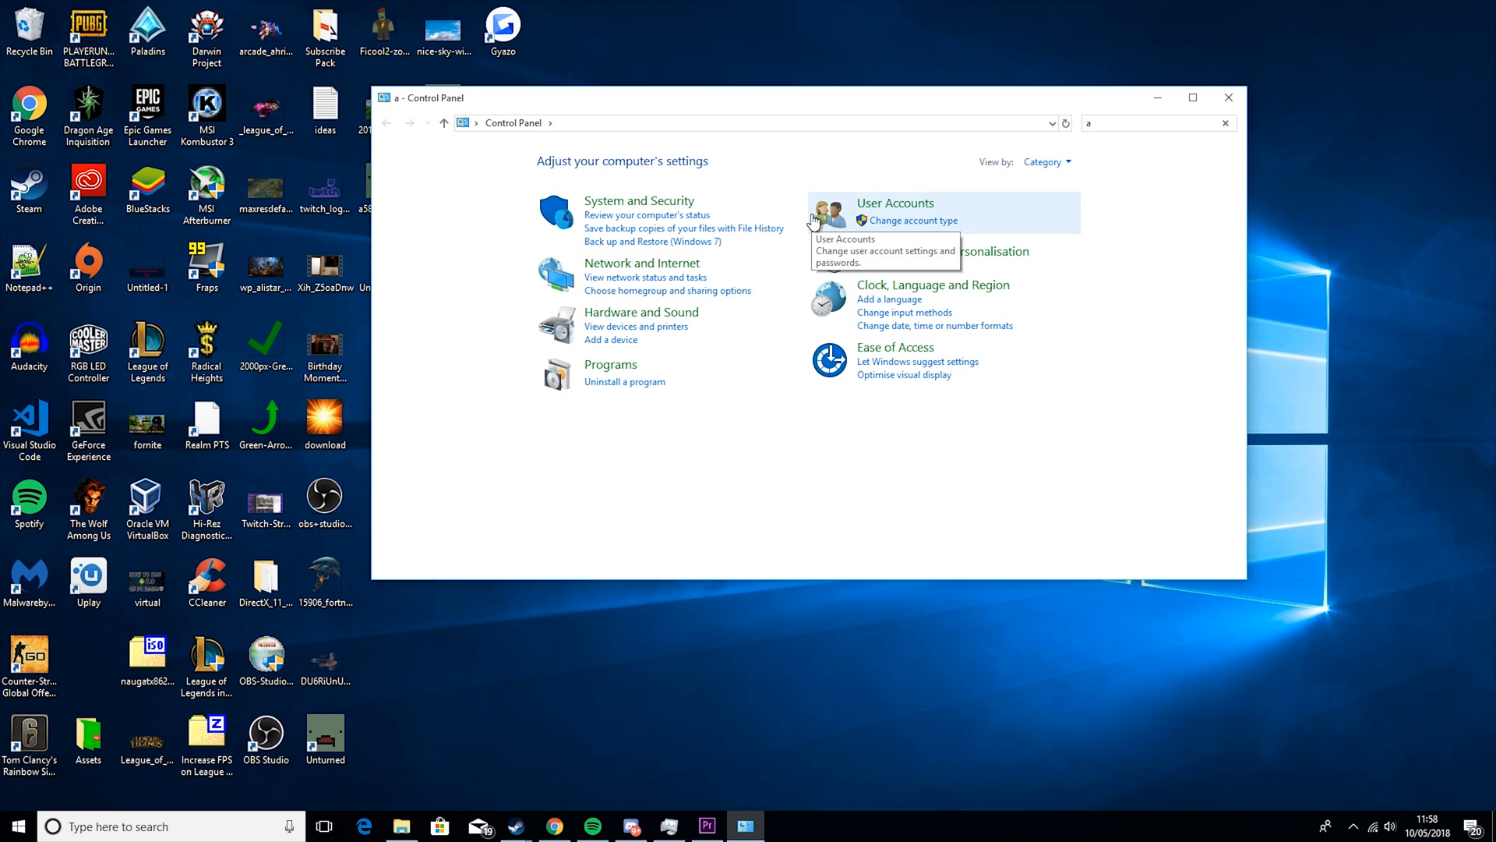
{"action": "type", "text": "dva"}
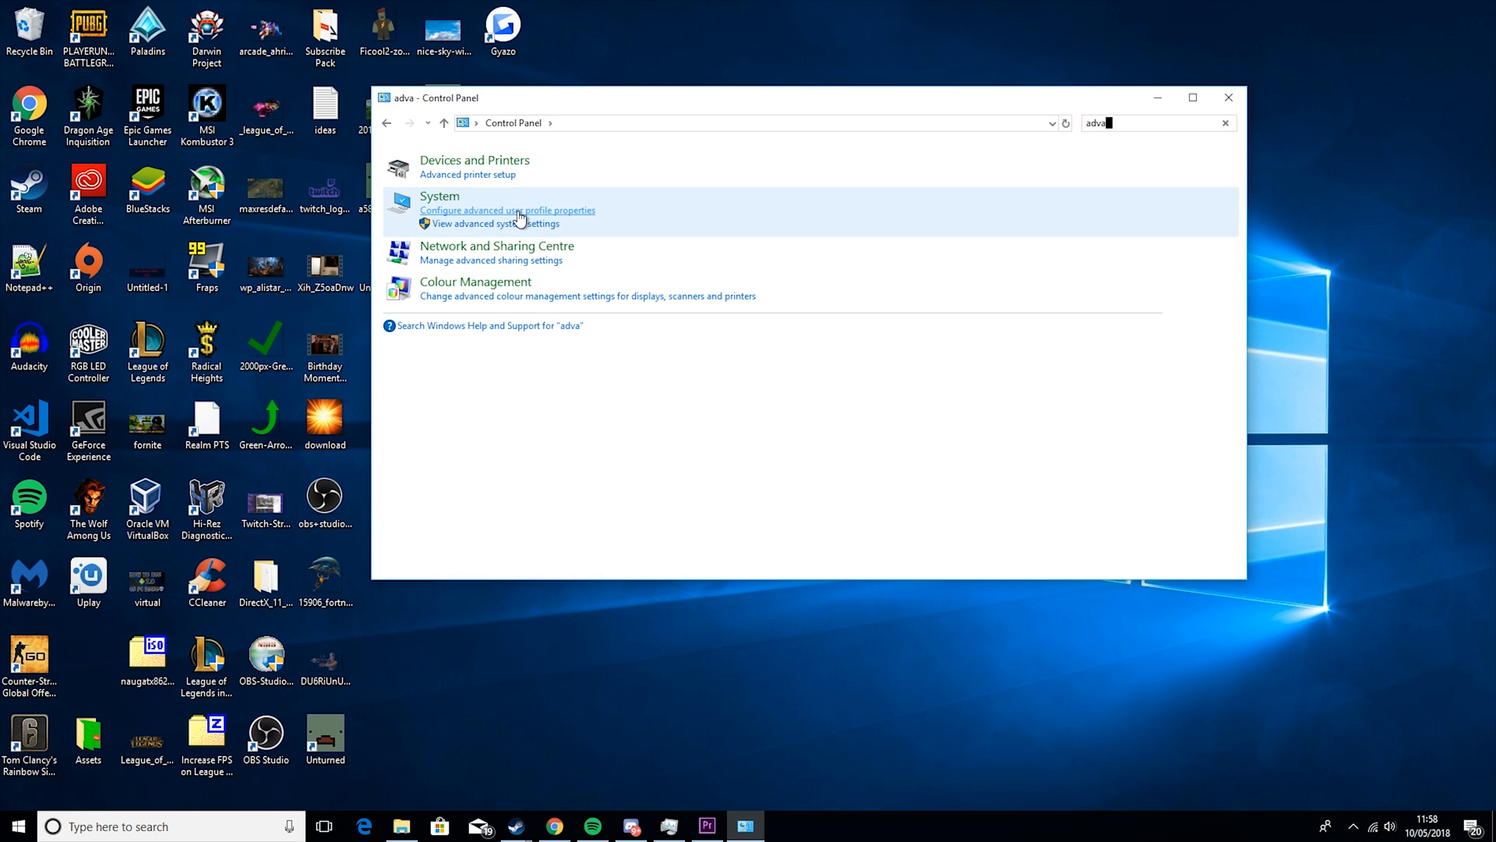
{"action": "left_click", "coordinate": [494, 224]}
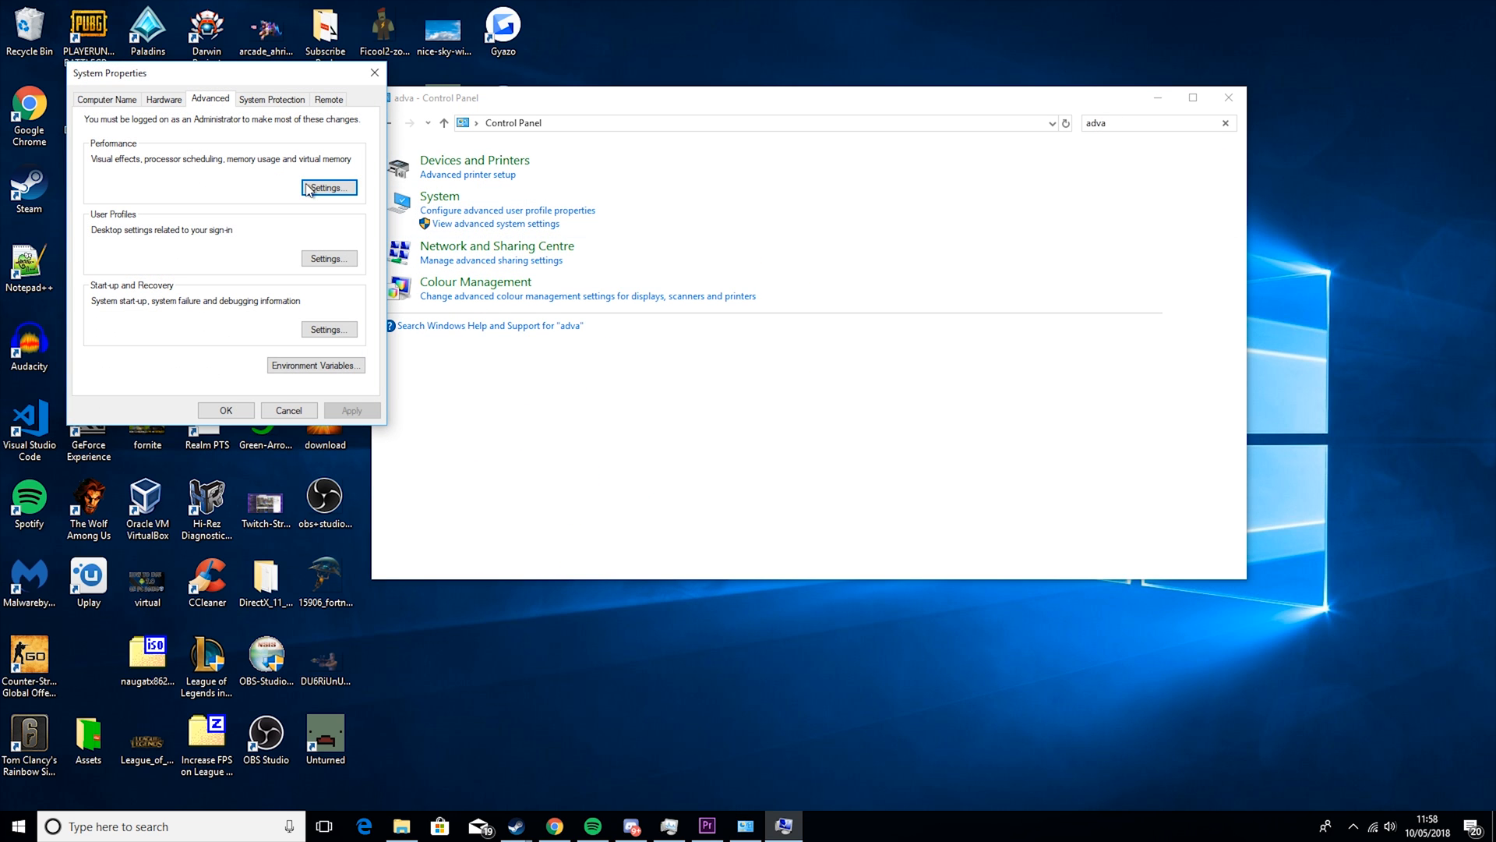
{"action": "mouse_move", "coordinate": [331, 195]}
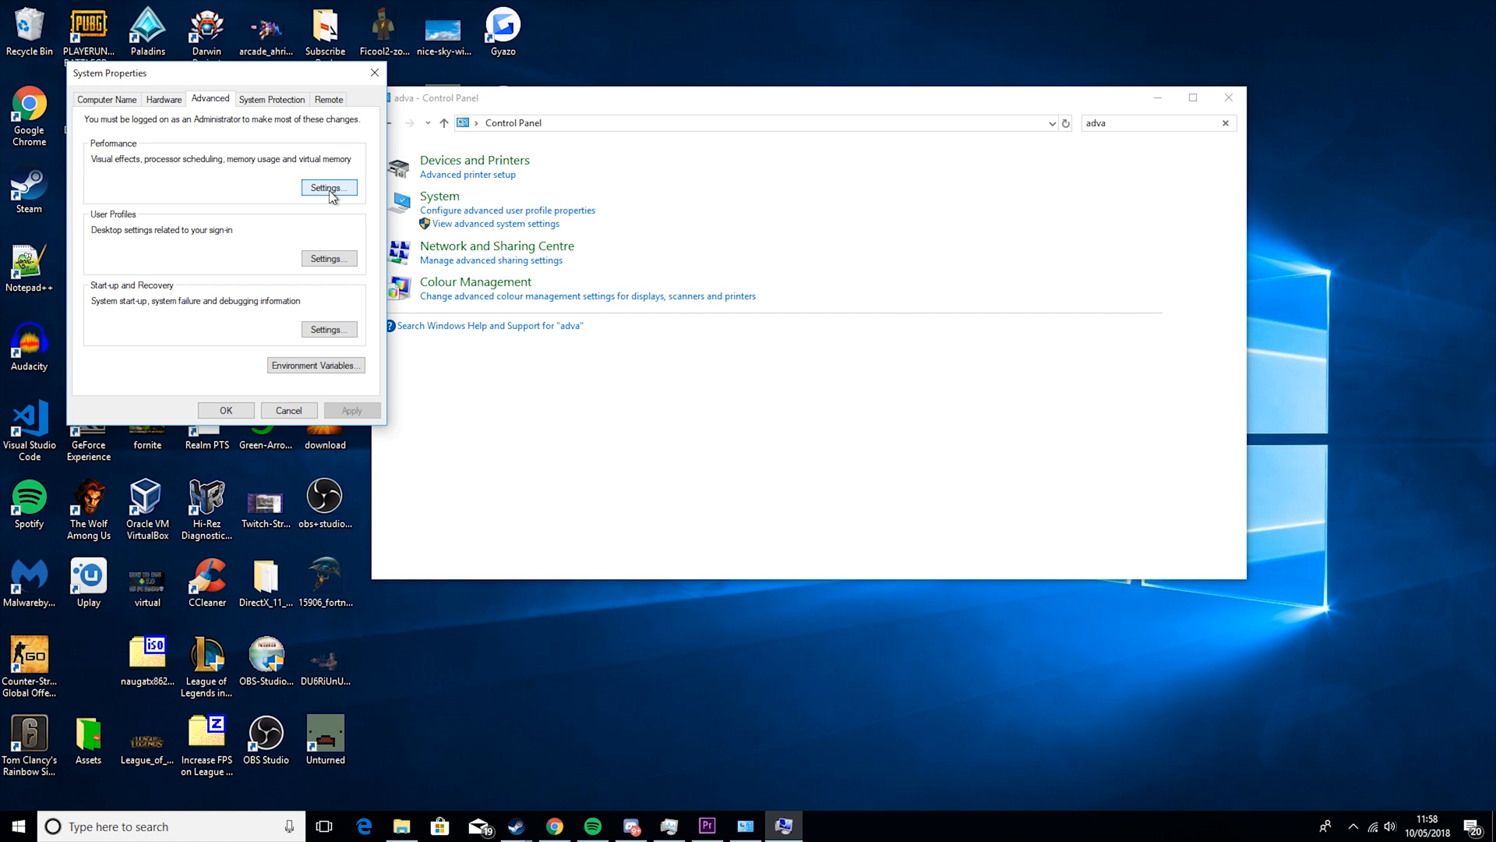
{"action": "left_click", "coordinate": [329, 187]}
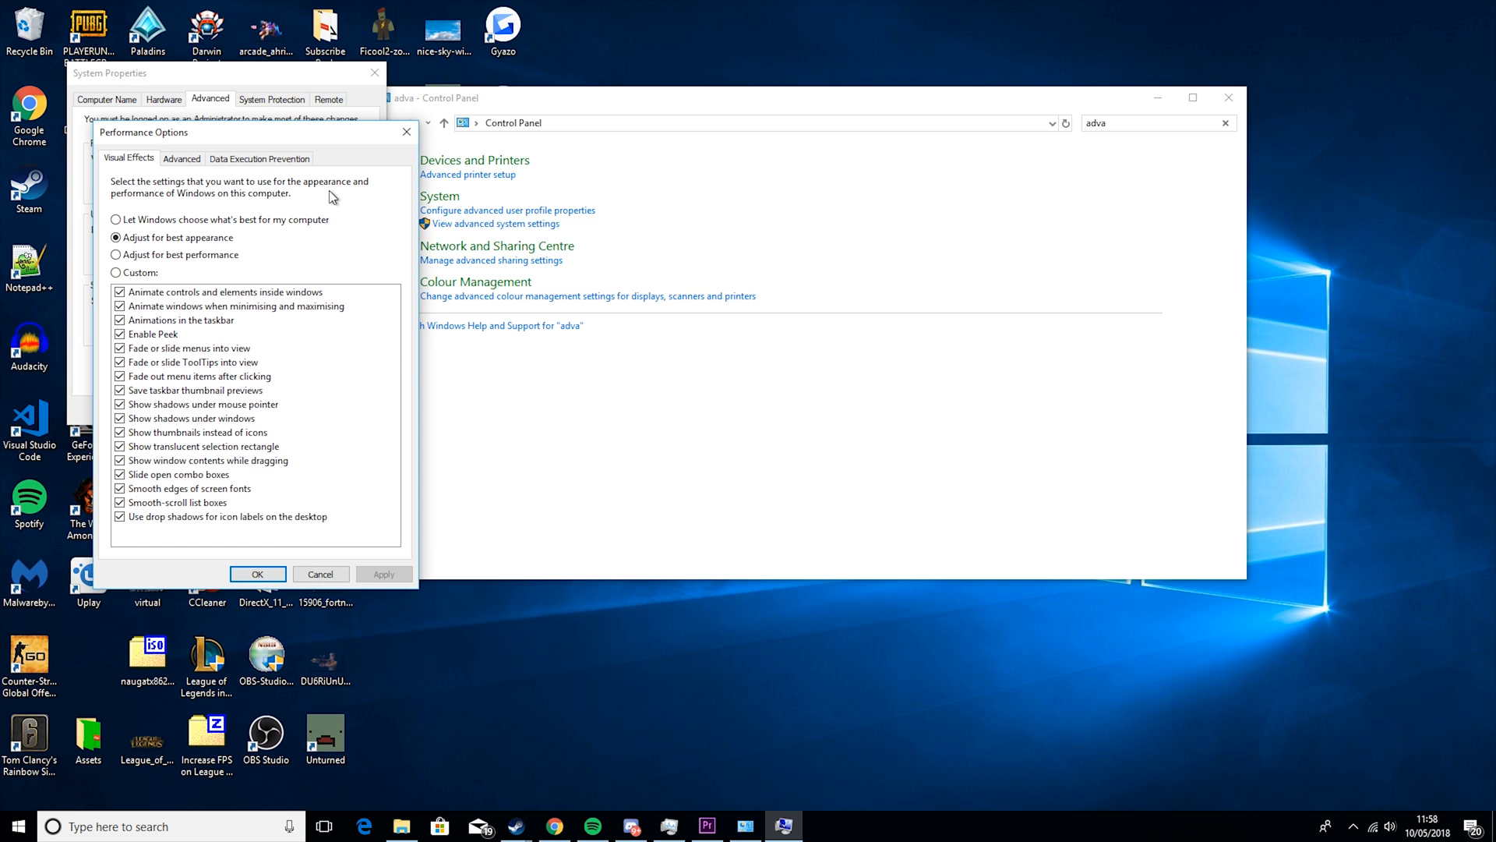
{"action": "left_click", "coordinate": [114, 254]}
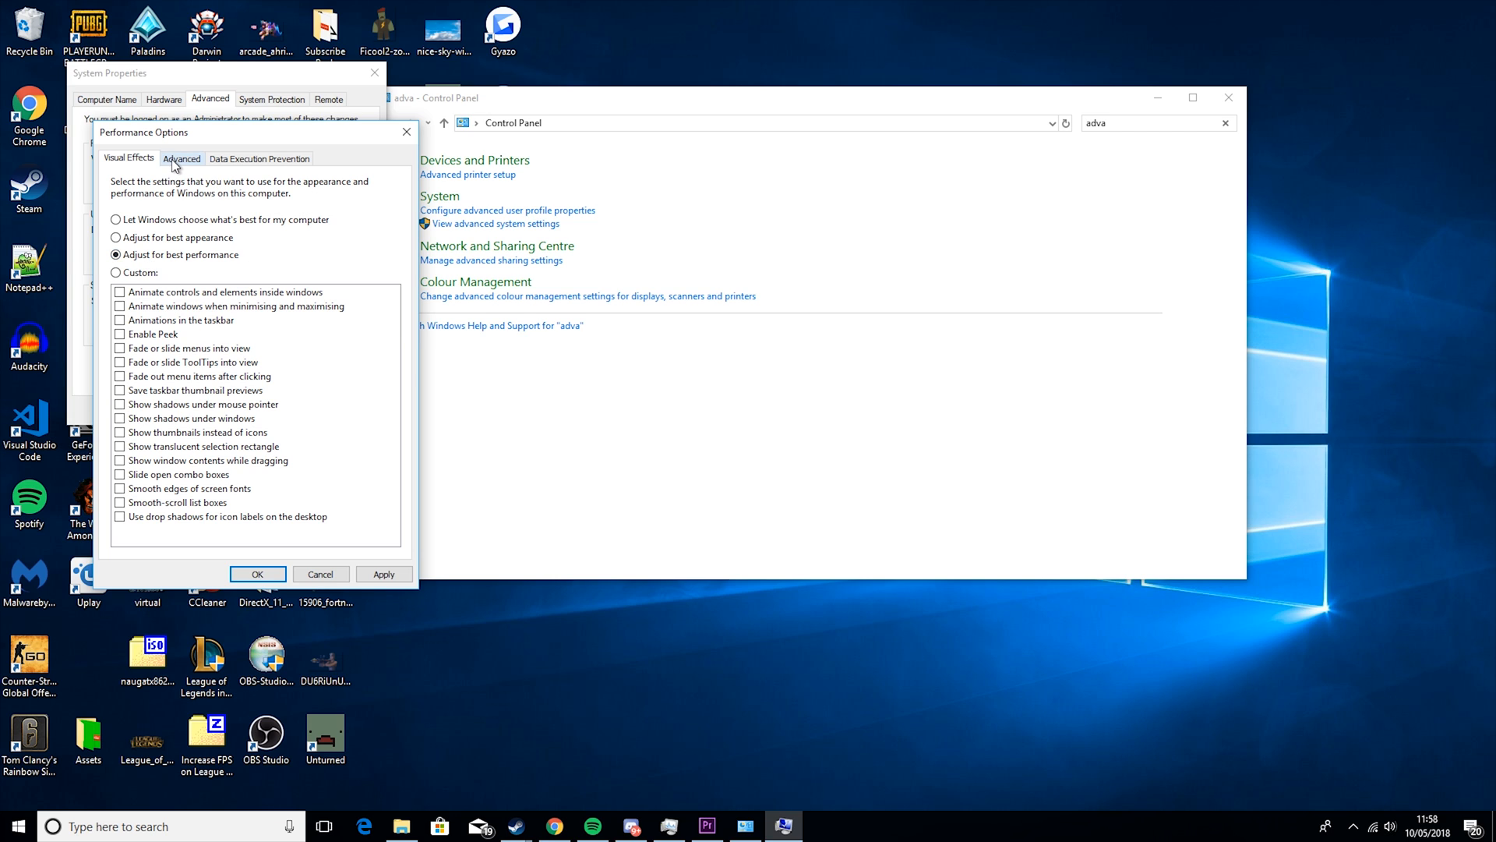
{"action": "left_click", "coordinate": [182, 158]}
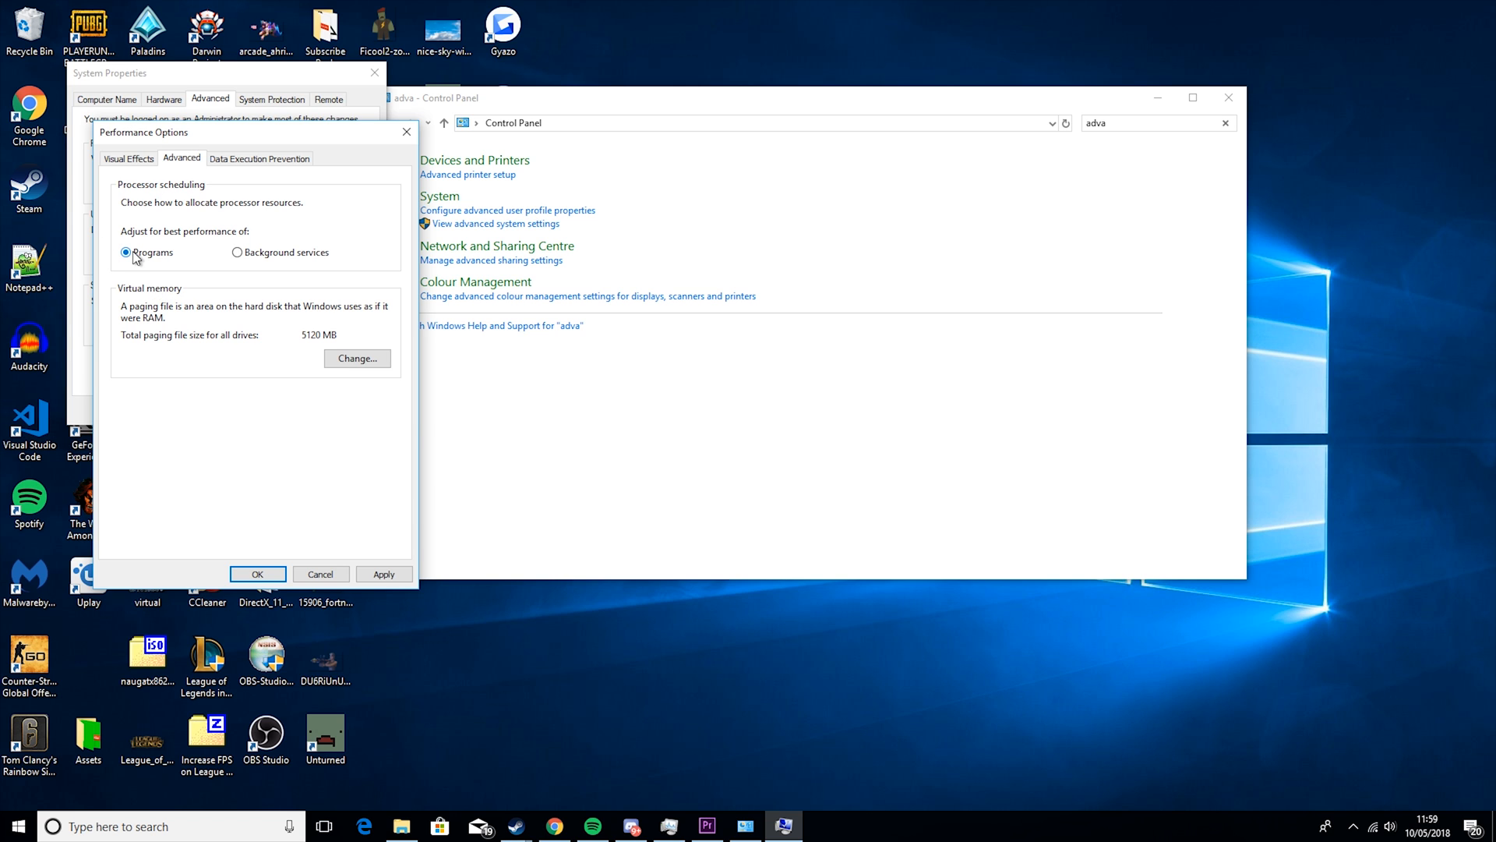
{"action": "left_click", "coordinate": [257, 574]}
{"action": "type", "text": "power"}
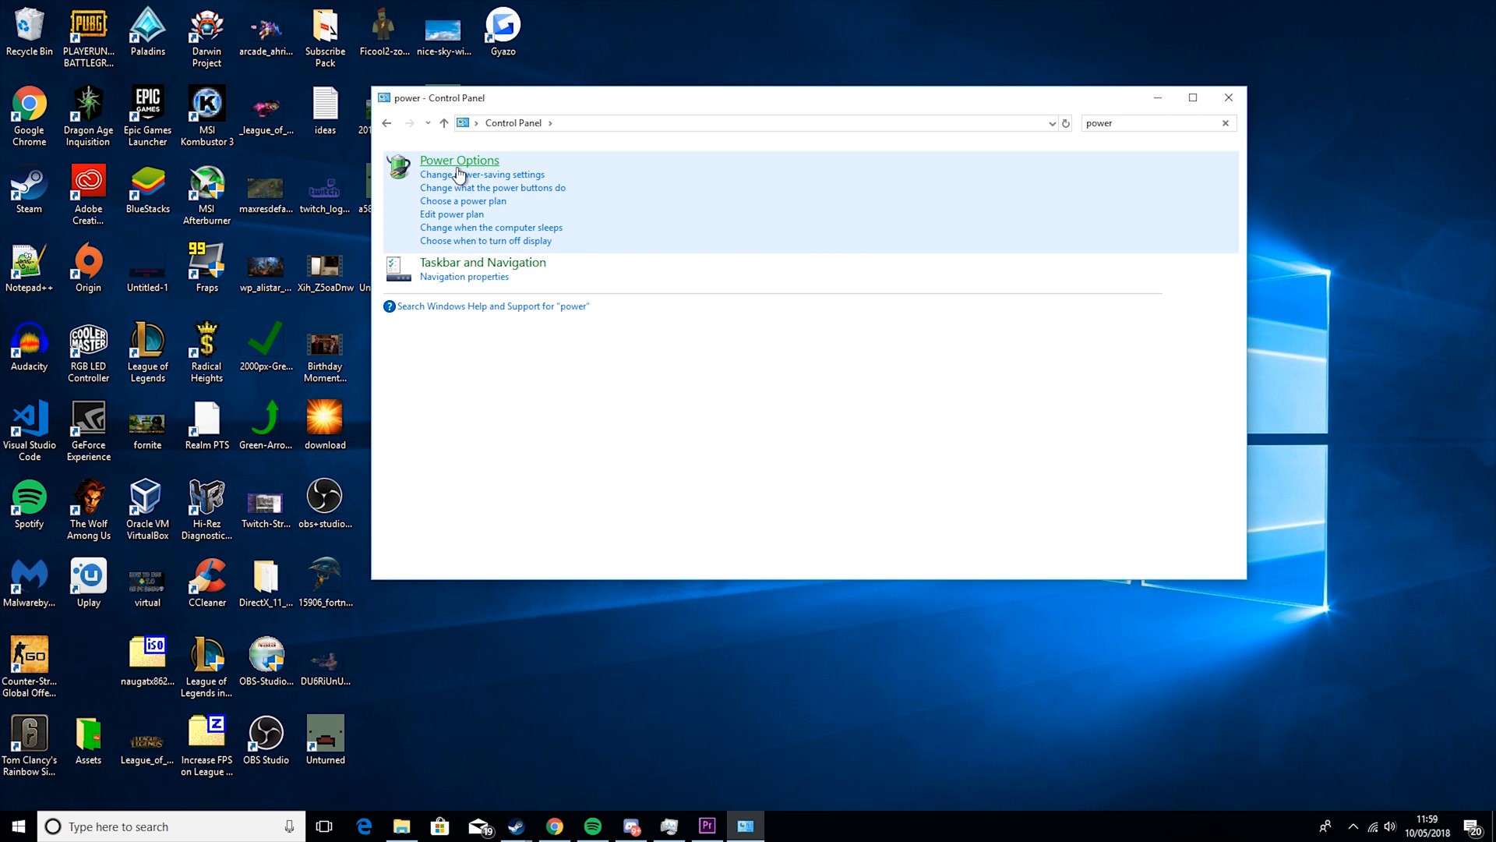
Select the High performance power plan and open its plan settings
{"action": "left_click", "coordinate": [459, 159]}
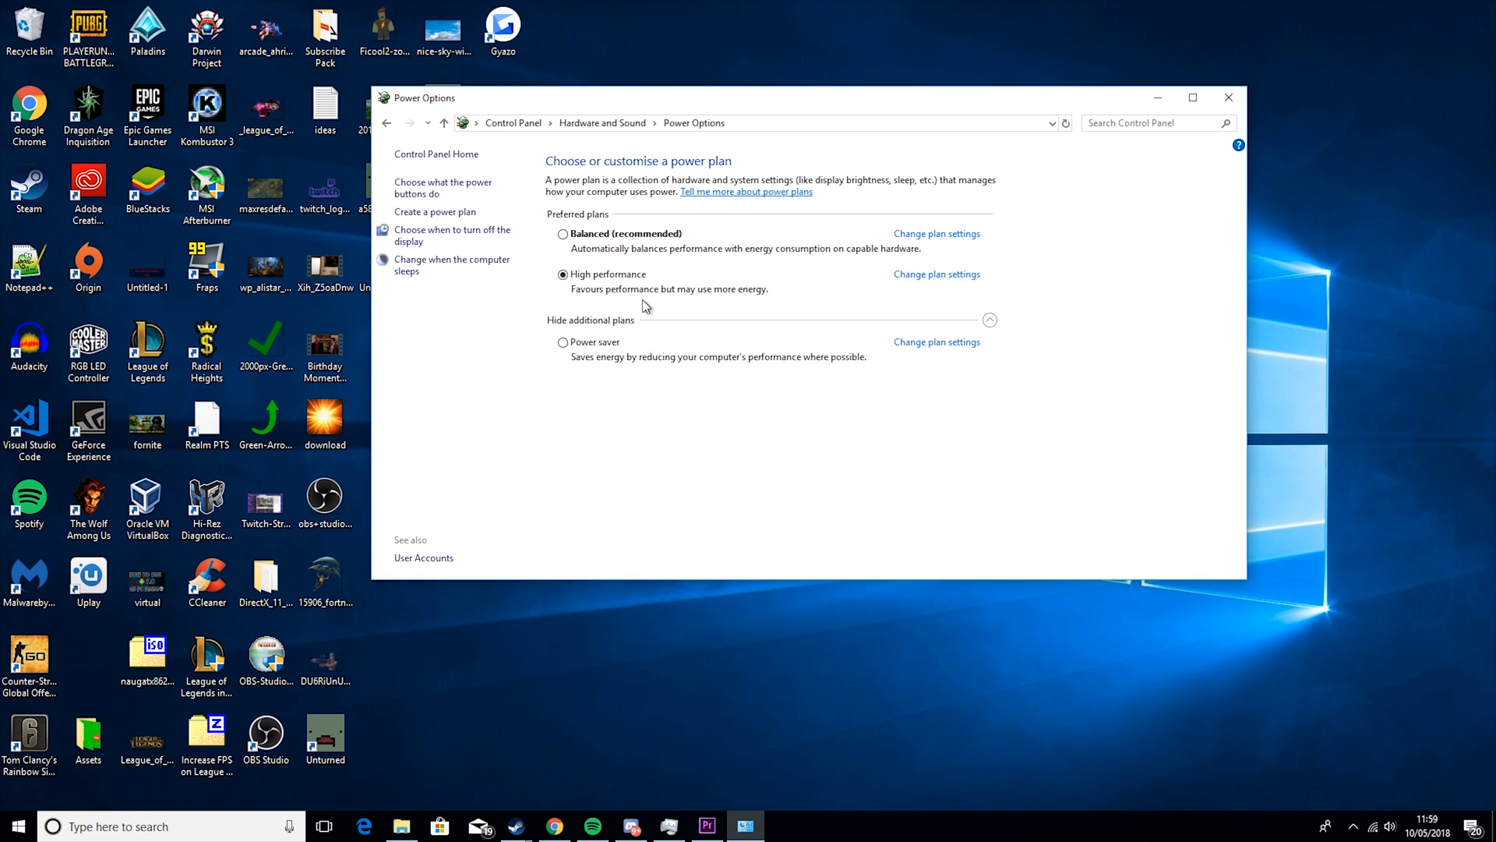
{"action": "left_click", "coordinate": [990, 319]}
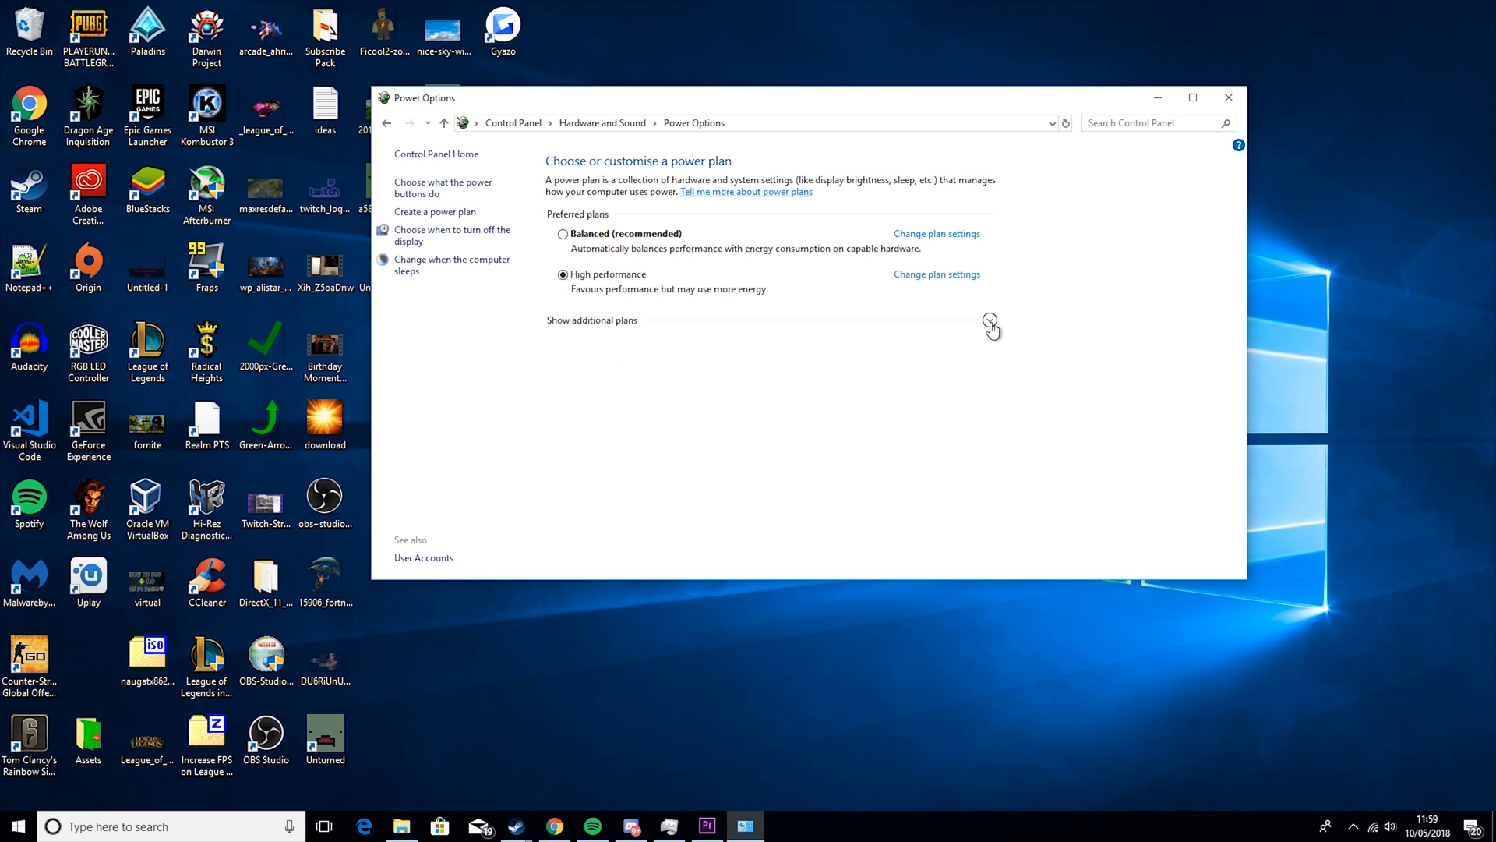
{"action": "left_click", "coordinate": [990, 322]}
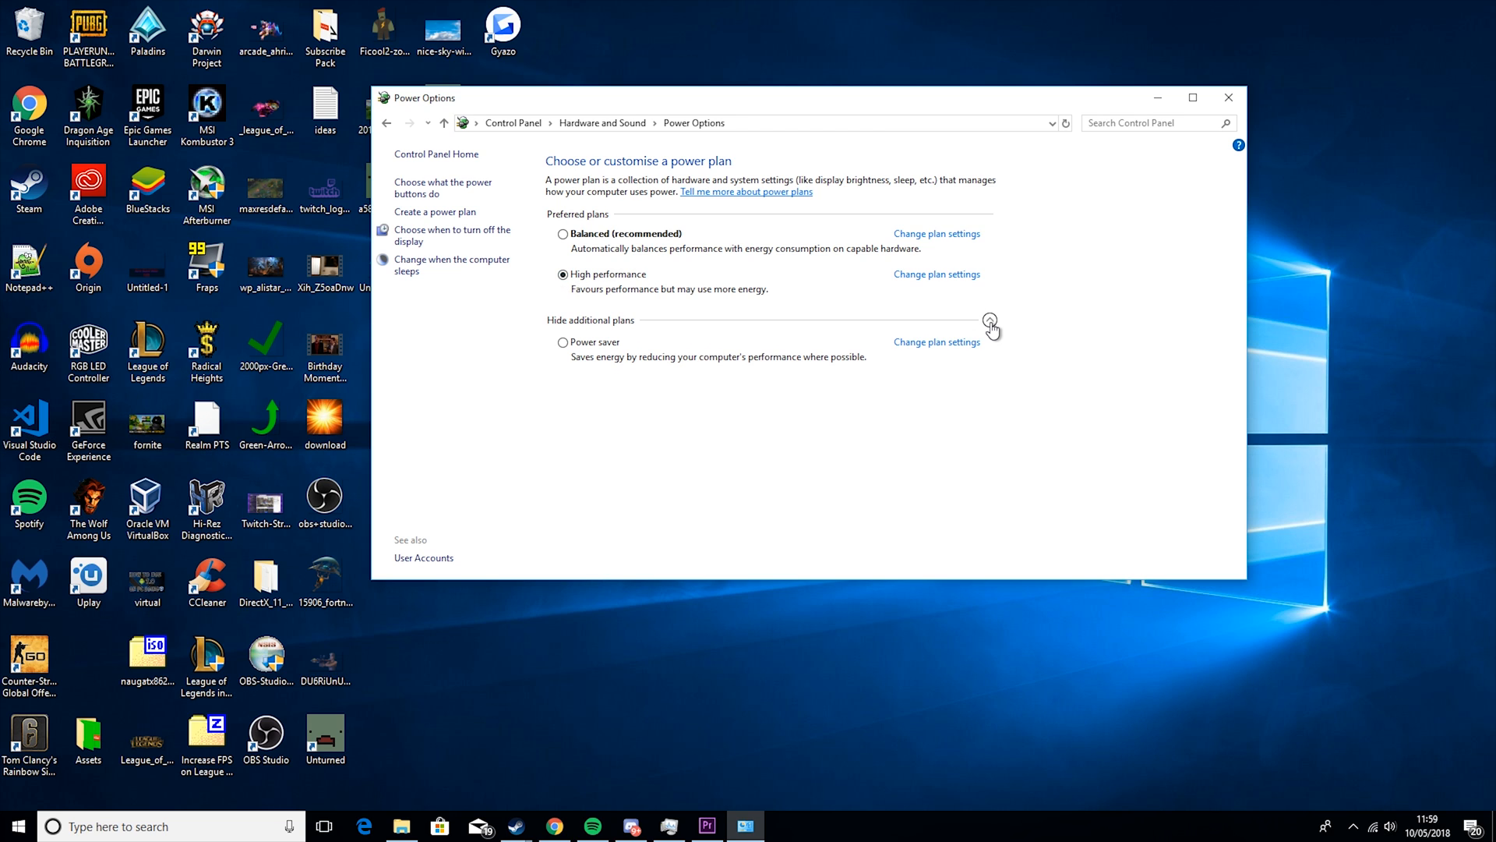
{"action": "mouse_move", "coordinate": [864, 350]}
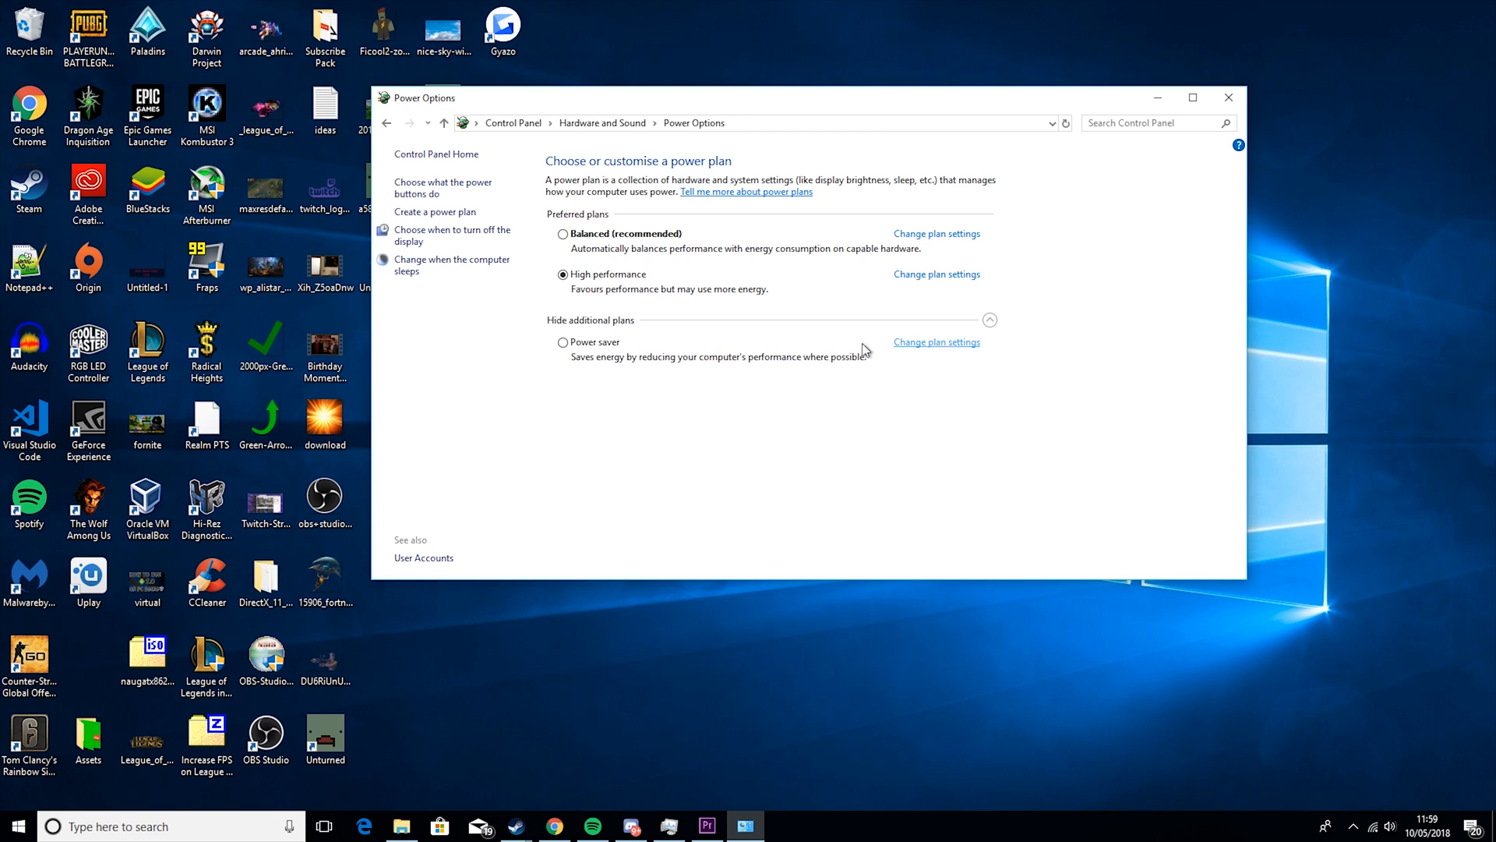
{"action": "left_click", "coordinate": [936, 274]}
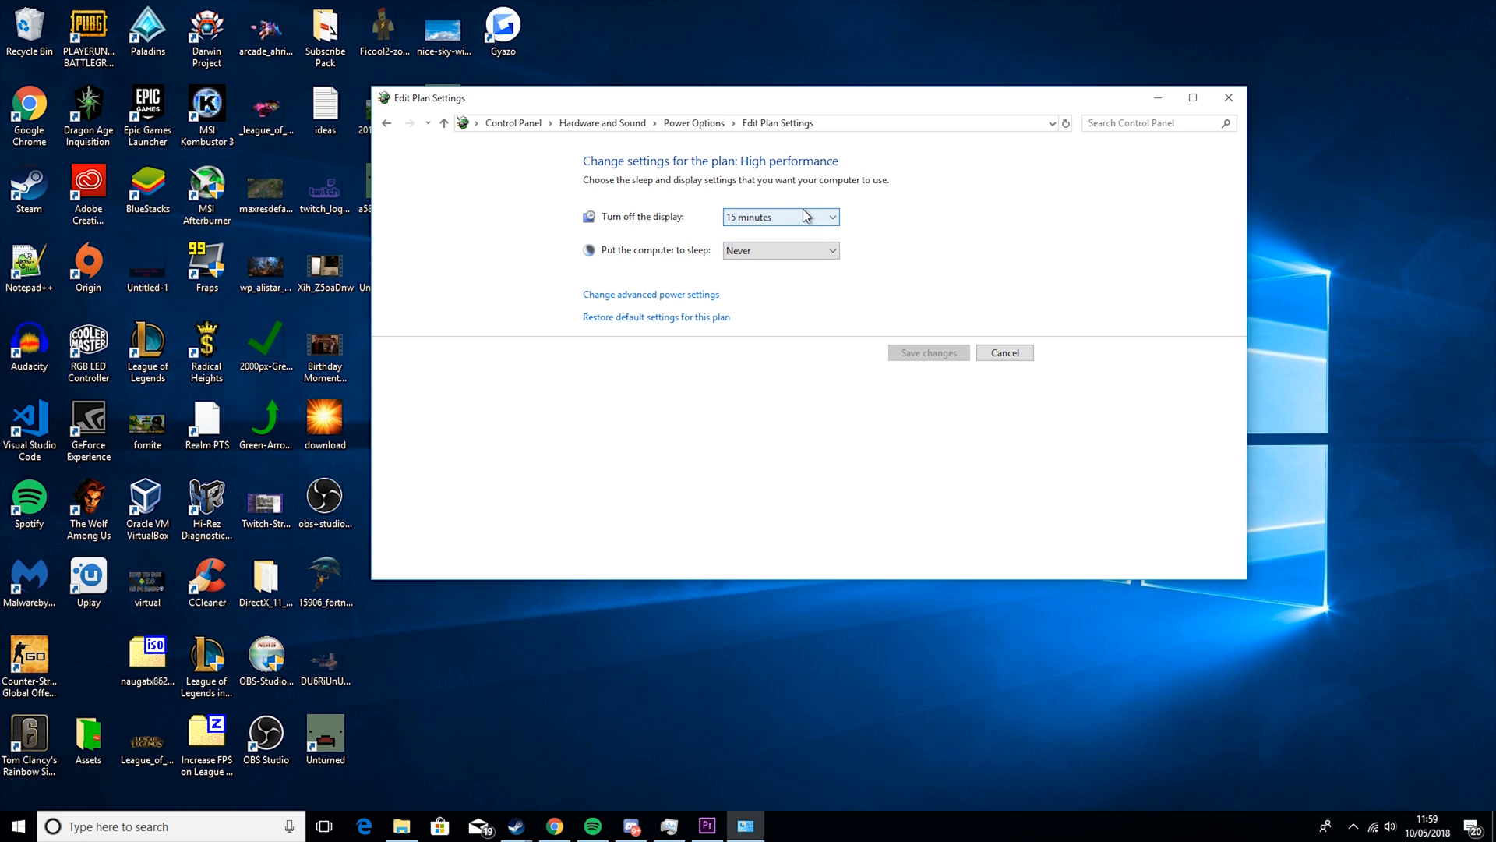
{"action": "mouse_move", "coordinate": [781, 250]}
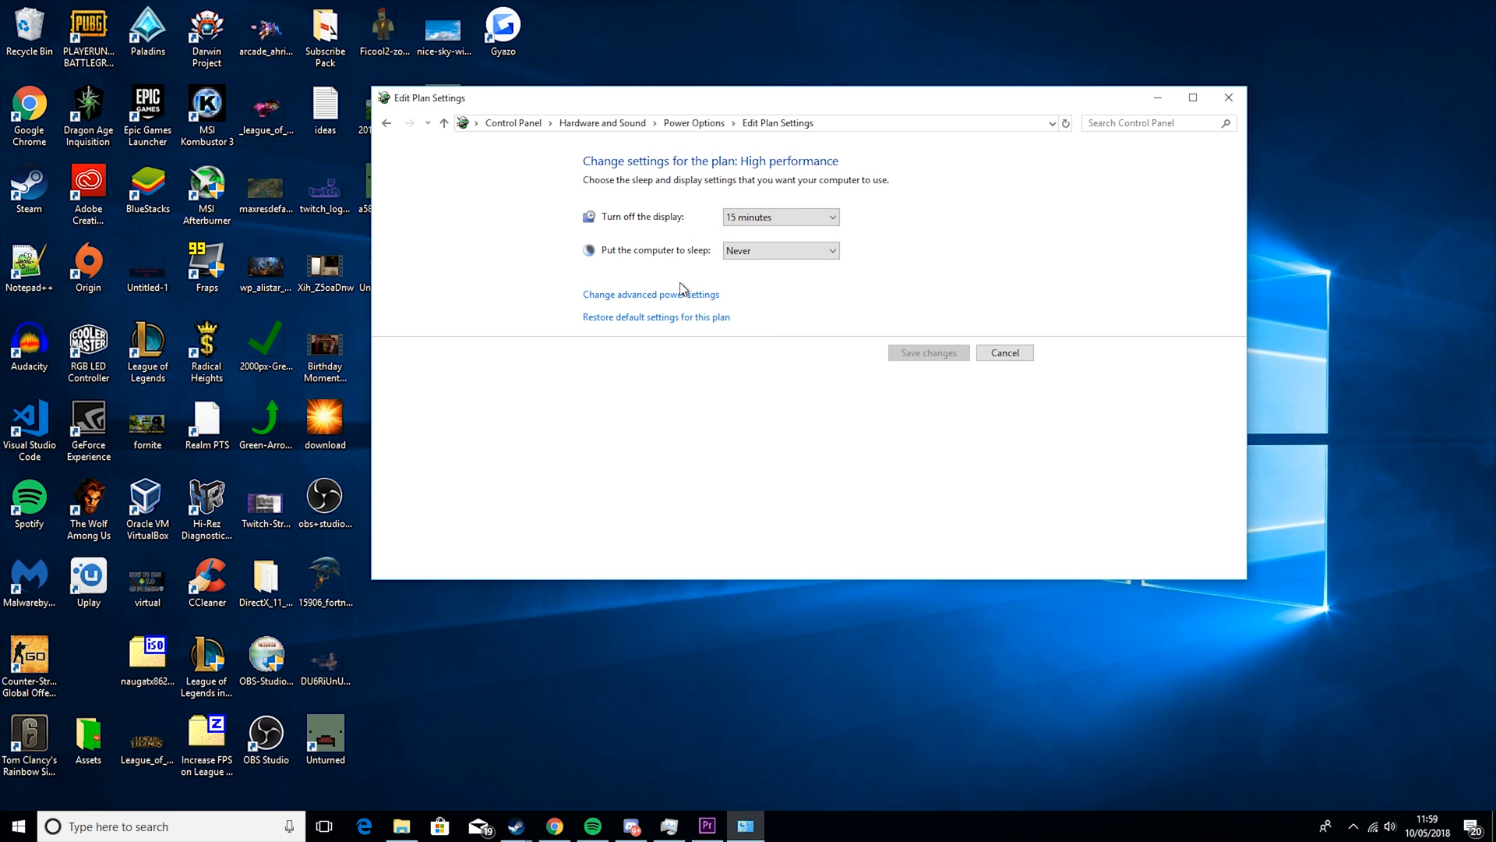
{"action": "mouse_move", "coordinate": [651, 294]}
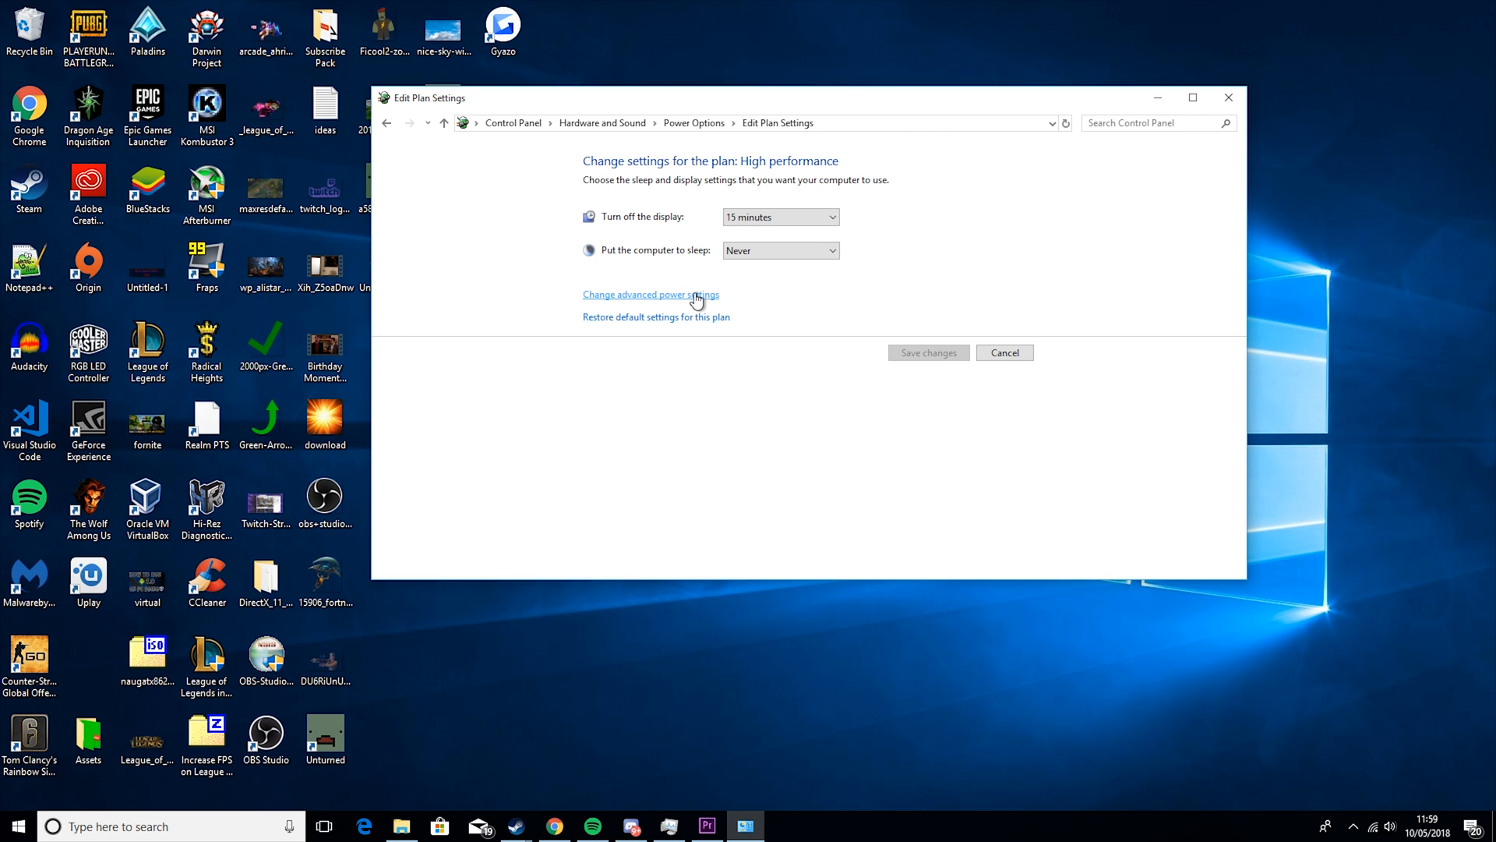
Confirm High performance's minimum processor state is 100% in advanced power settings, then close
{"action": "left_click", "coordinate": [650, 294]}
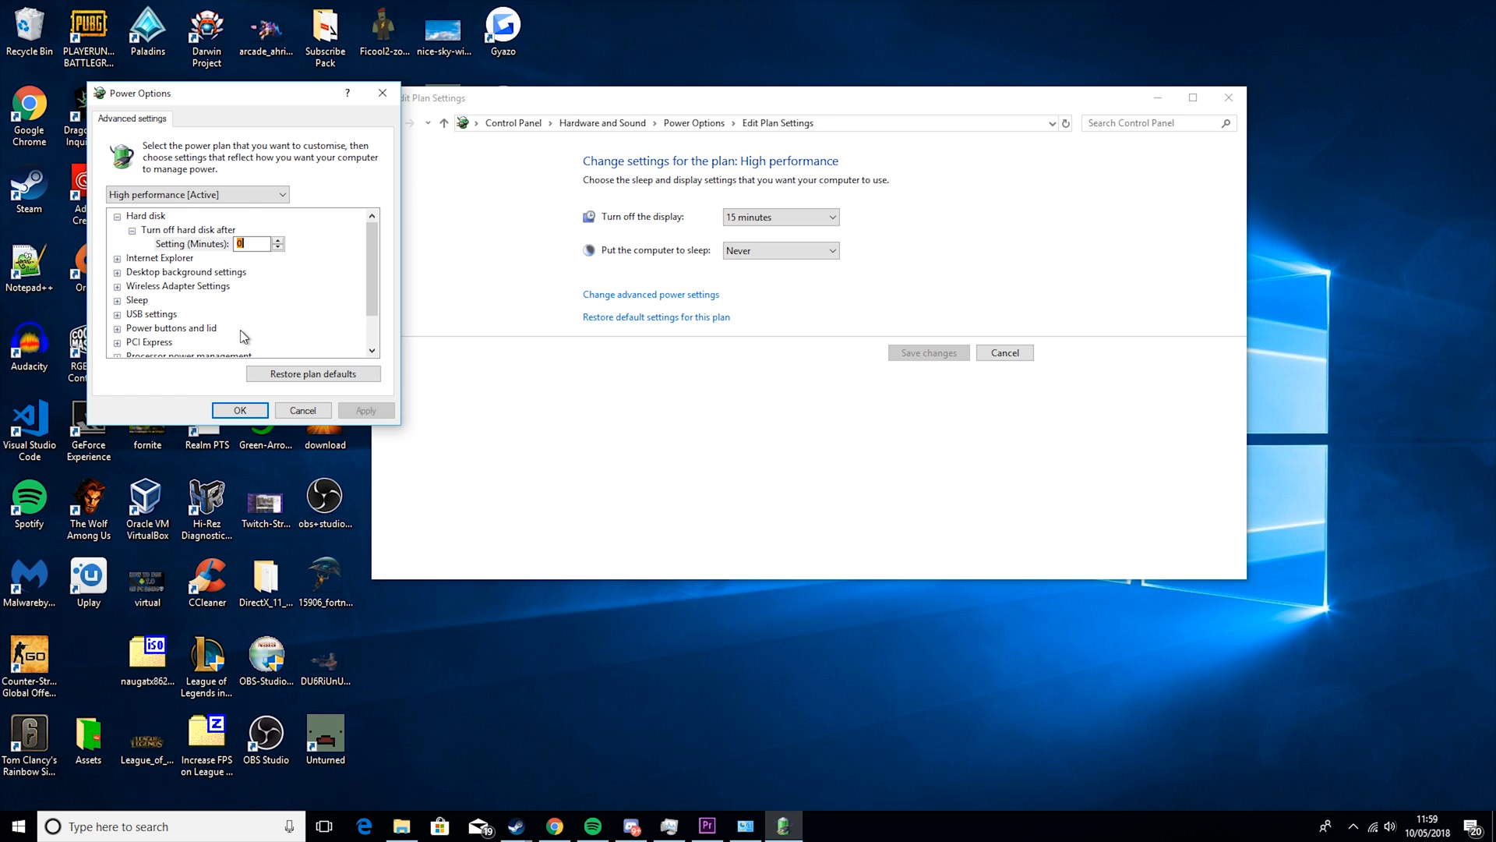
{"action": "left_click", "coordinate": [197, 195]}
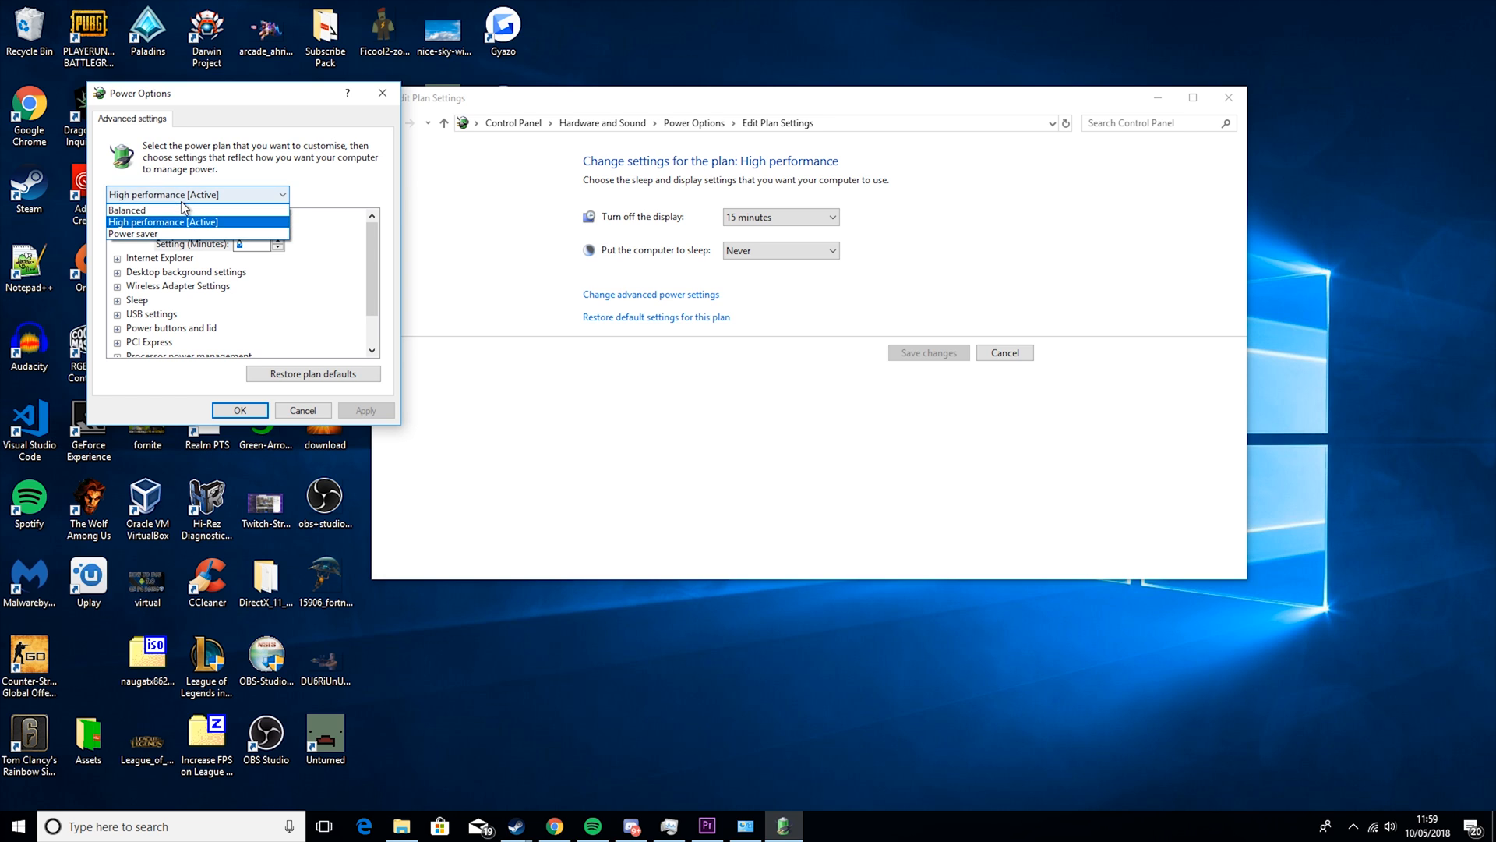
{"action": "left_click", "coordinate": [162, 222]}
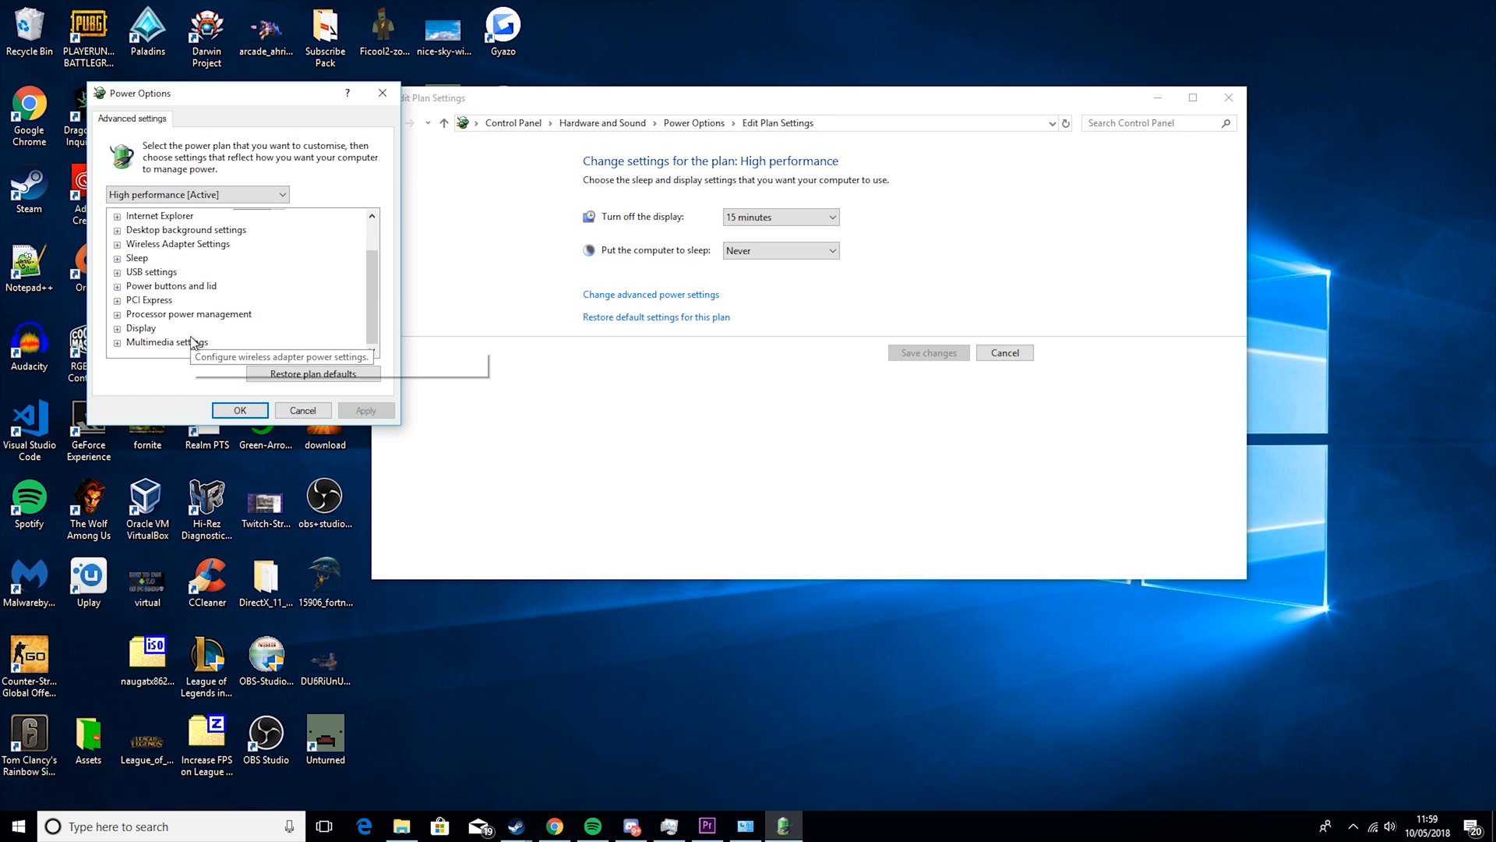
{"action": "mouse_move", "coordinate": [203, 364]}
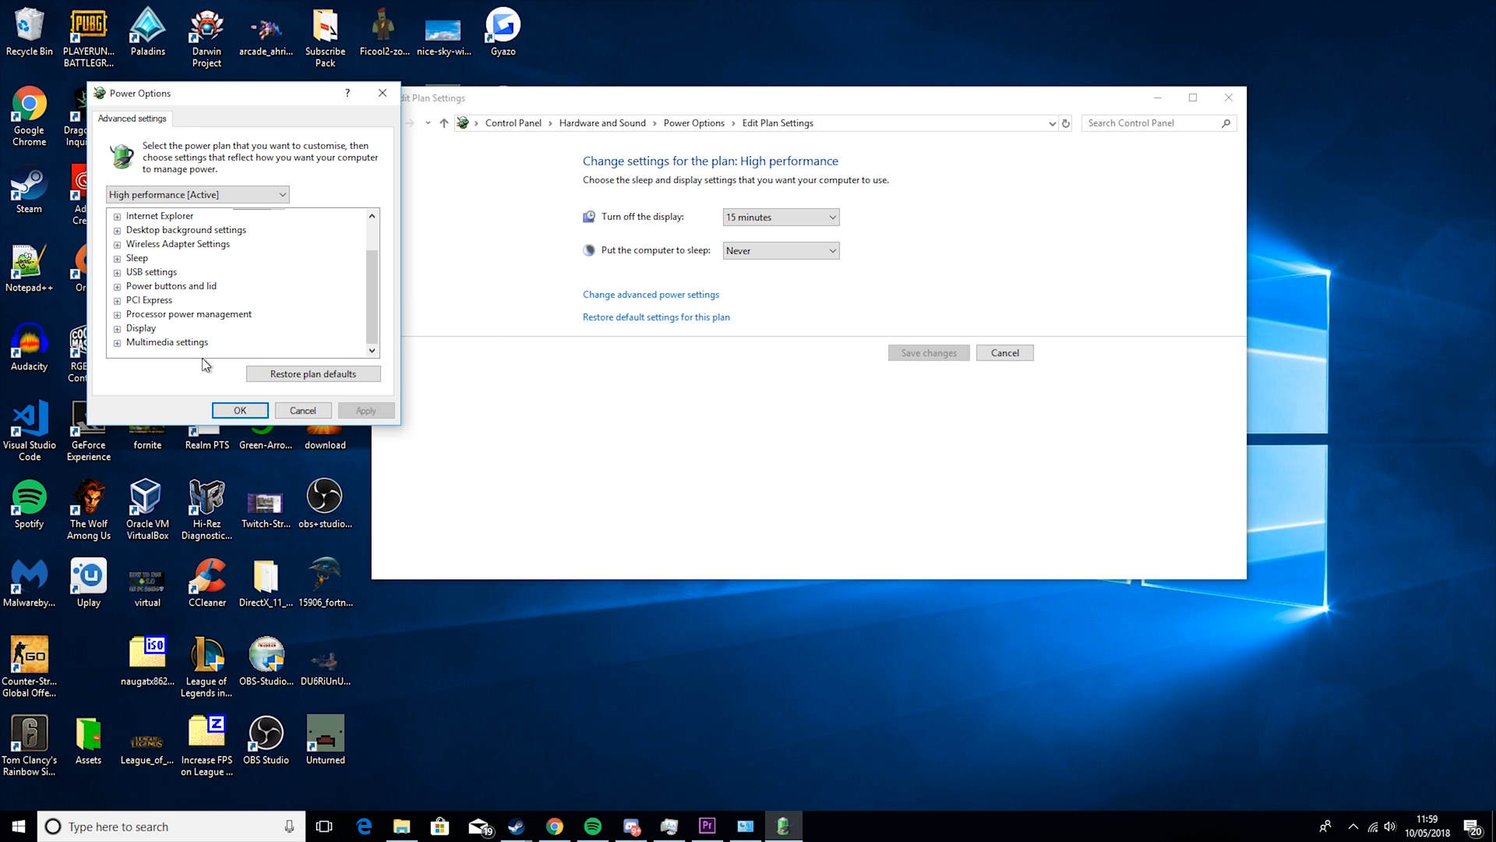
{"action": "left_click", "coordinate": [116, 313]}
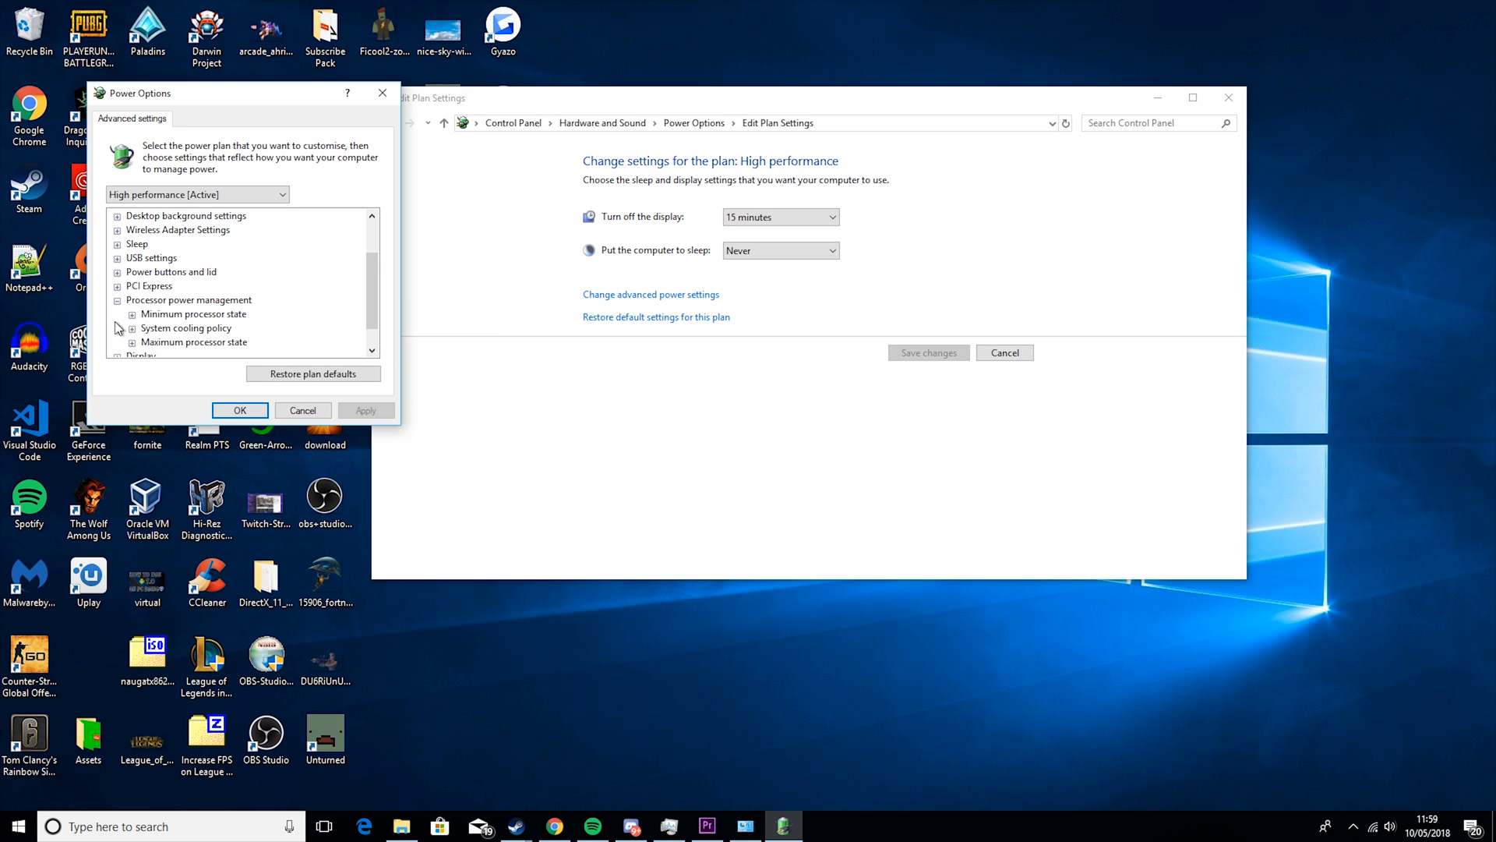
{"action": "left_click", "coordinate": [132, 313]}
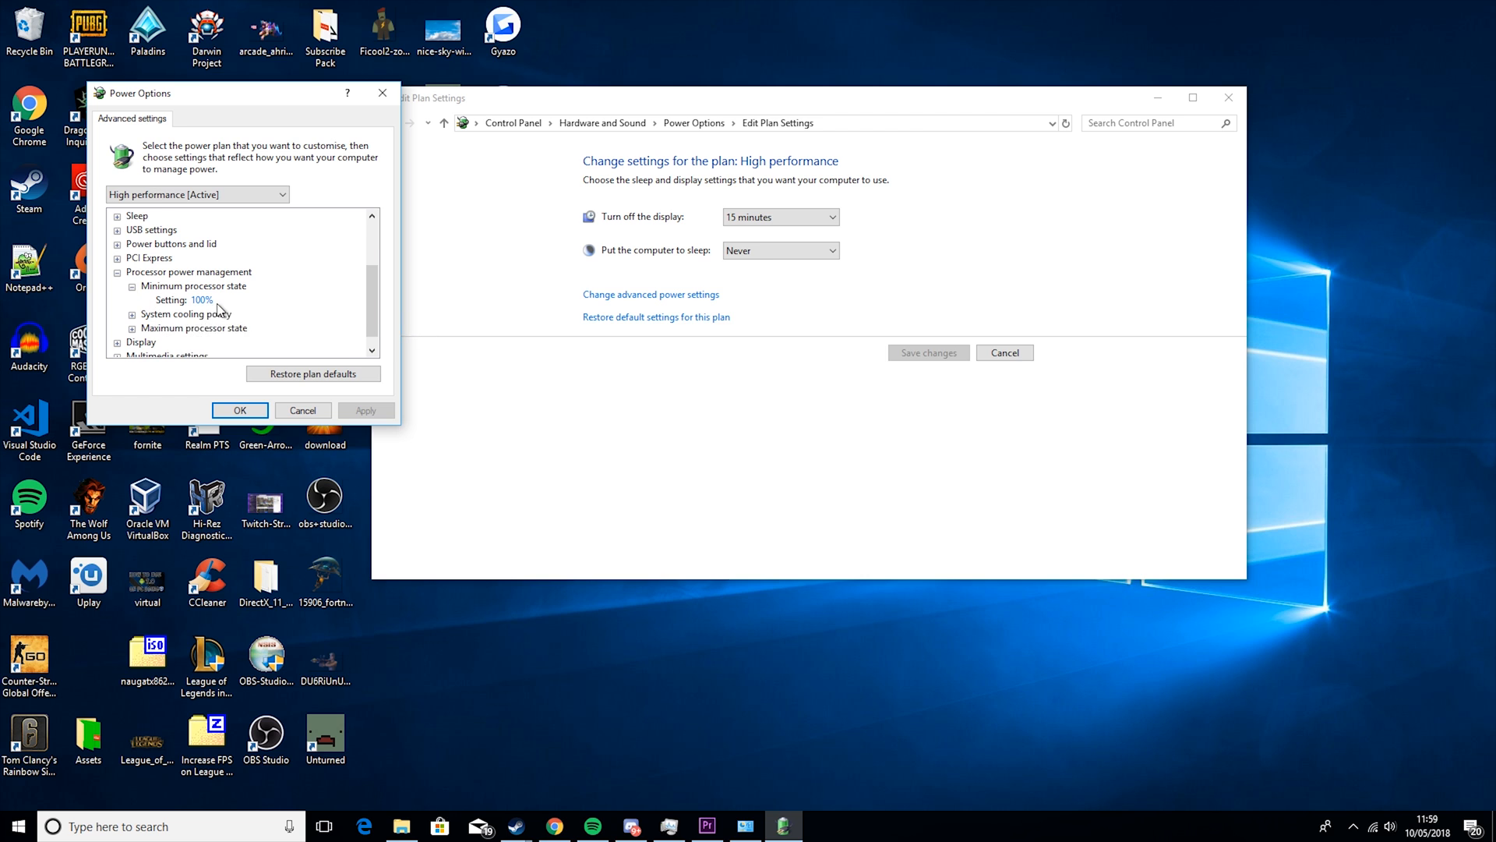
{"action": "left_click", "coordinate": [133, 318]}
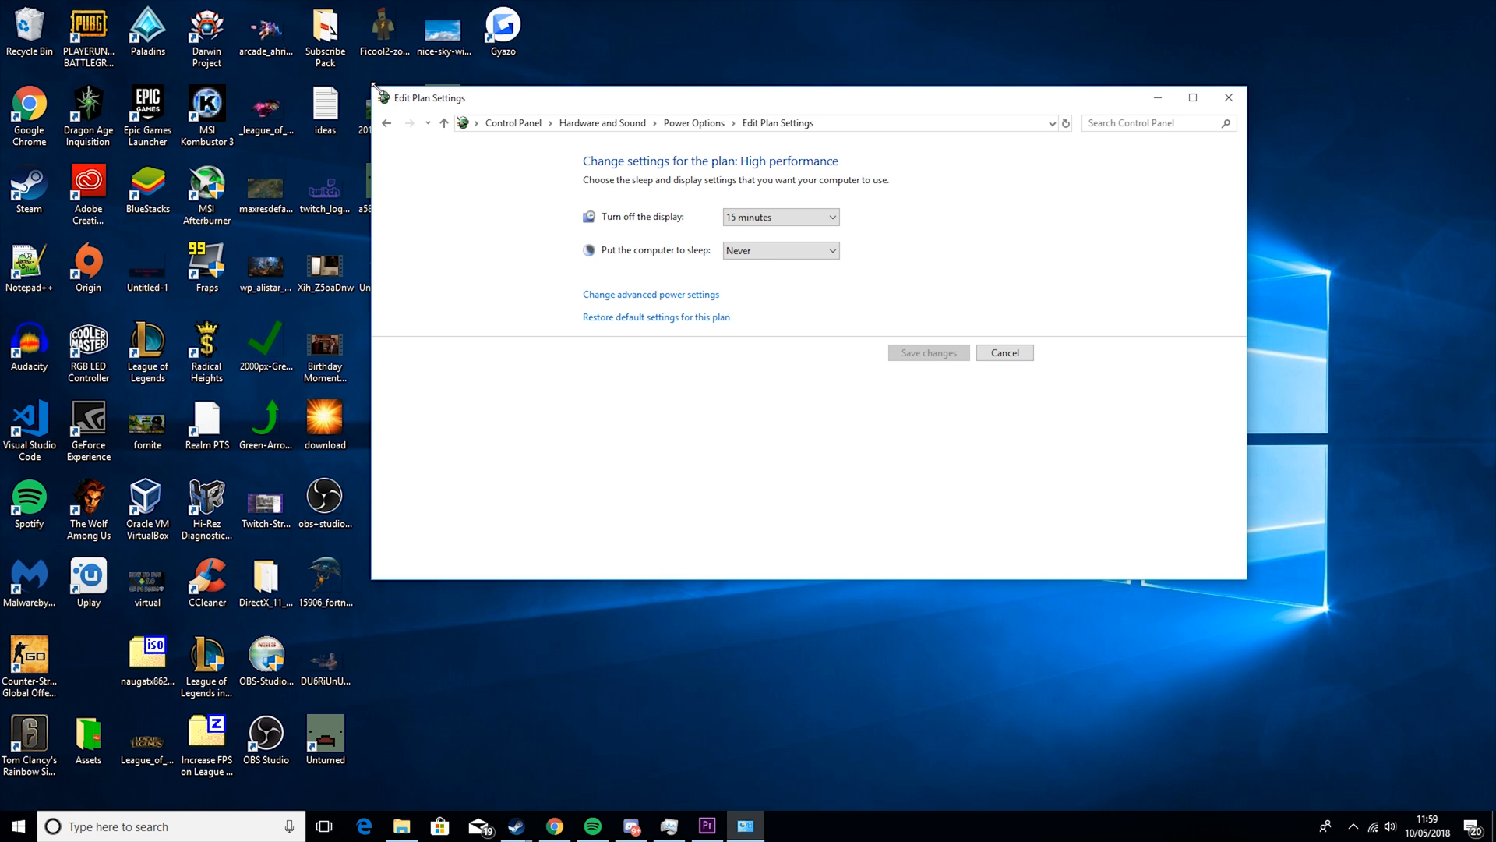
{"action": "mouse_move", "coordinate": [742, 88]}
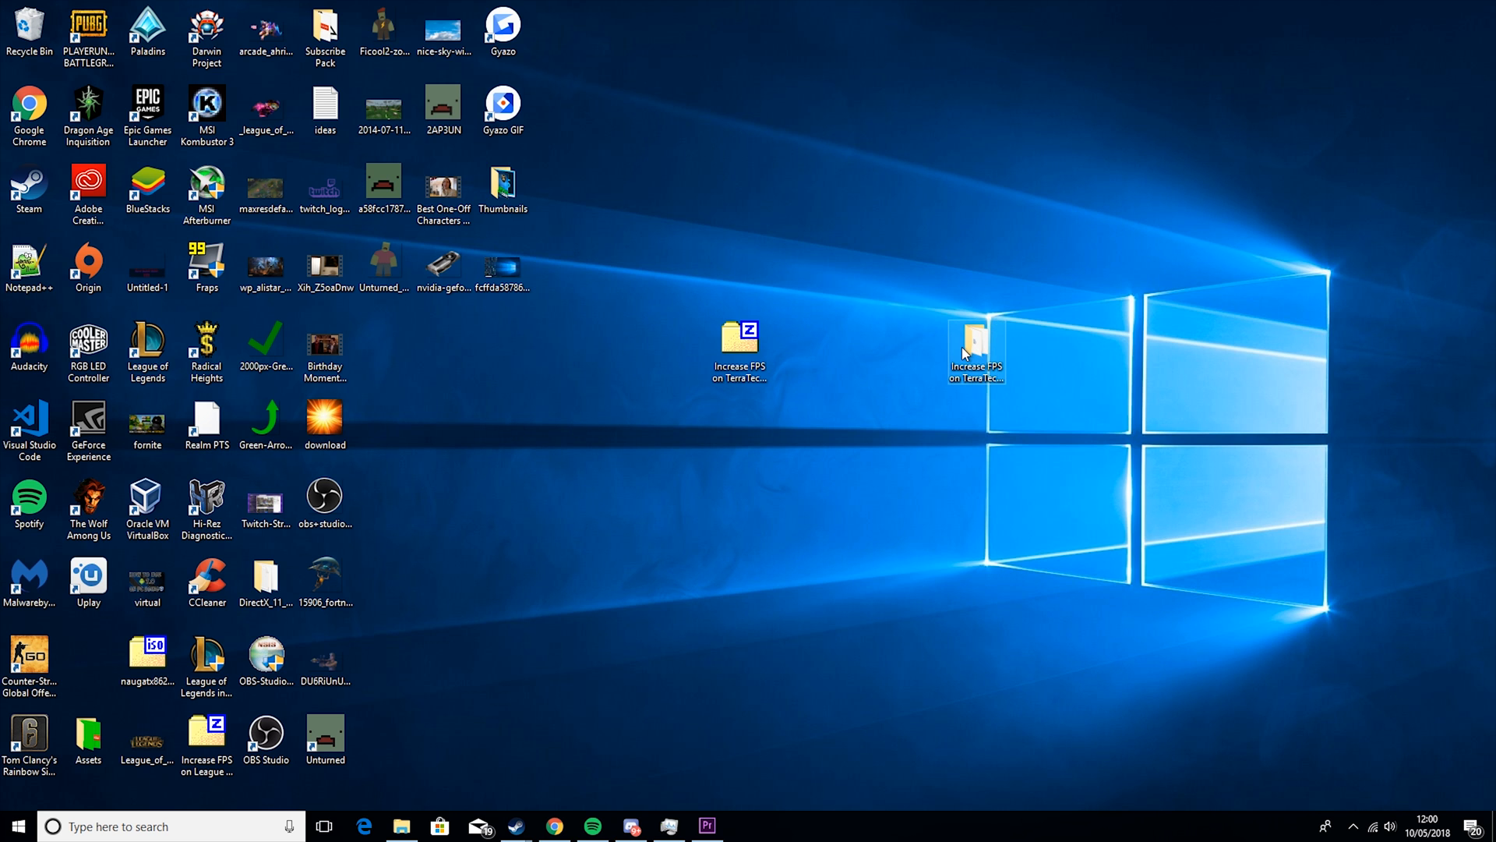
{"action": "mouse_move", "coordinate": [975, 341]}
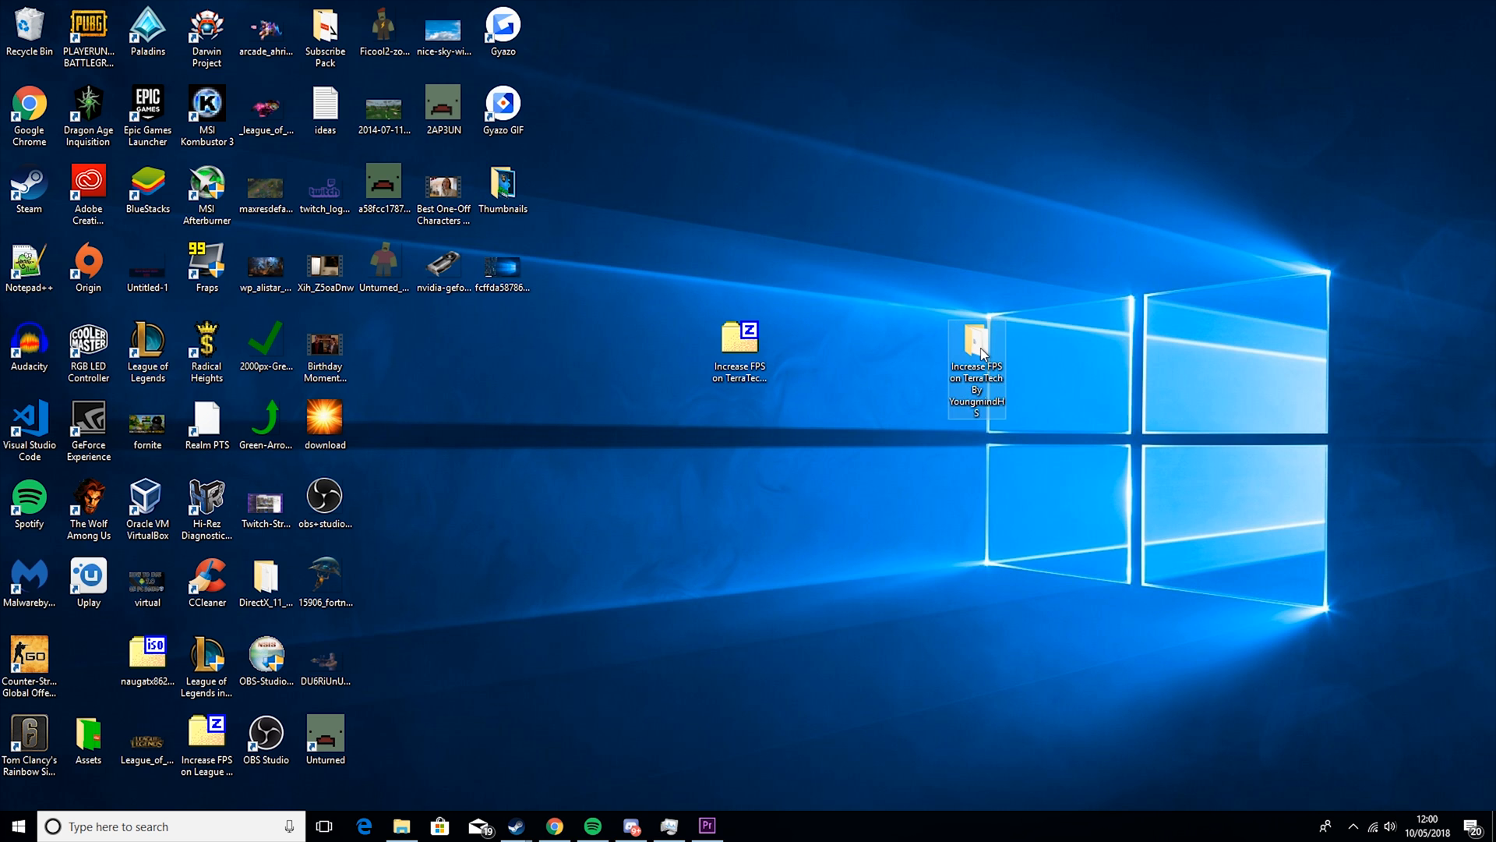
Run UnparkCPU.exe from the Increase FPS folder, check core status, and unpark all cores
{"action": "double_click", "coordinate": [975, 342]}
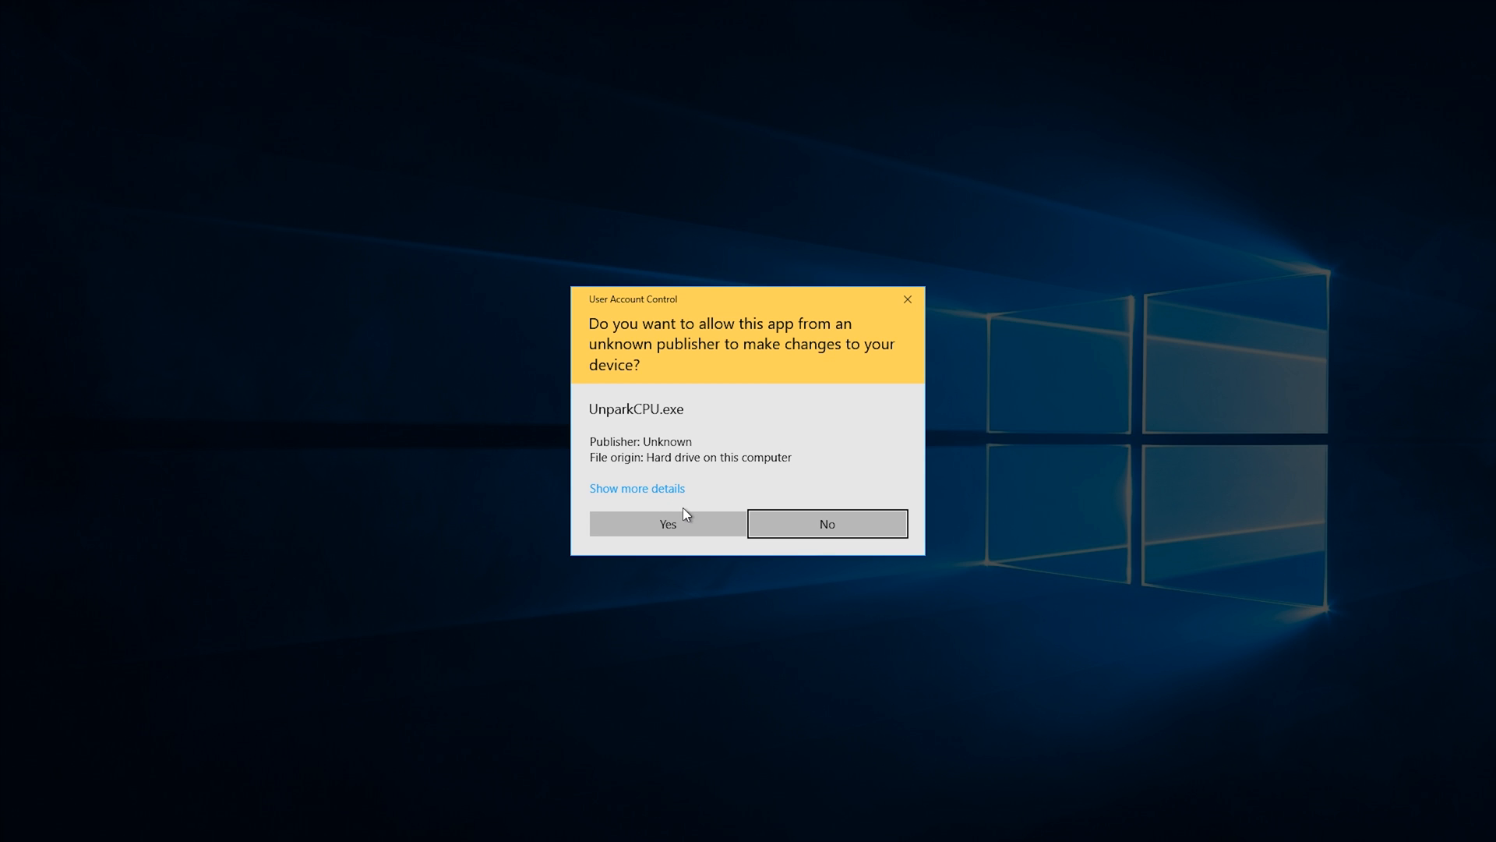
{"action": "left_click", "coordinate": [667, 523]}
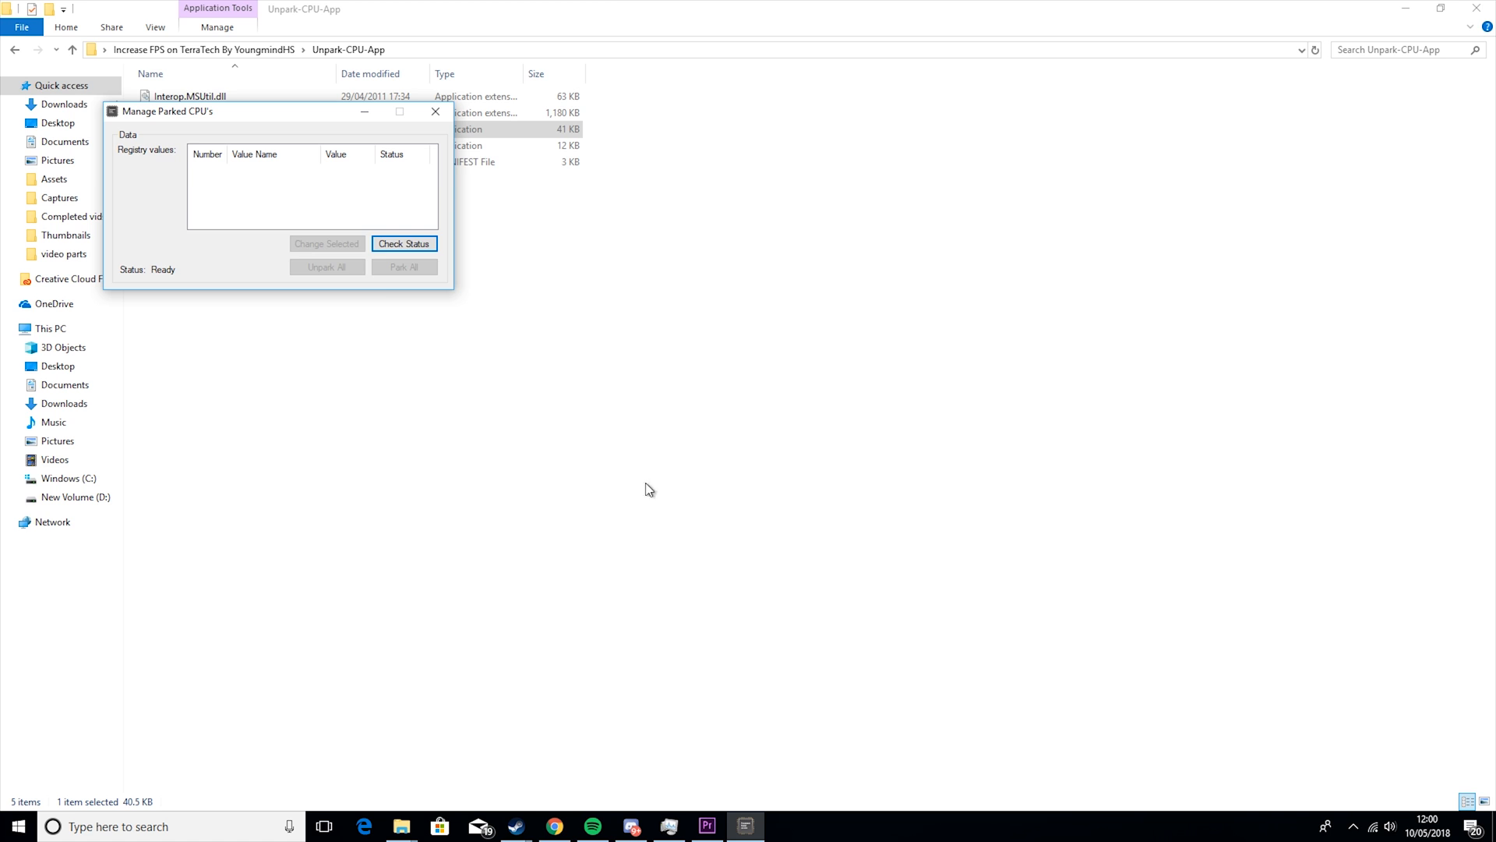
{"action": "left_click", "coordinate": [403, 243]}
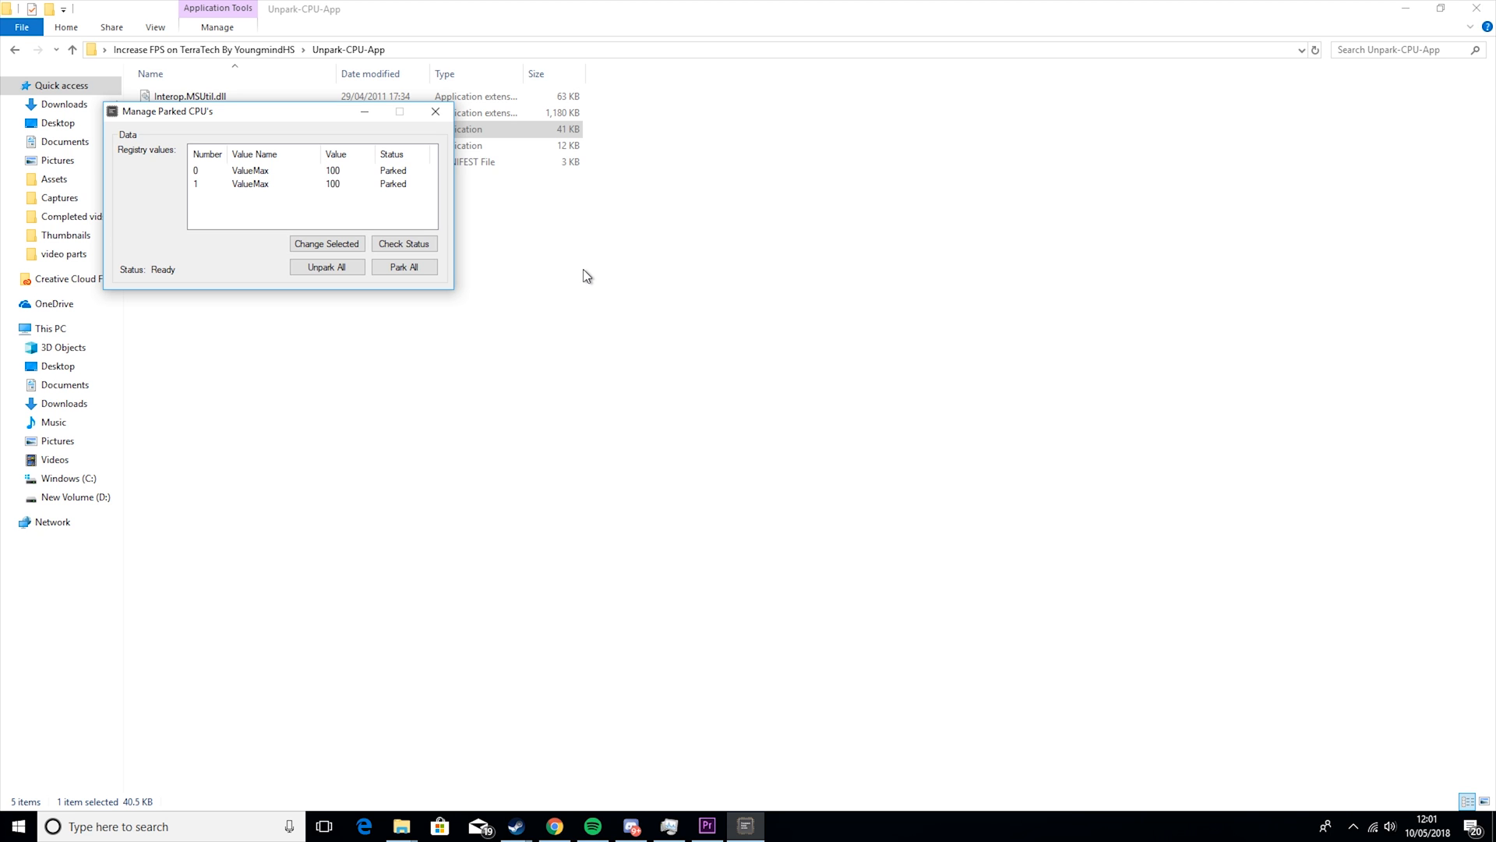
{"action": "left_click", "coordinate": [326, 266]}
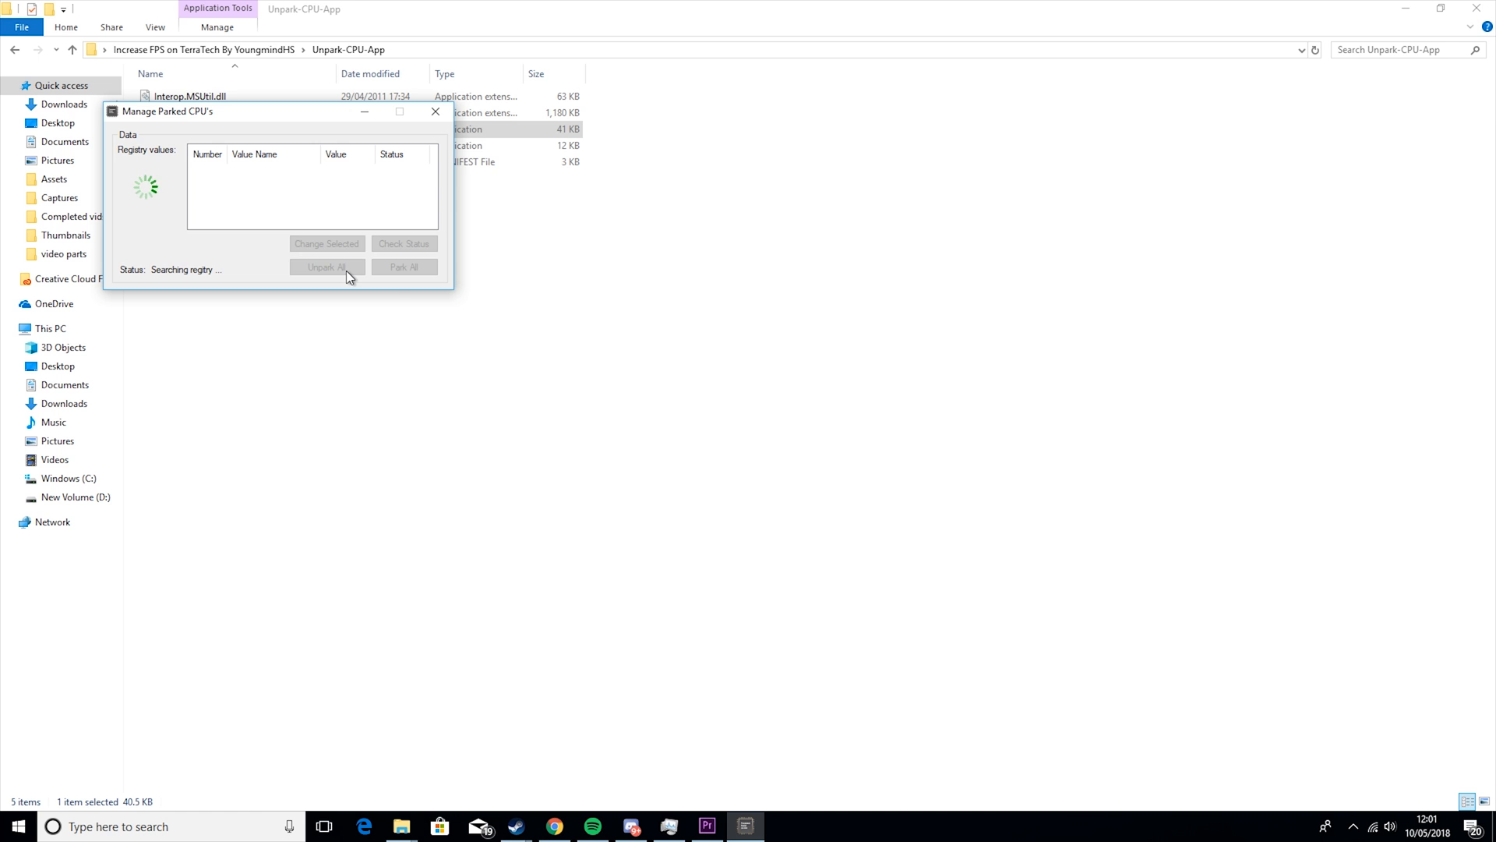
{"action": "left_click", "coordinate": [435, 111]}
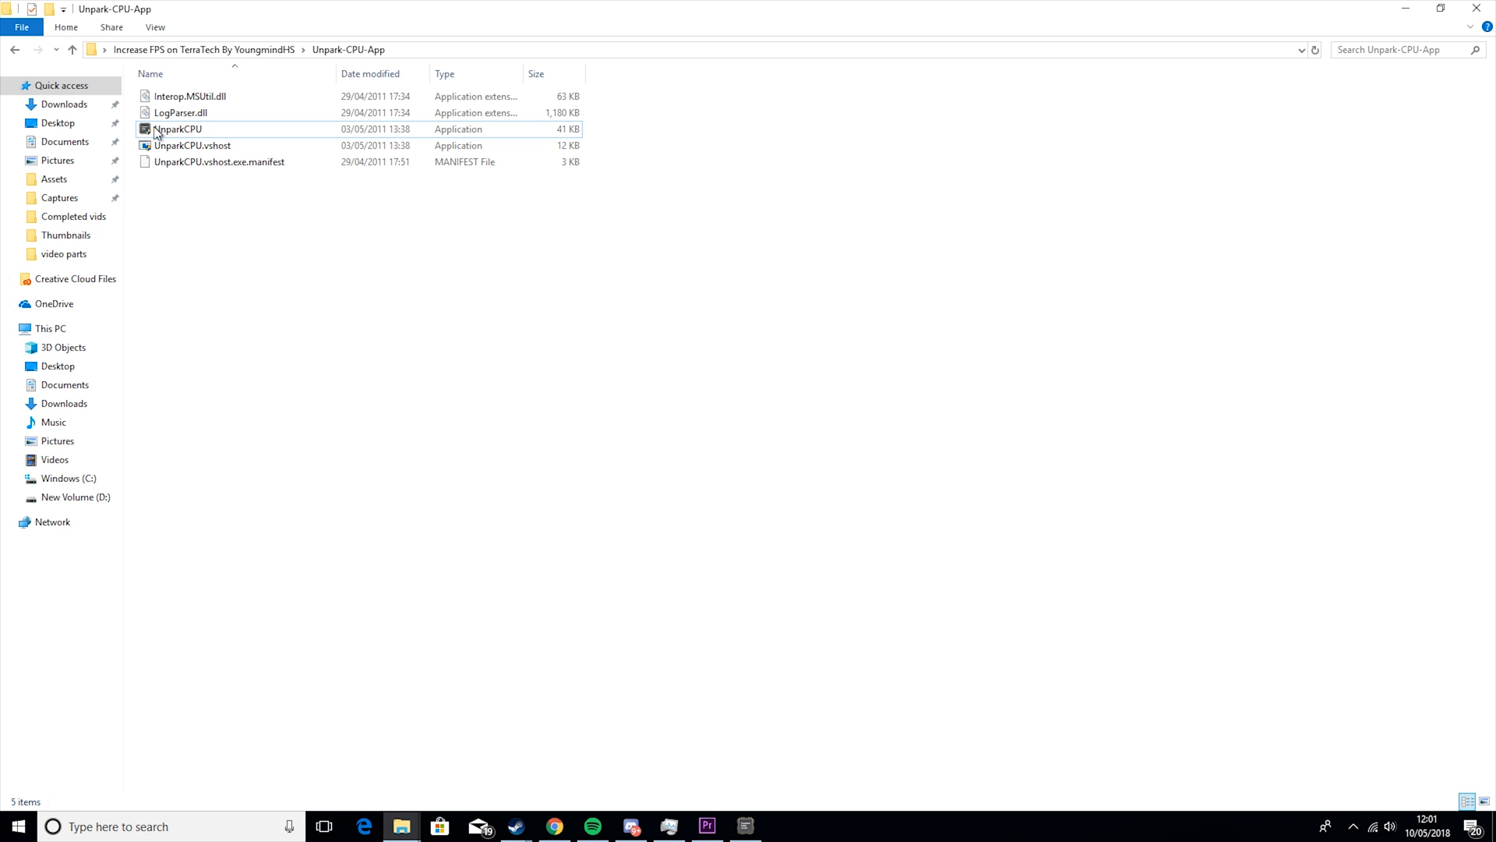
Launch the ccsetup542 CCleaner installer, dismiss its prompt, and close the CPU parking utility
{"action": "left_click", "coordinate": [71, 50]}
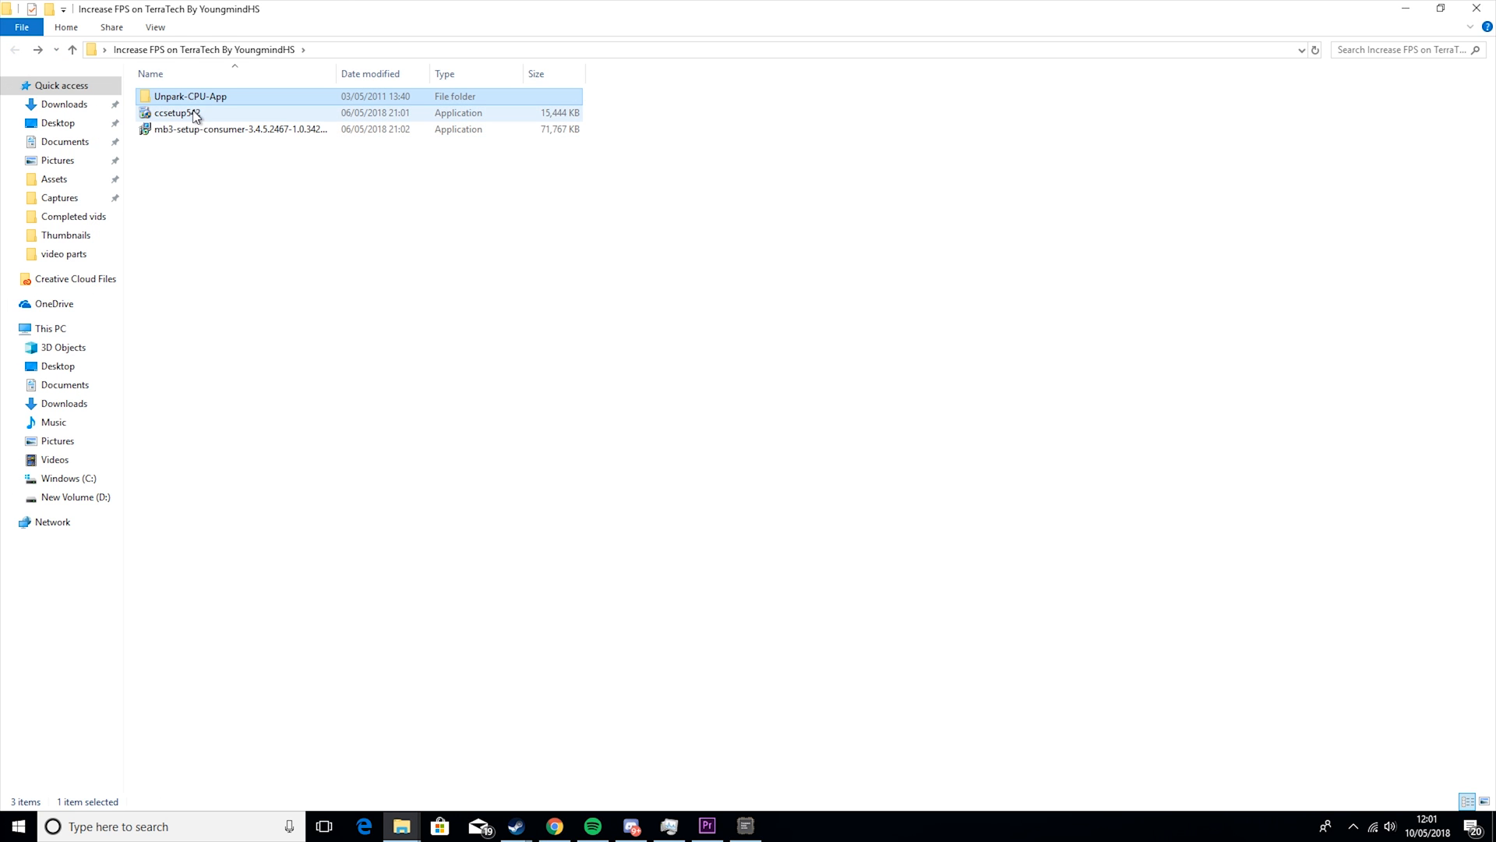
{"action": "left_click", "coordinate": [177, 112]}
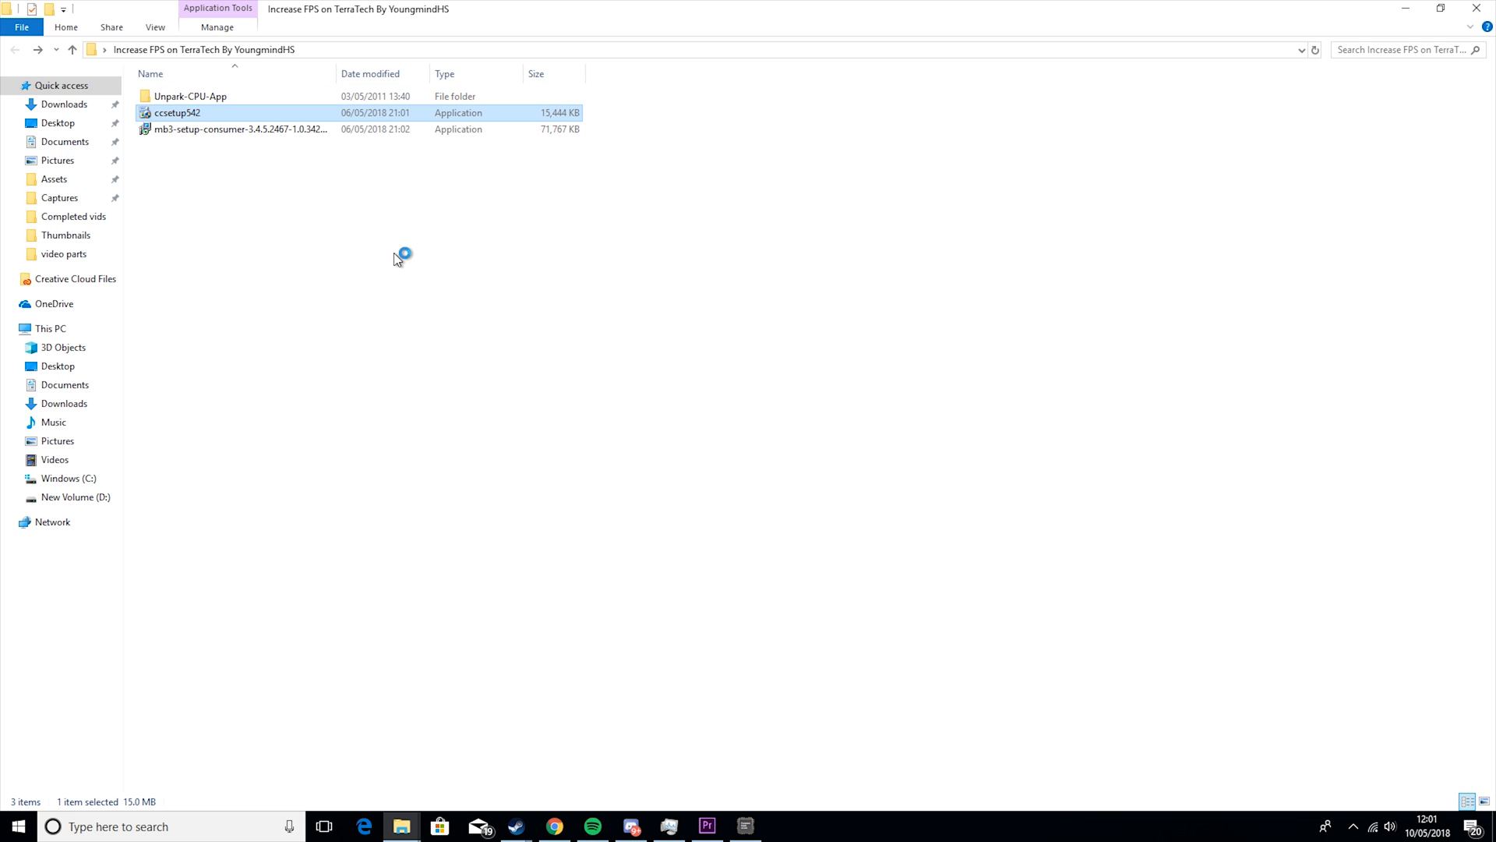
{"action": "double_click", "coordinate": [178, 113]}
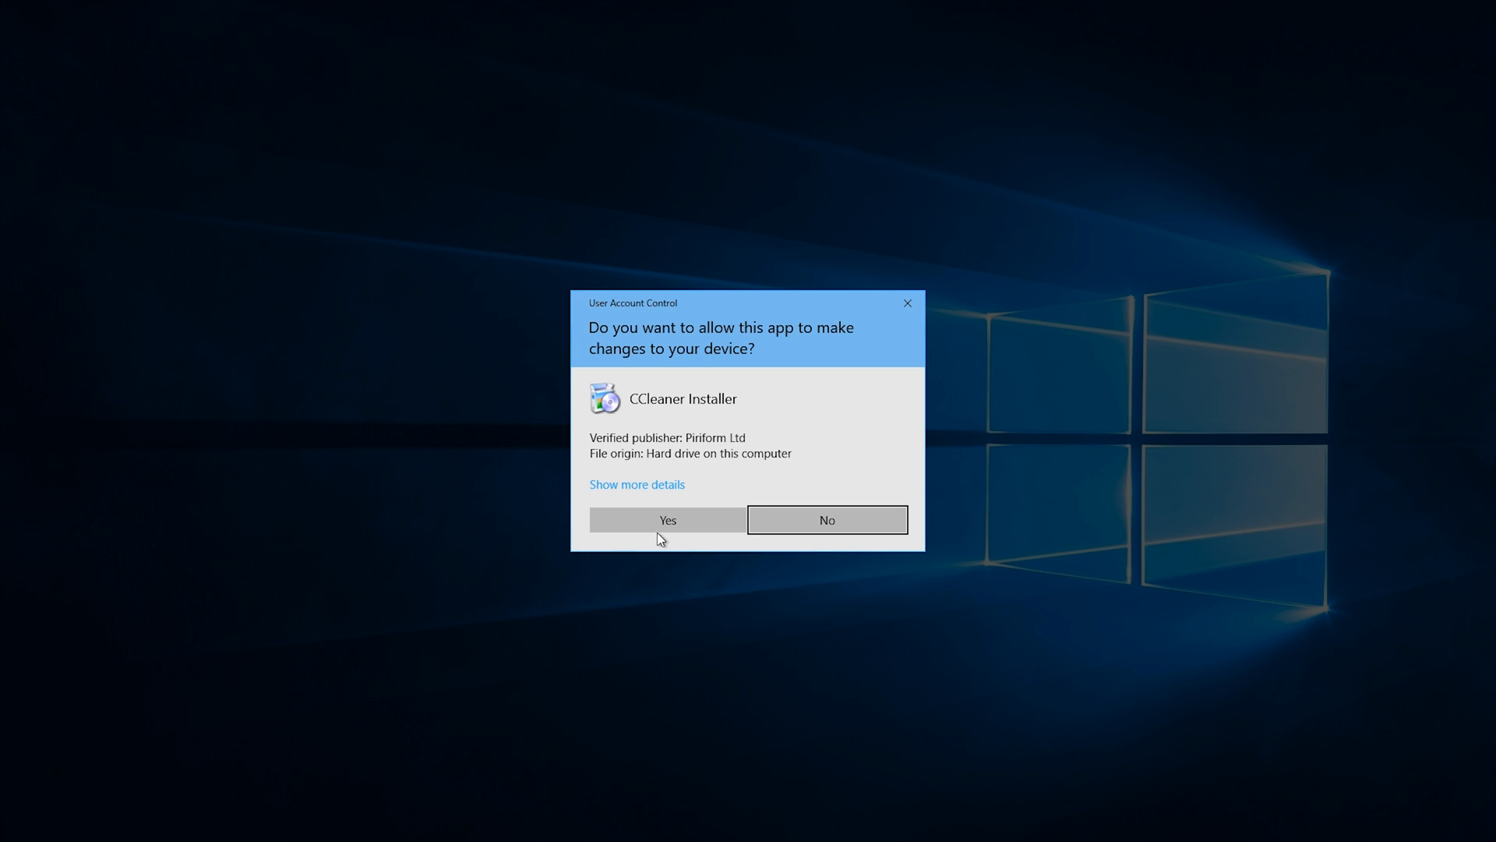
{"action": "mouse_move", "coordinate": [907, 302]}
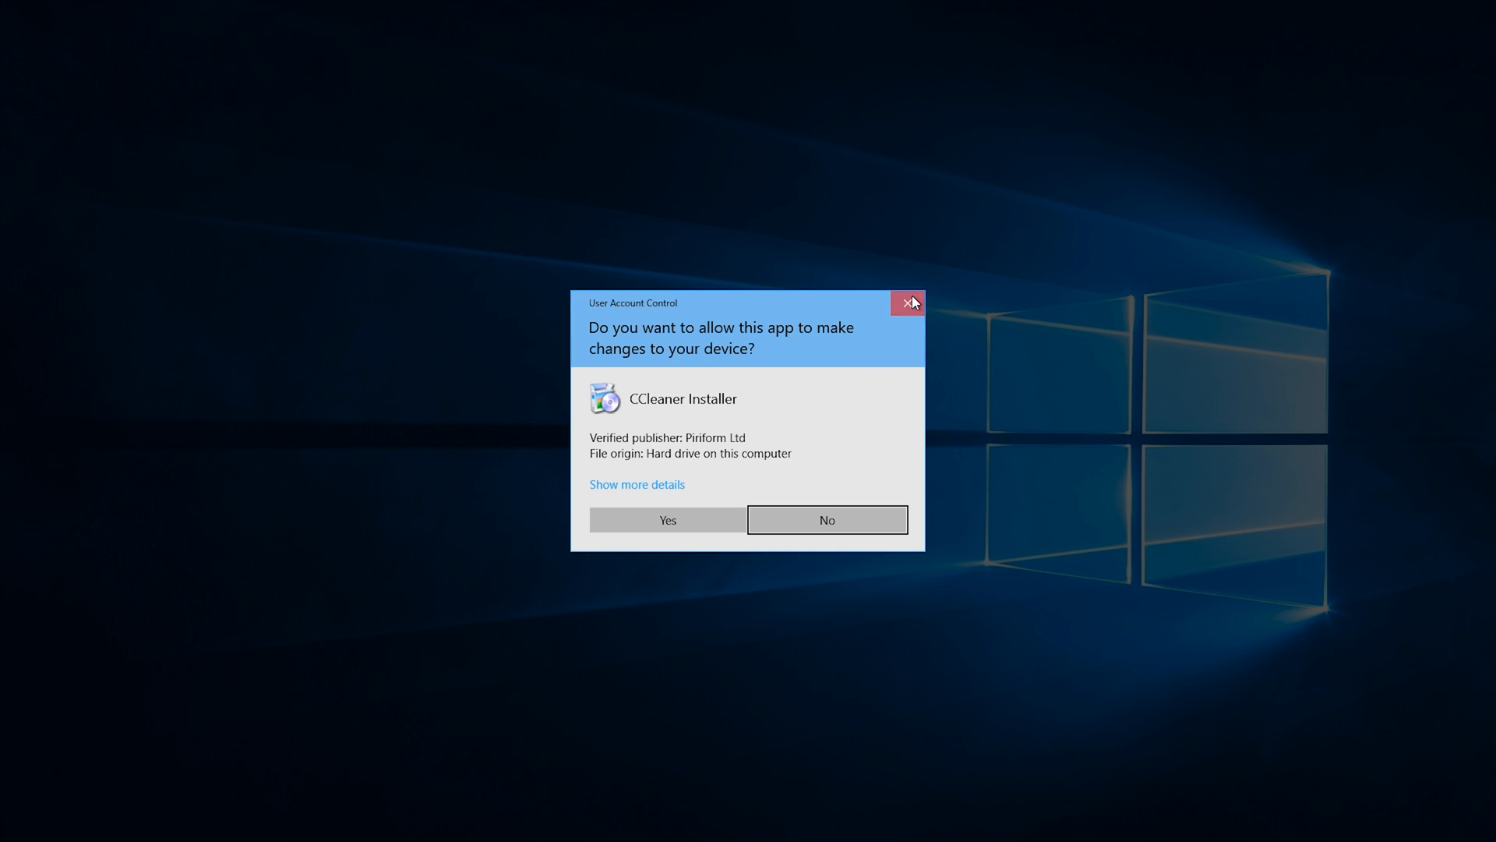
{"action": "left_click", "coordinate": [908, 302]}
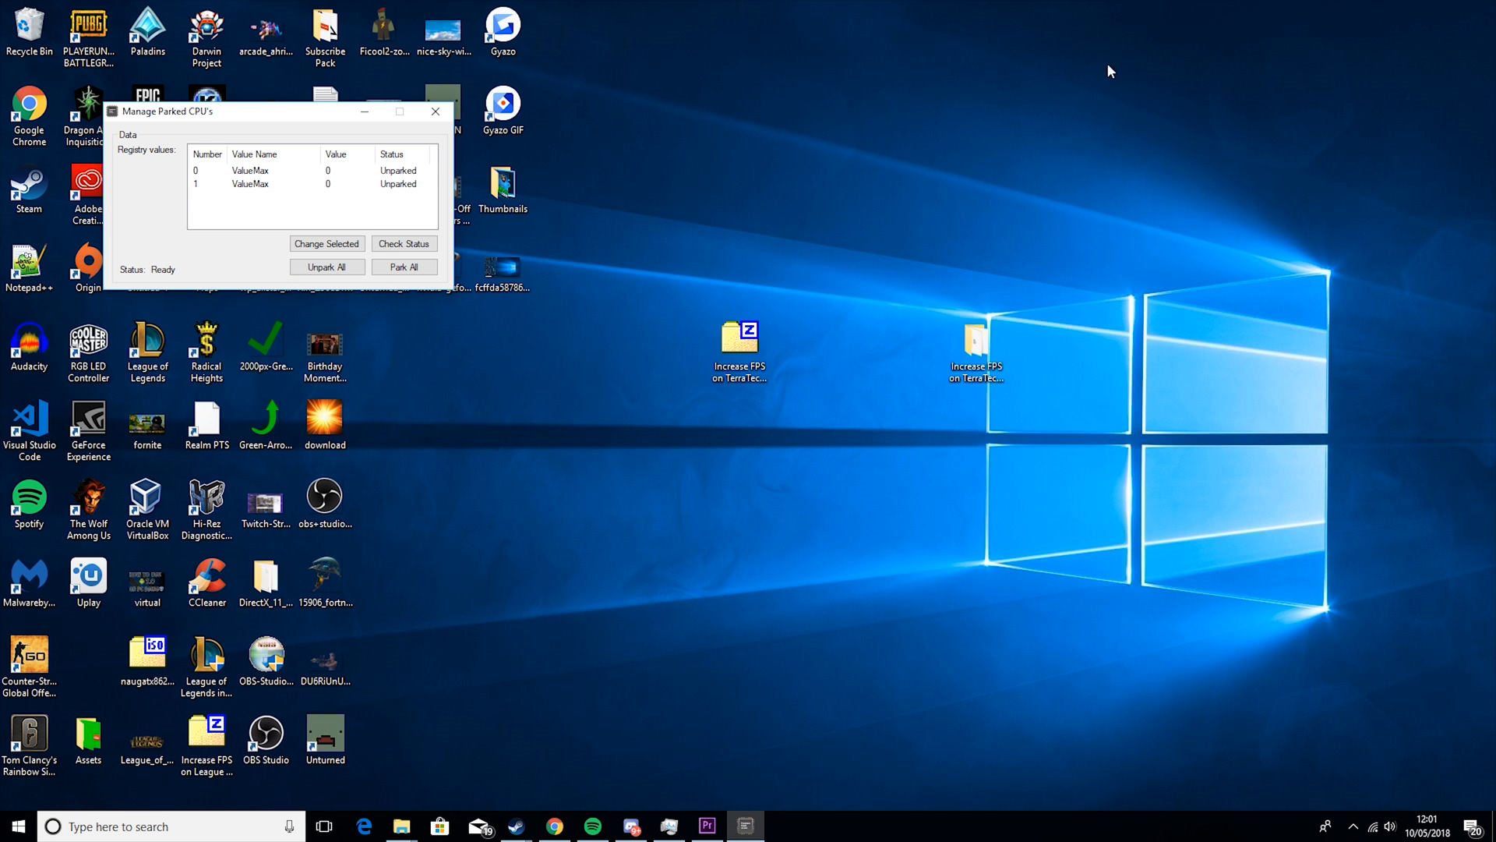
{"action": "mouse_move", "coordinate": [360, 129]}
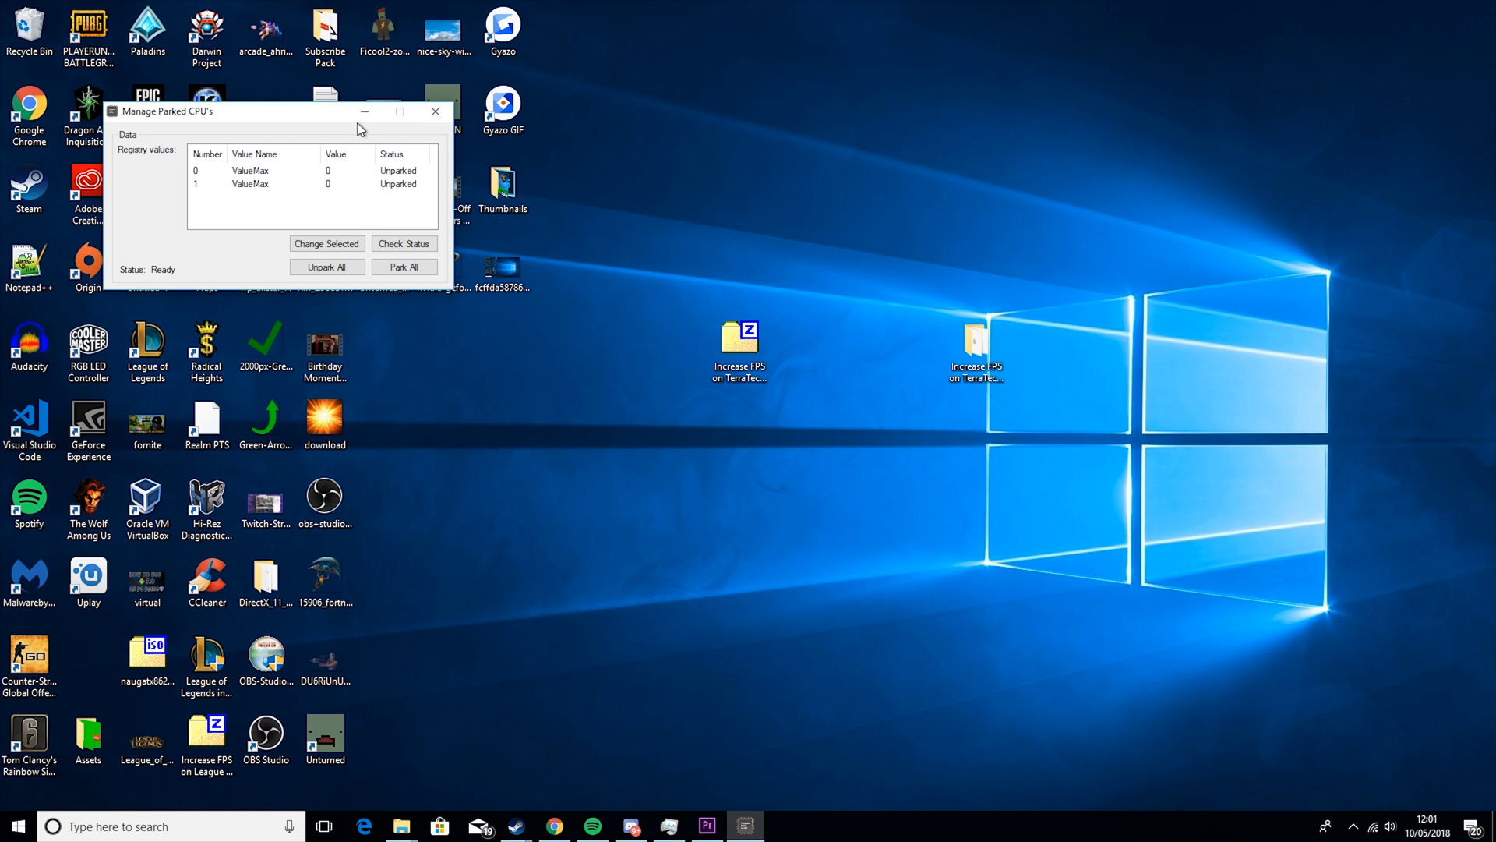
{"action": "left_click", "coordinate": [435, 110]}
{"action": "type", "text": "ccleaner"}
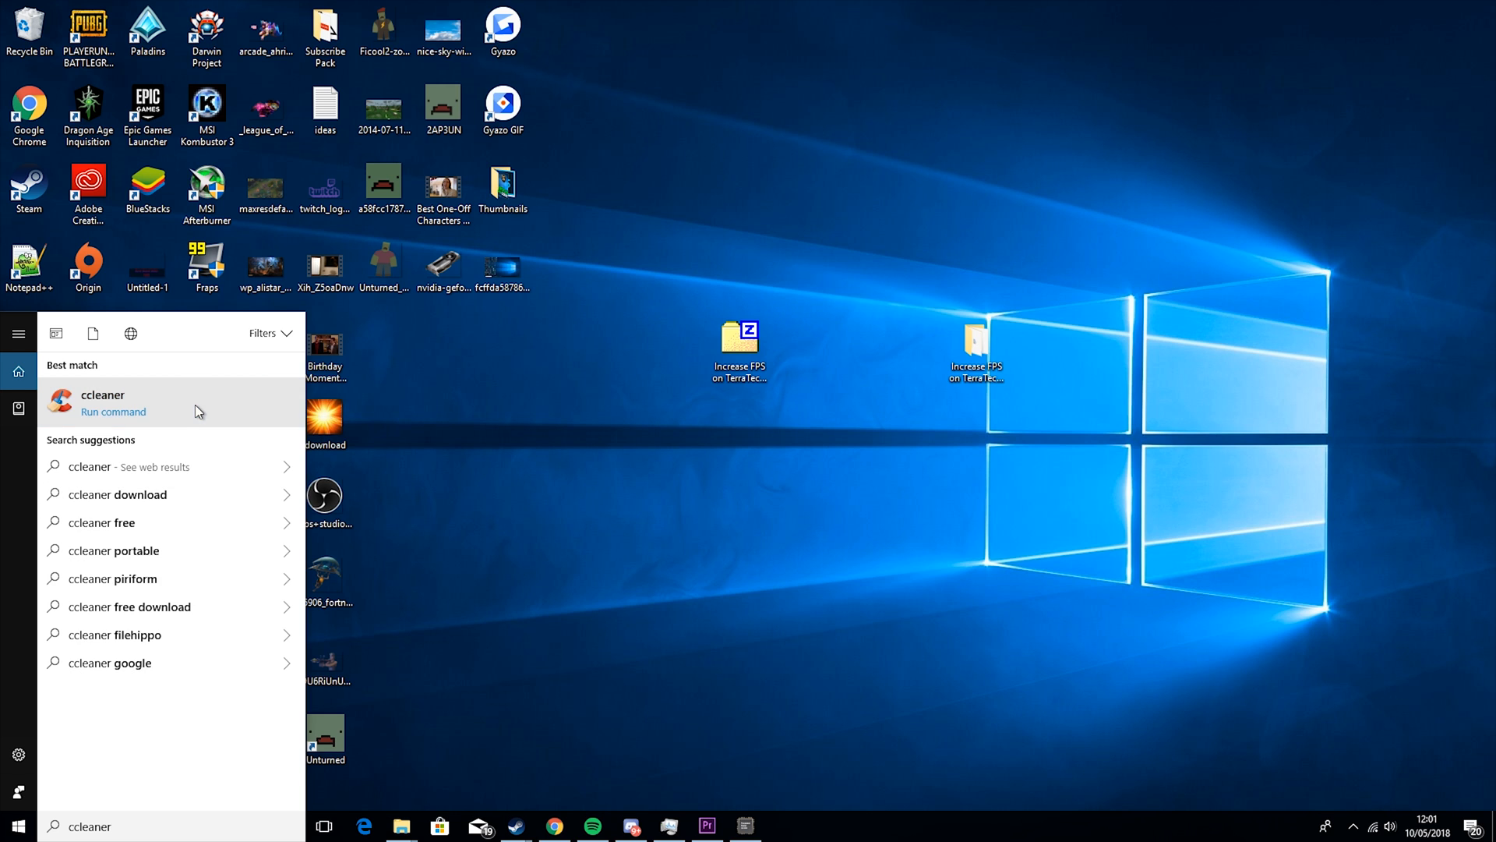
Run CCleaner's cleaner, removing 455 tracking files and 6,417 MB of junk, then close it
{"action": "left_click", "coordinate": [102, 400]}
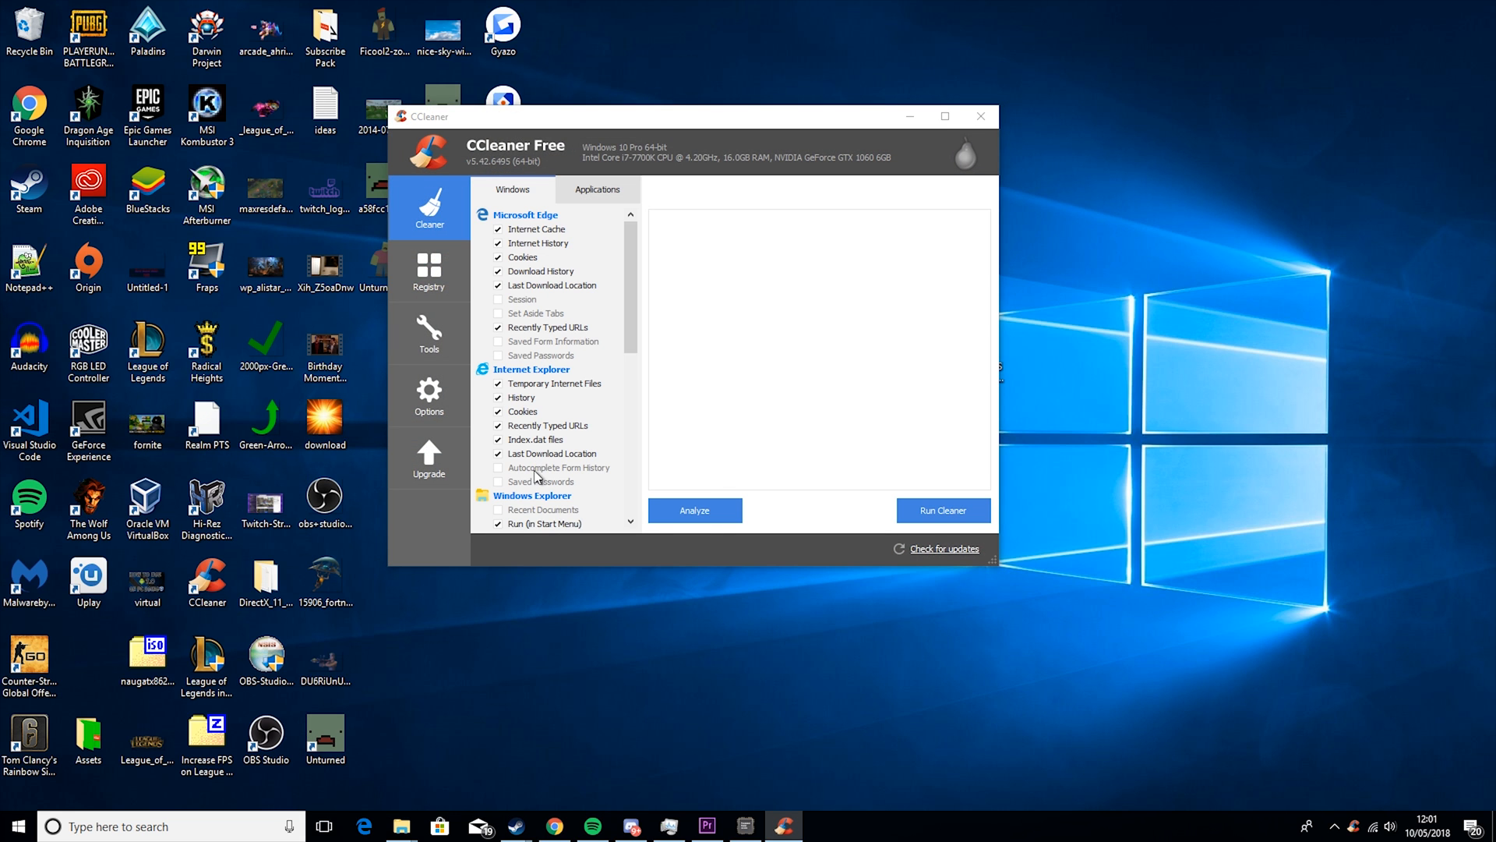
{"action": "left_click", "coordinate": [942, 511]}
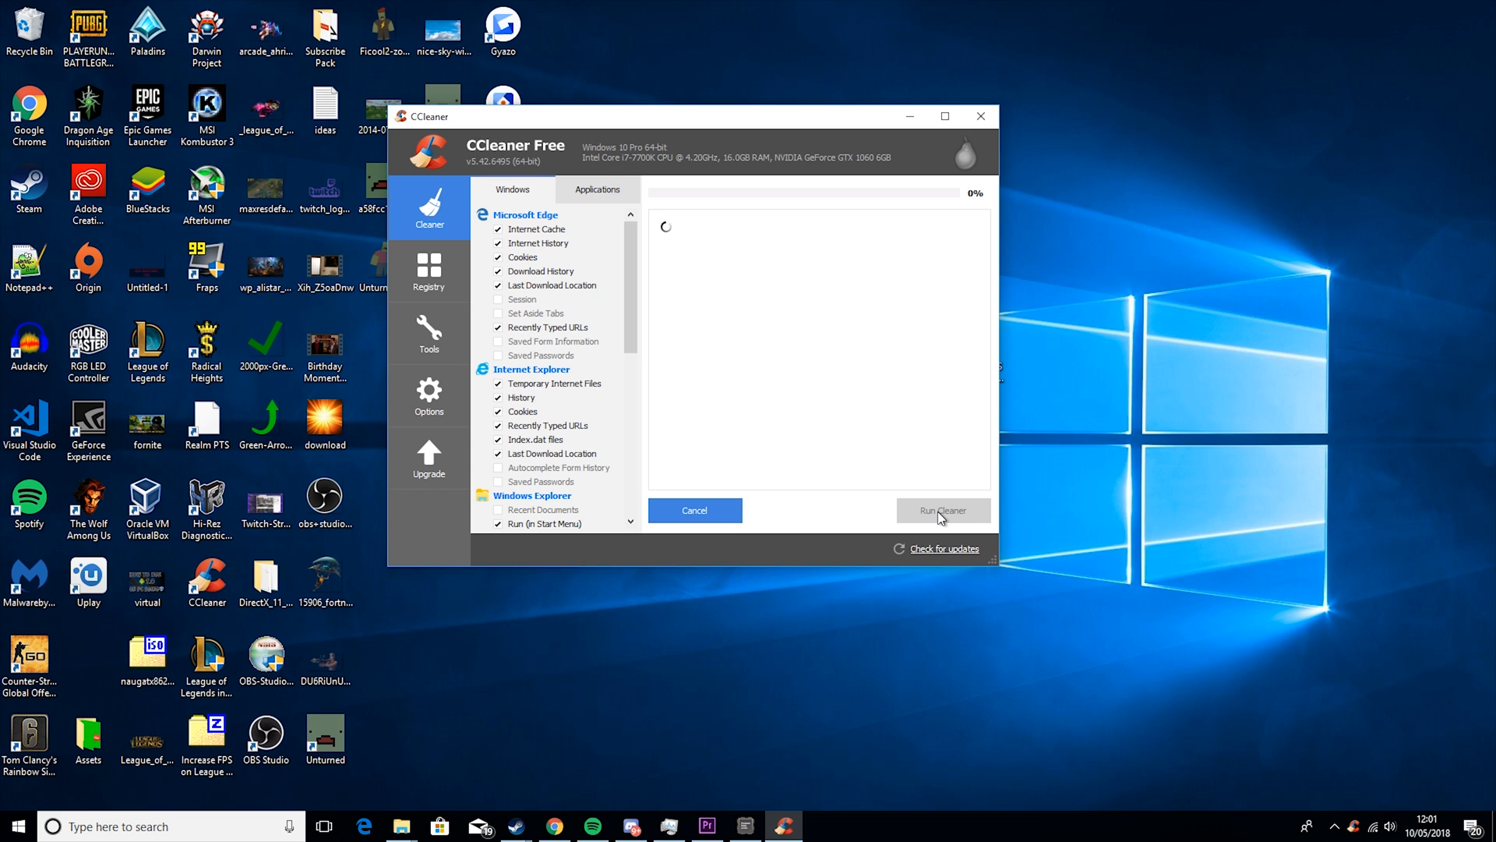
{"action": "left_click", "coordinate": [941, 511]}
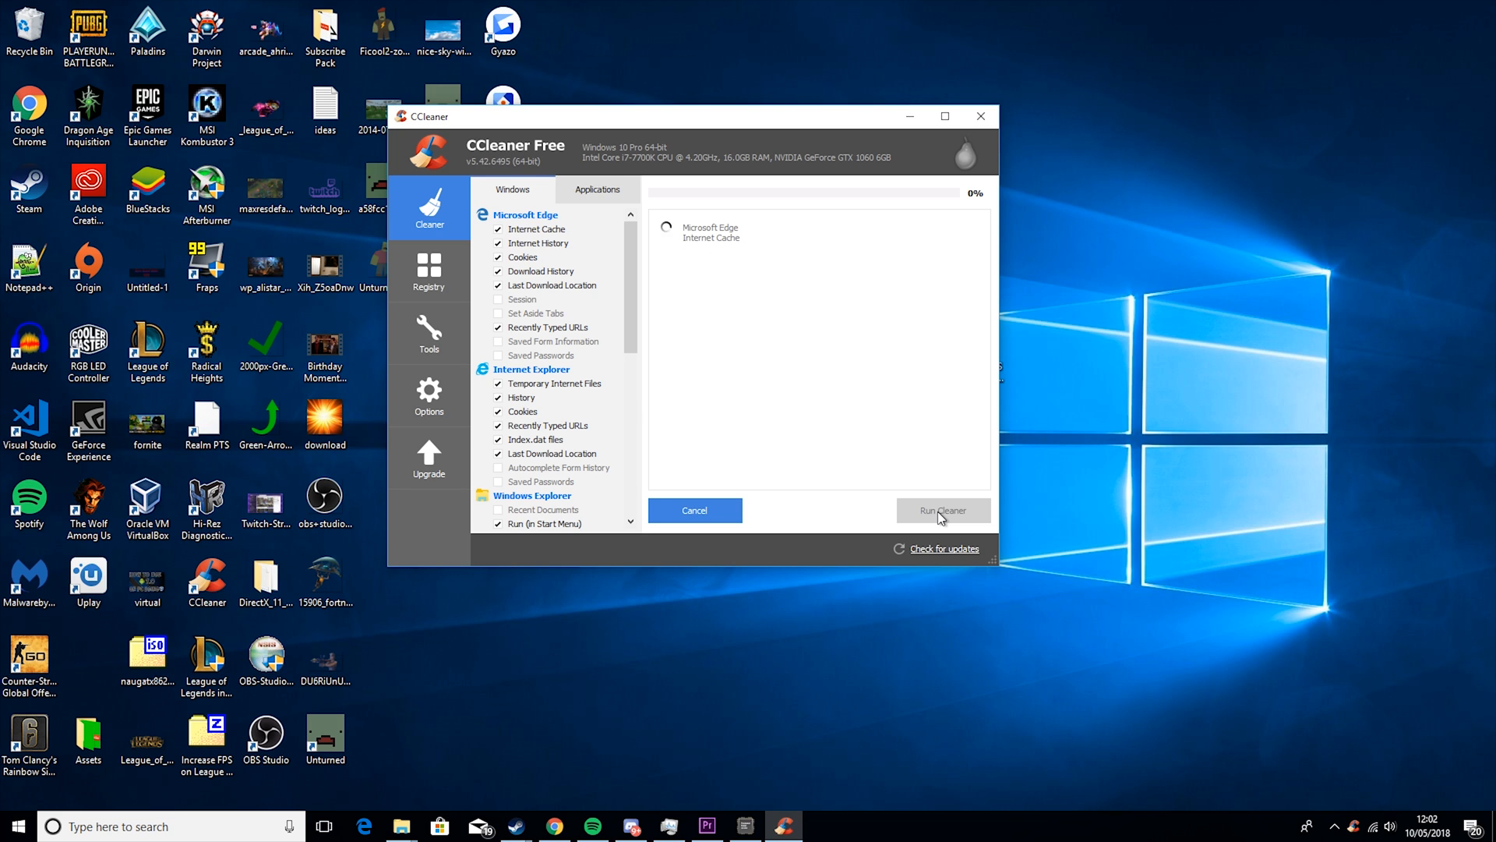
{"action": "left_click", "coordinate": [942, 510]}
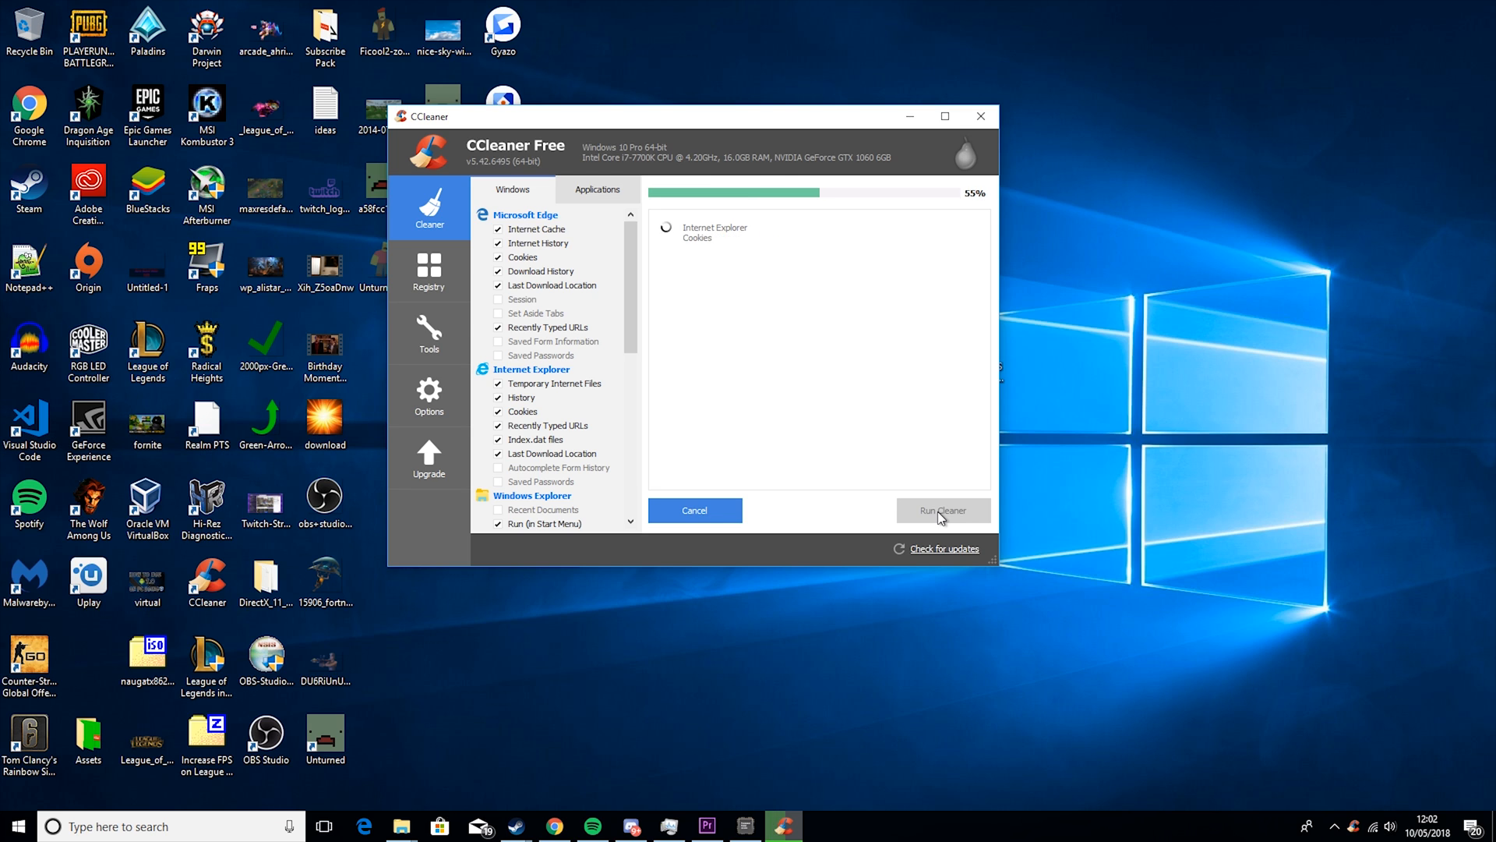
{"action": "left_click", "coordinate": [943, 510]}
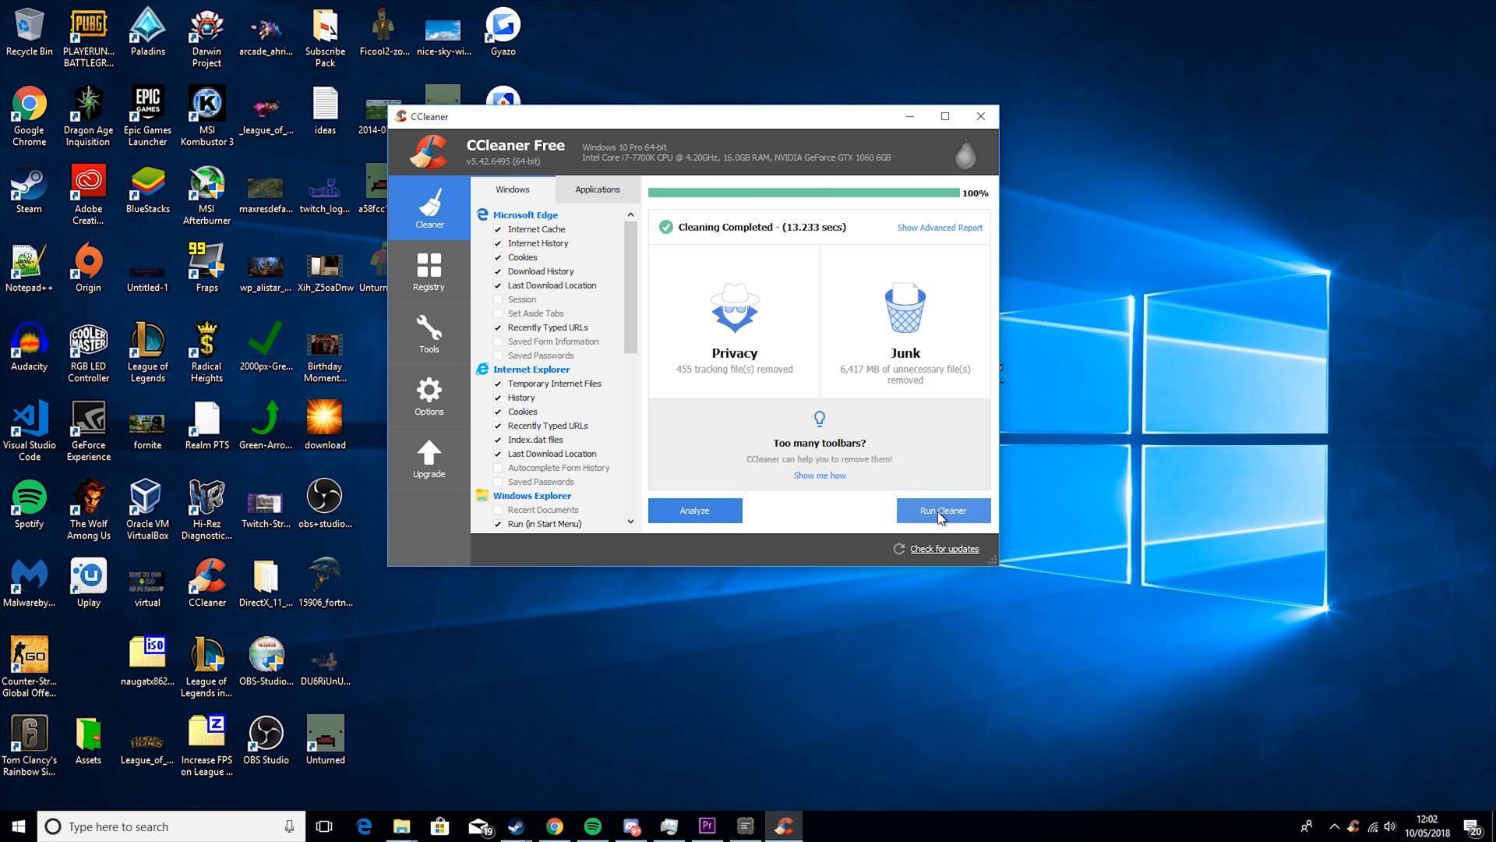
{"action": "mouse_move", "coordinate": [995, 493]}
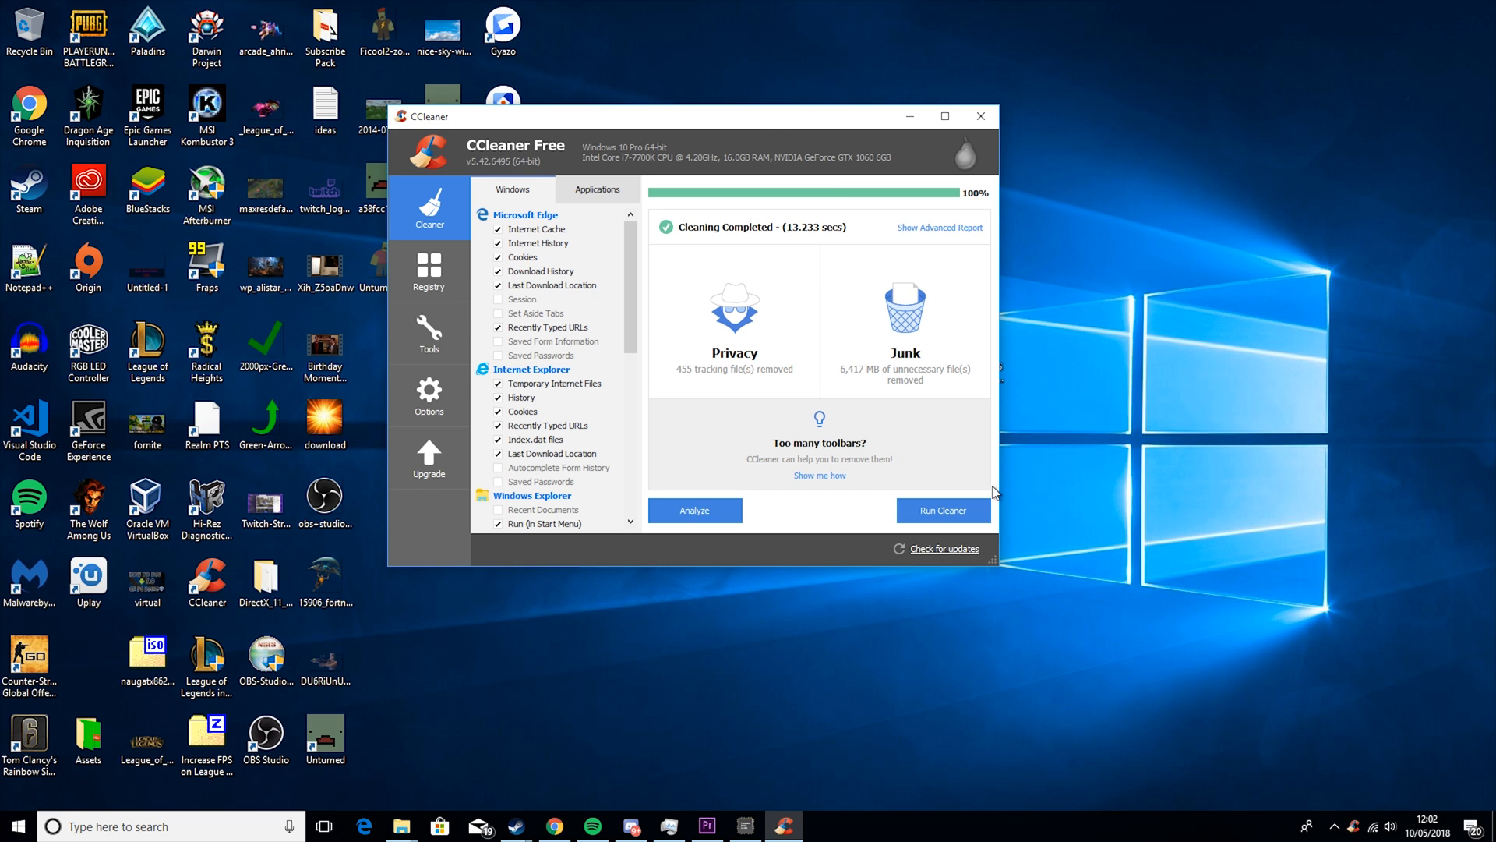
{"action": "mouse_move", "coordinate": [980, 115]}
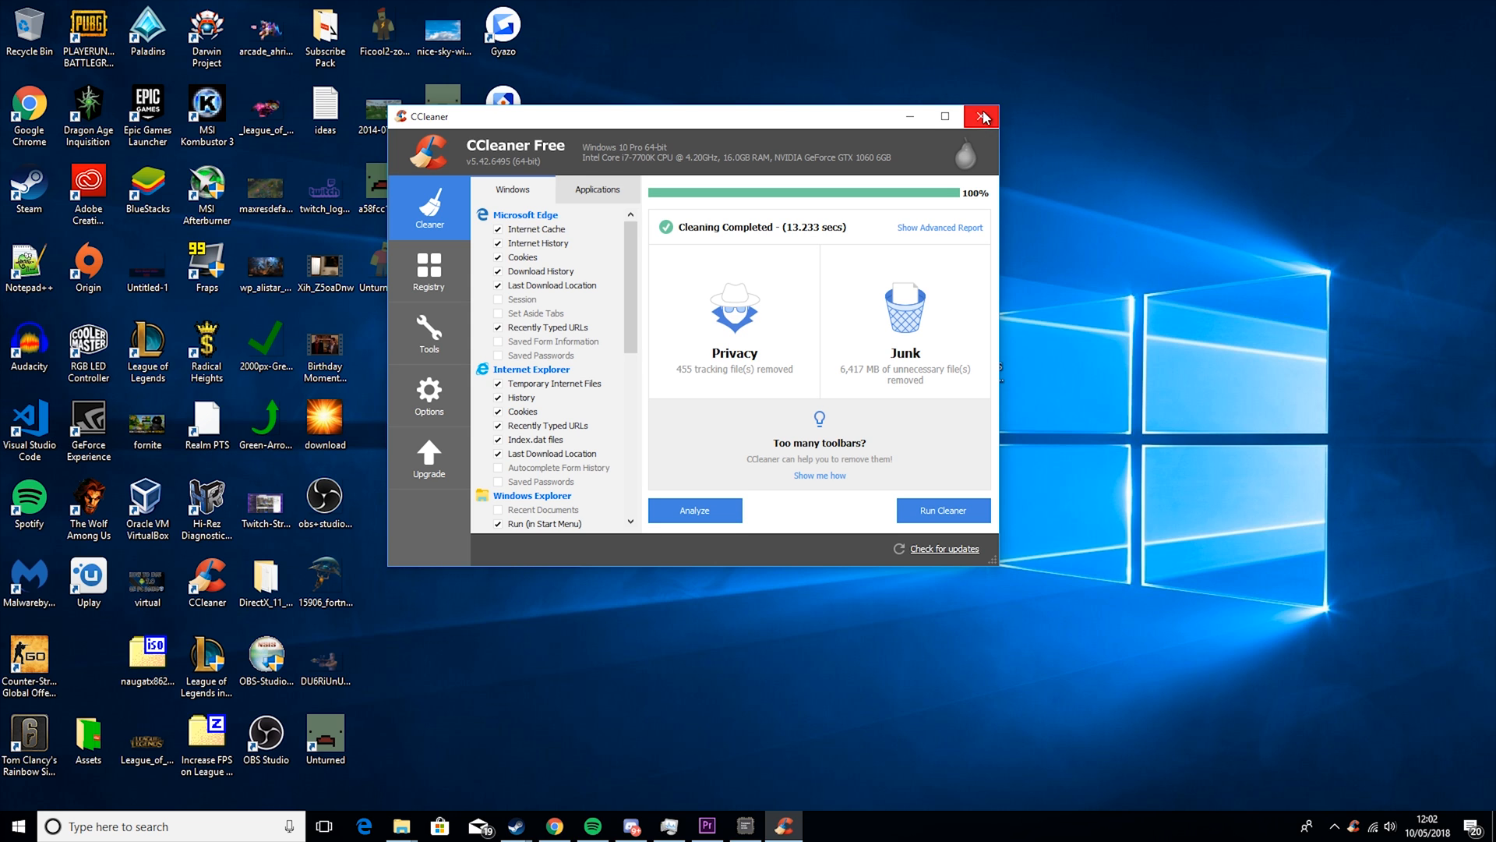
{"action": "left_click", "coordinate": [981, 116]}
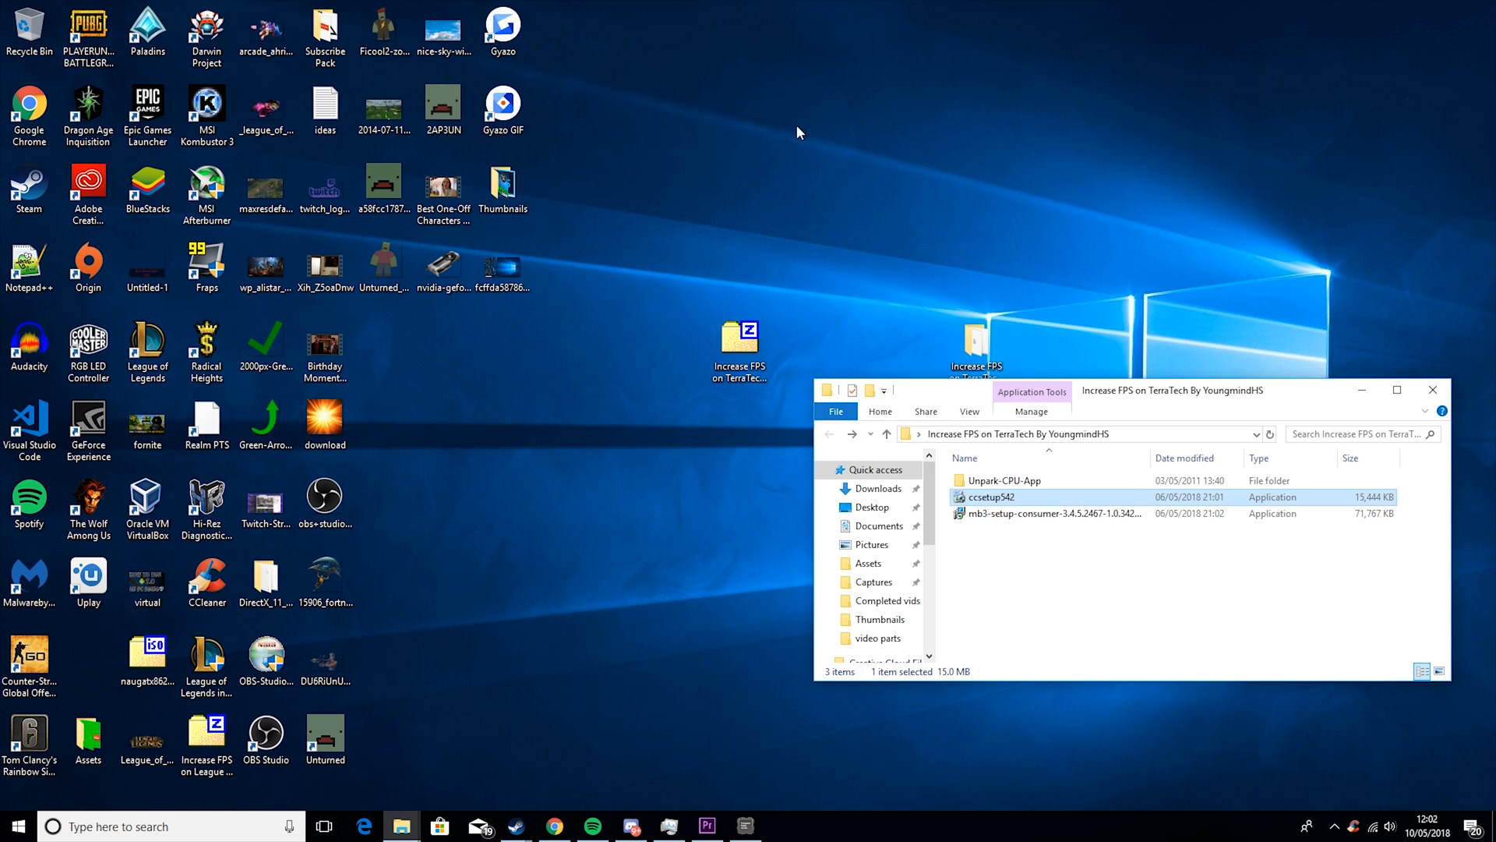
Run the mb3-setup Malwarebytes file and approve the User Account Control prompt
{"action": "left_click", "coordinate": [1050, 513]}
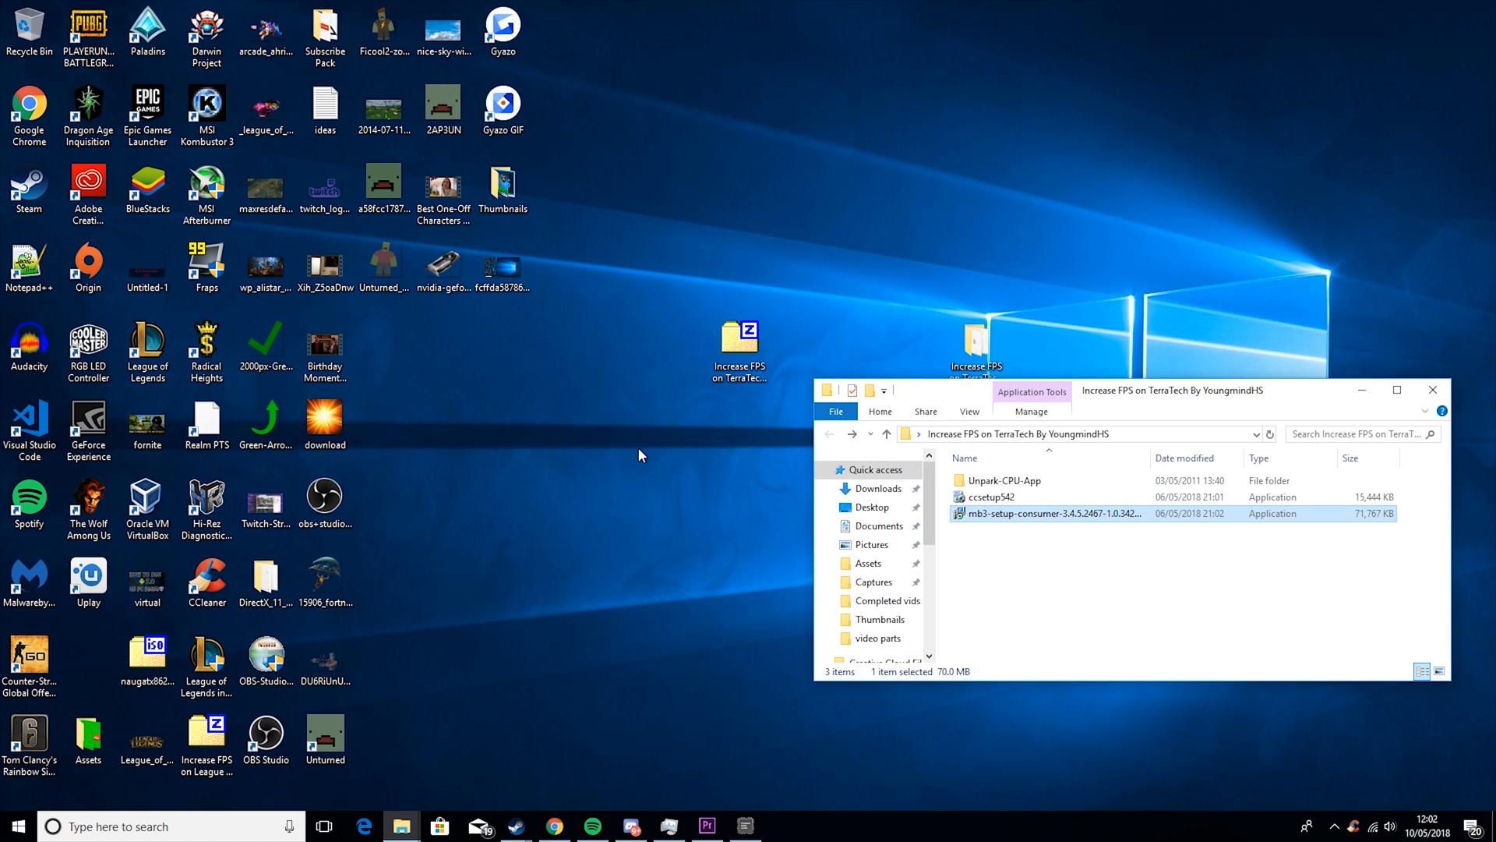
{"action": "double_click", "coordinate": [1048, 513]}
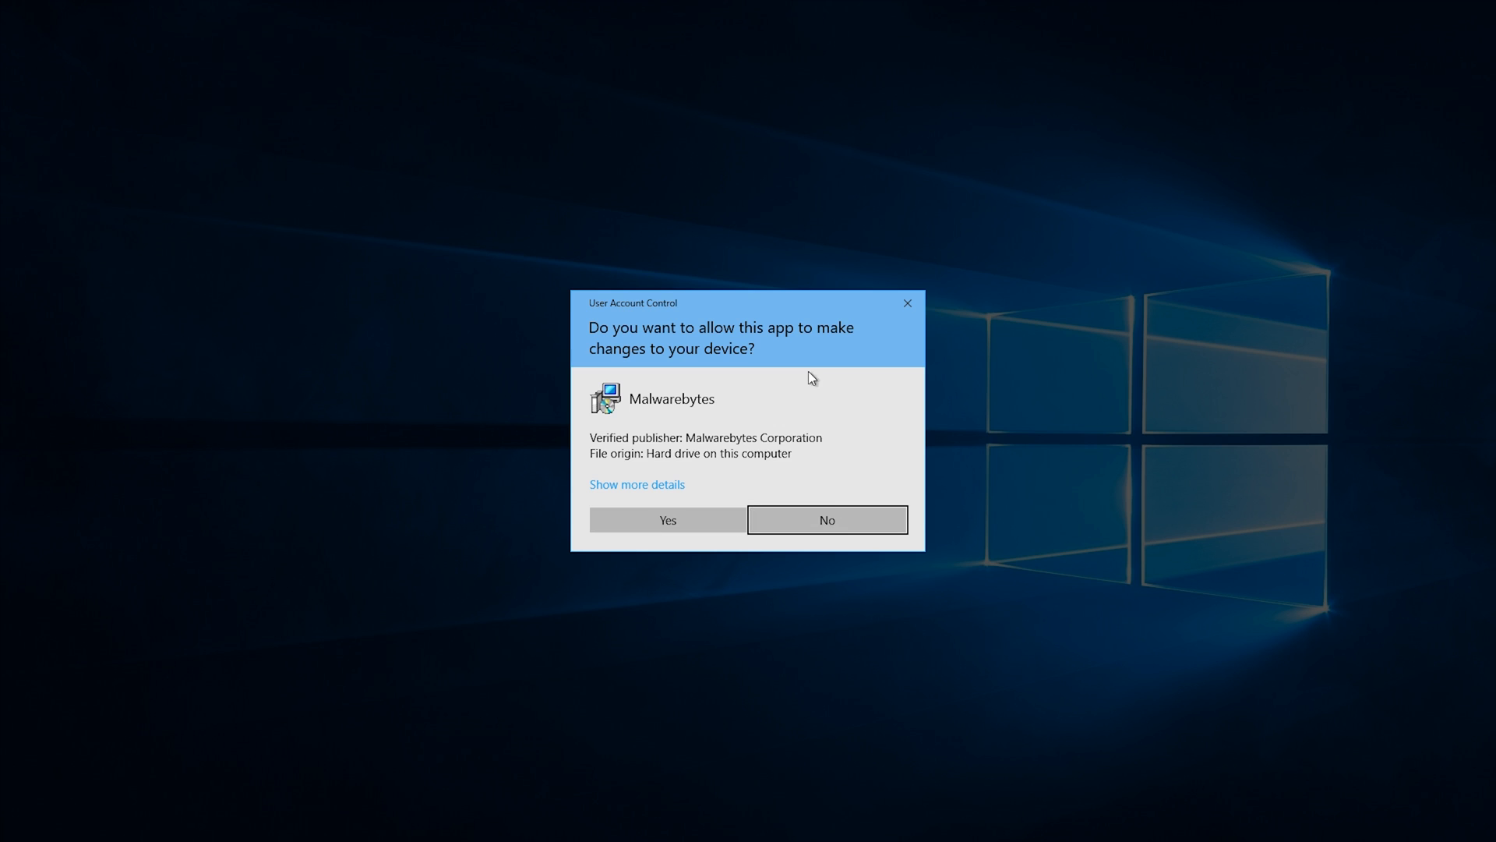
{"action": "left_click", "coordinate": [825, 519]}
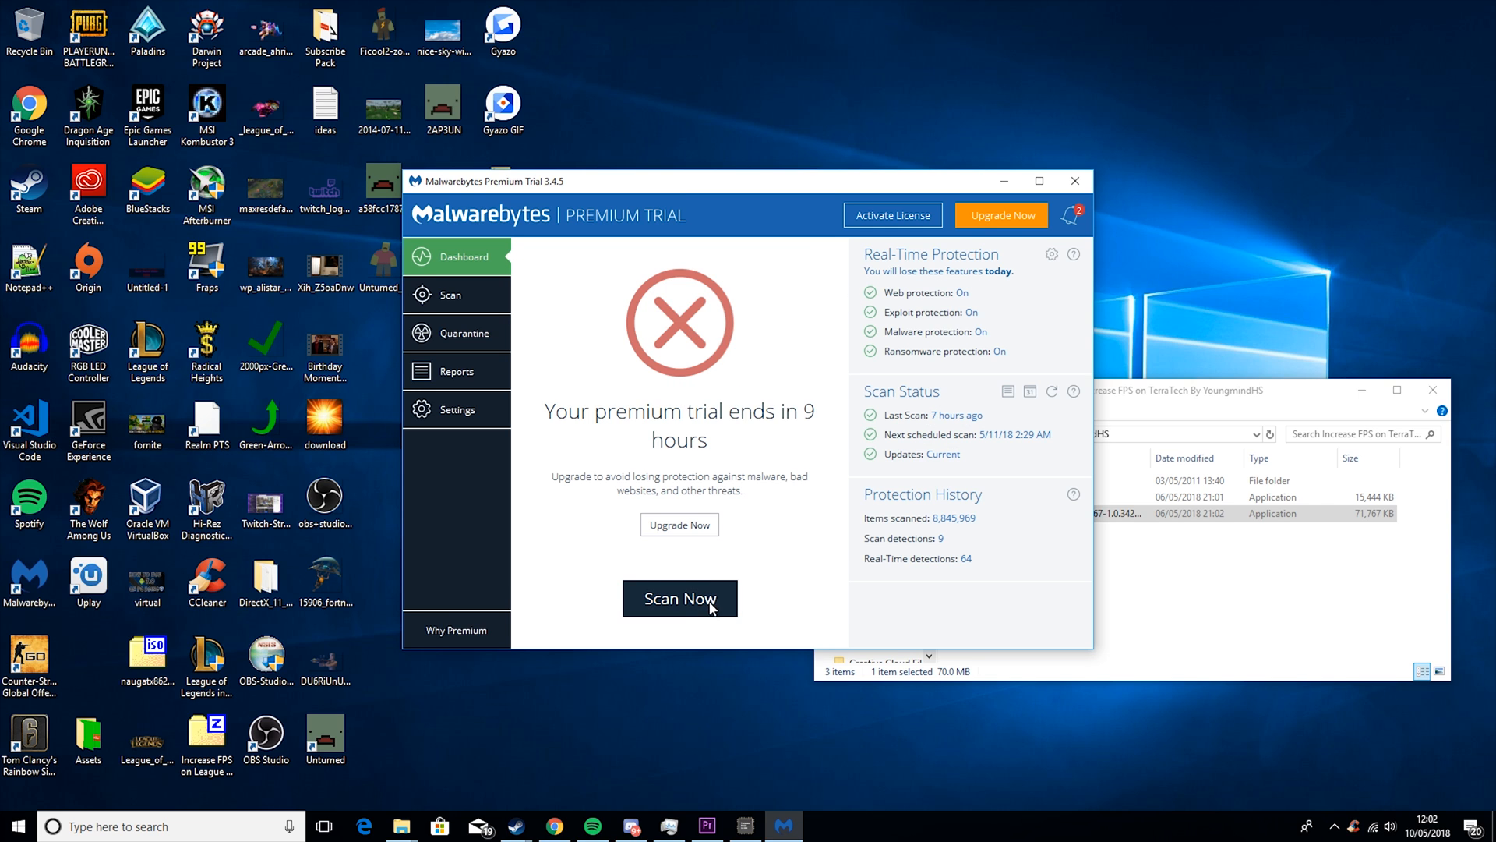
Start a Malwarebytes threat scan, then close Malwarebytes and the installer folder
{"action": "left_click", "coordinate": [679, 599]}
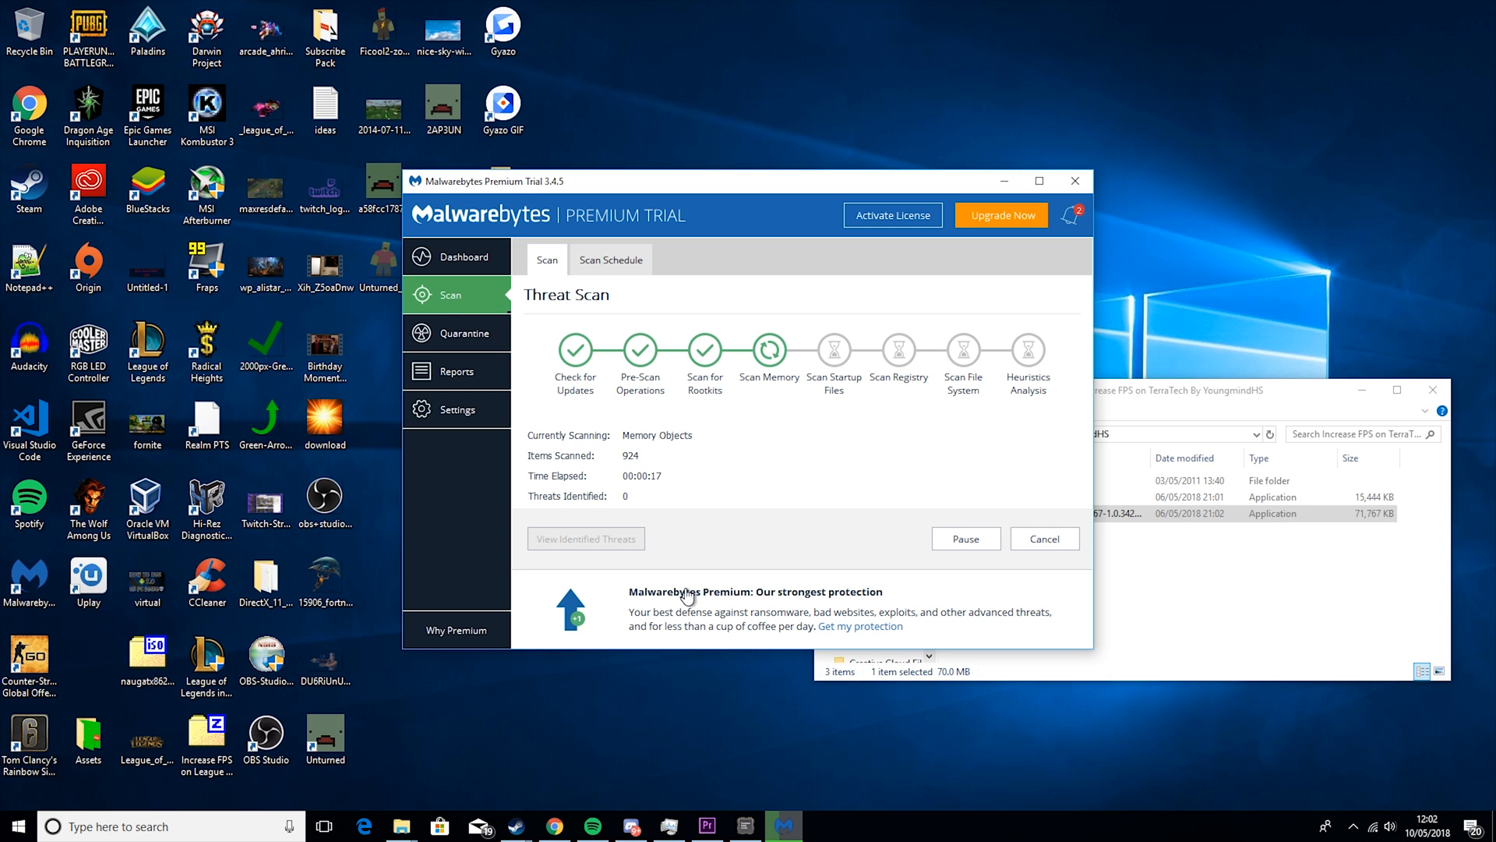
{"action": "mouse_move", "coordinate": [1075, 180]}
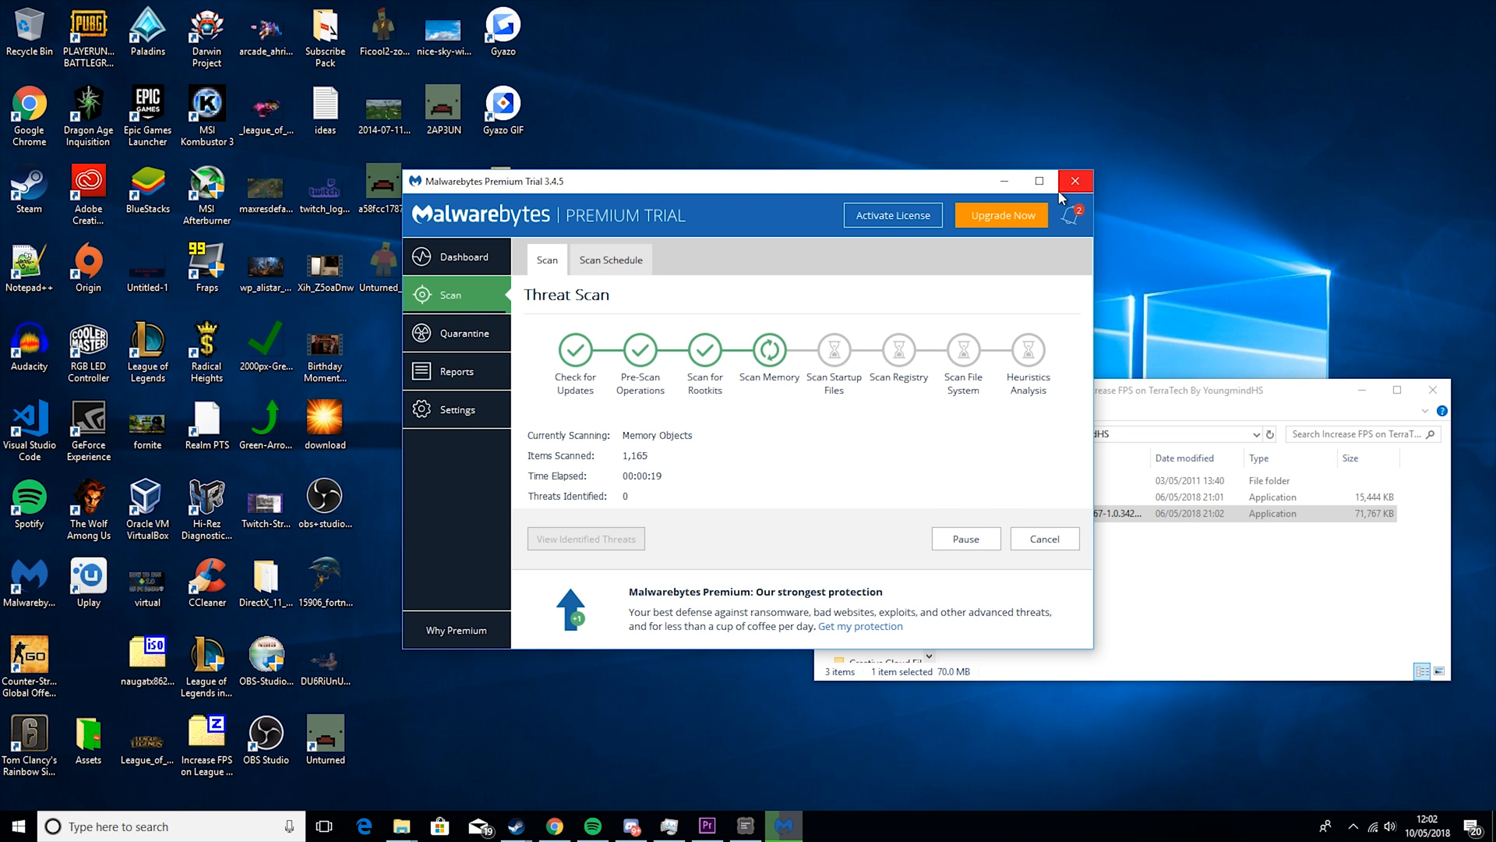
{"action": "left_click", "coordinate": [1075, 180]}
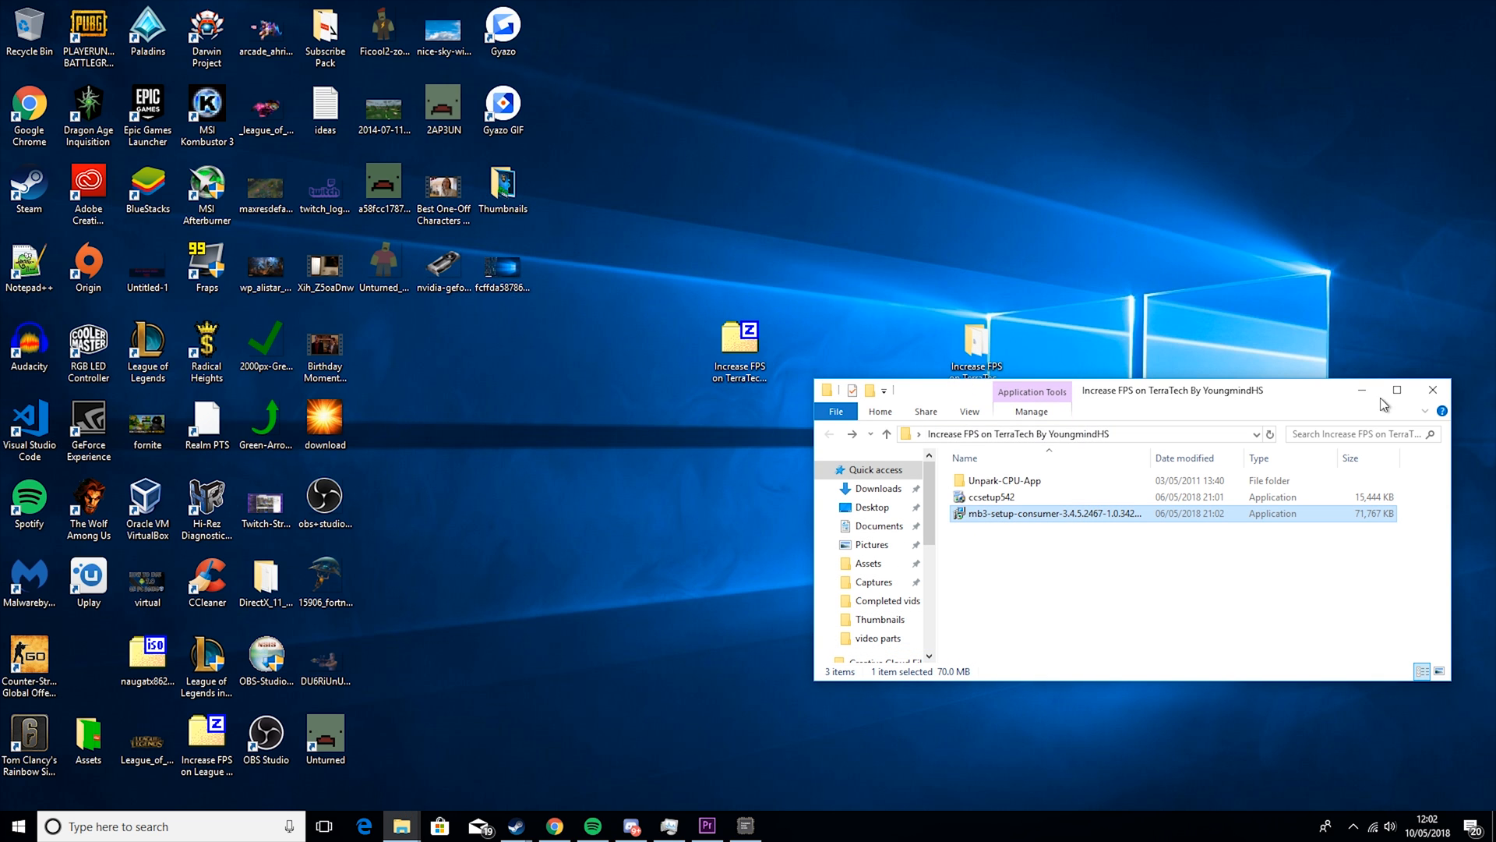
{"action": "left_click", "coordinate": [1432, 390]}
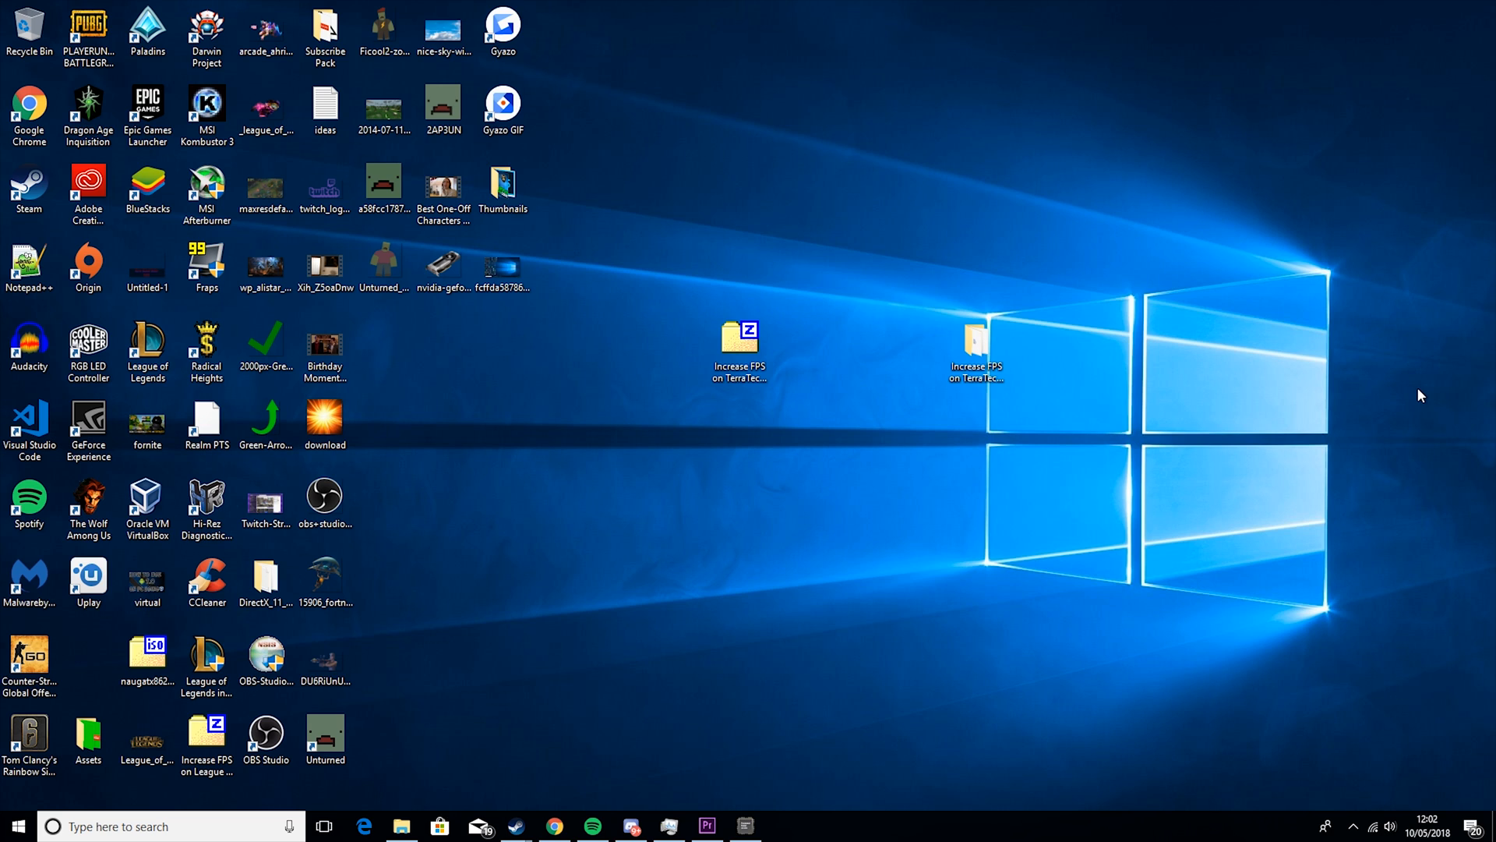
{"action": "mouse_move", "coordinate": [980, 558]}
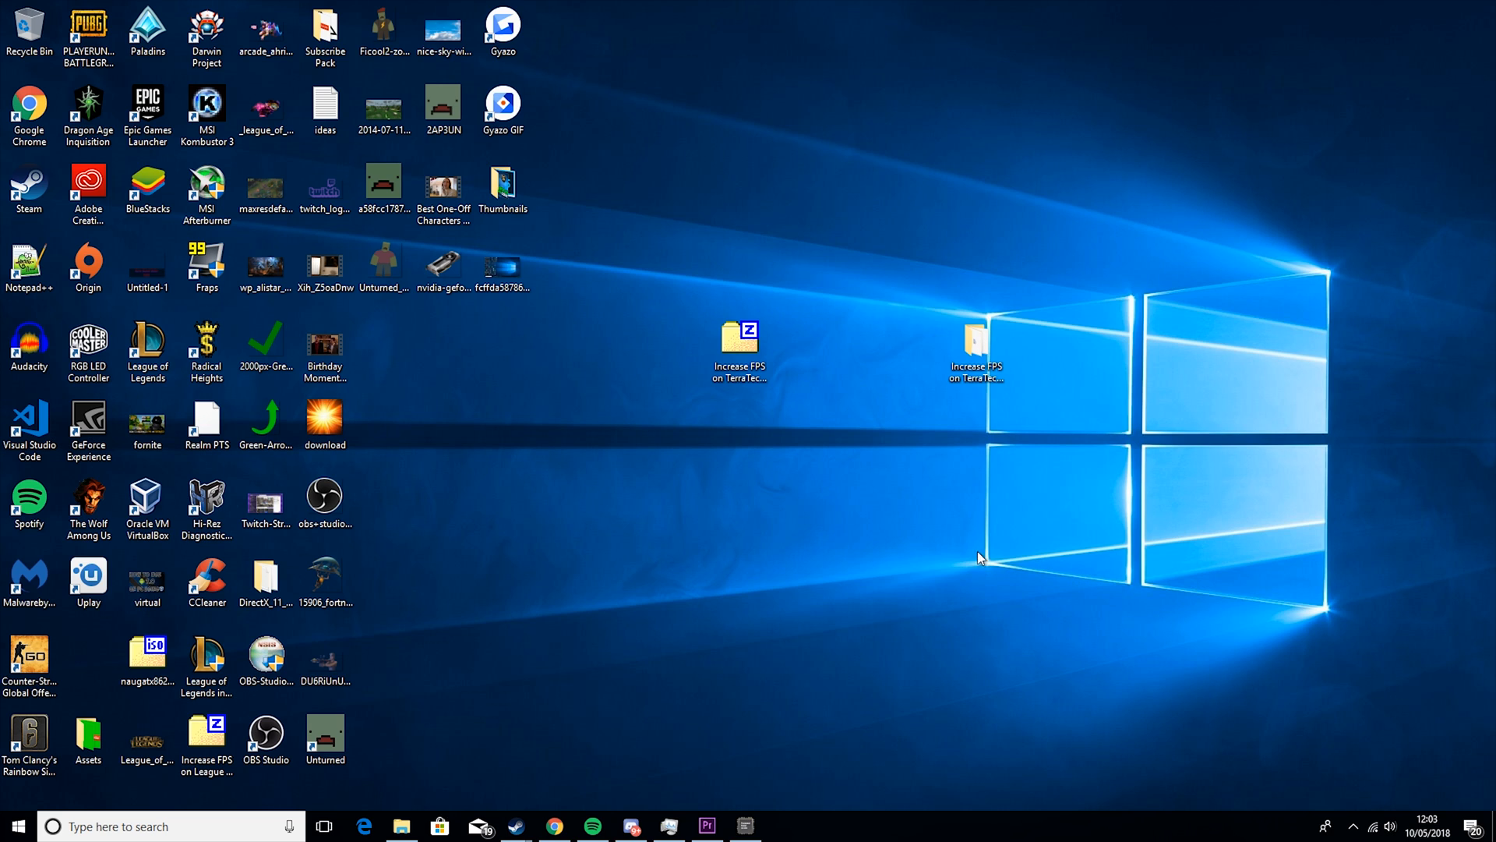
{"action": "mouse_move", "coordinate": [541, 832]}
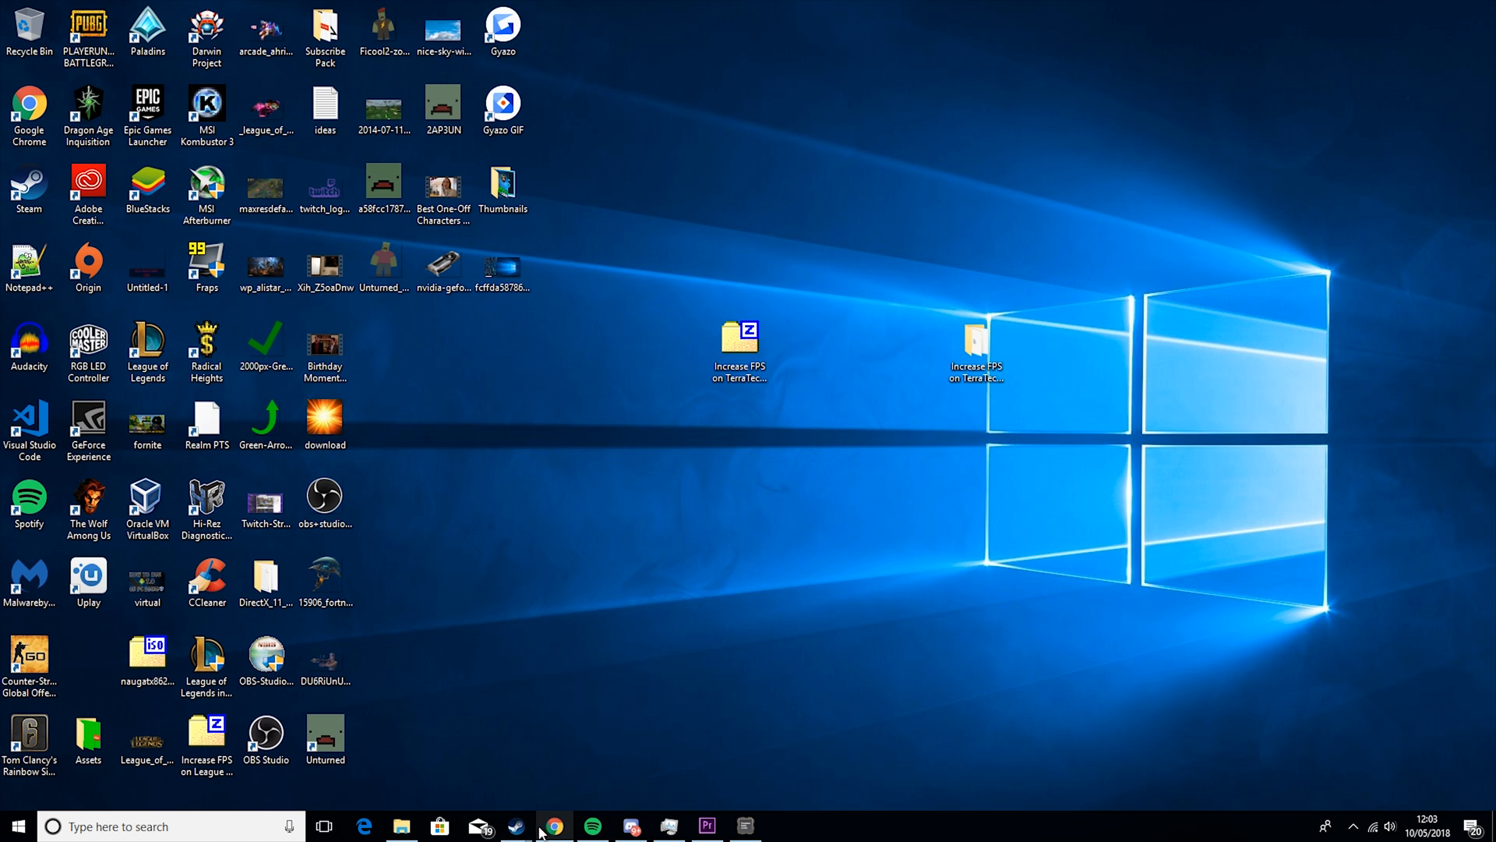
Browse TerraTech's local game files from its Steam properties
{"action": "left_click", "coordinate": [513, 825]}
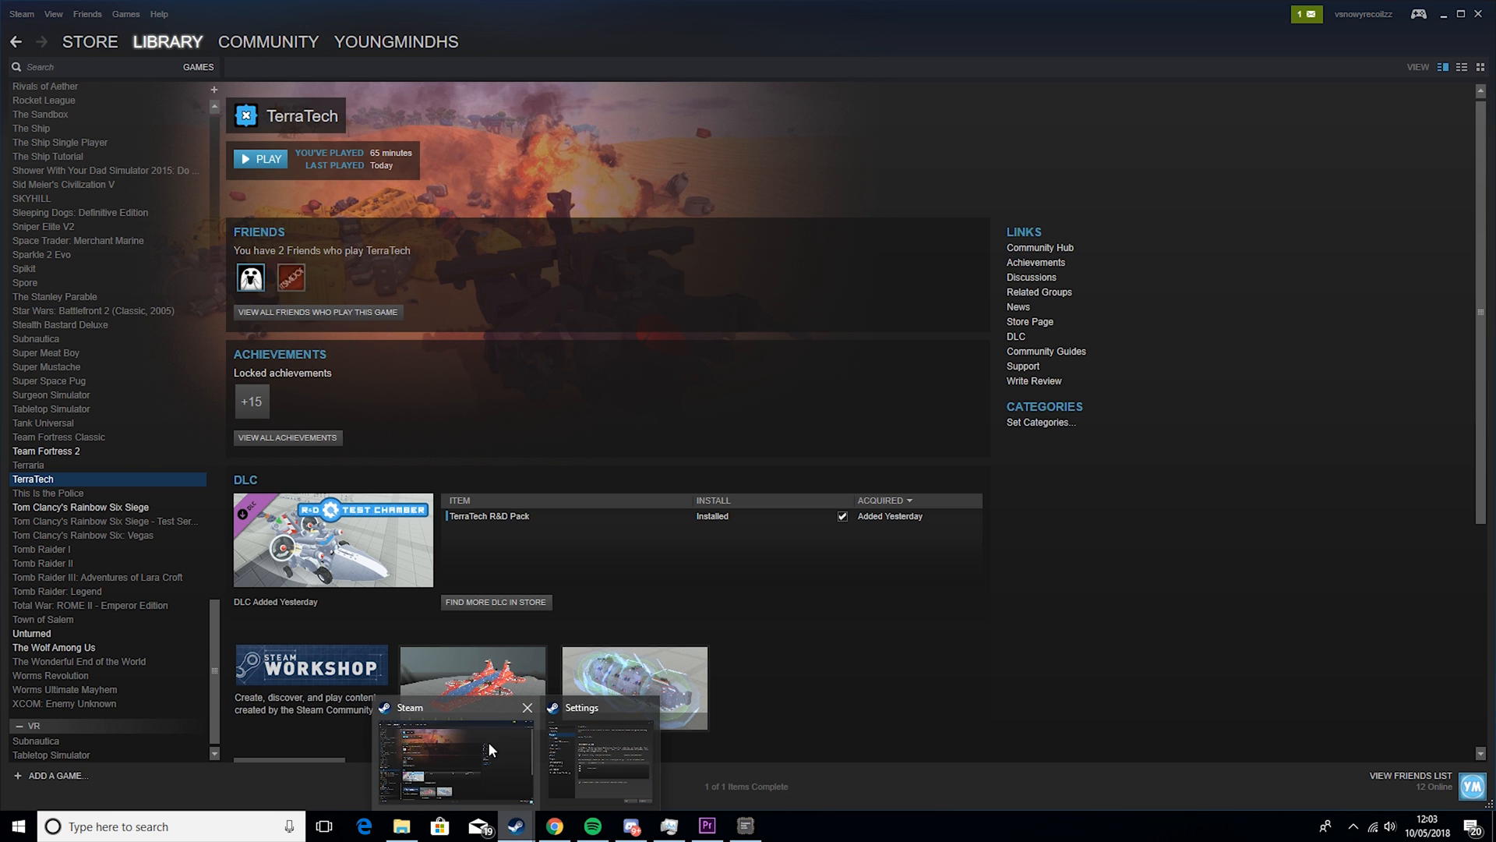
{"action": "right_click", "coordinate": [34, 478]}
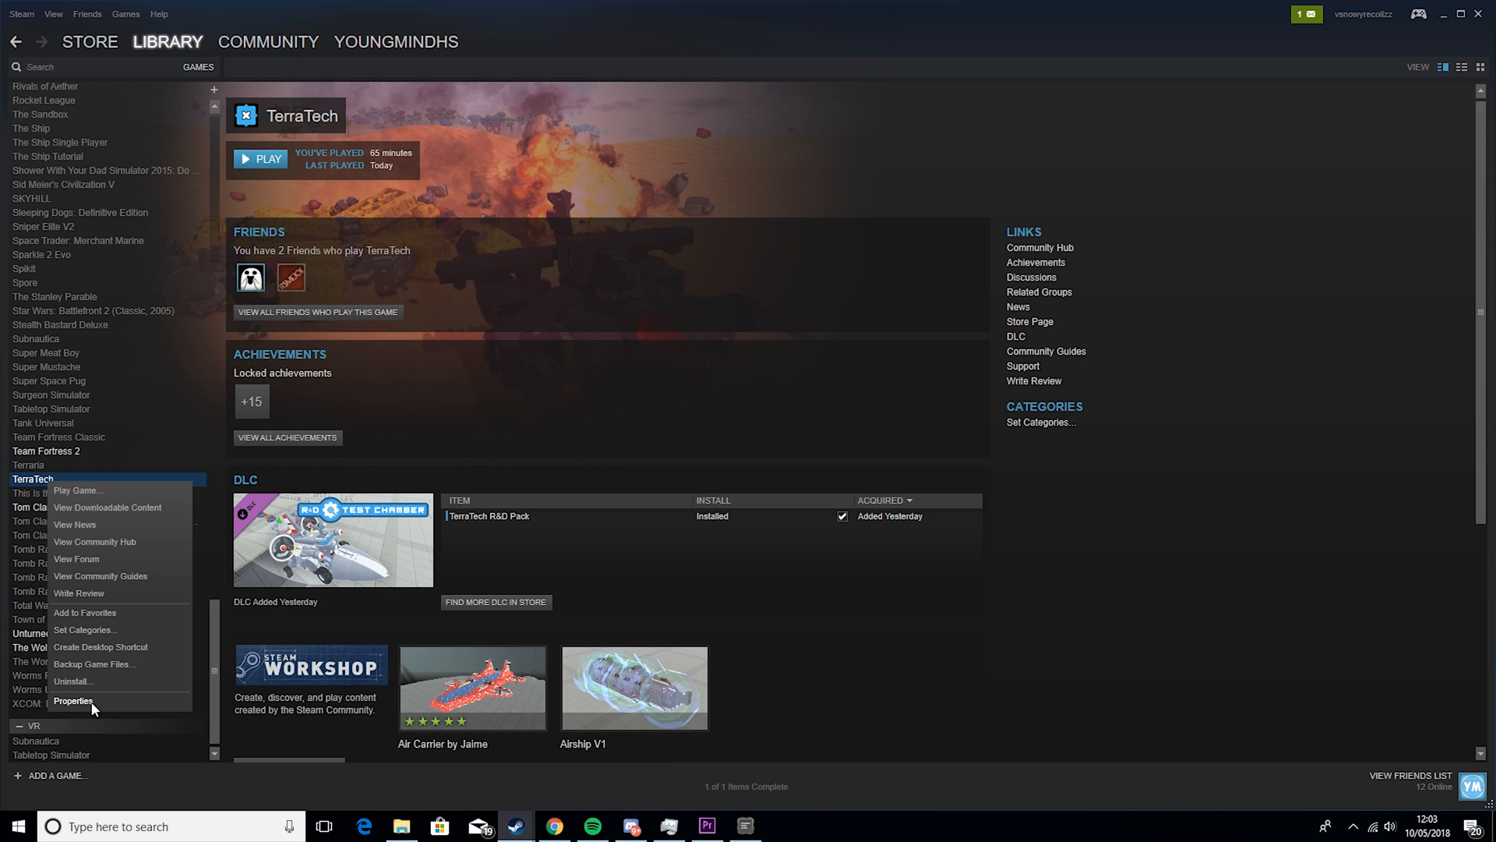
{"action": "left_click", "coordinate": [72, 701]}
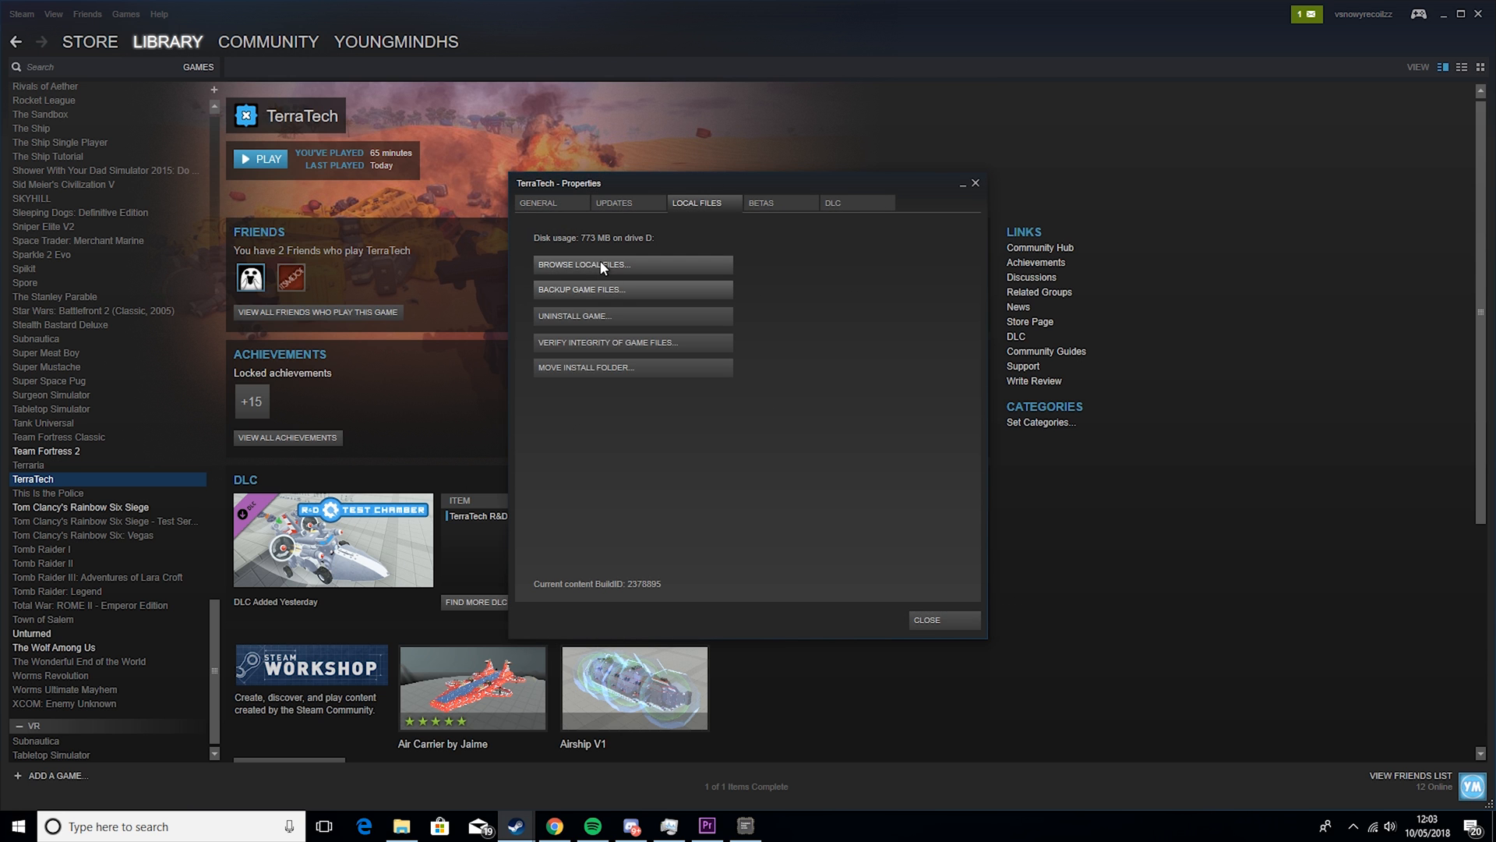
{"action": "left_click", "coordinate": [583, 264]}
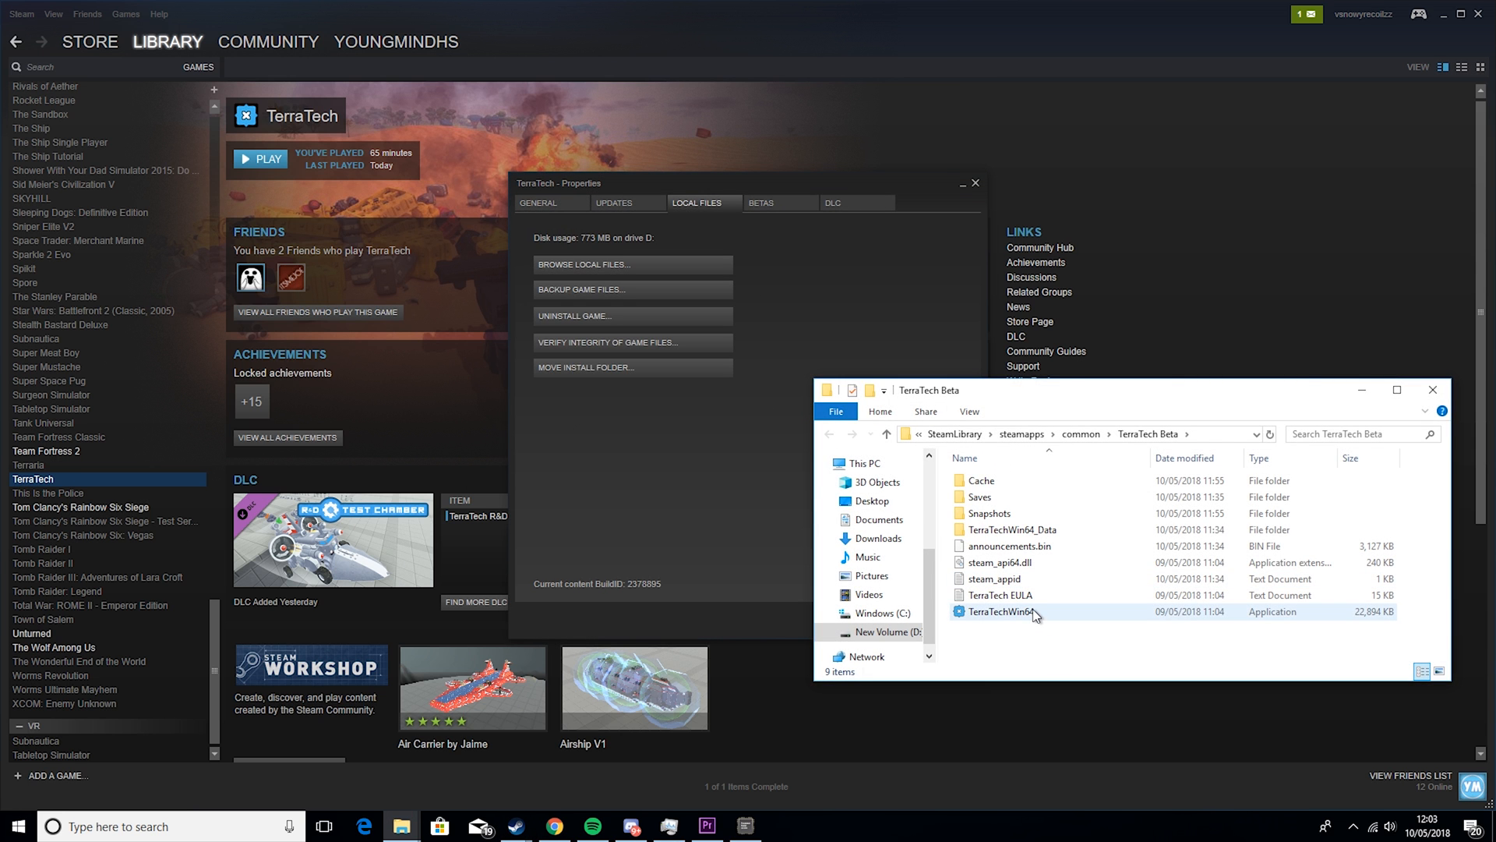
Untick Run as administrator in TerraTechWin64's compatibility properties and apply
{"action": "right_click", "coordinate": [1000, 611]}
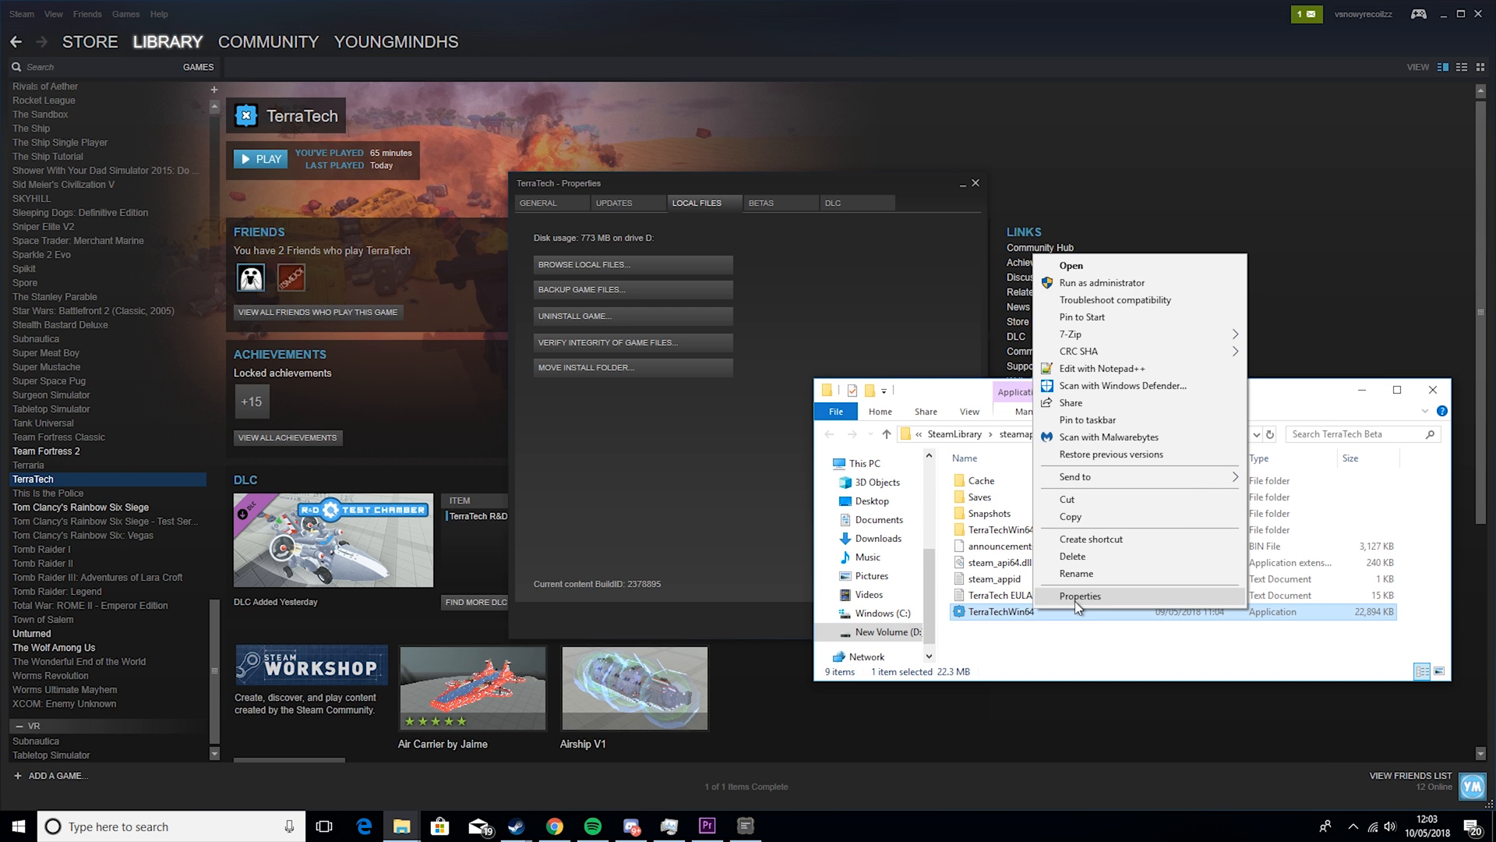
{"action": "left_click", "coordinate": [1079, 595]}
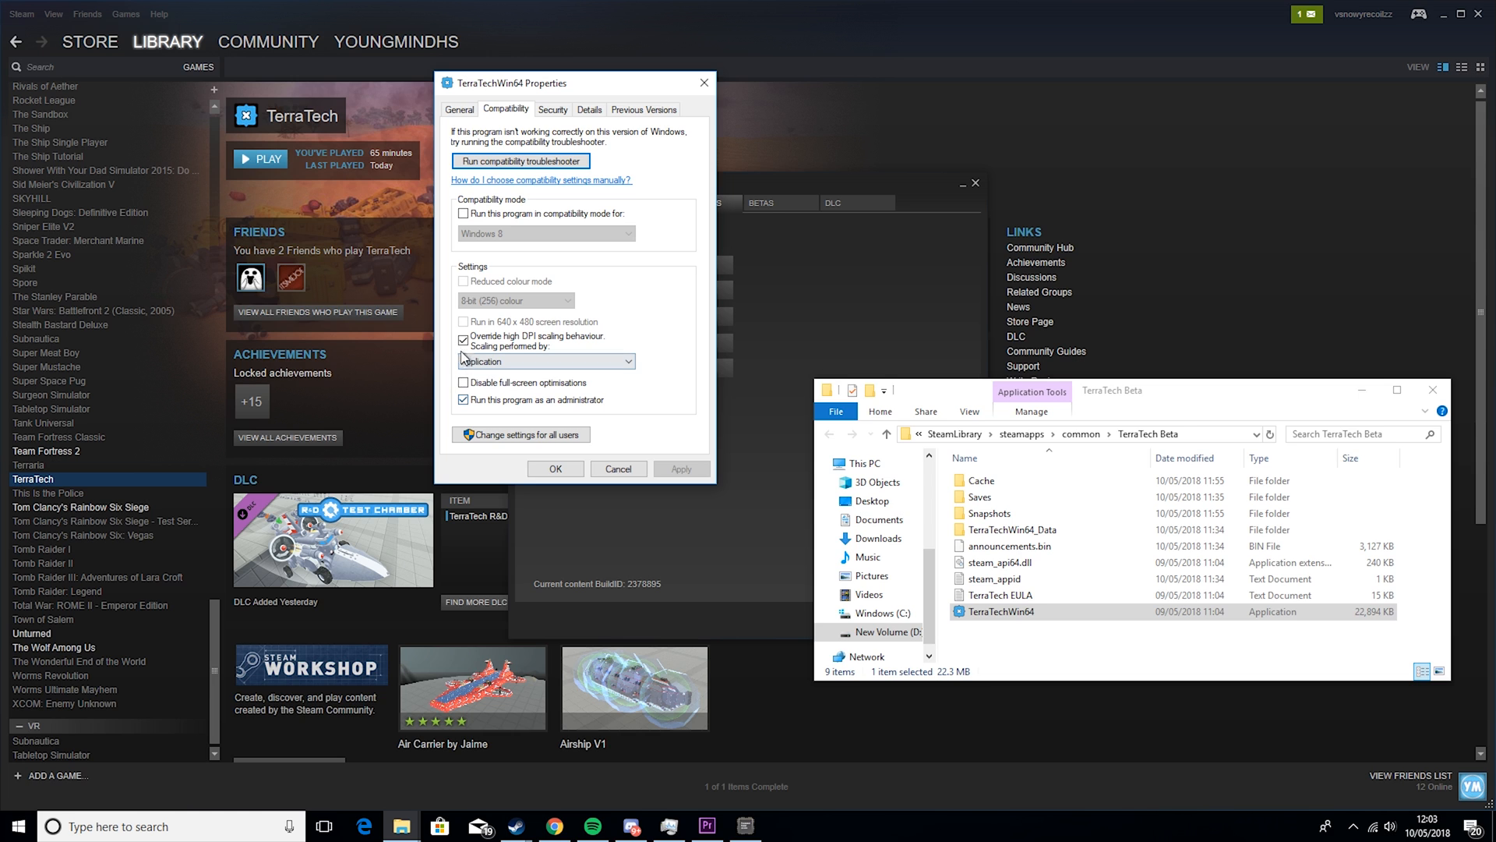
{"action": "left_click", "coordinate": [464, 340]}
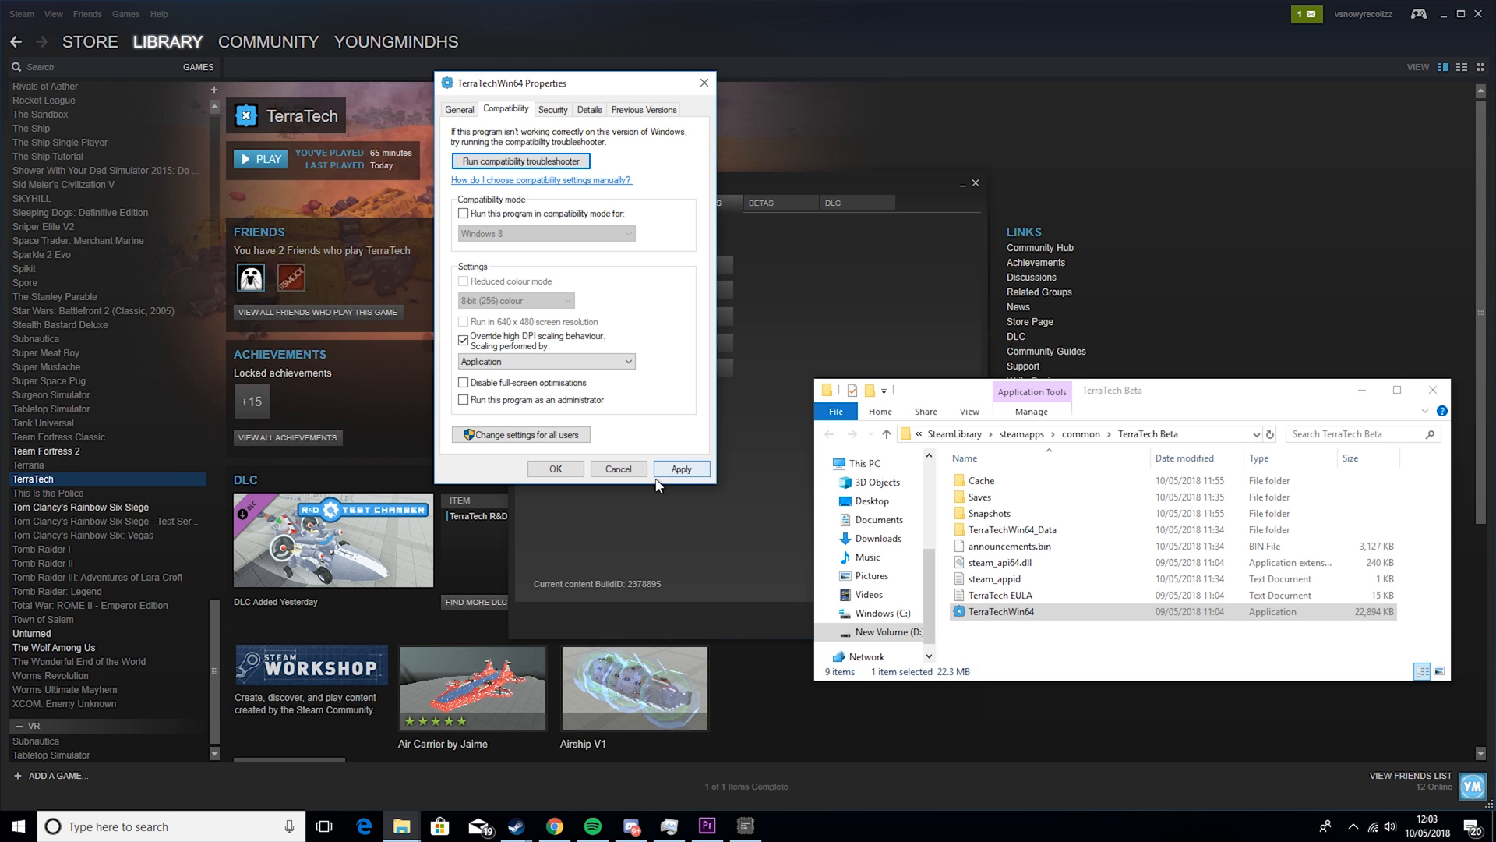
{"action": "left_click", "coordinate": [681, 468]}
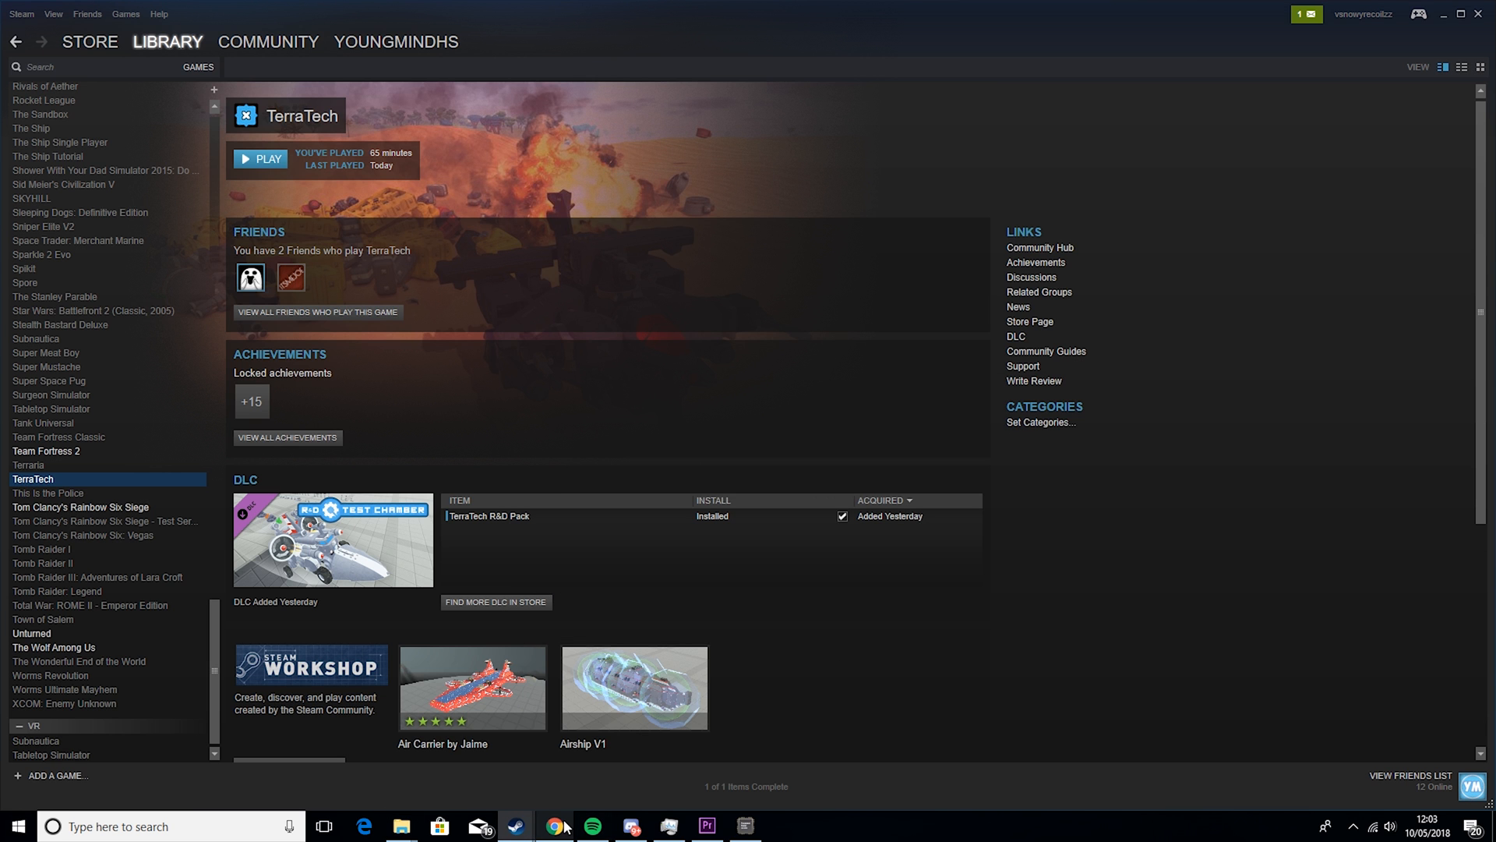
Search NVIDIA drivers for a GeForce GTX 1070 on Windows 10 64-bit
{"action": "left_click", "coordinate": [553, 826]}
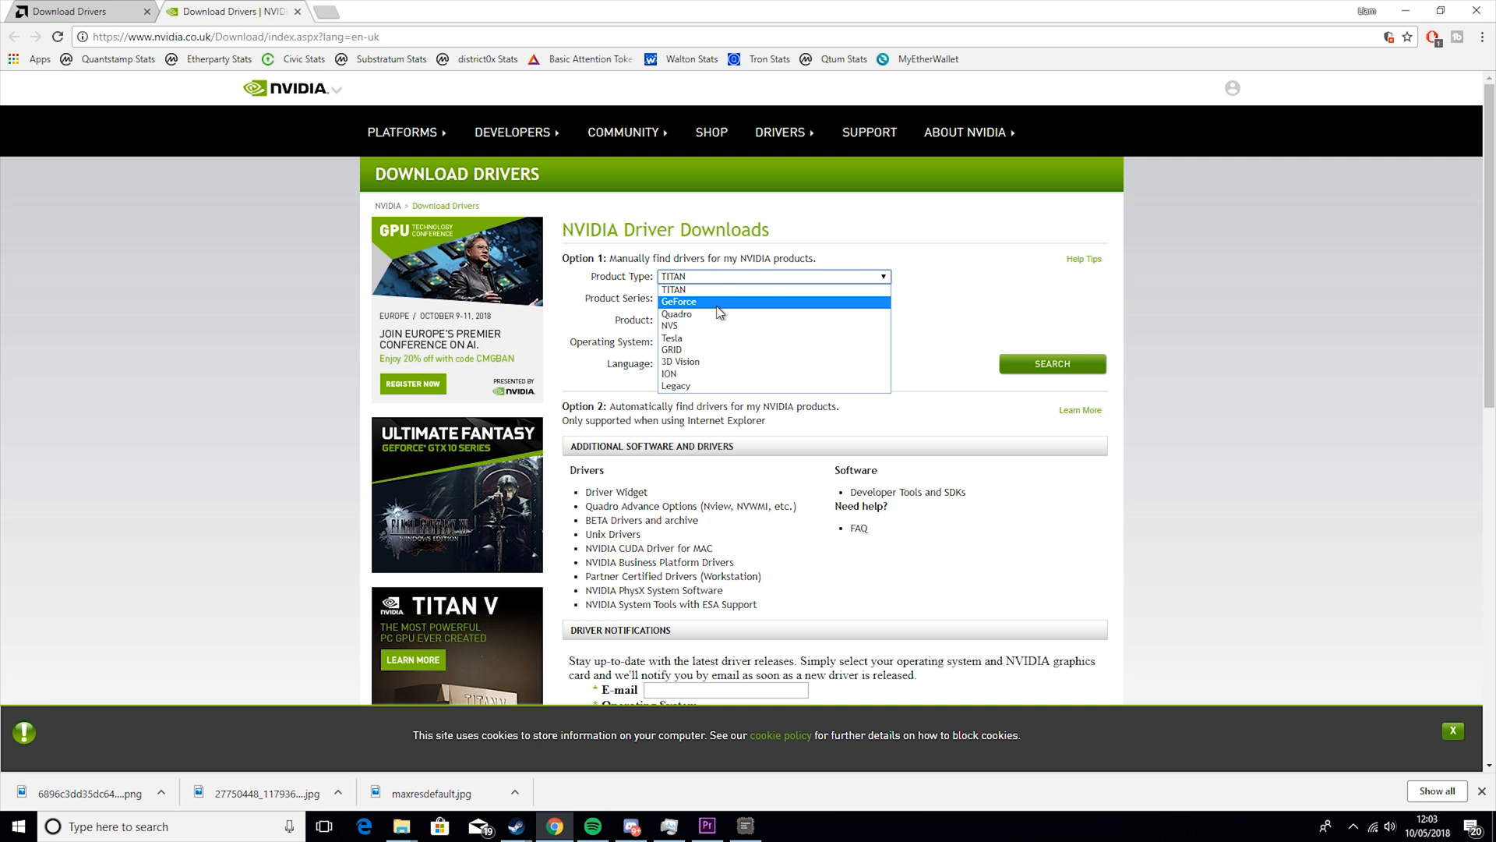
{"action": "left_click", "coordinate": [679, 302]}
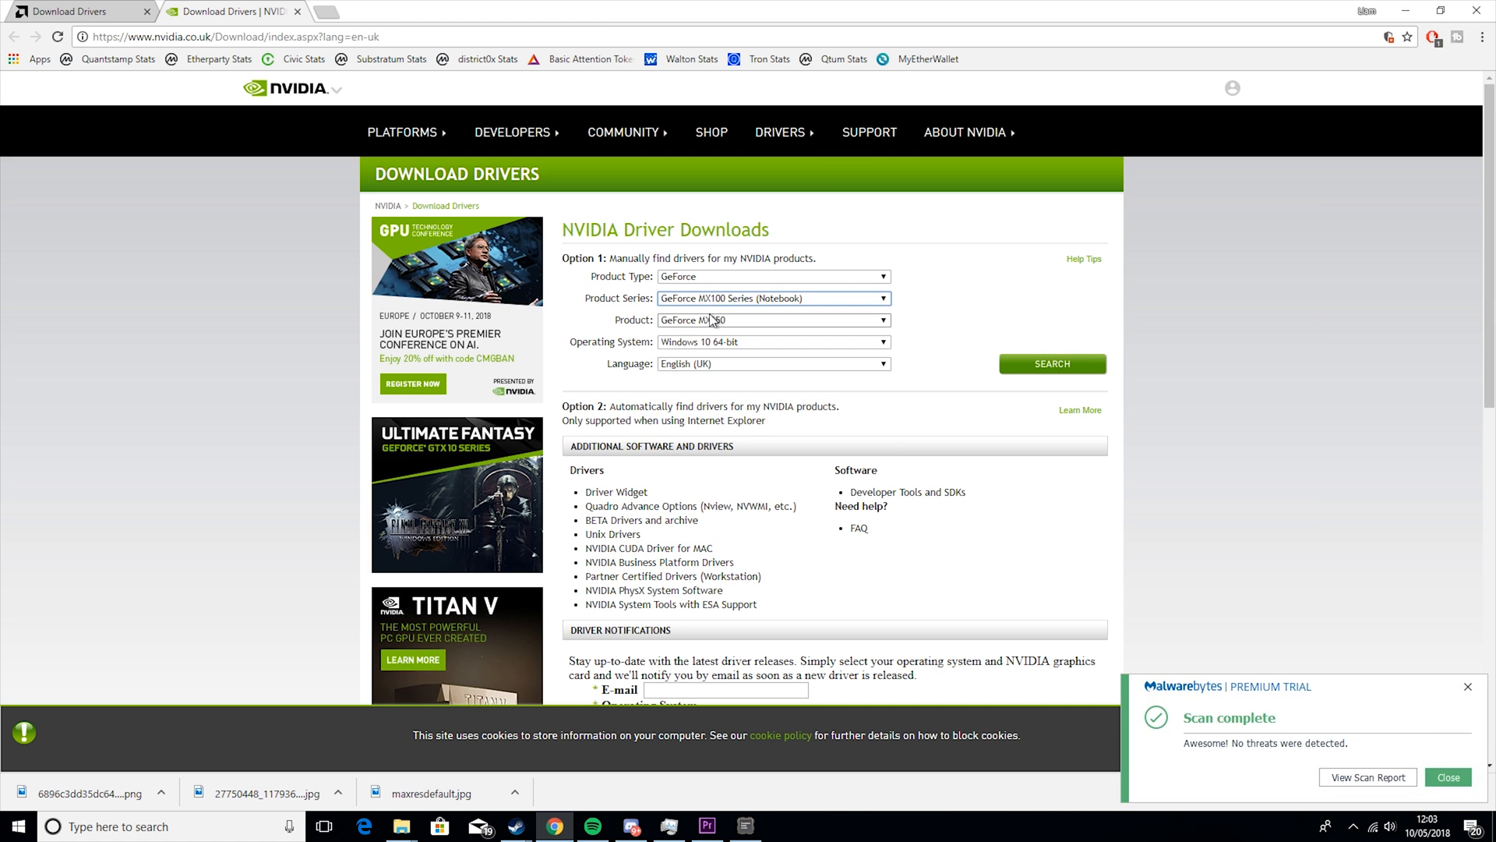
{"action": "left_click", "coordinate": [773, 298]}
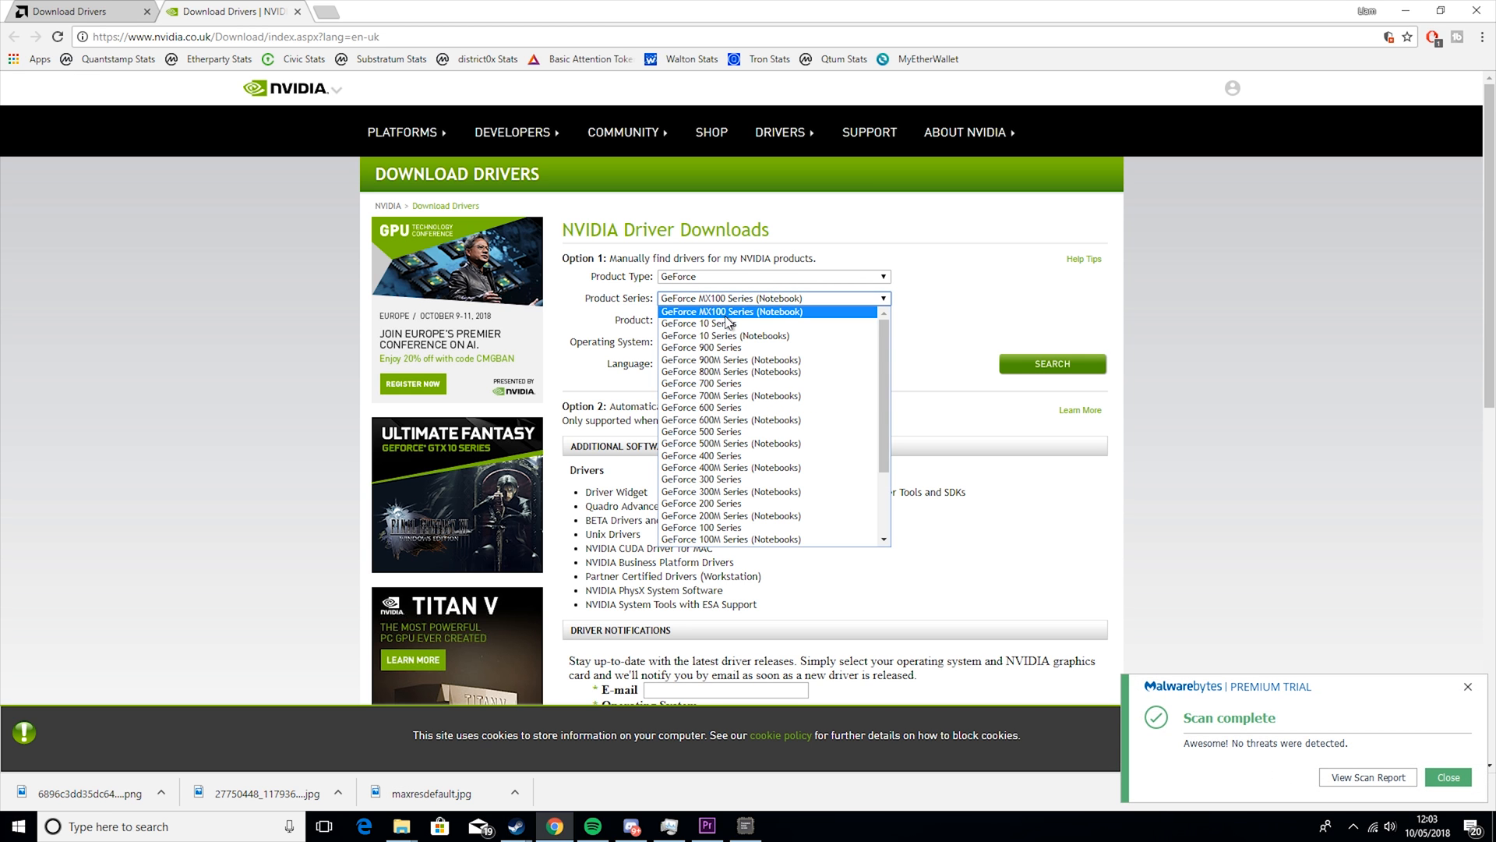
{"action": "left_click", "coordinate": [702, 323]}
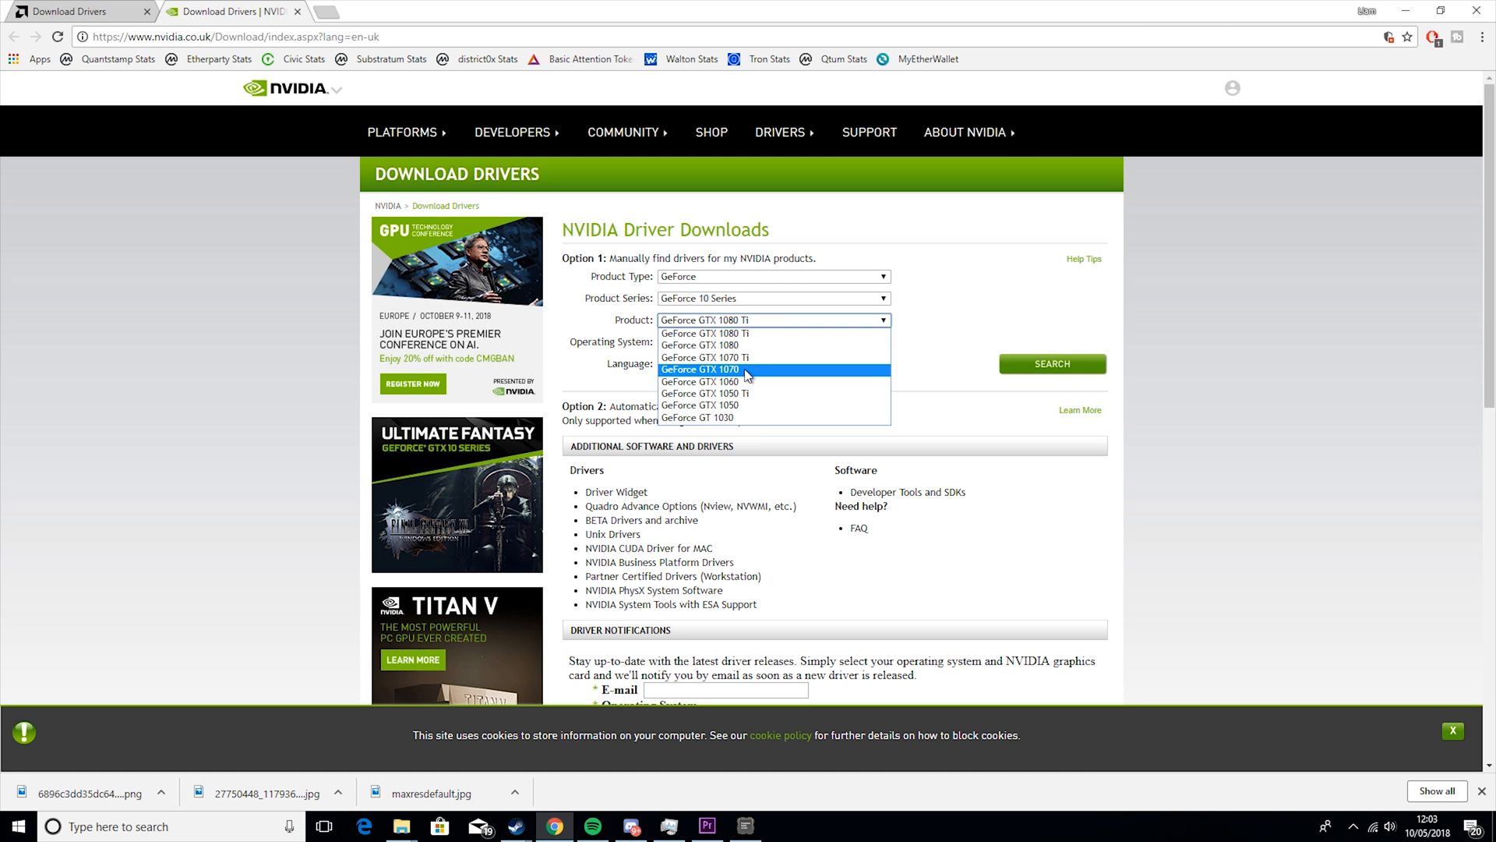
{"action": "left_click", "coordinate": [701, 370]}
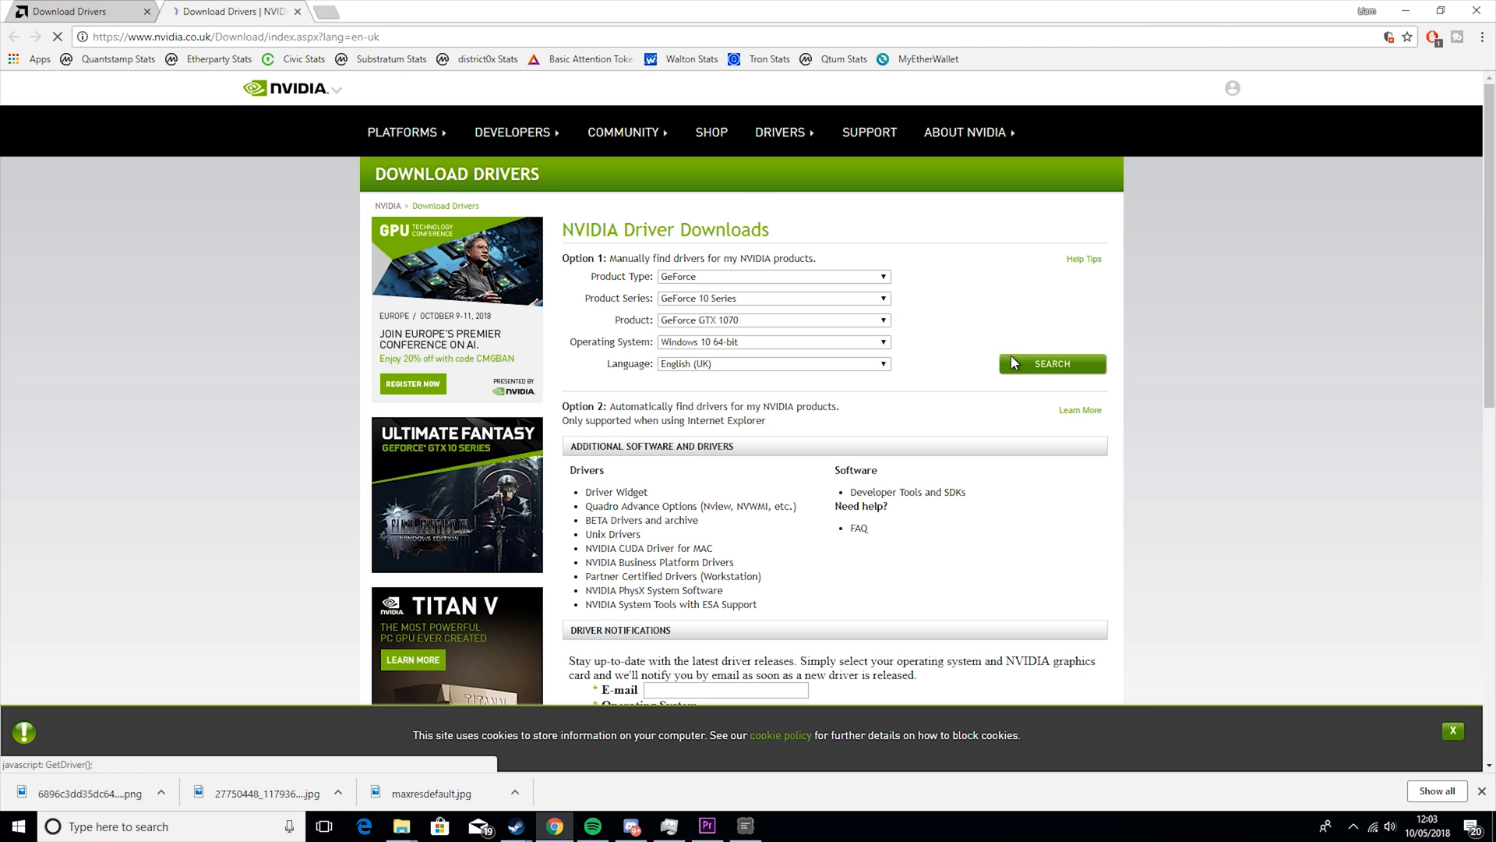
{"action": "left_click", "coordinate": [1051, 364]}
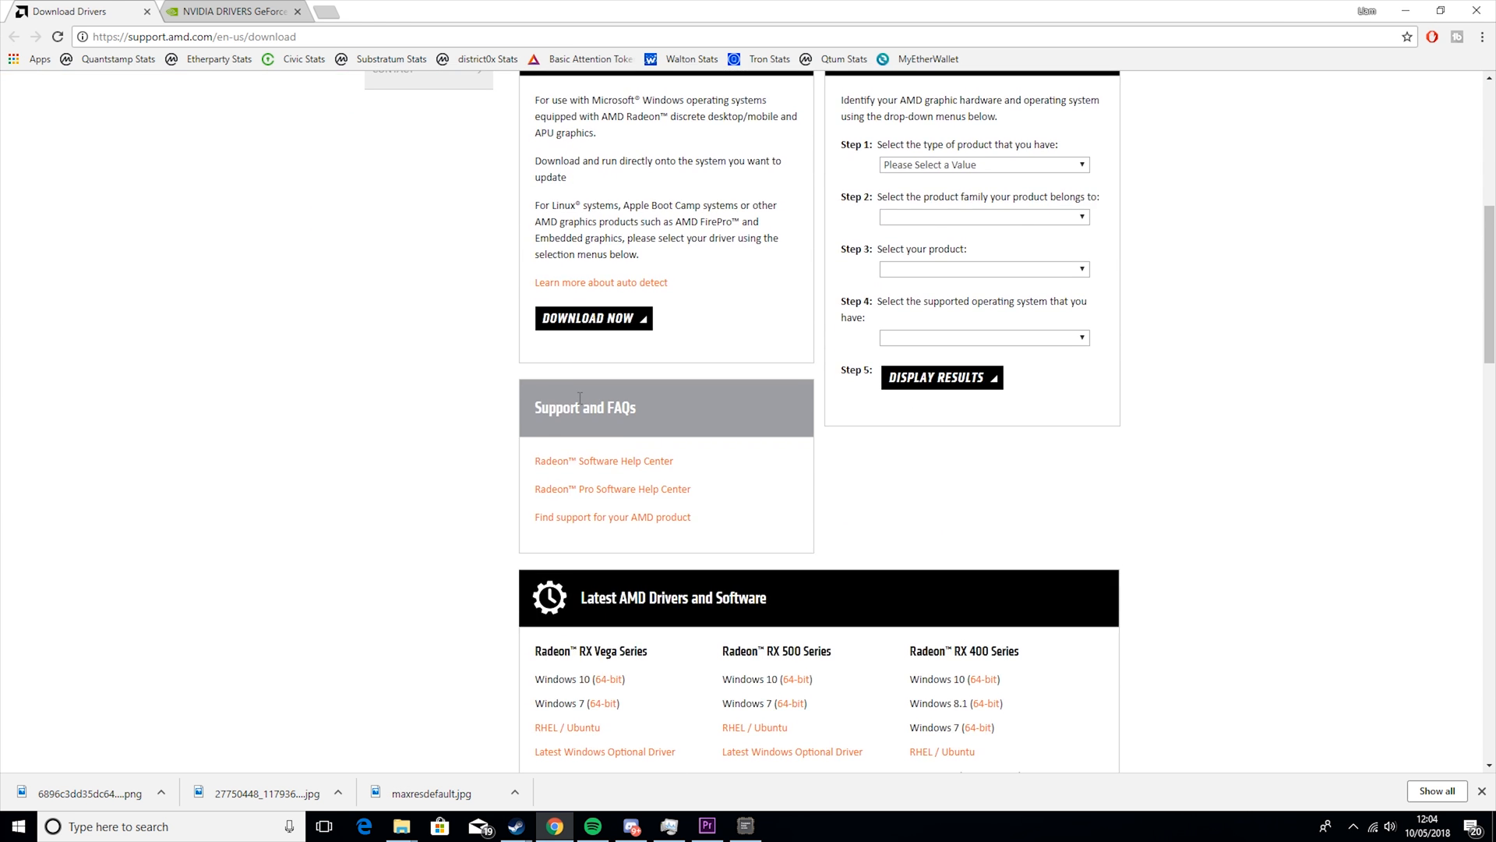
Find AMD Radeon Pro SSG drivers for Windows 10 64-bit, dismiss the survey, and close the page
{"action": "scroll", "scroll_direction": "up", "scroll_amount": 3}
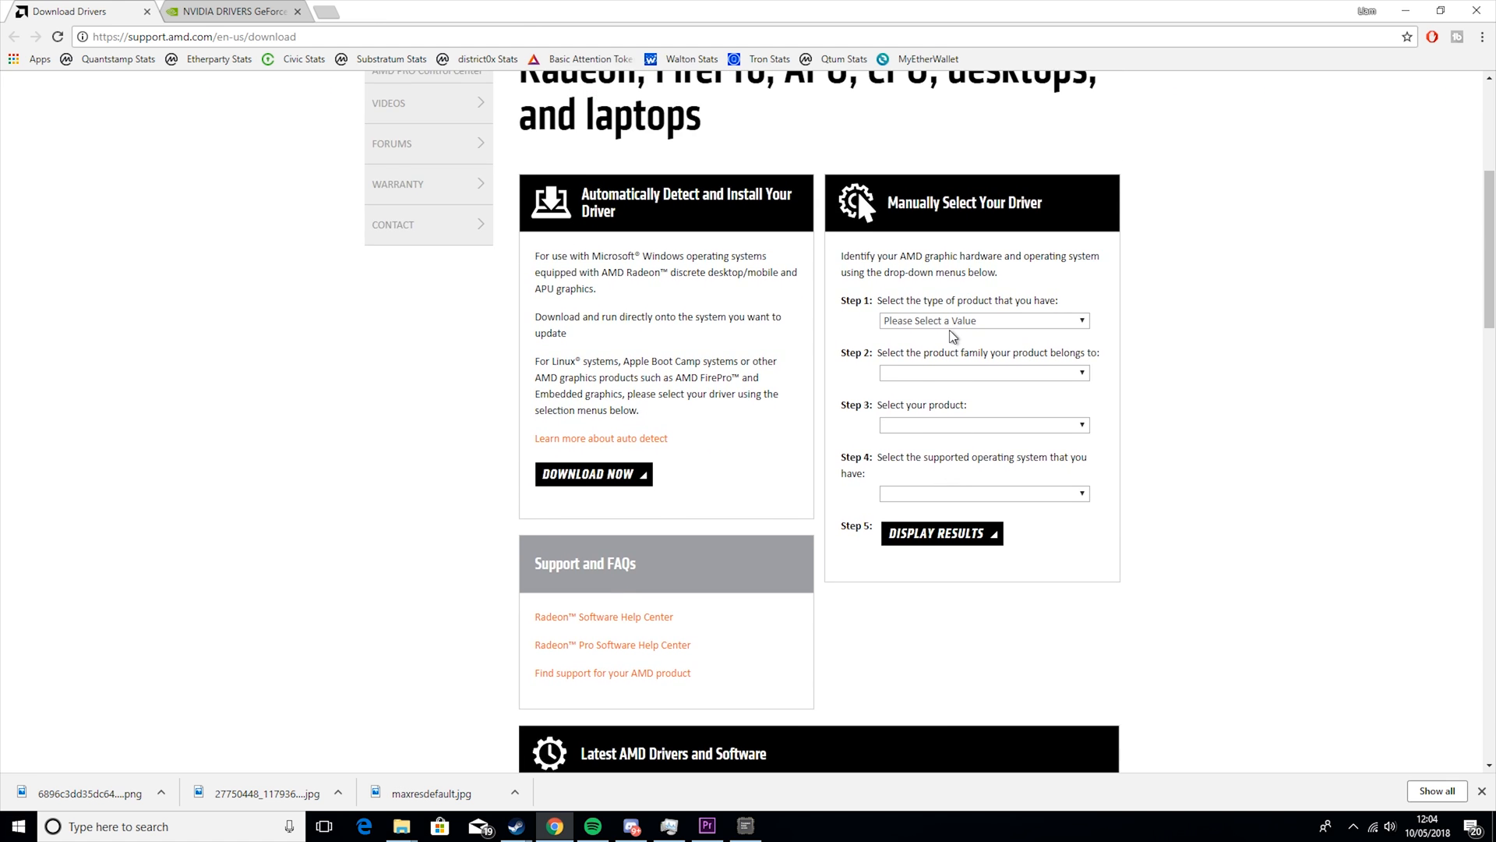
{"action": "left_click", "coordinate": [983, 320]}
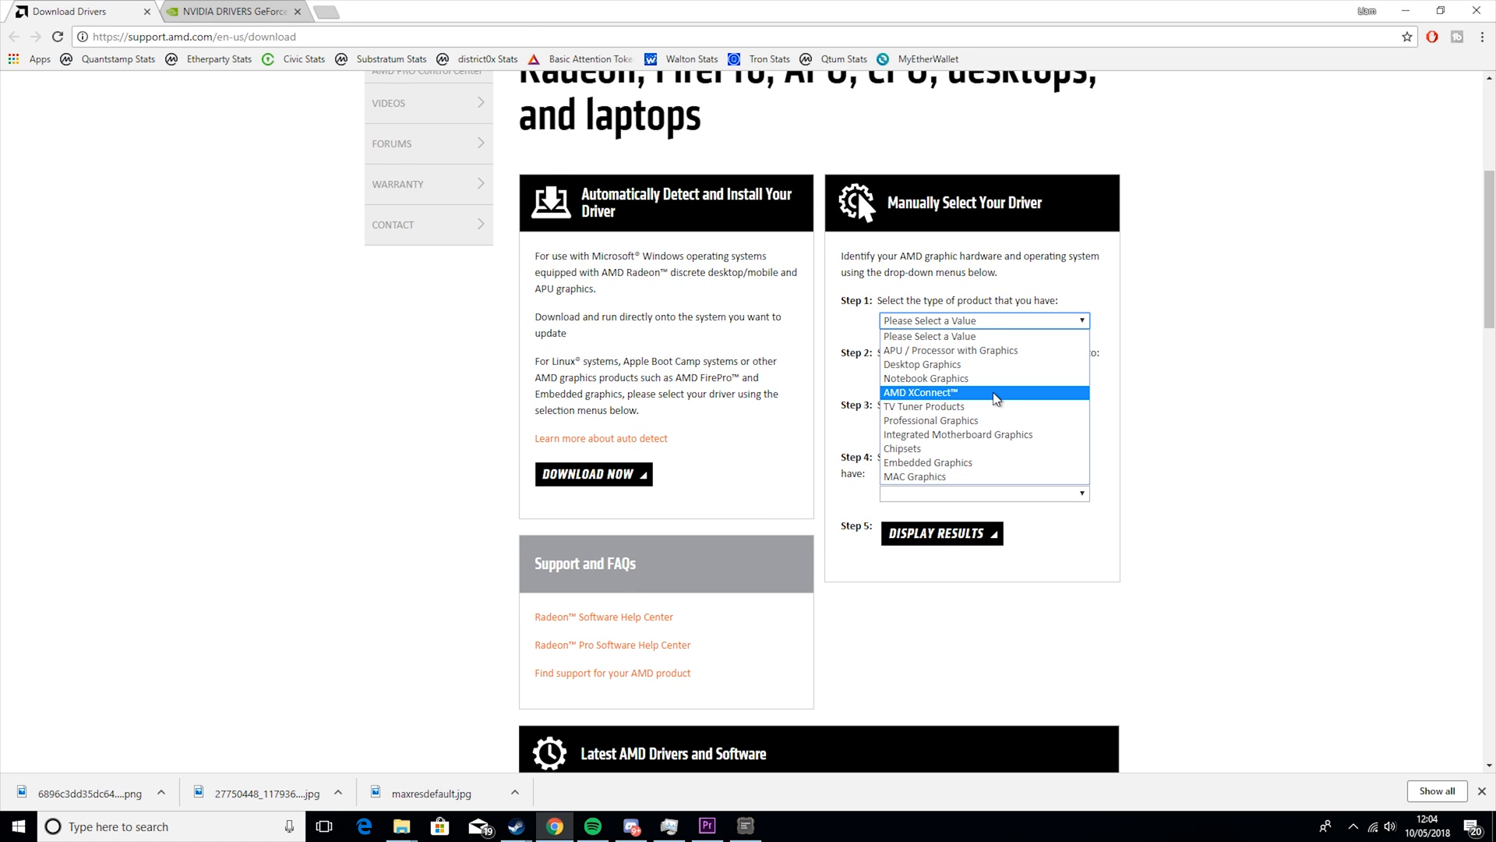
{"action": "mouse_move", "coordinate": [983, 350]}
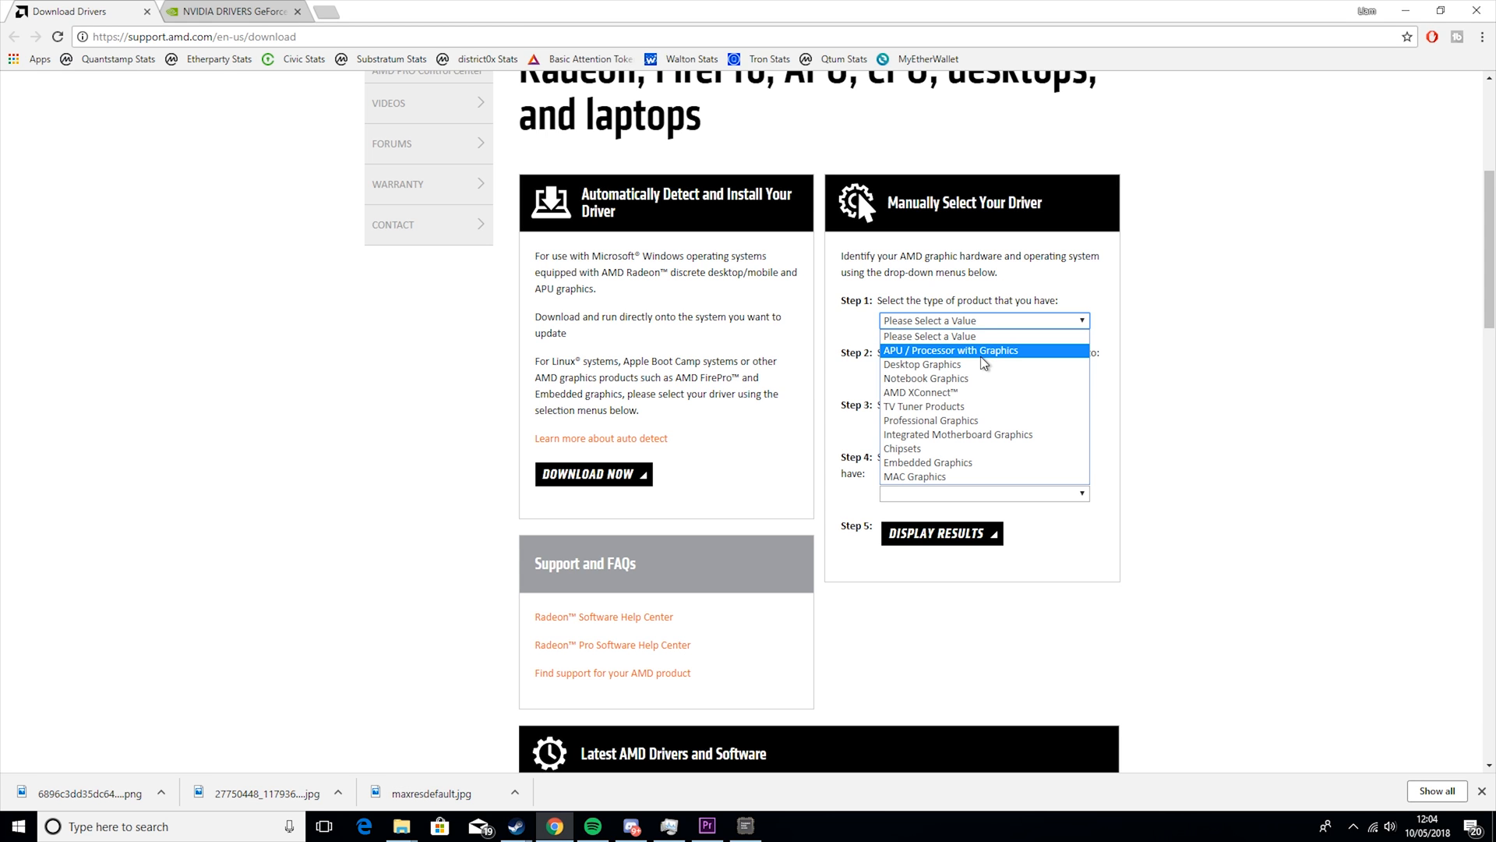
{"action": "left_click", "coordinate": [931, 420]}
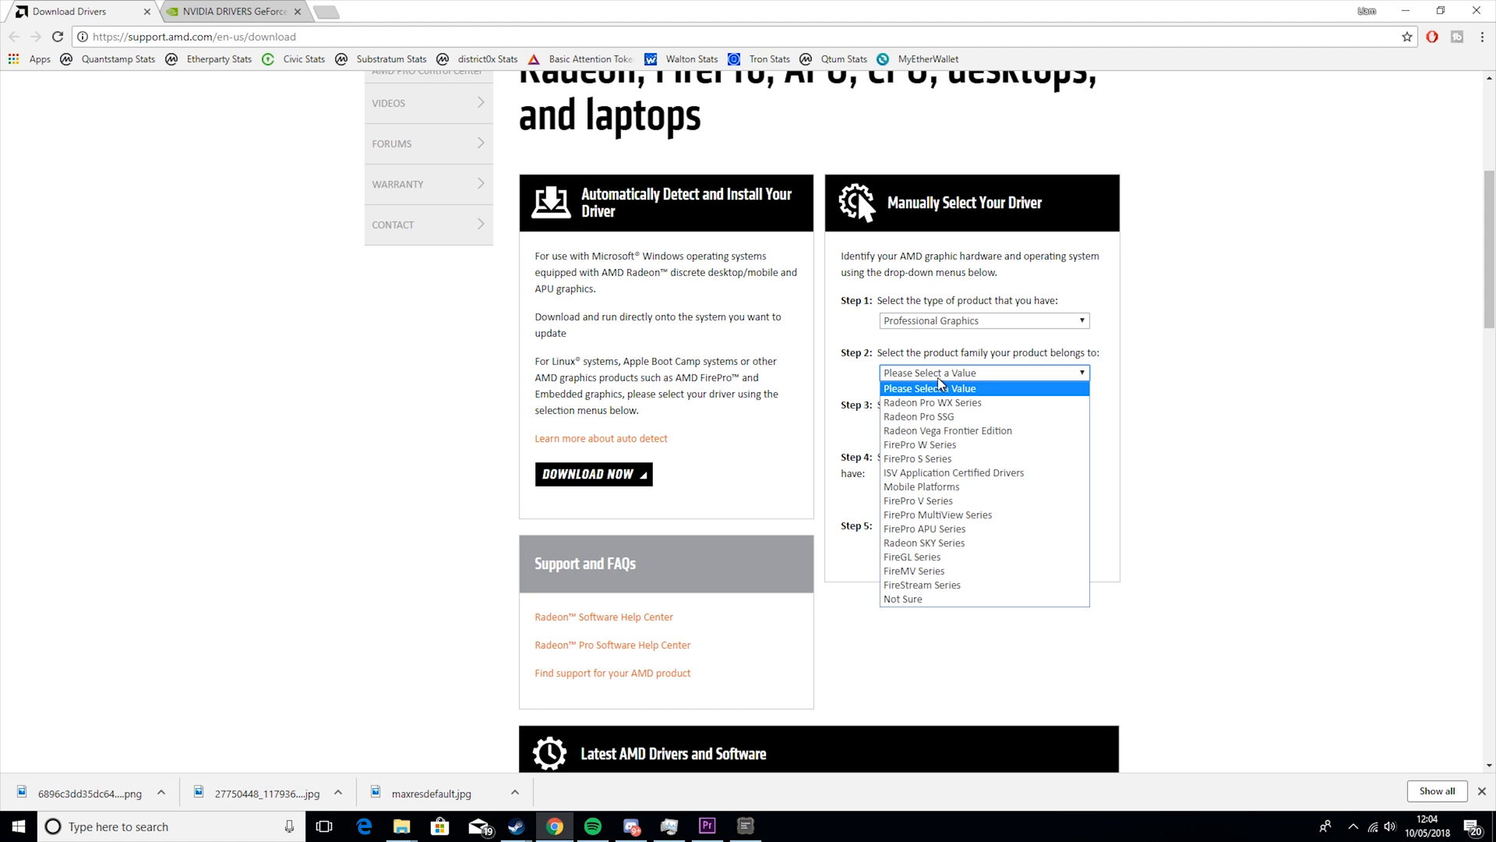
{"action": "left_click", "coordinate": [922, 416]}
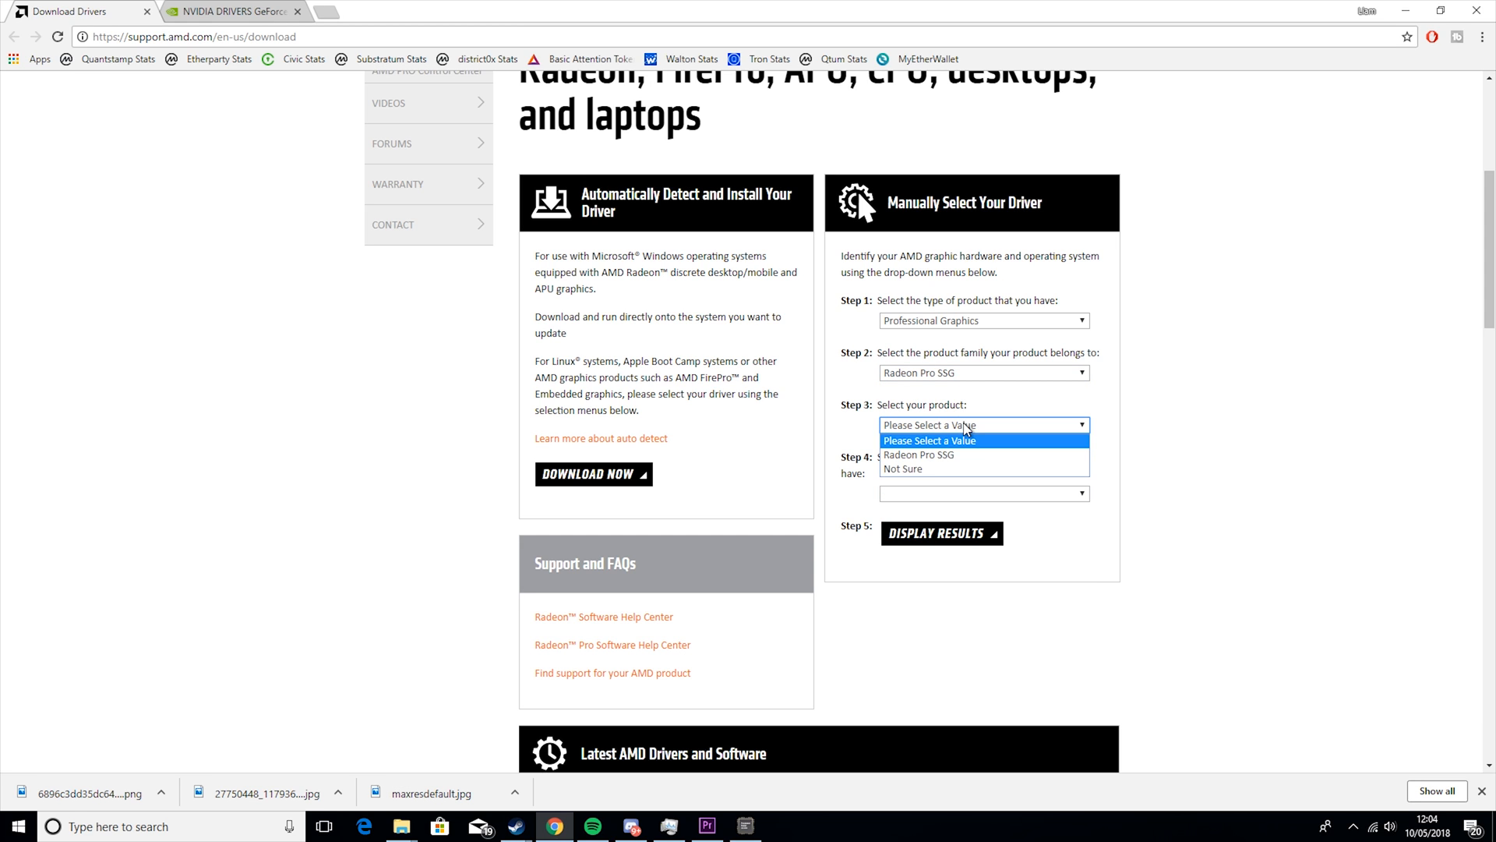
{"action": "left_click", "coordinate": [917, 455]}
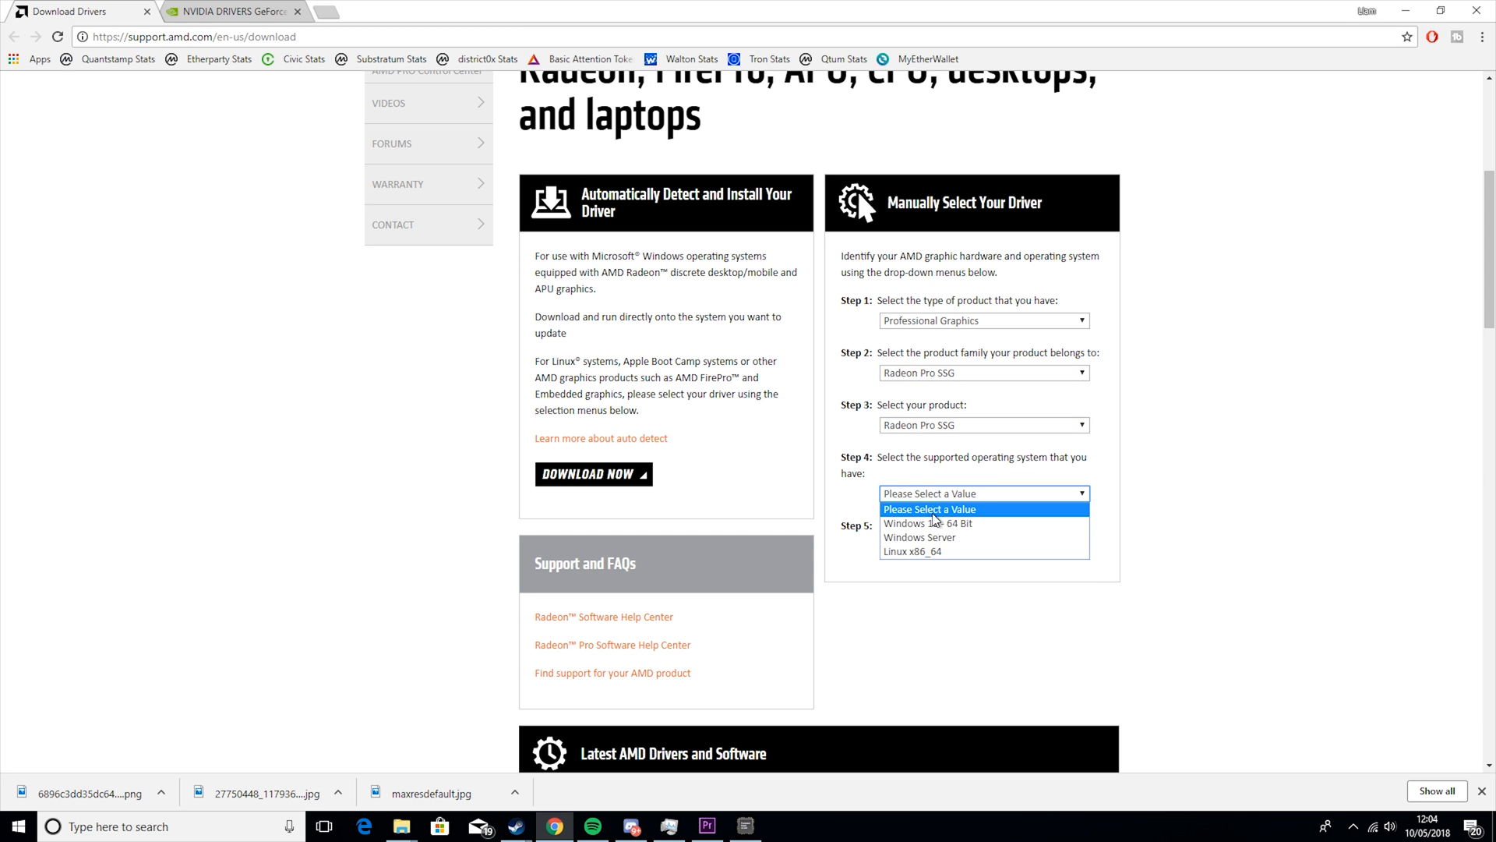
{"action": "left_click", "coordinate": [927, 523]}
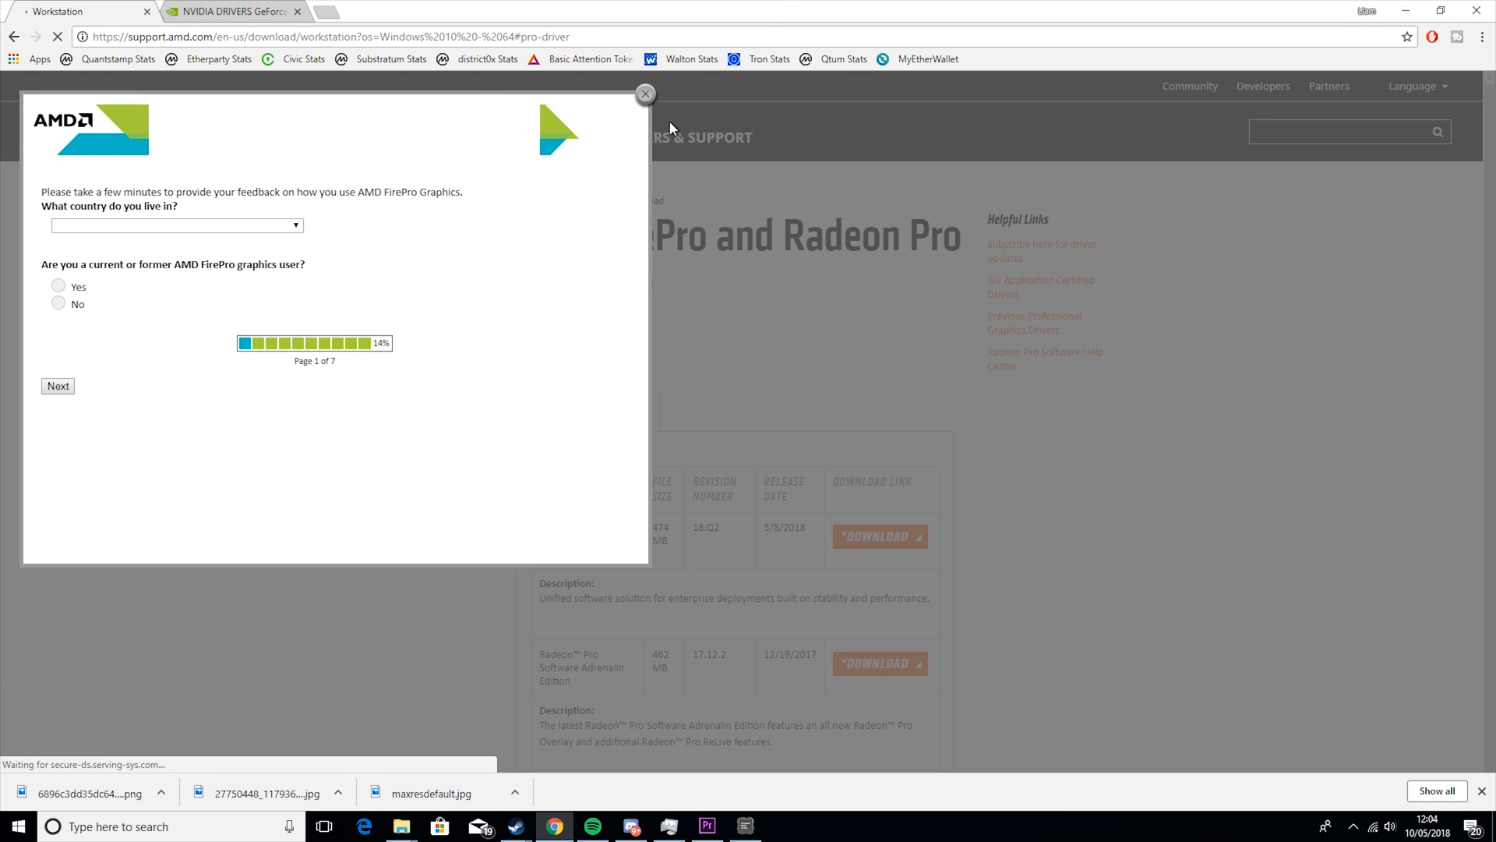
{"action": "left_click", "coordinate": [645, 94]}
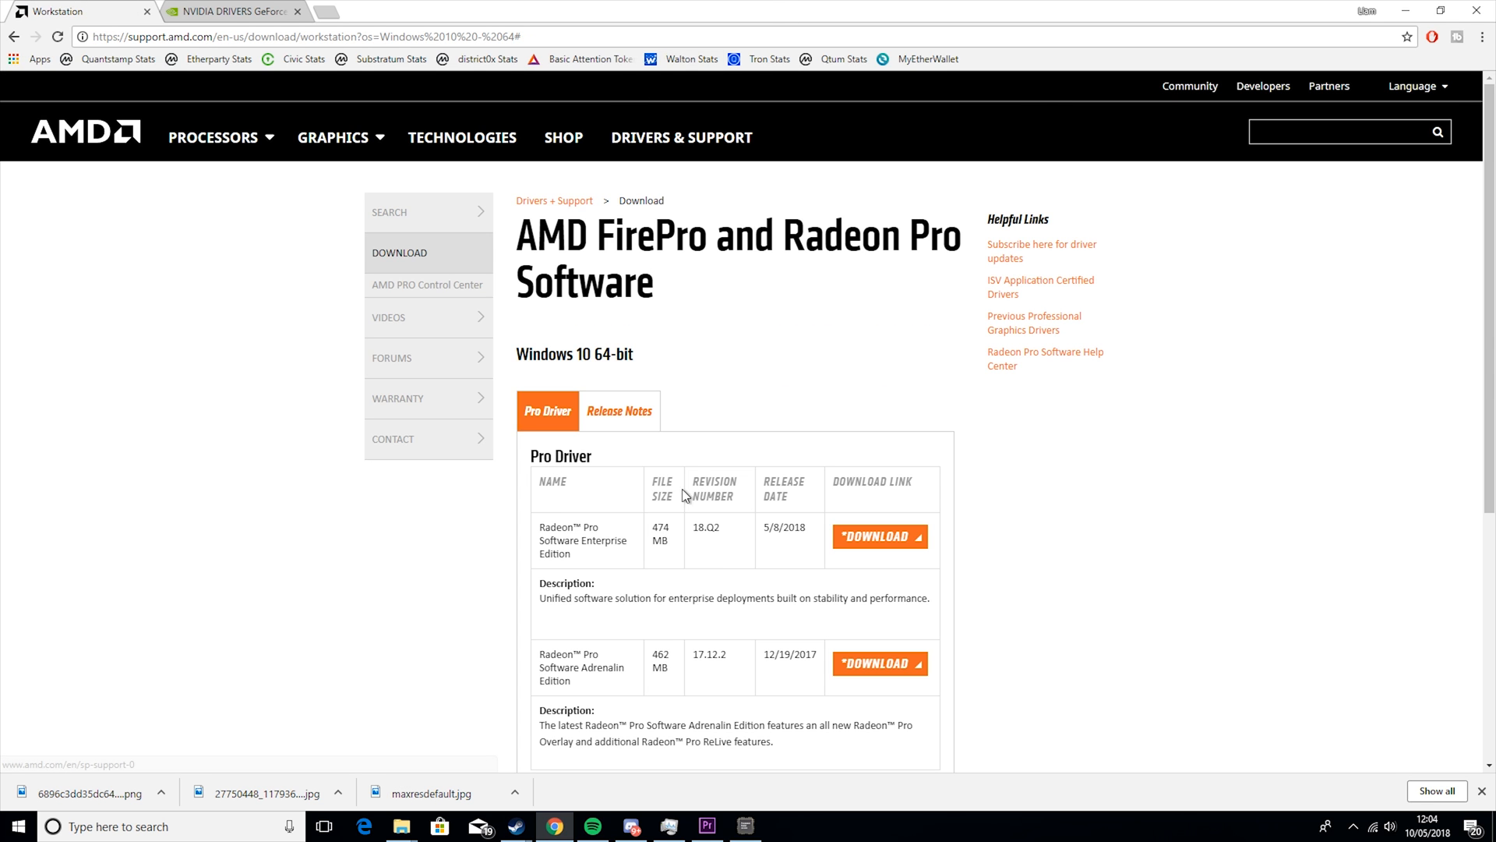
{"action": "mouse_move", "coordinate": [141, 18]}
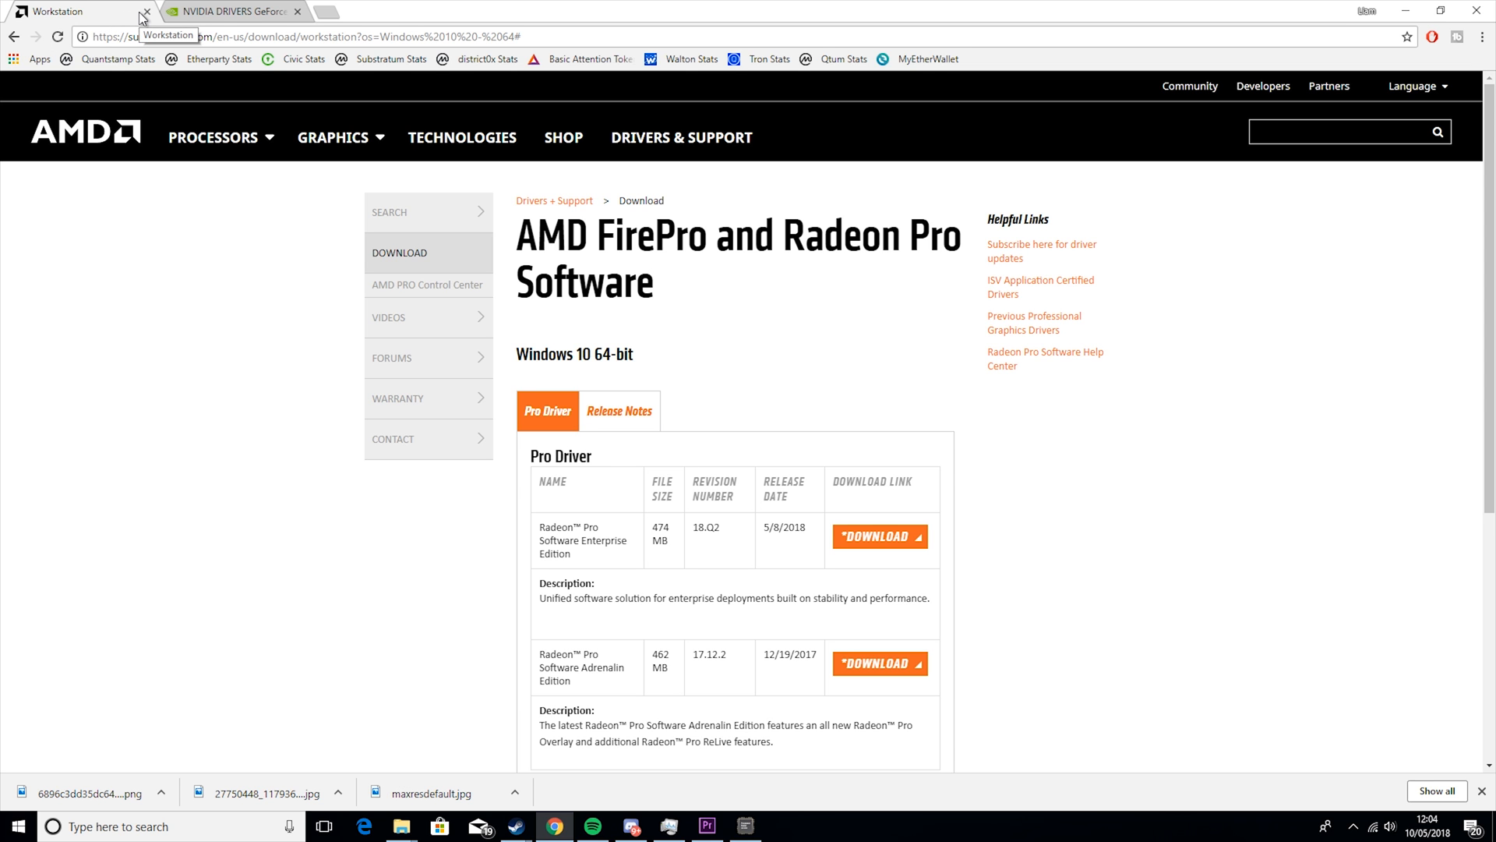
{"action": "left_click", "coordinate": [514, 827]}
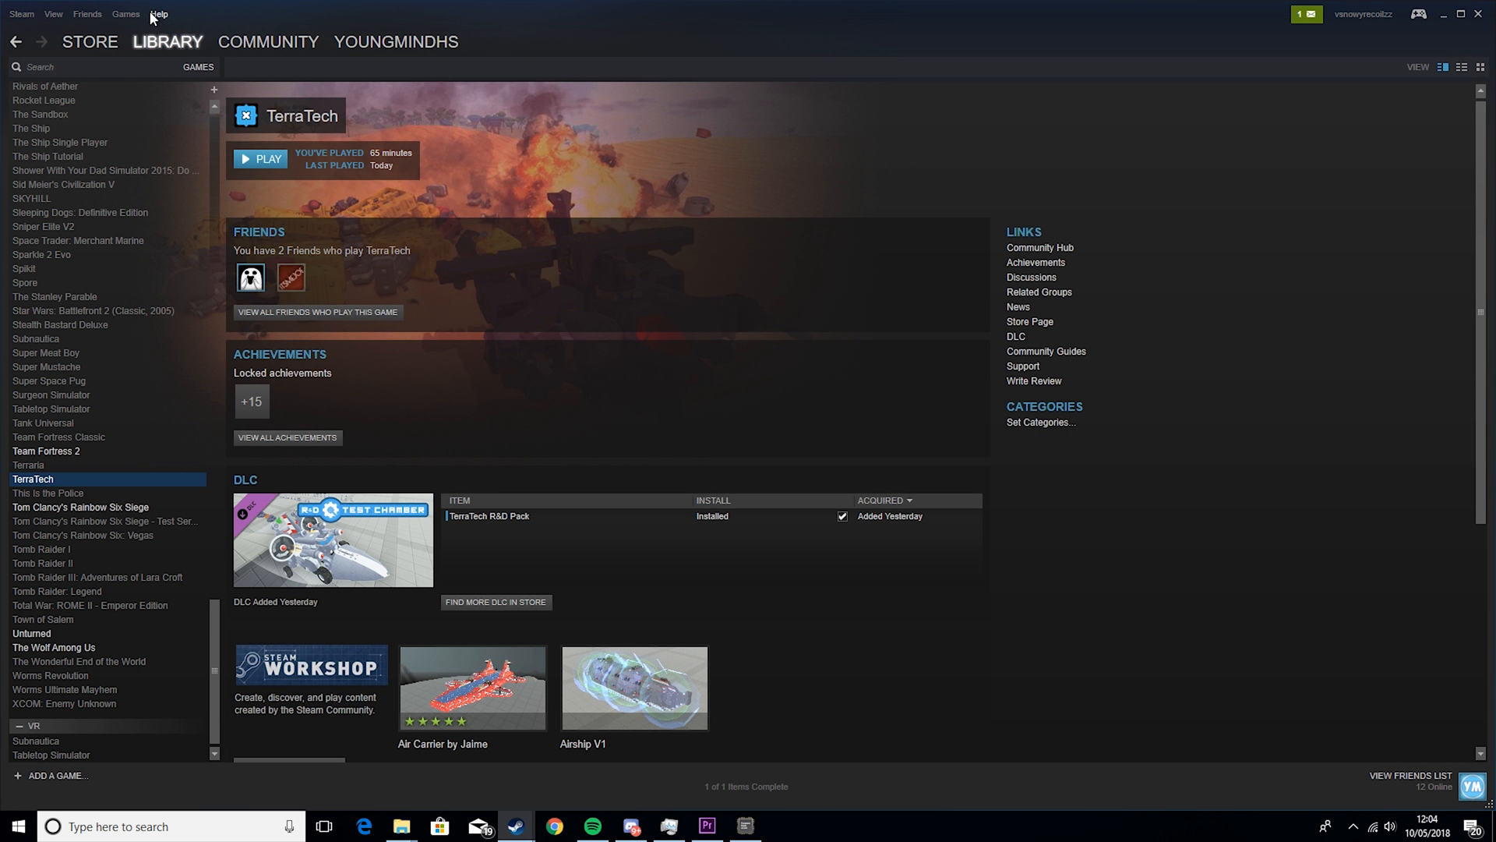
{"action": "mouse_move", "coordinate": [224, 303]}
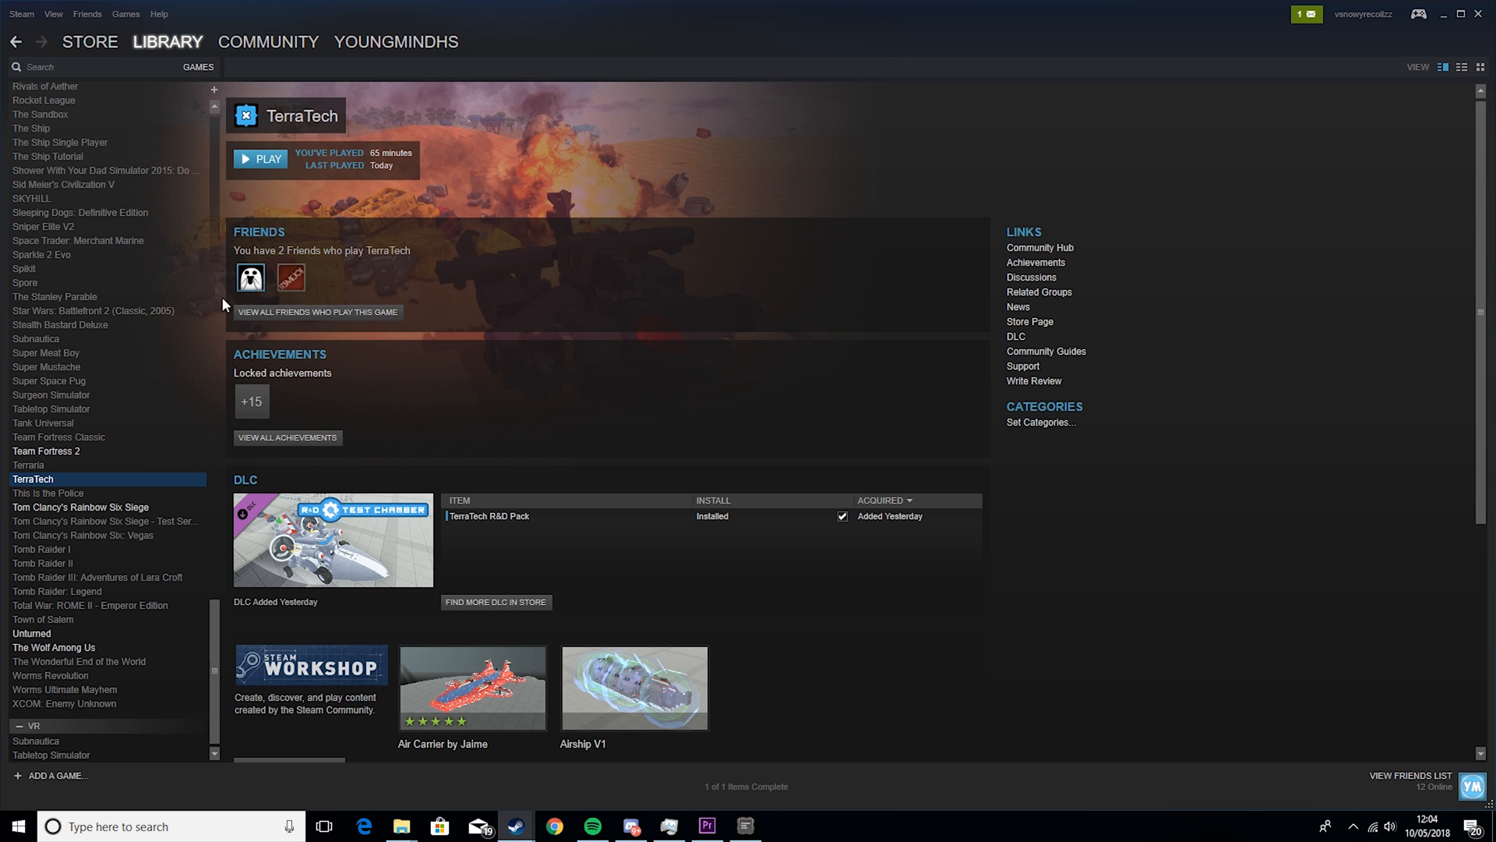
{"action": "mouse_move", "coordinate": [277, 190]}
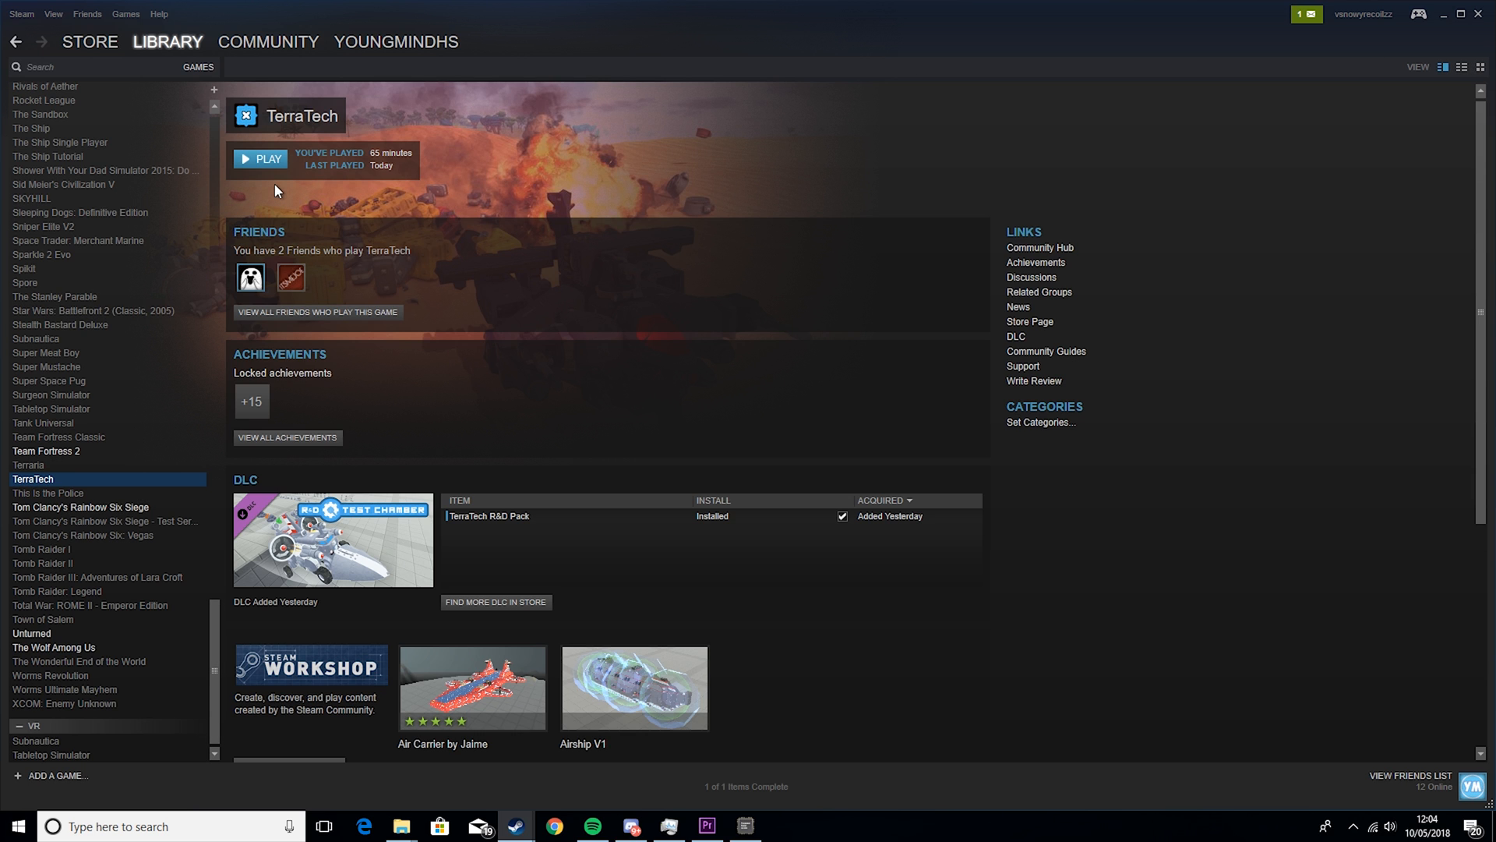
Launch TerraTech at 640 x 480 resolution with Fastest graphics quality
{"action": "left_click", "coordinate": [260, 158]}
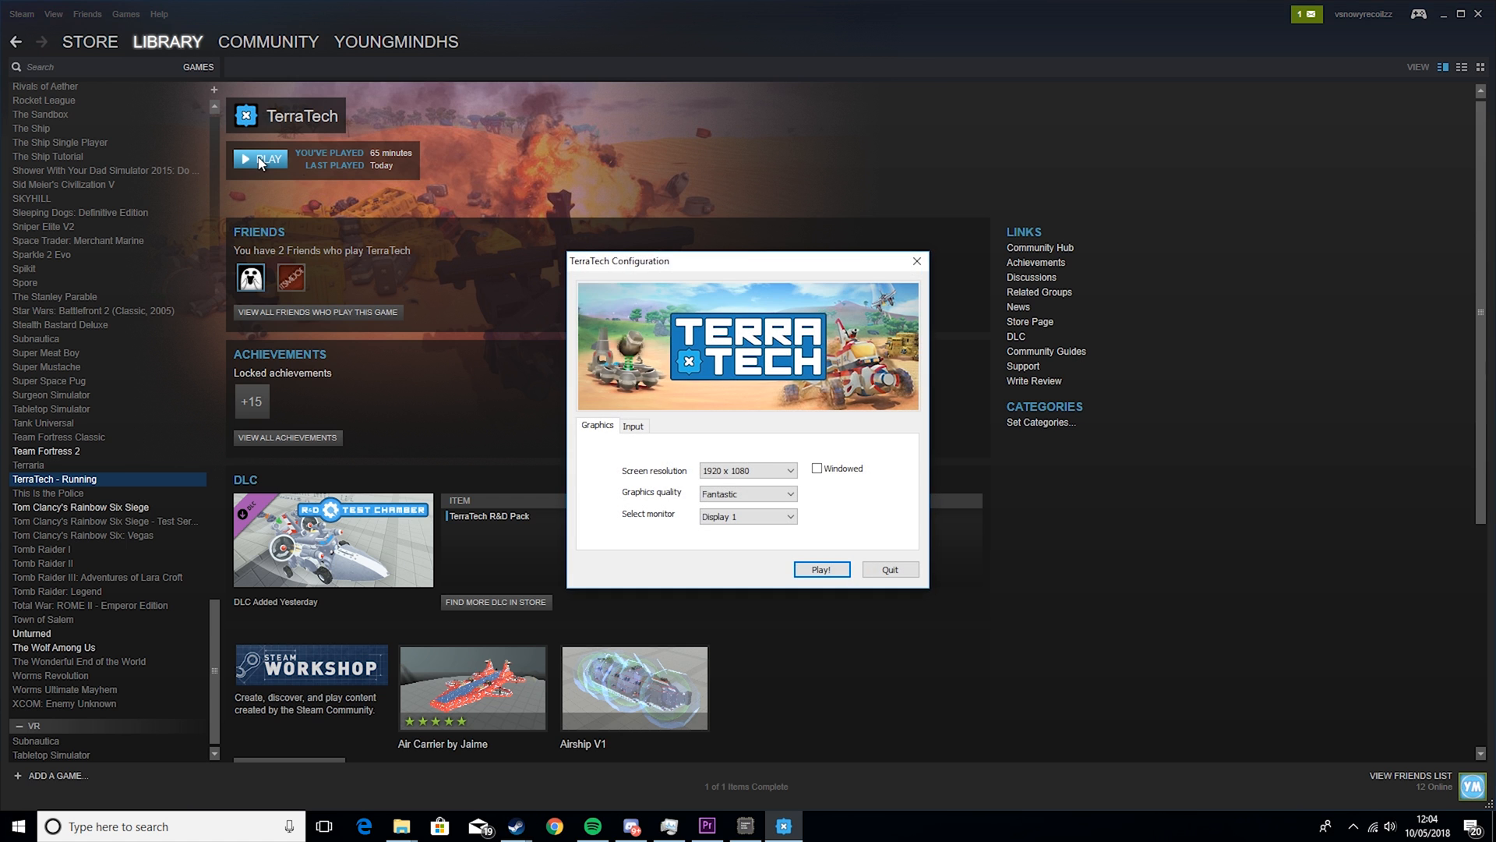
{"action": "left_click", "coordinate": [747, 469]}
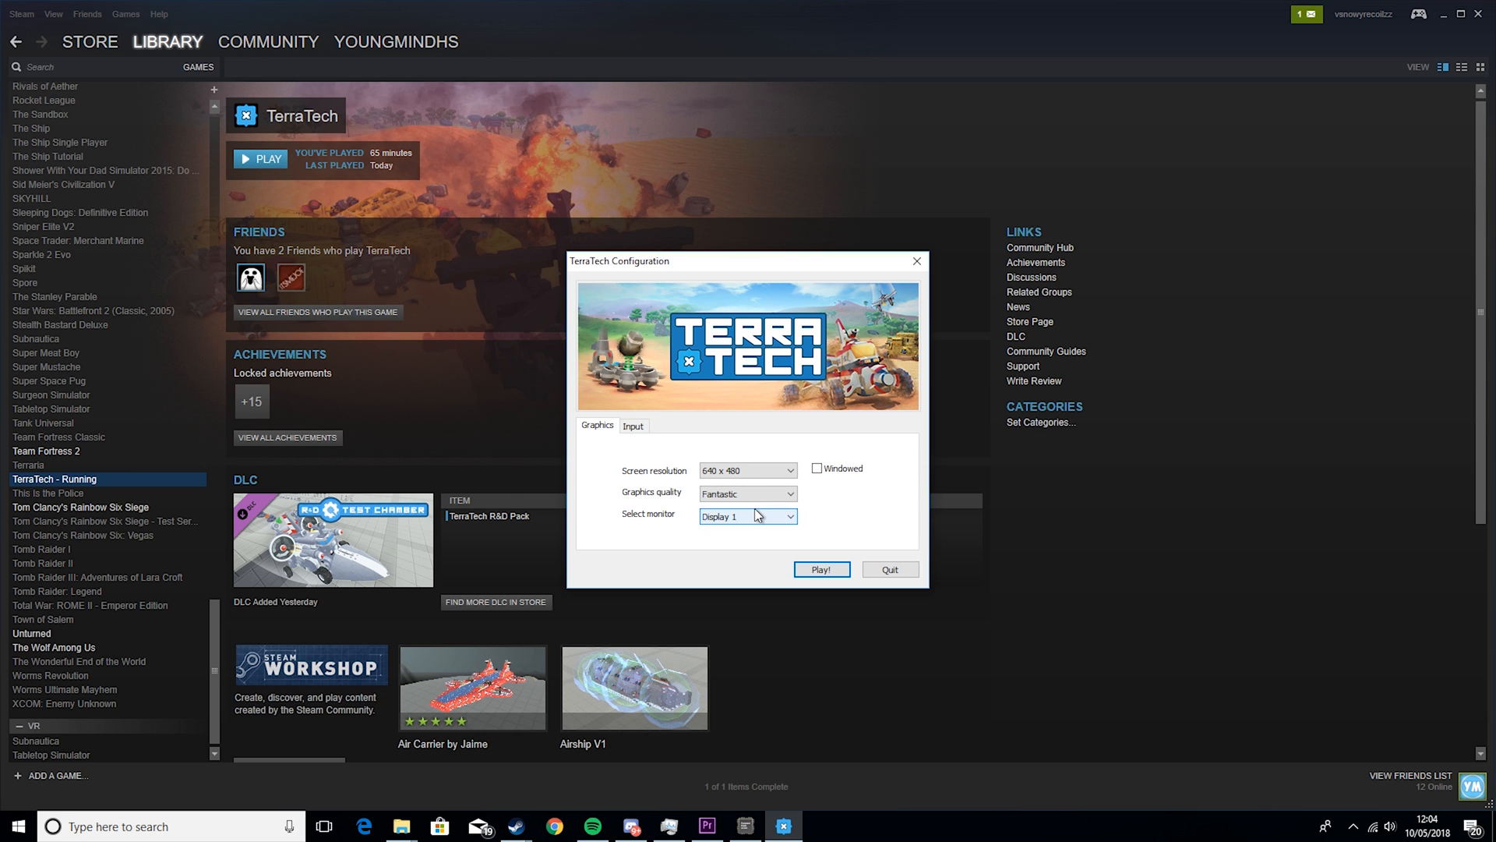
{"action": "left_click", "coordinate": [747, 493]}
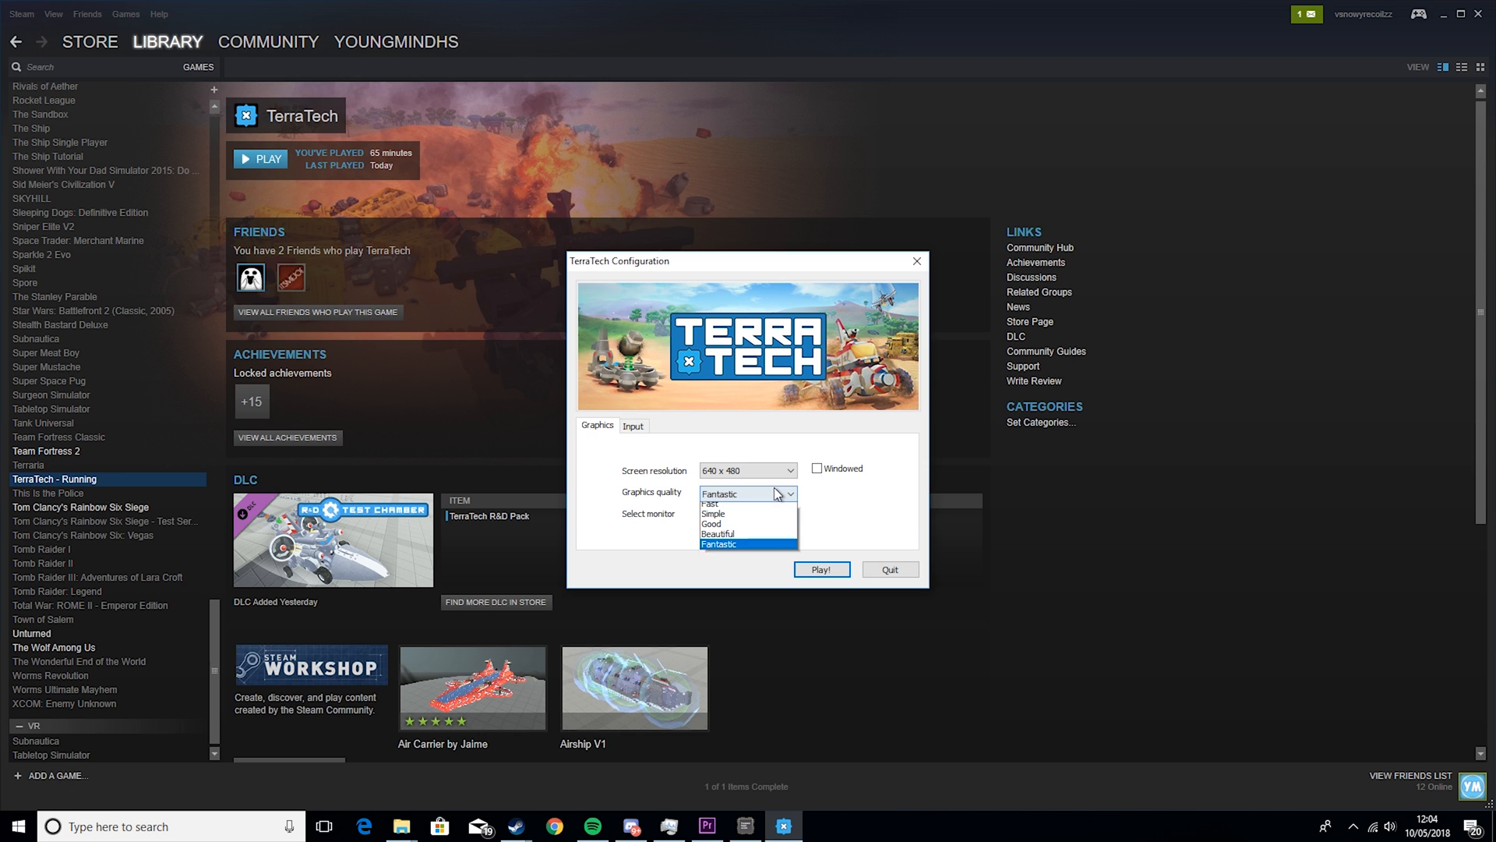
{"action": "left_click", "coordinate": [710, 503]}
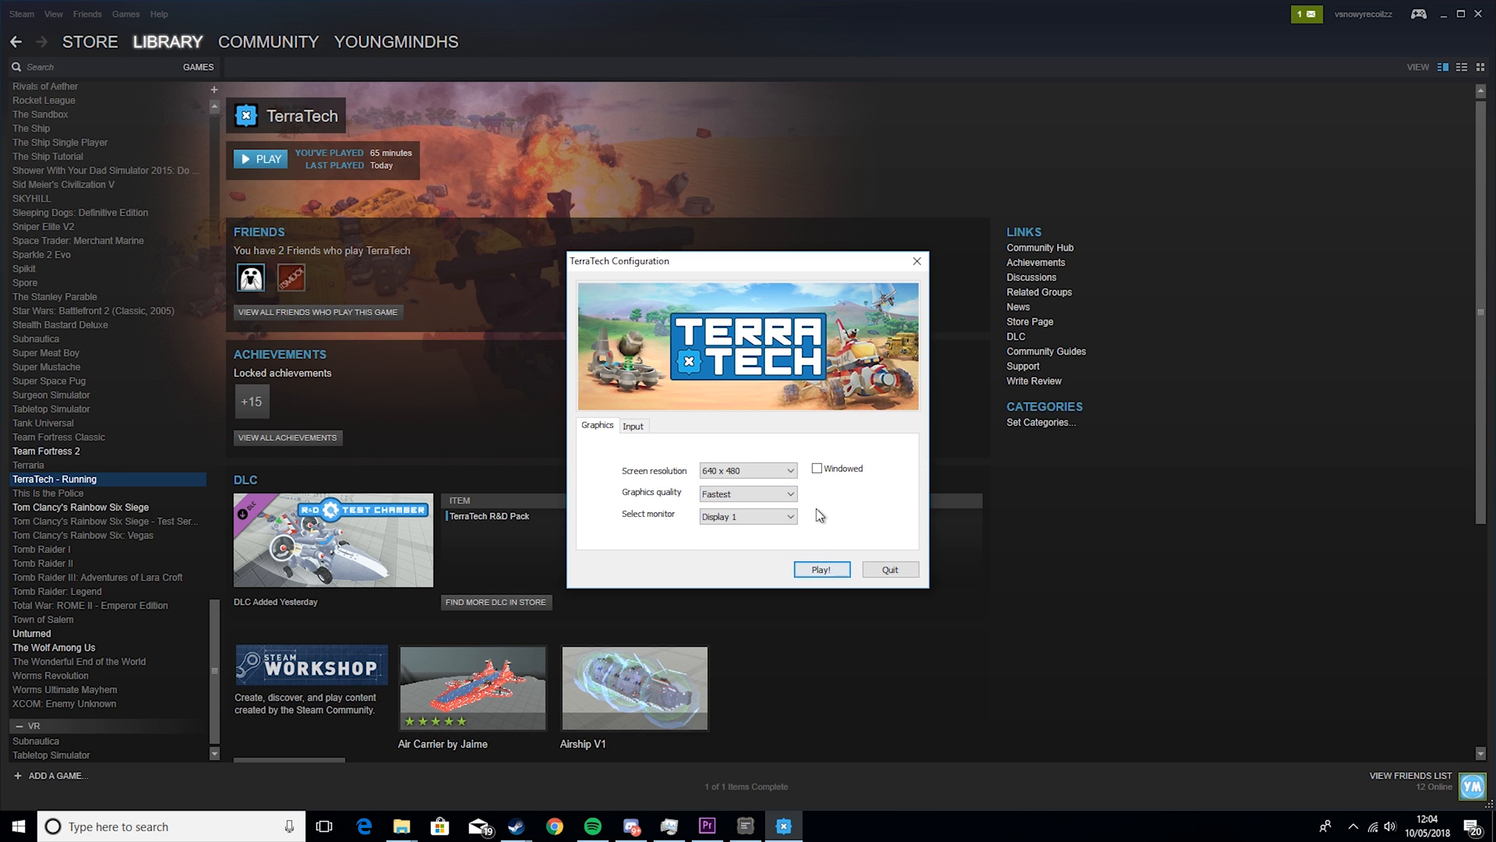
{"action": "mouse_move", "coordinate": [816, 569]}
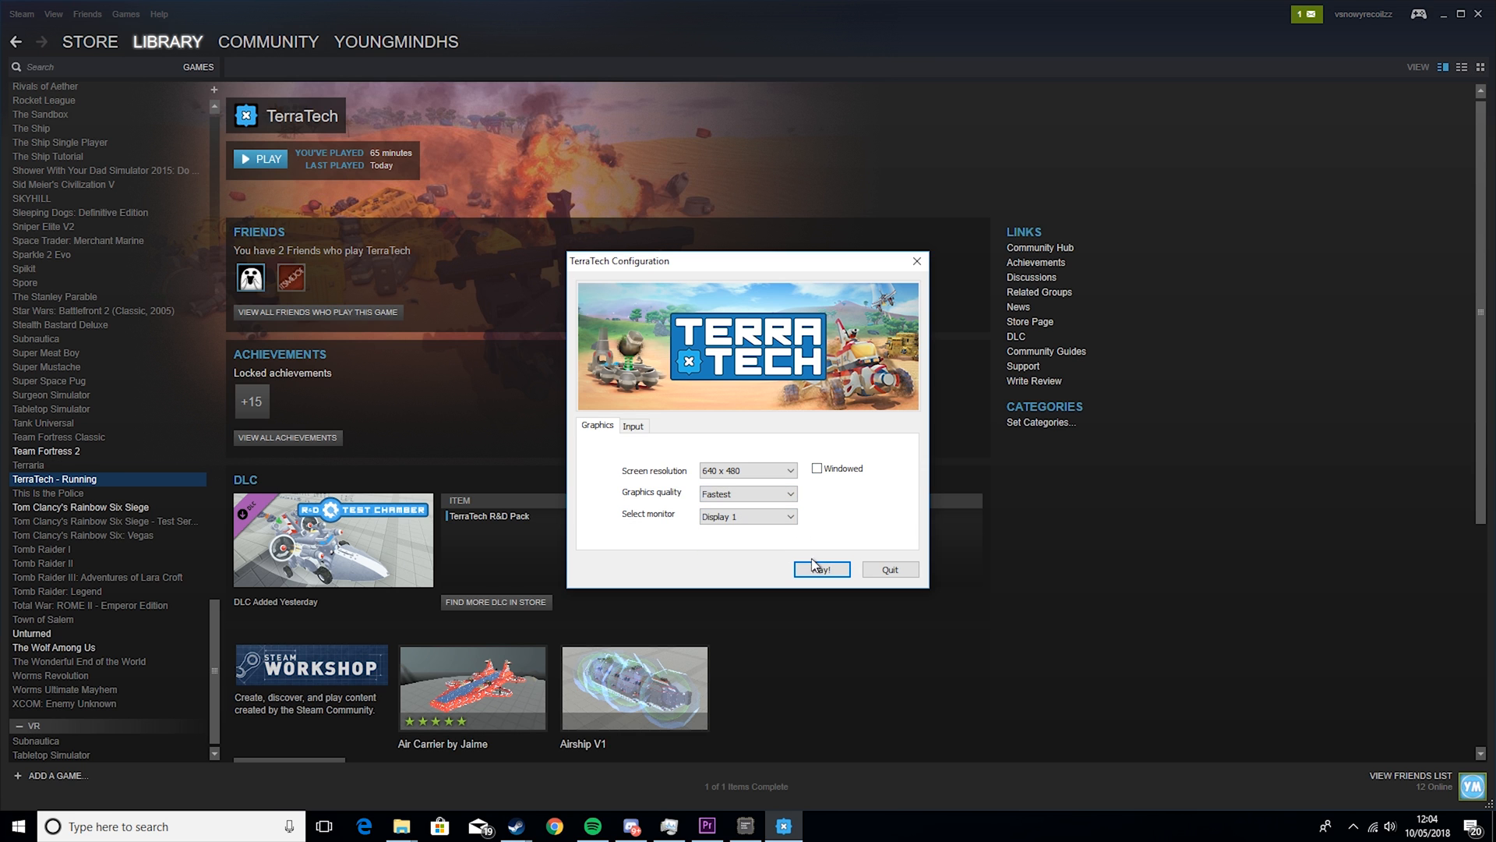
{"action": "left_click", "coordinate": [820, 569]}
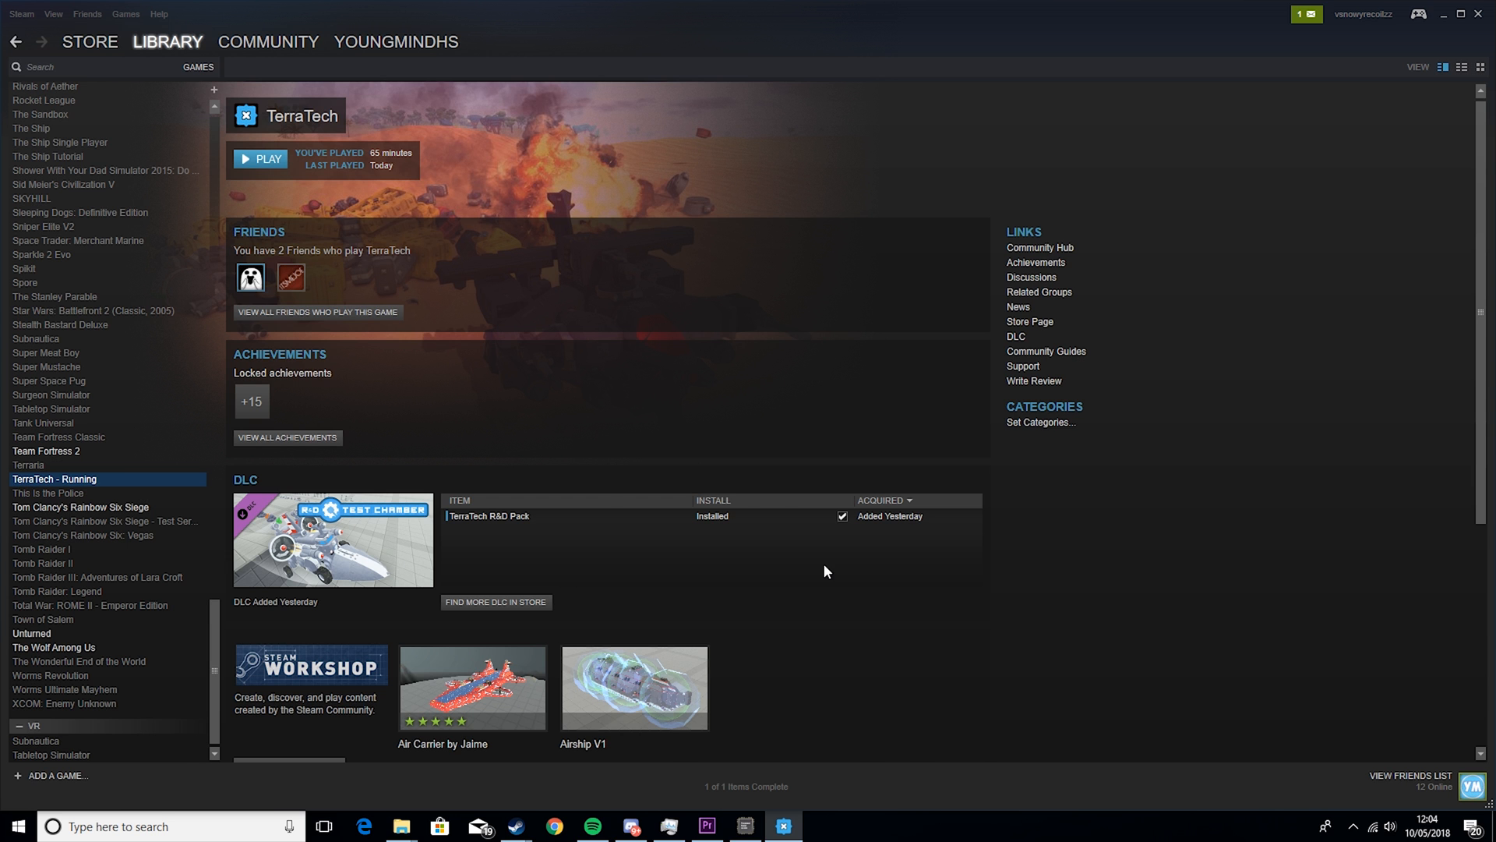
Turn off Depth of Field, High Dynamic Range, Ambient Occlusion and other effects in TerraTech's graphics options
{"action": "left_click", "coordinate": [259, 158]}
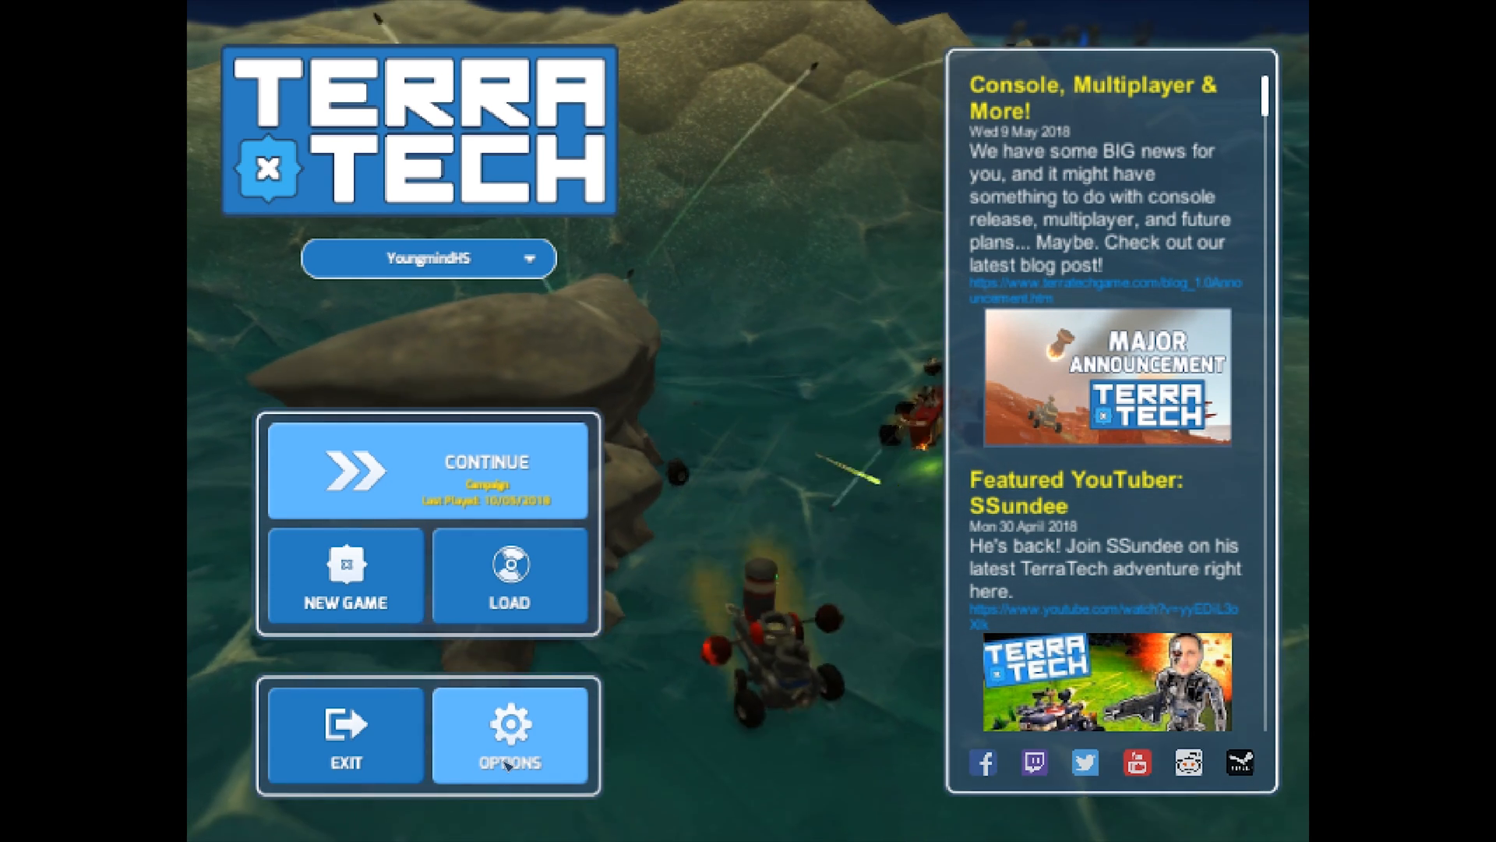
{"action": "left_click", "coordinate": [510, 735]}
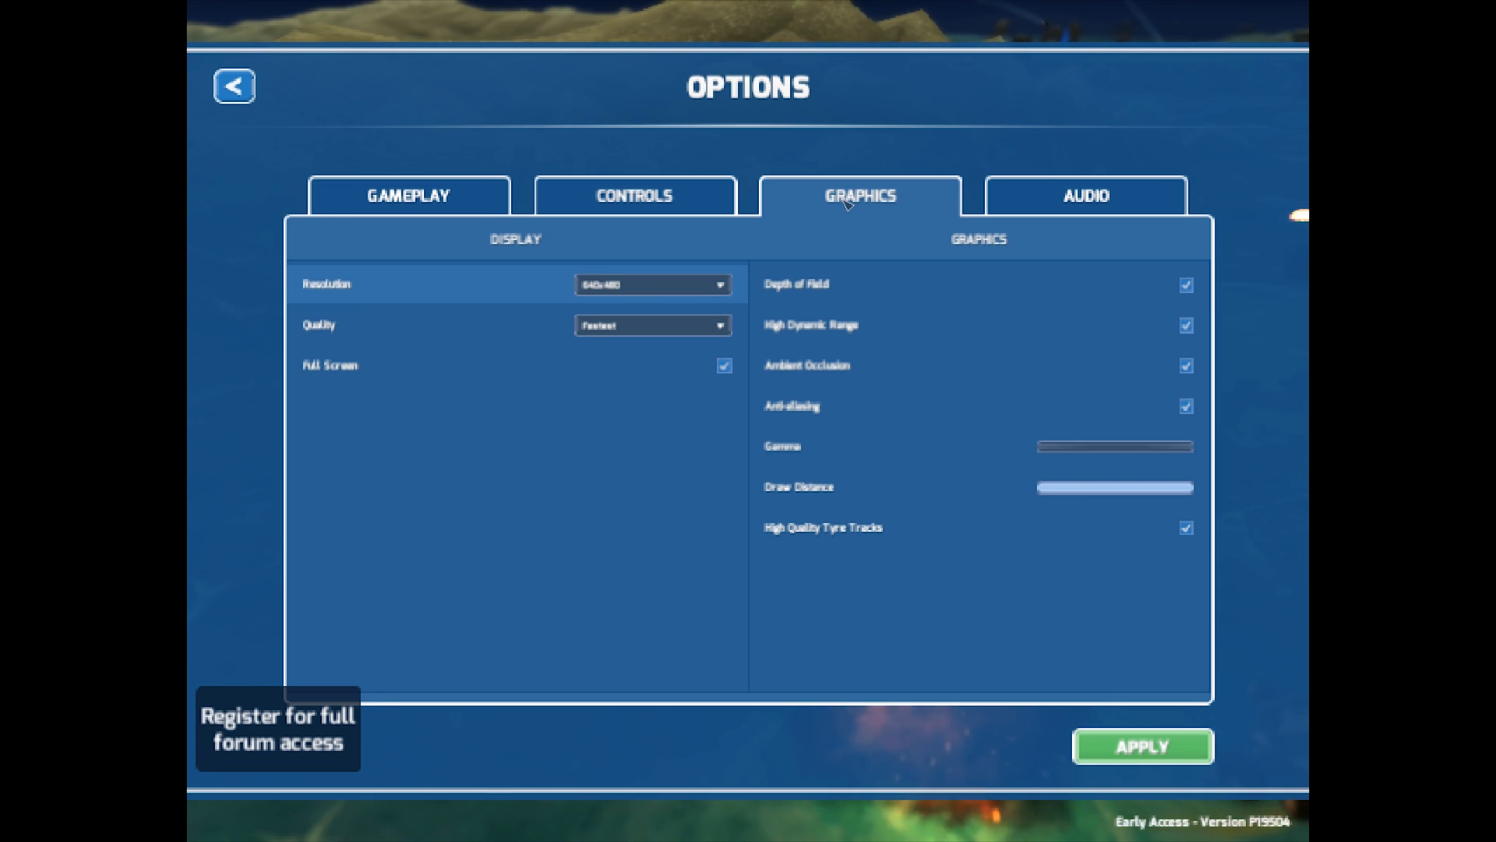
{"action": "mouse_move", "coordinate": [654, 326]}
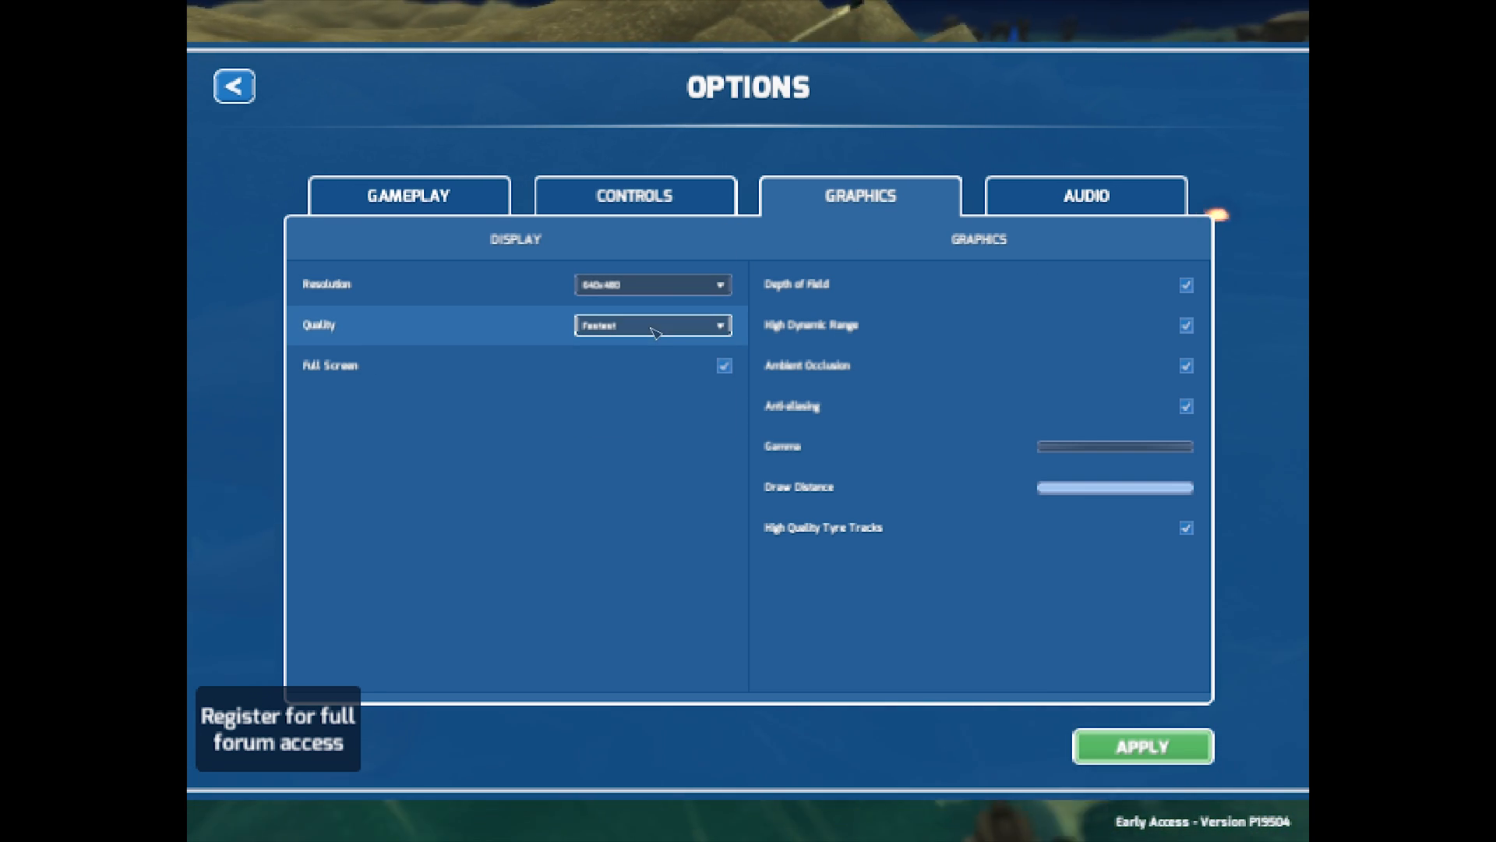
{"action": "mouse_move", "coordinate": [1202, 300]}
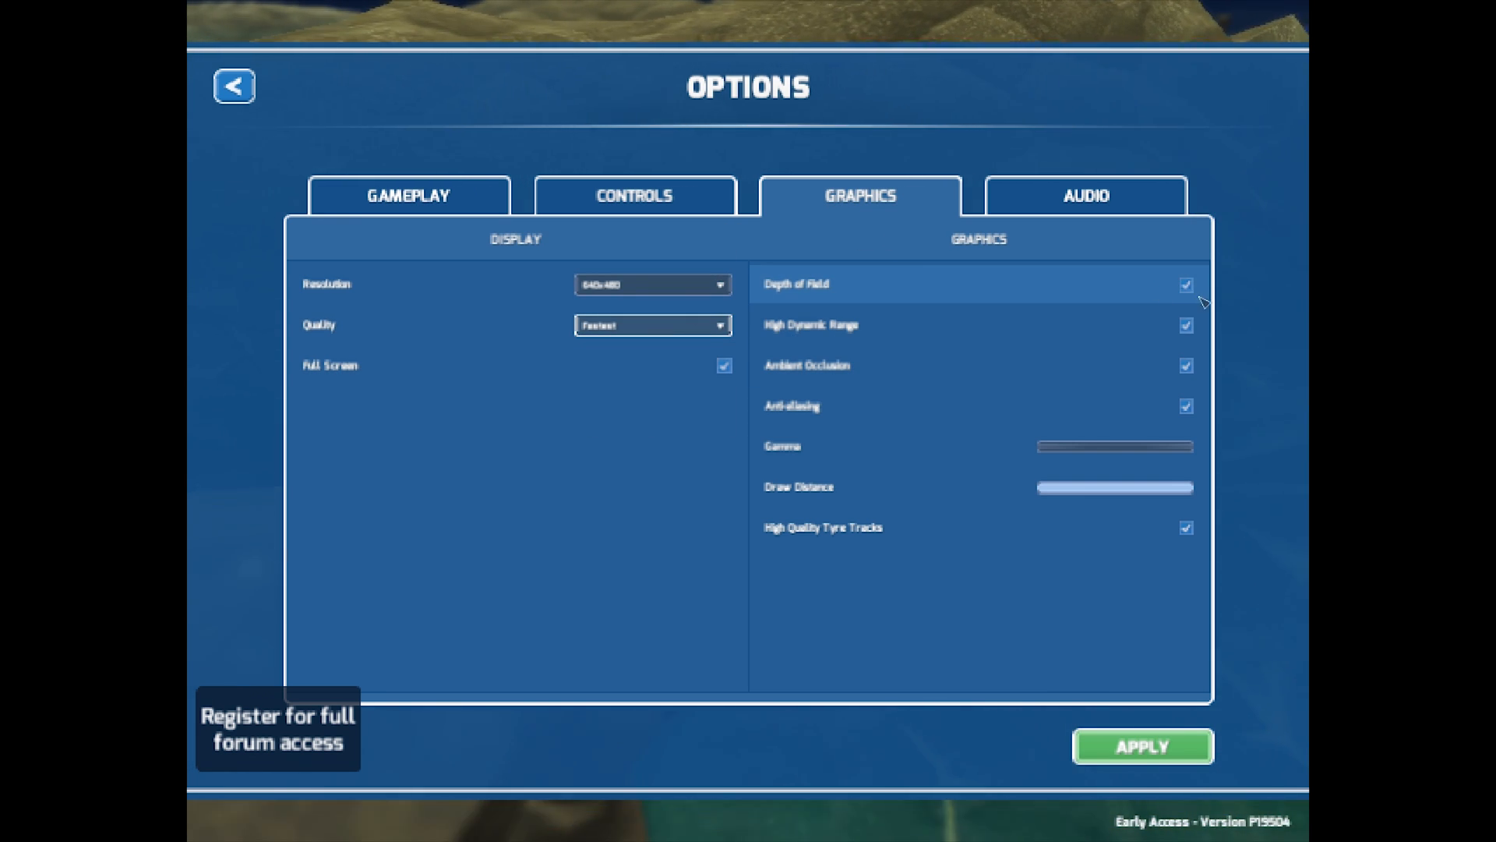
{"action": "left_click", "coordinate": [1185, 284]}
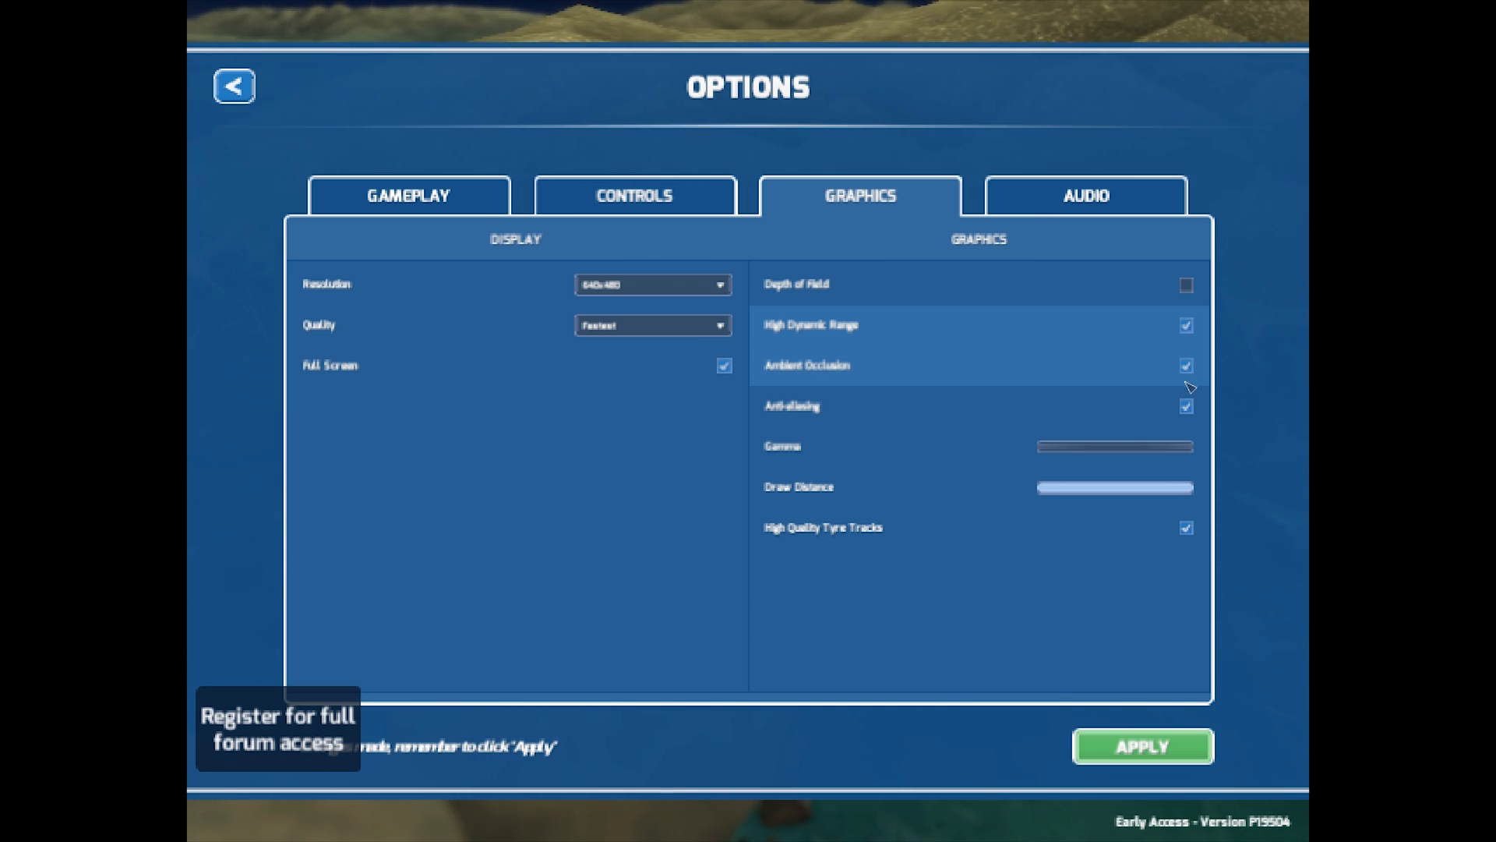
{"action": "left_click", "coordinate": [1186, 324]}
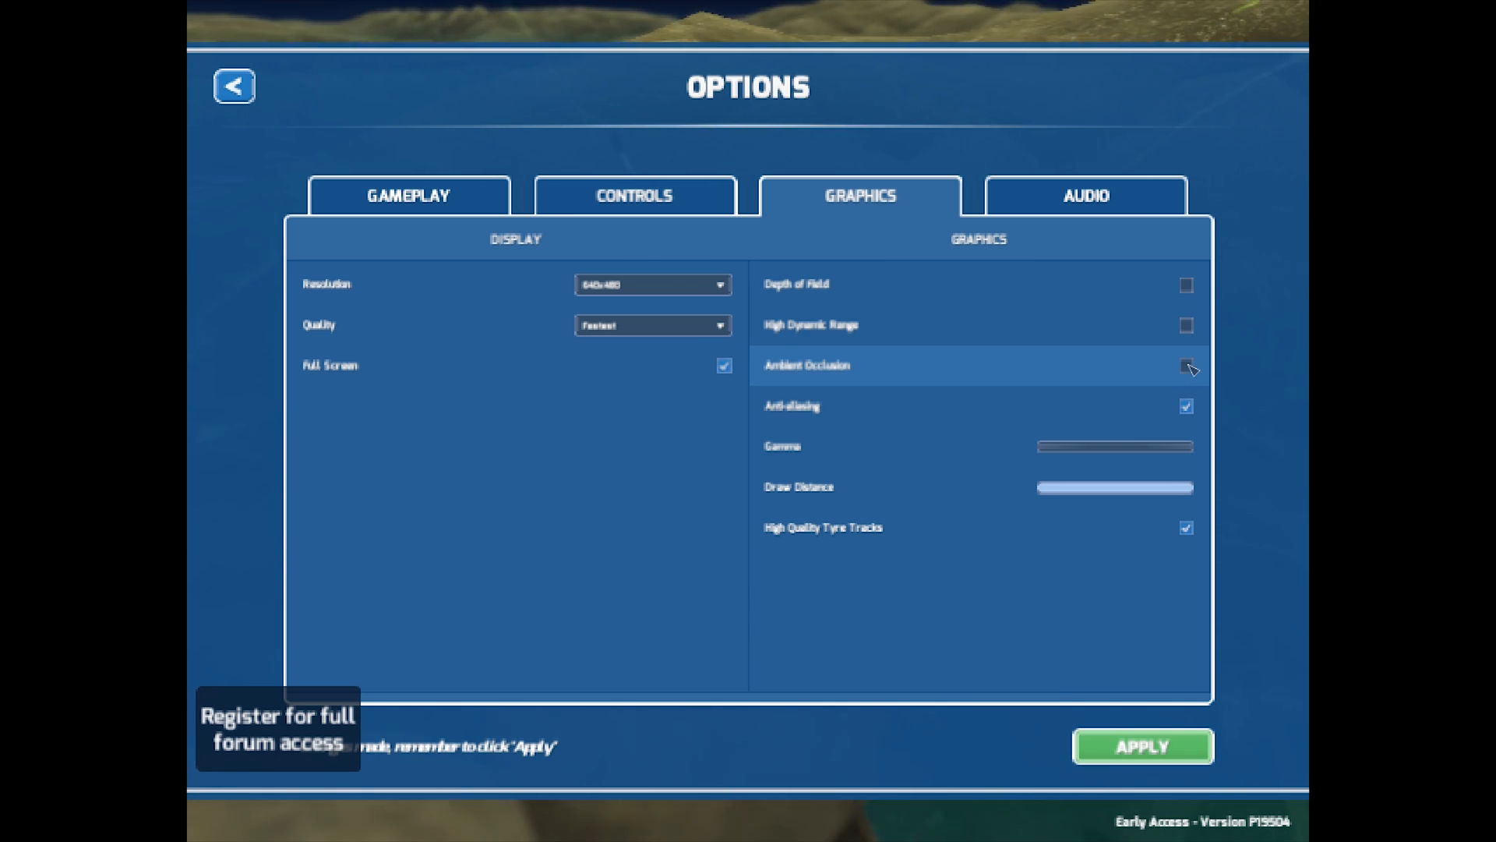
{"action": "left_click", "coordinate": [1186, 406]}
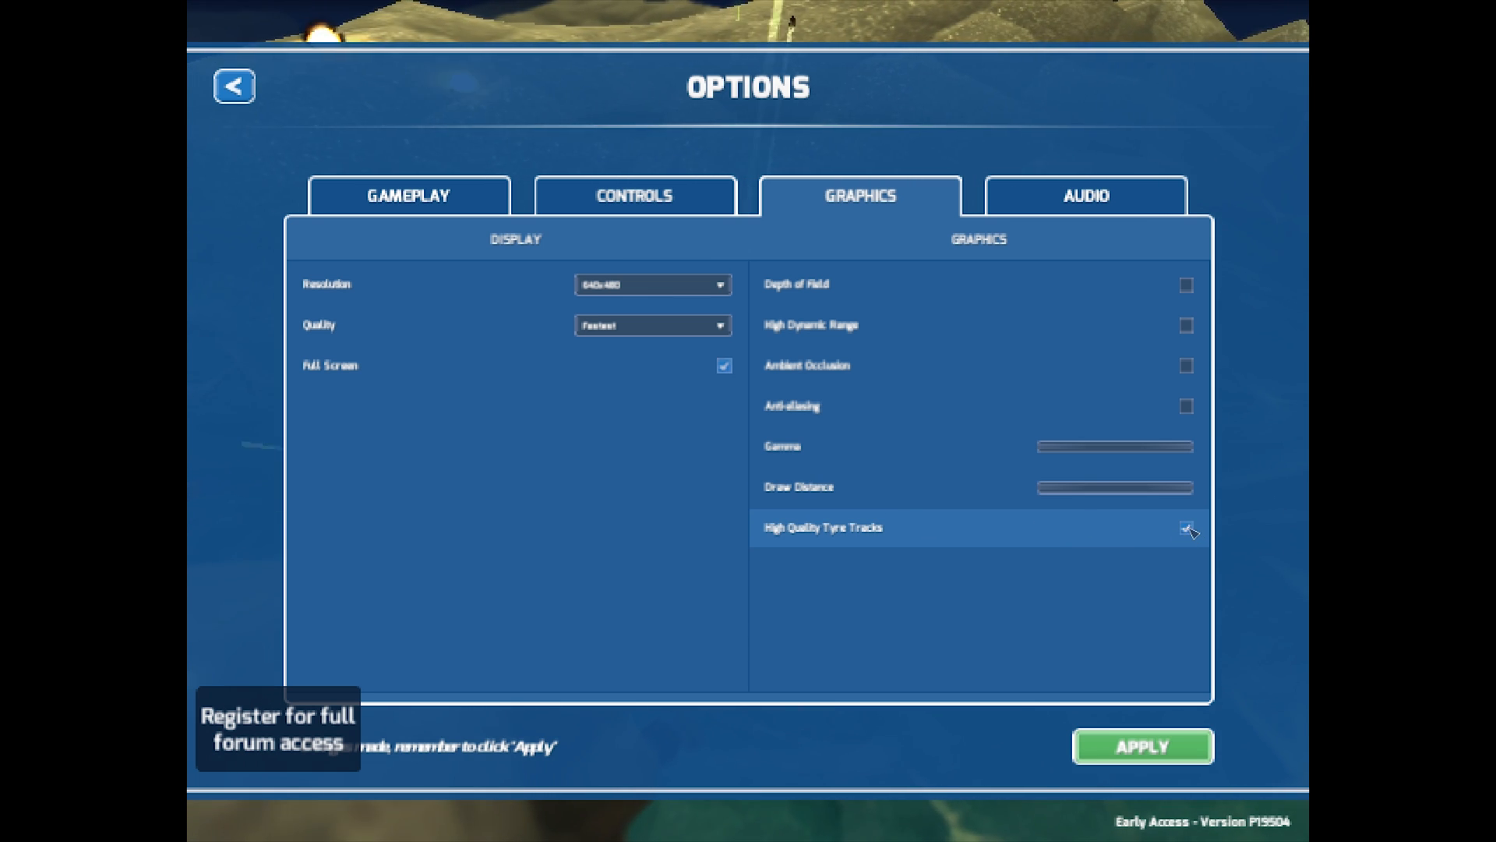
{"action": "left_click", "coordinate": [233, 86]}
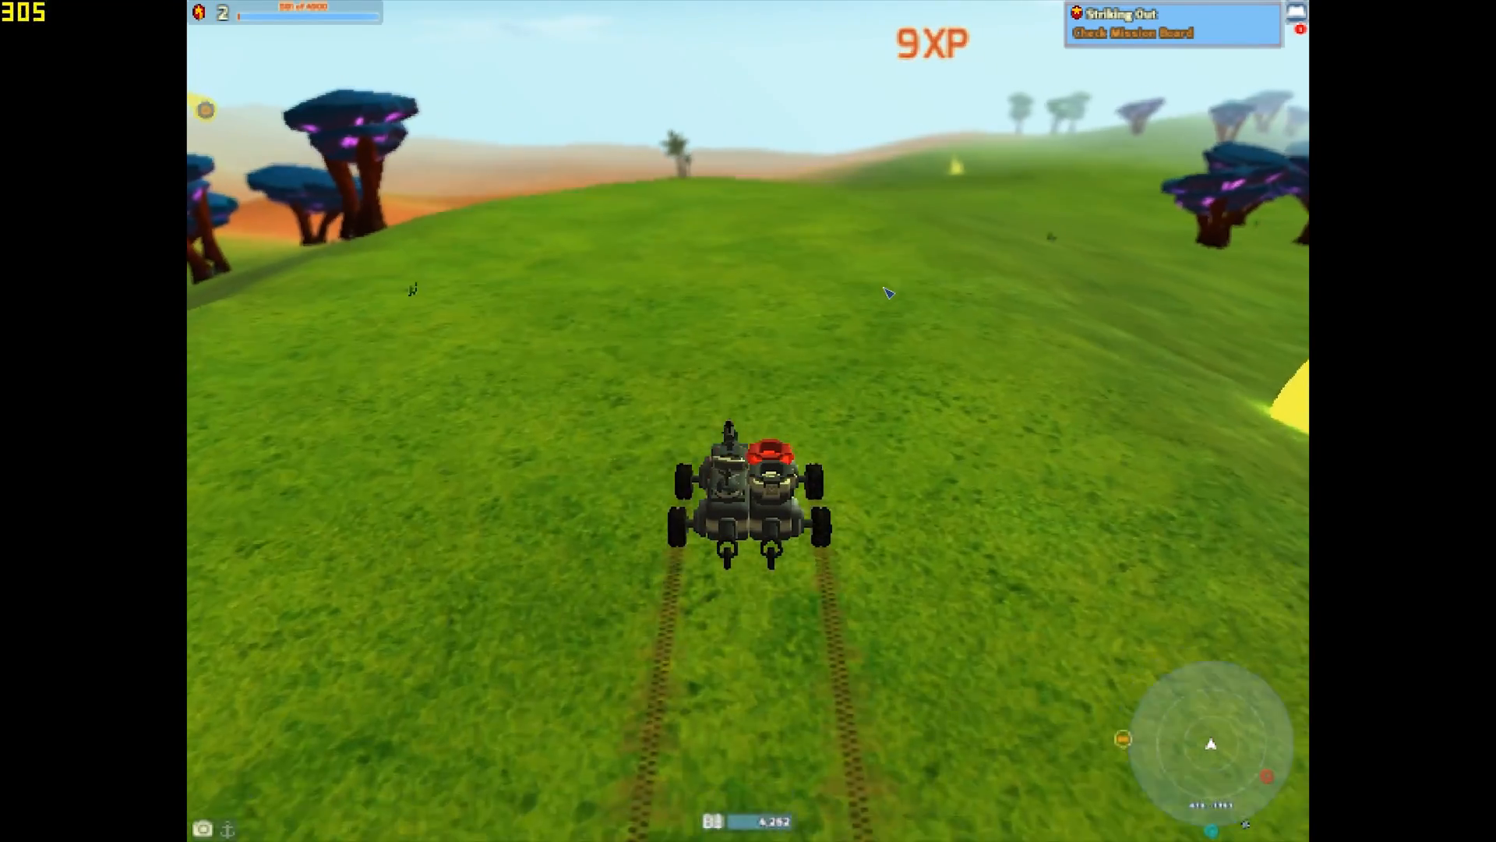
{"action": "mouse_move", "coordinate": [888, 293]}
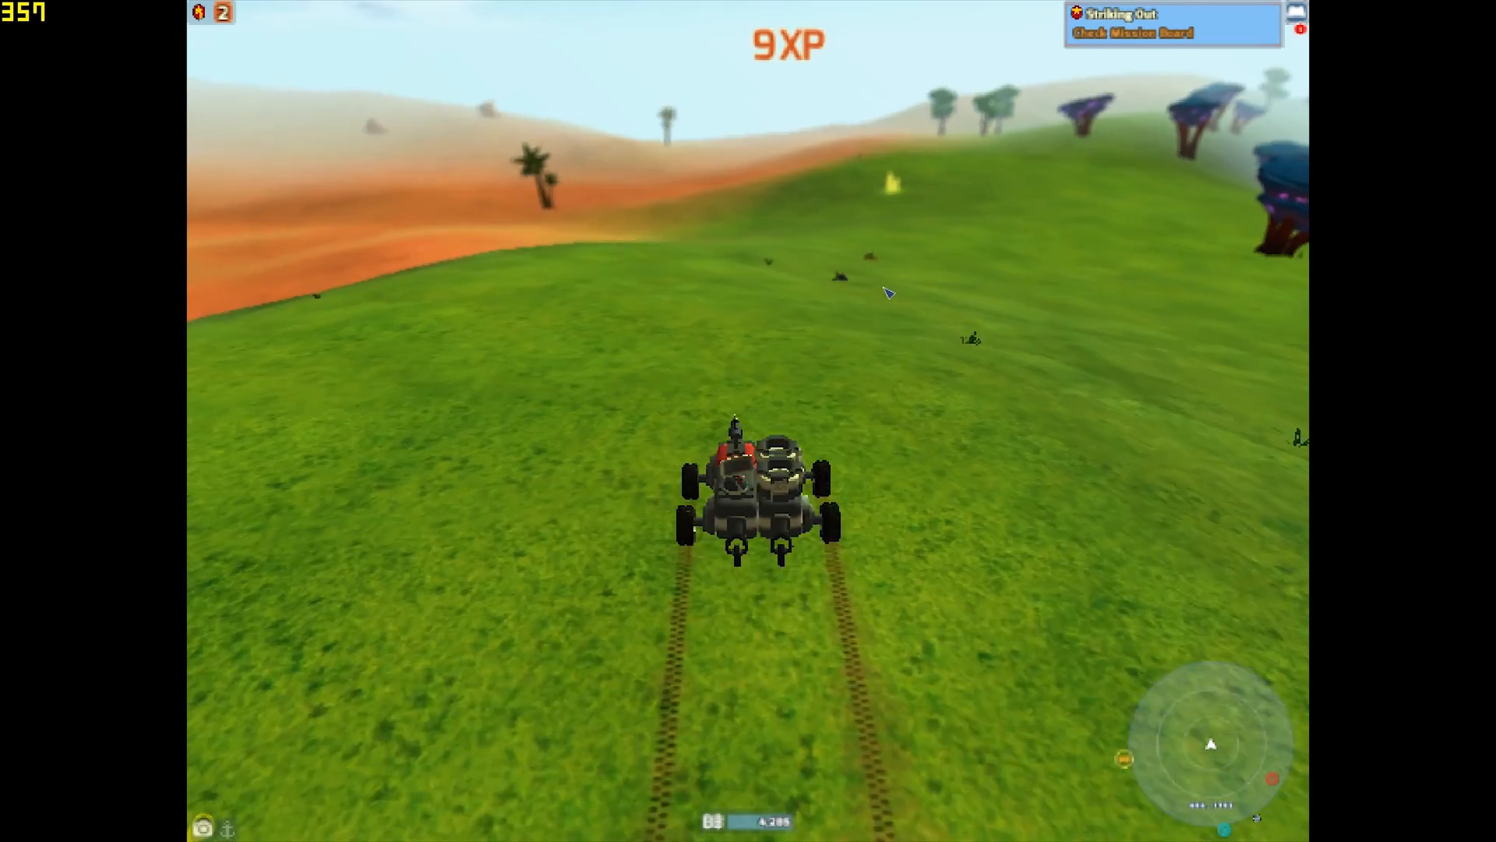